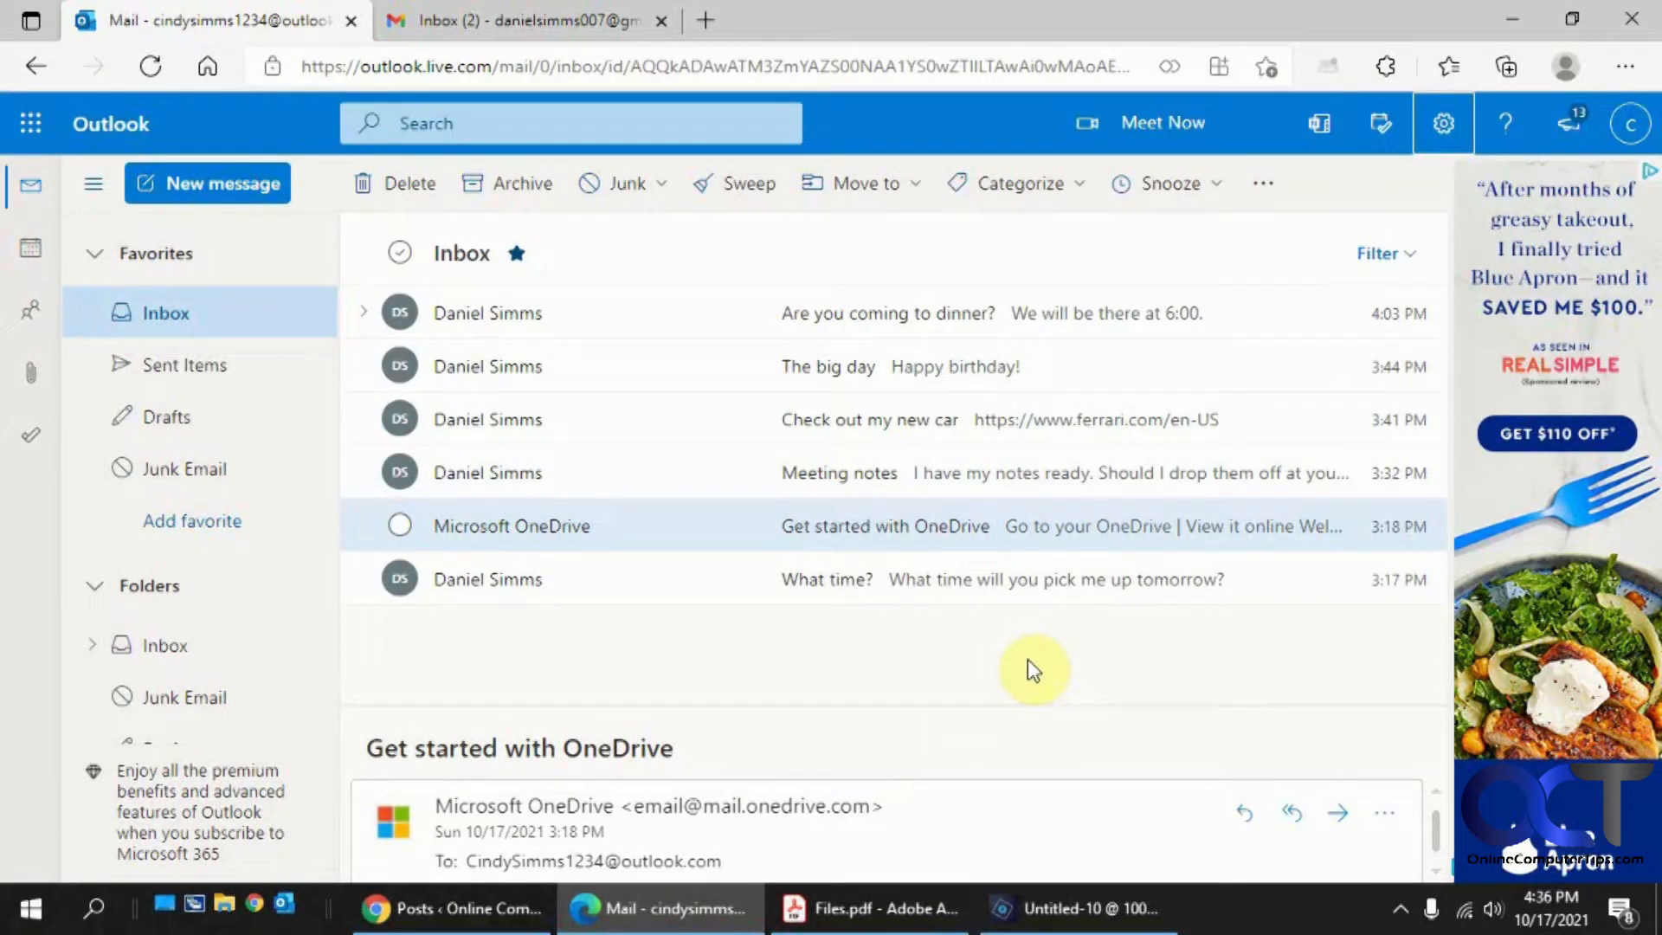
mouse_move(1029, 355)
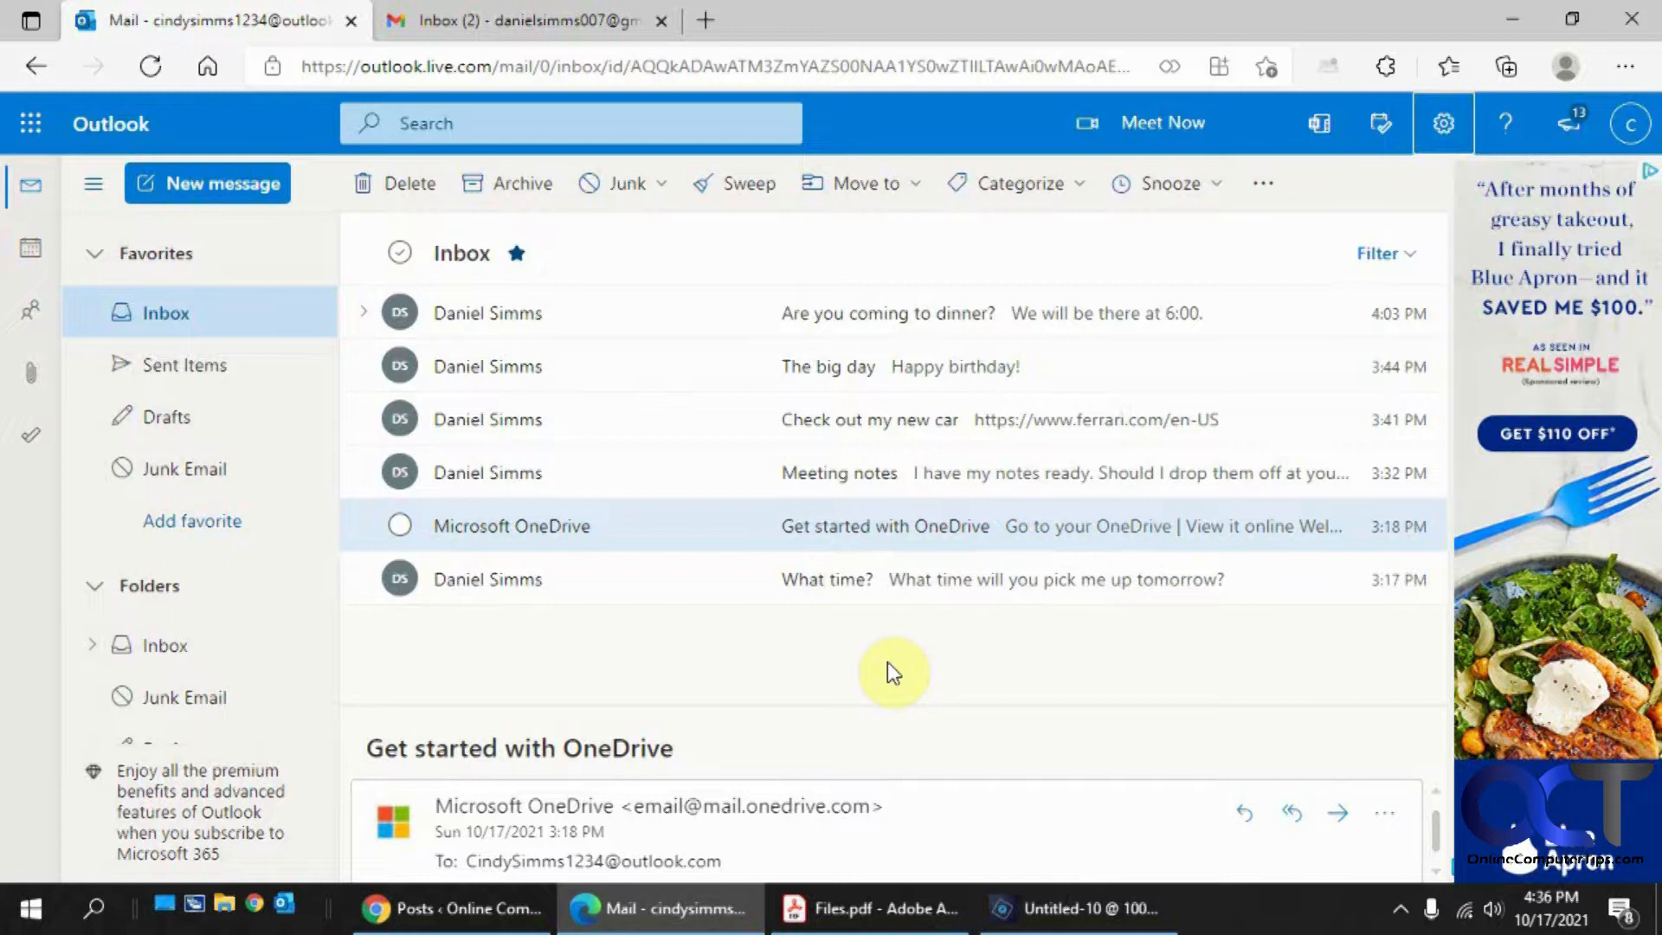
mouse_move(896, 667)
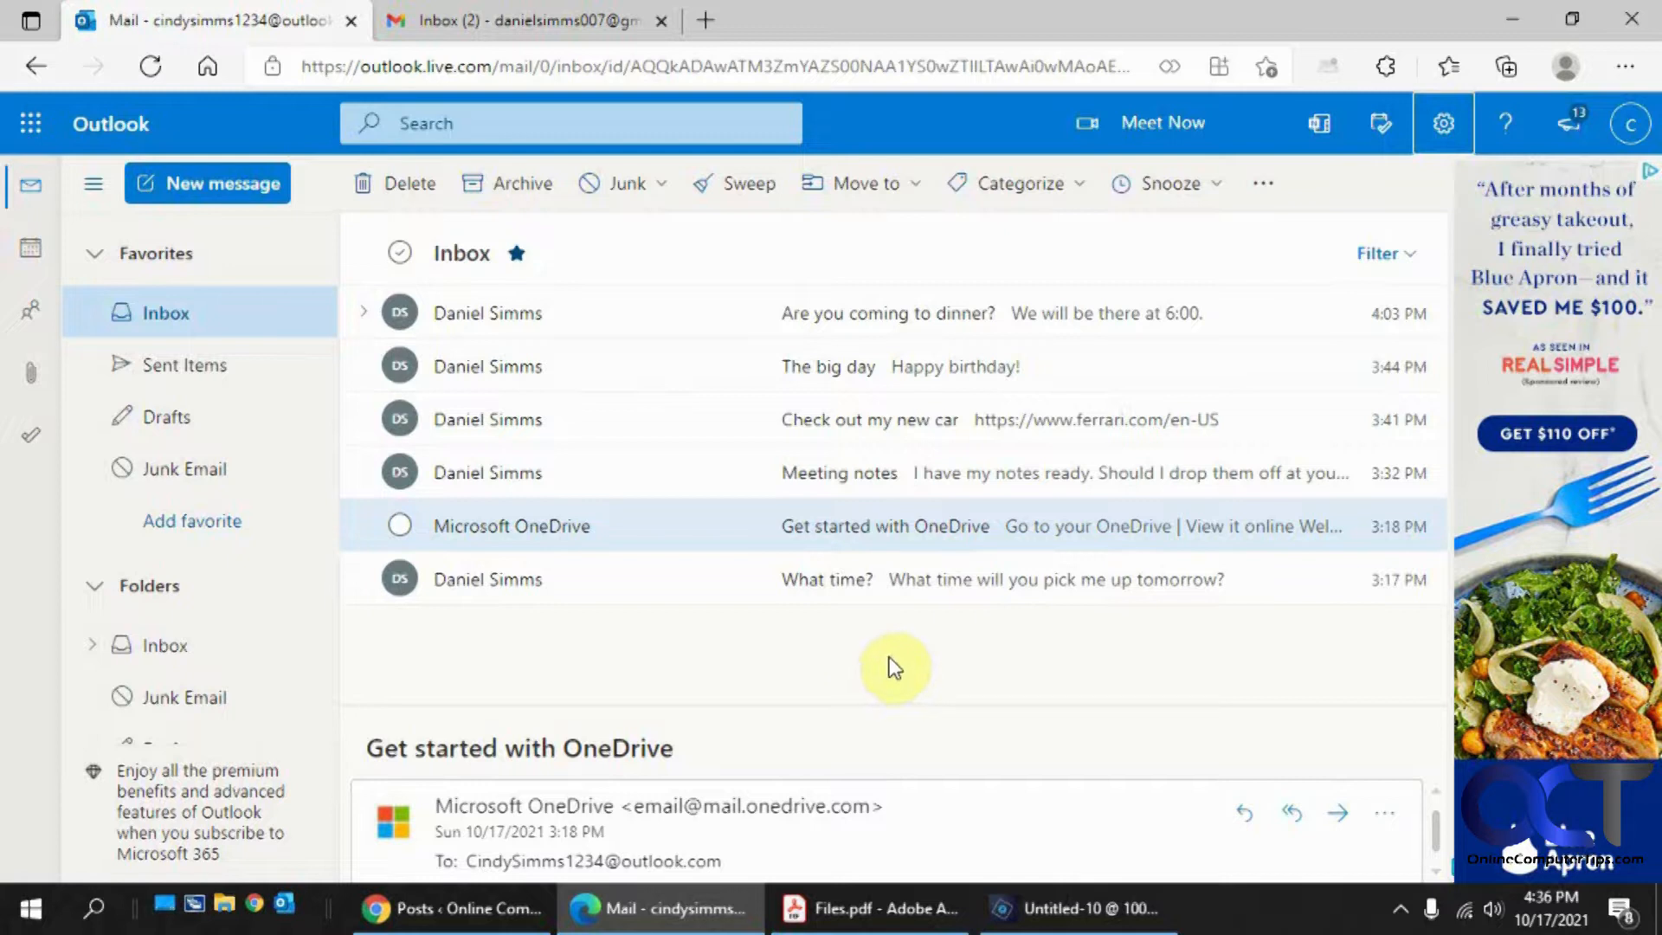
mouse_move(910, 674)
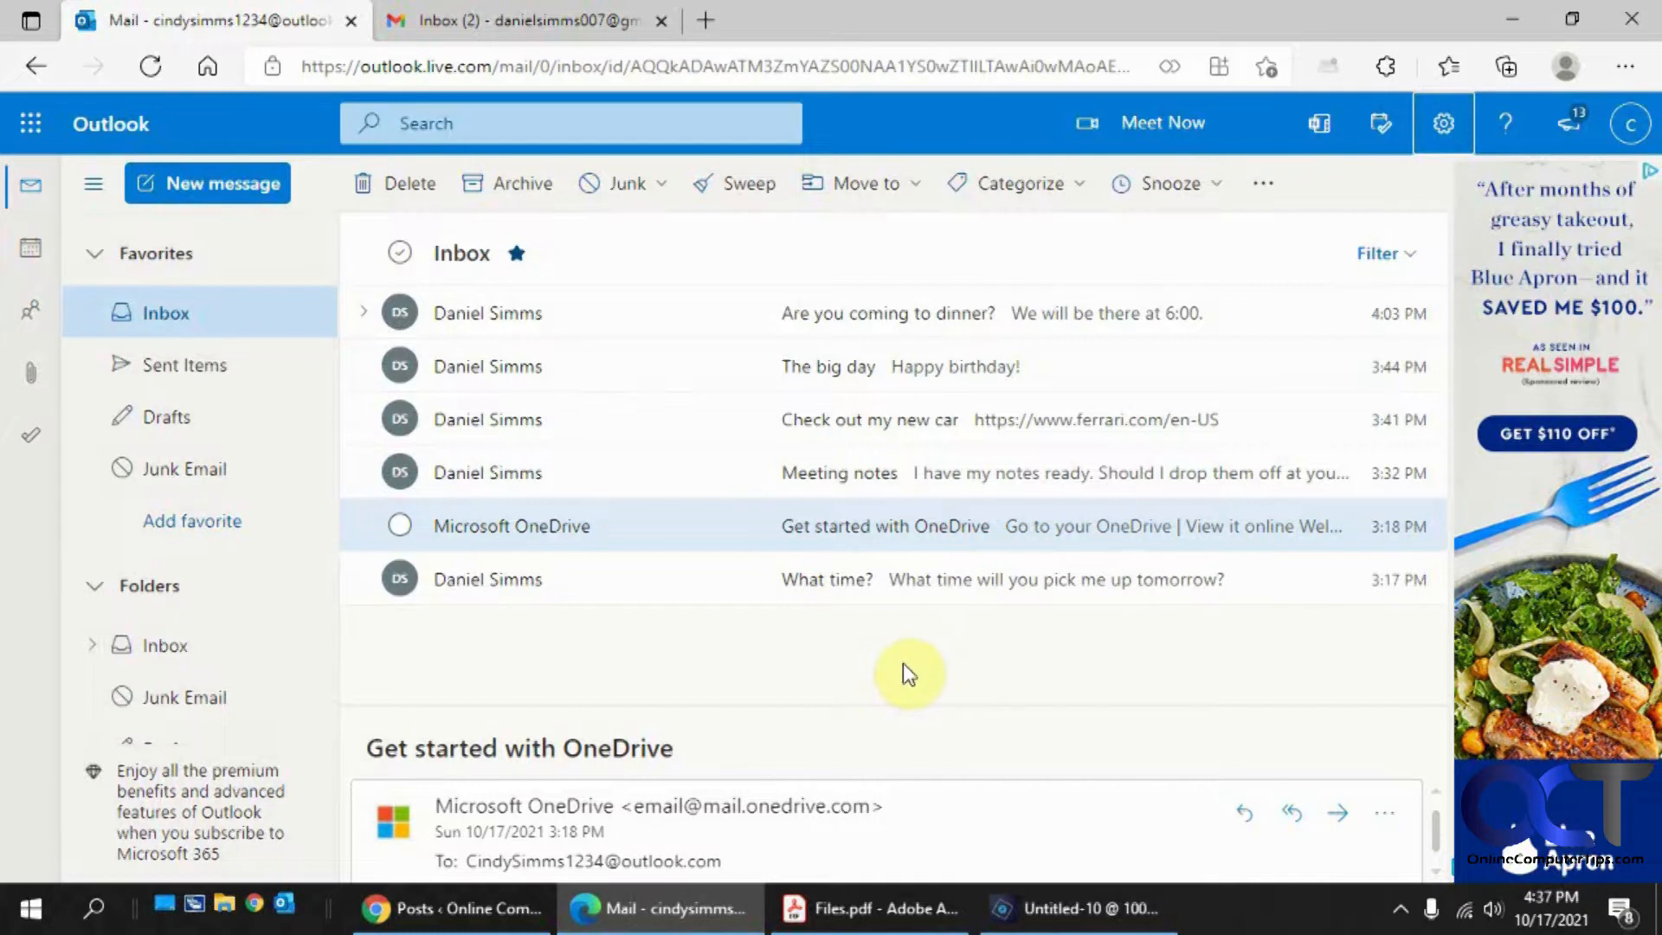
mouse_move(1443, 122)
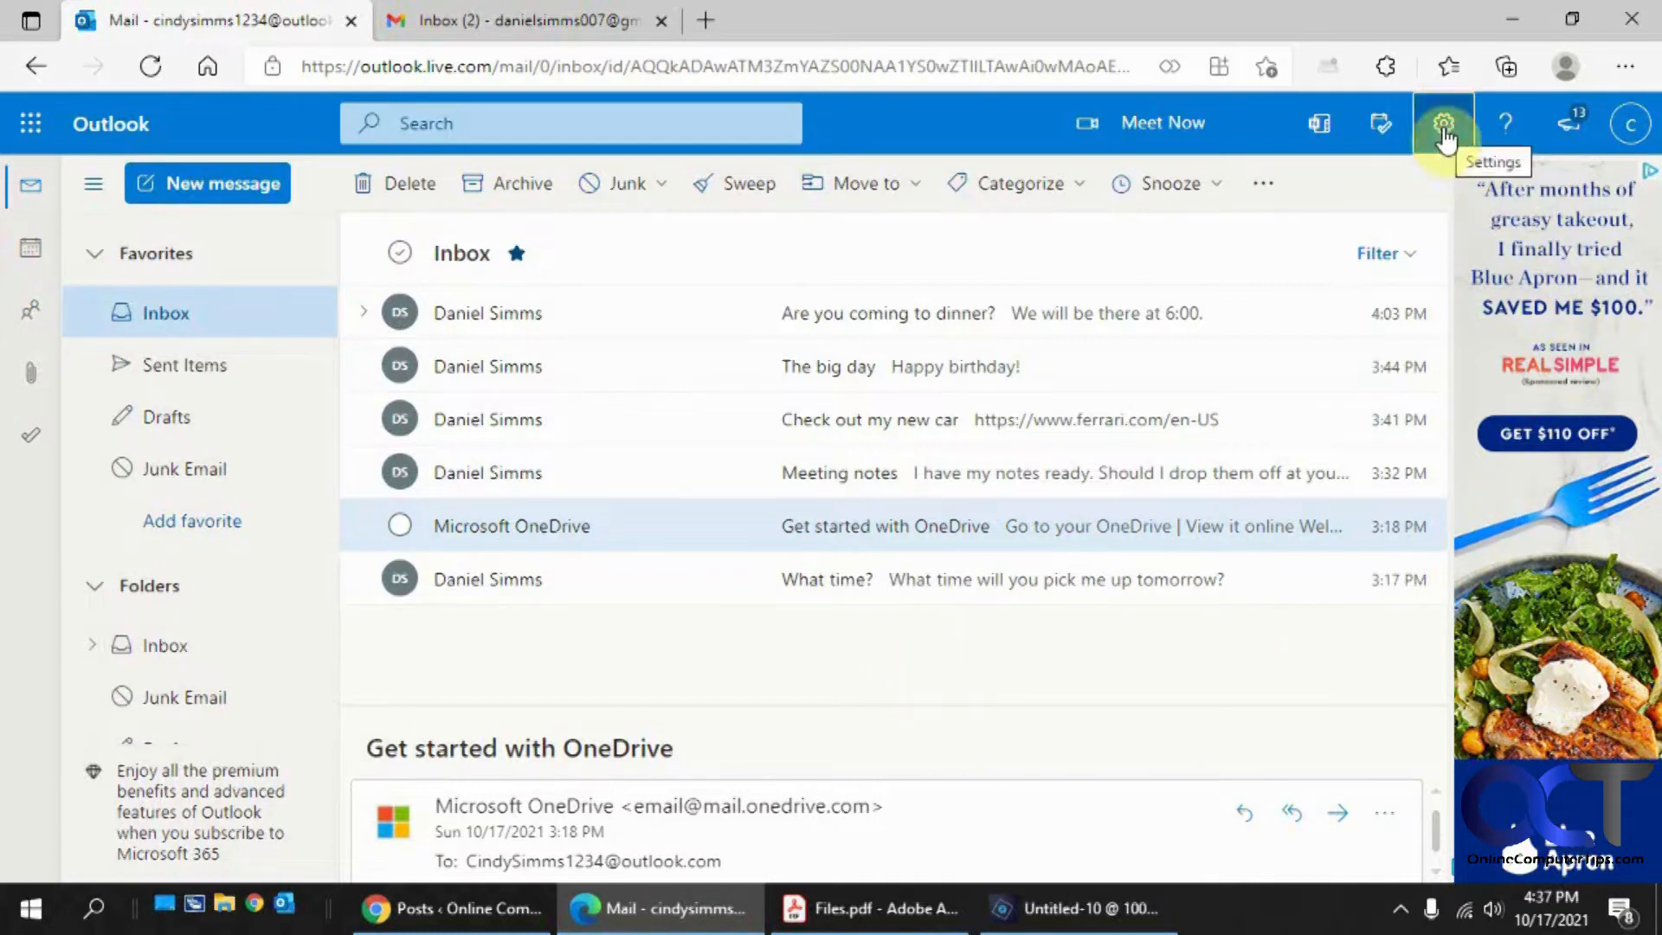
Open the quick settings pane with theme, Dark mode and Focused Inbox options.
click(1443, 123)
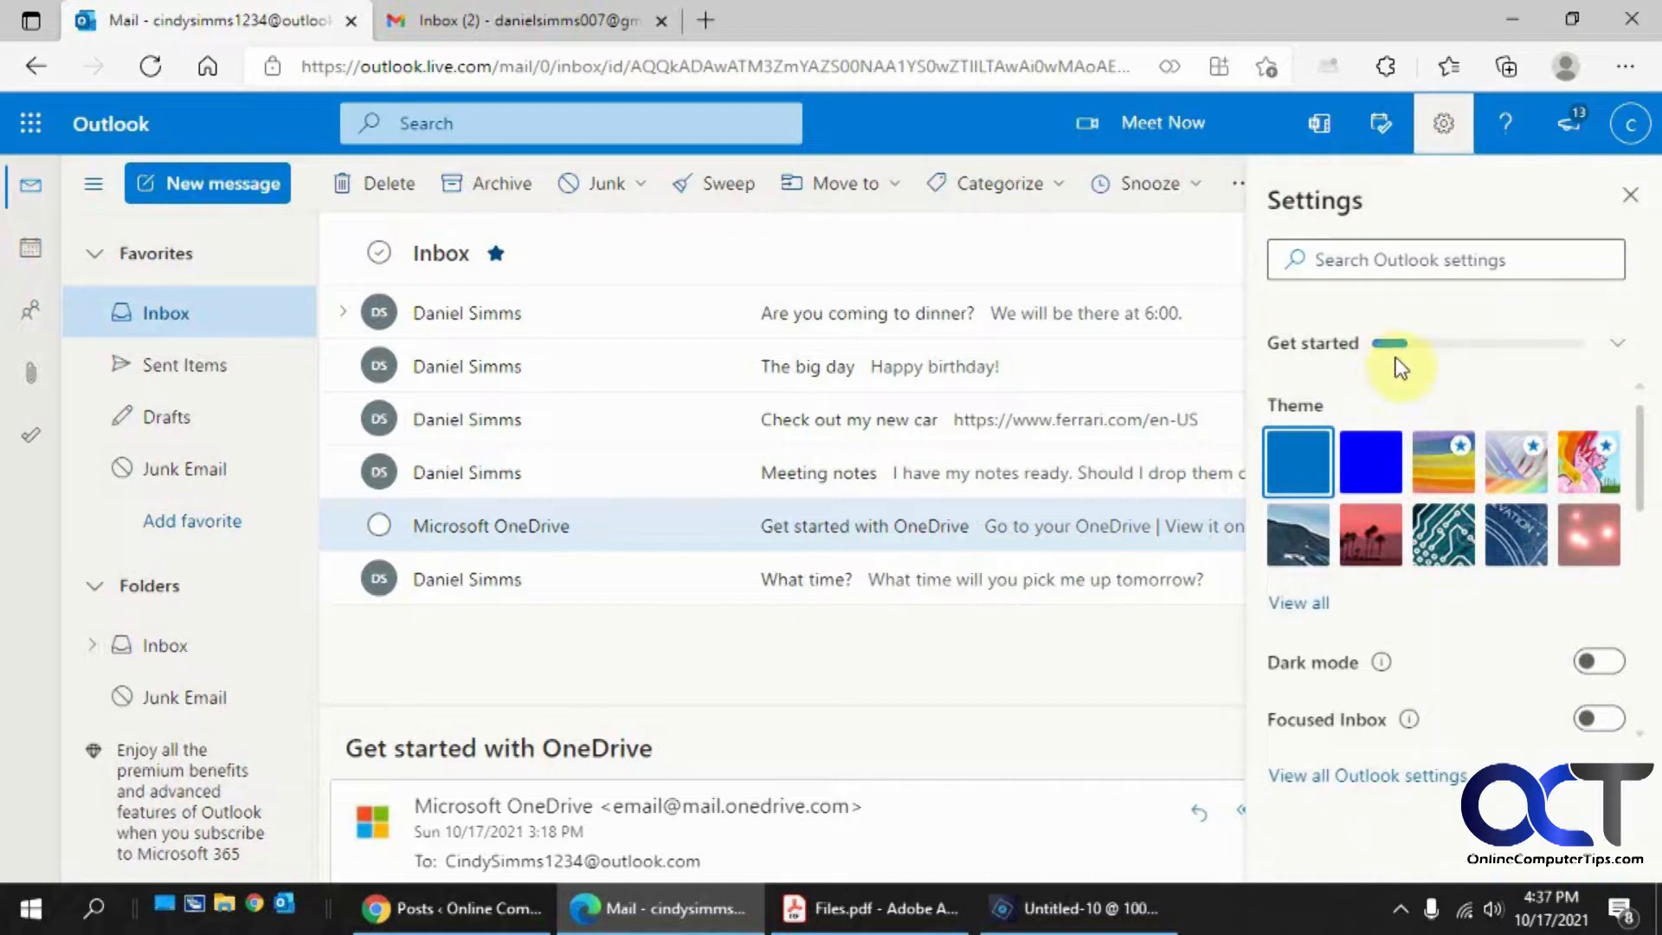
mouse_move(1549, 666)
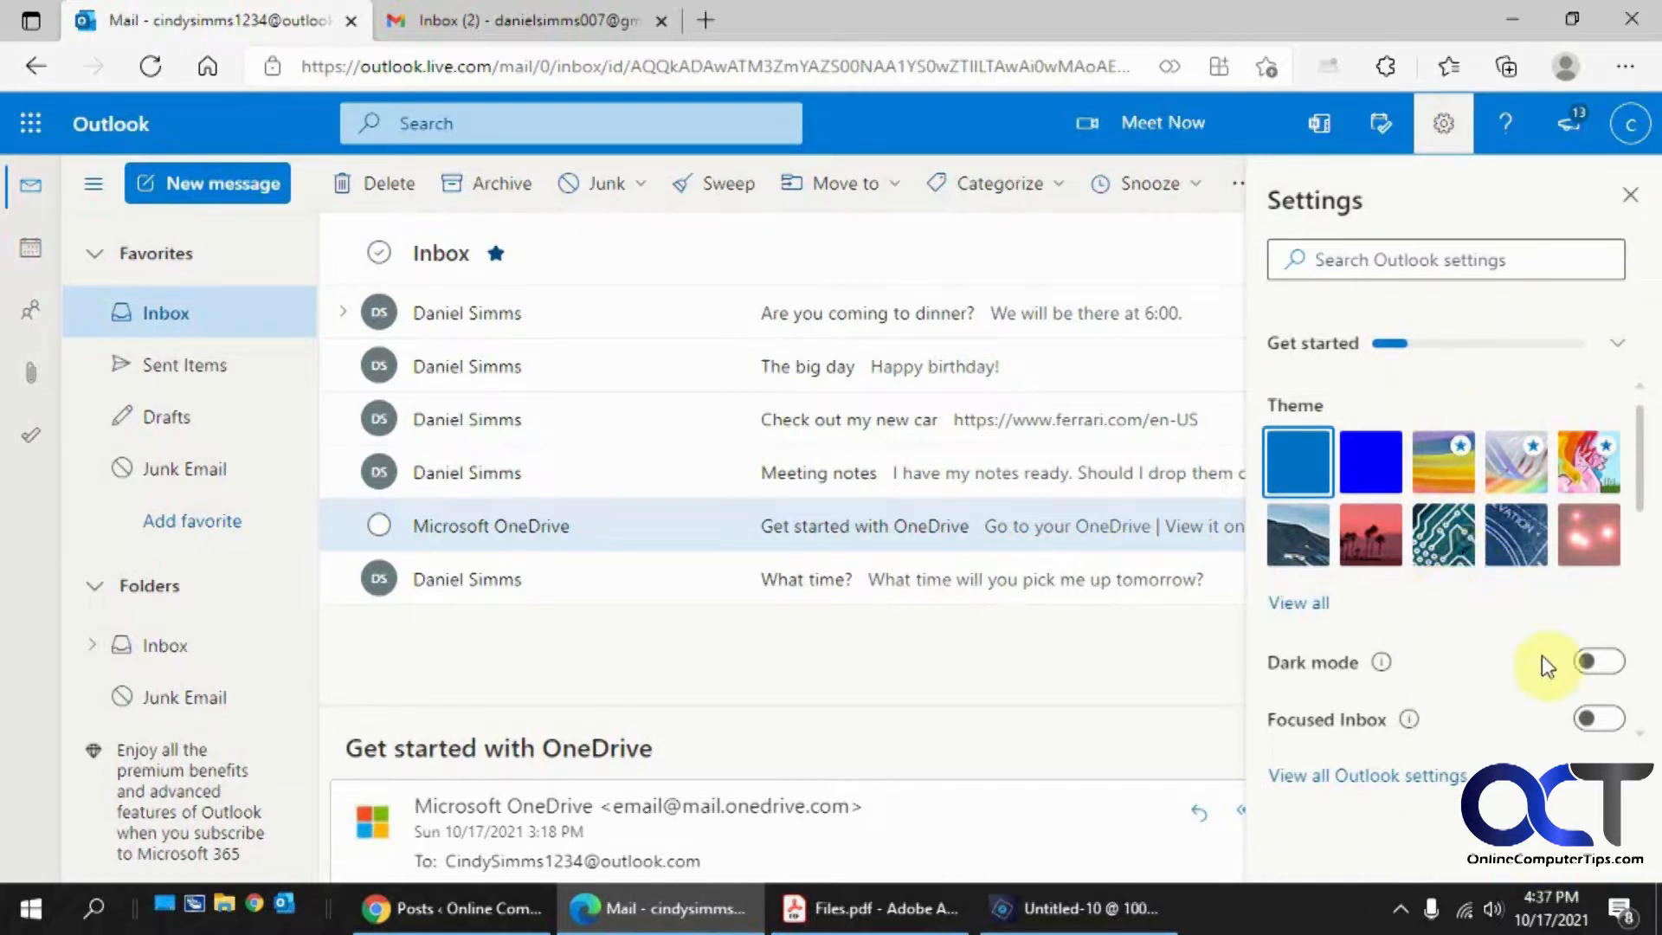
mouse_move(1370, 752)
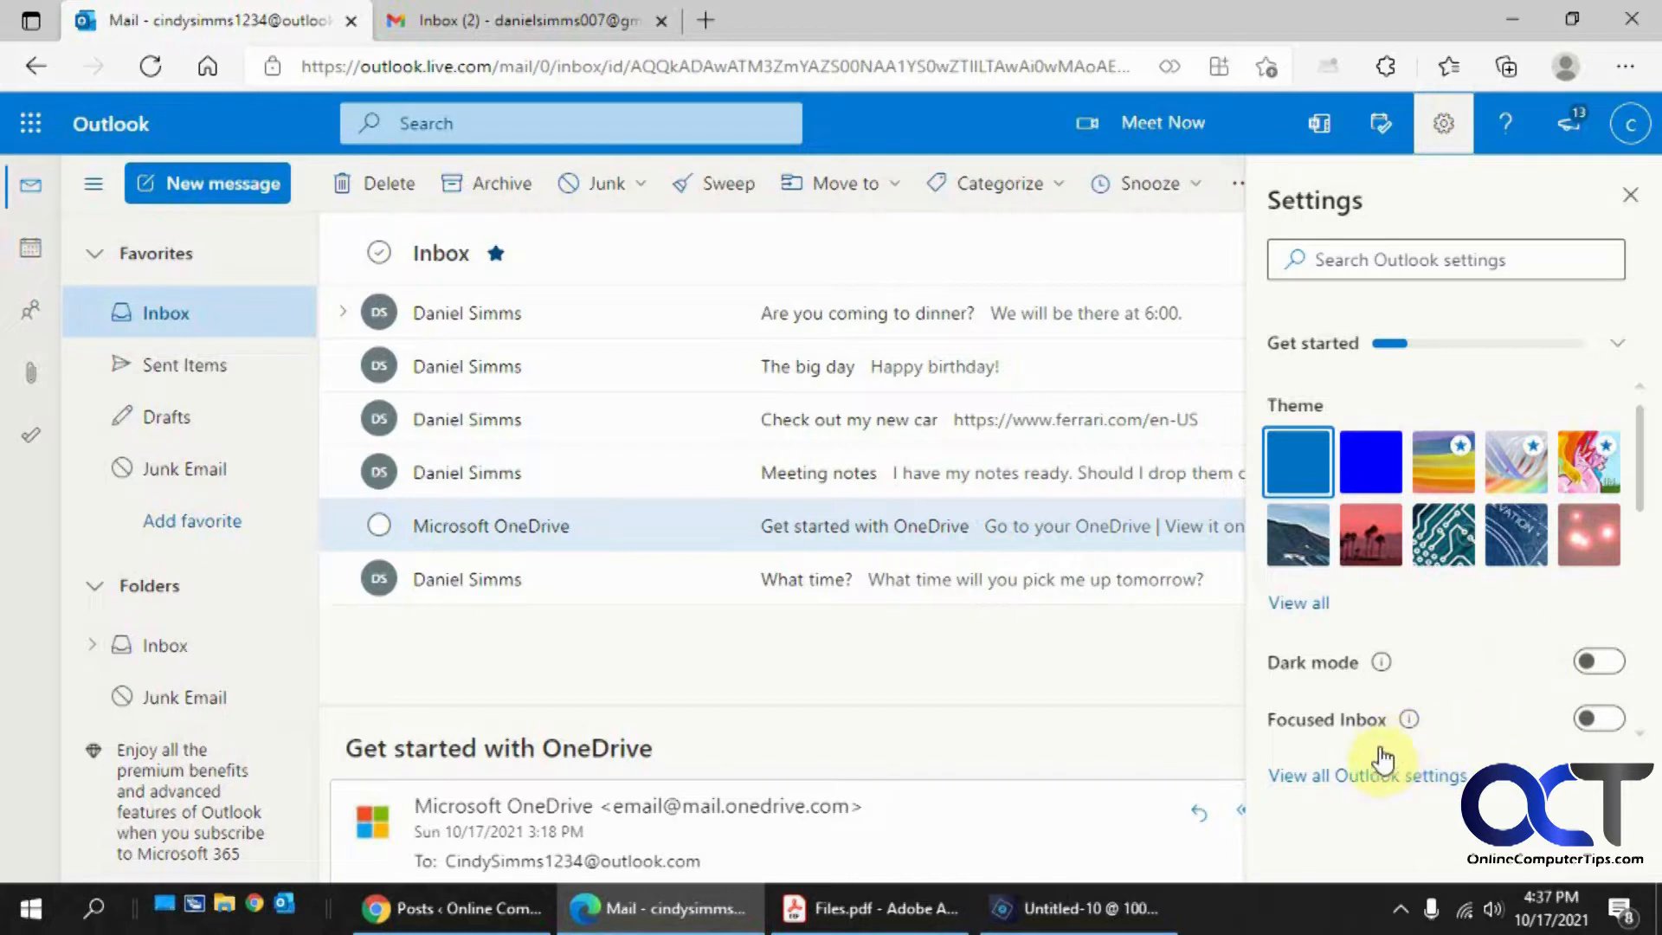
mouse_move(1352, 736)
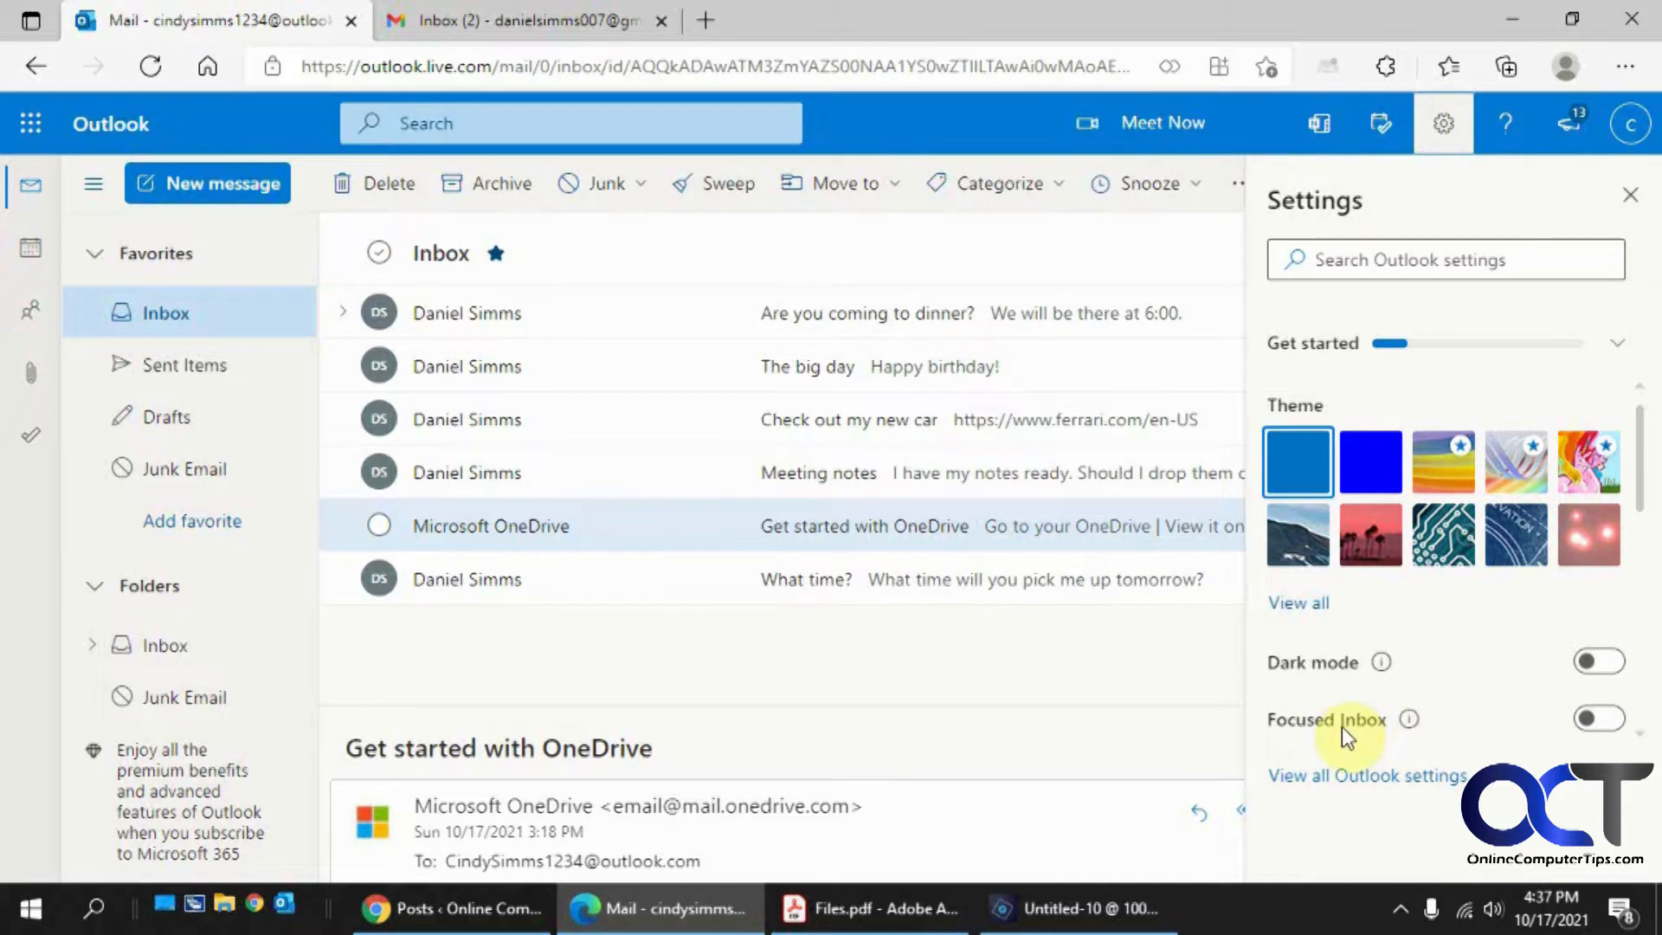
mouse_move(1360, 738)
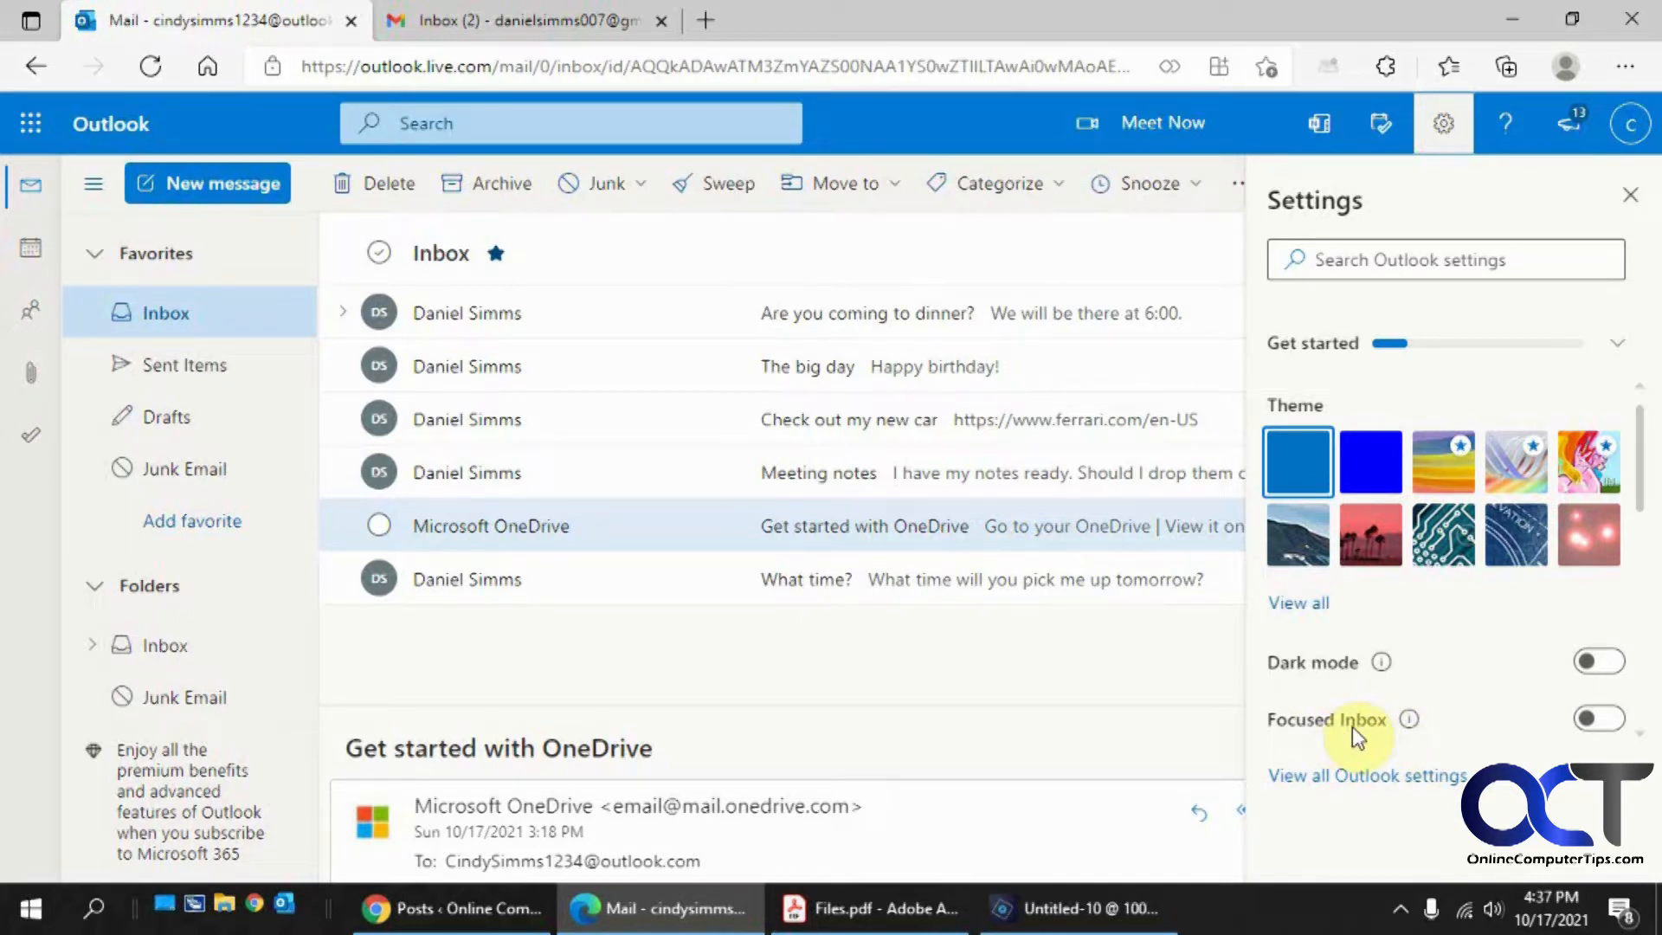
Open all Outlook settings at Mail > Compose and reply to view the signature.
click(1367, 775)
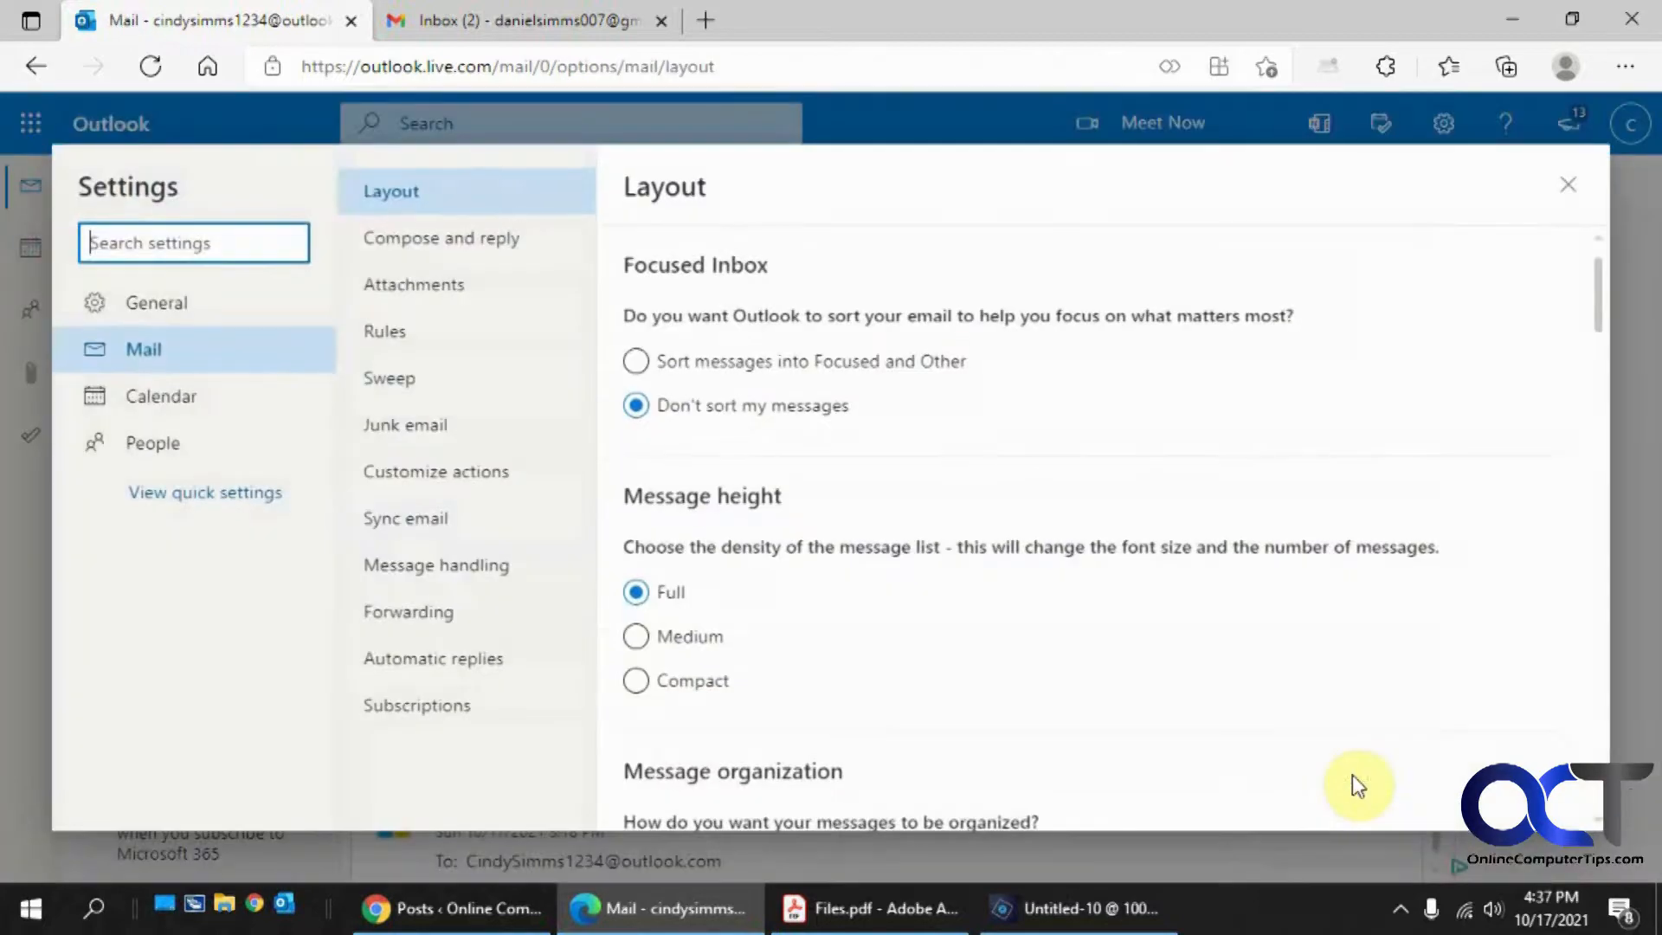
click(440, 237)
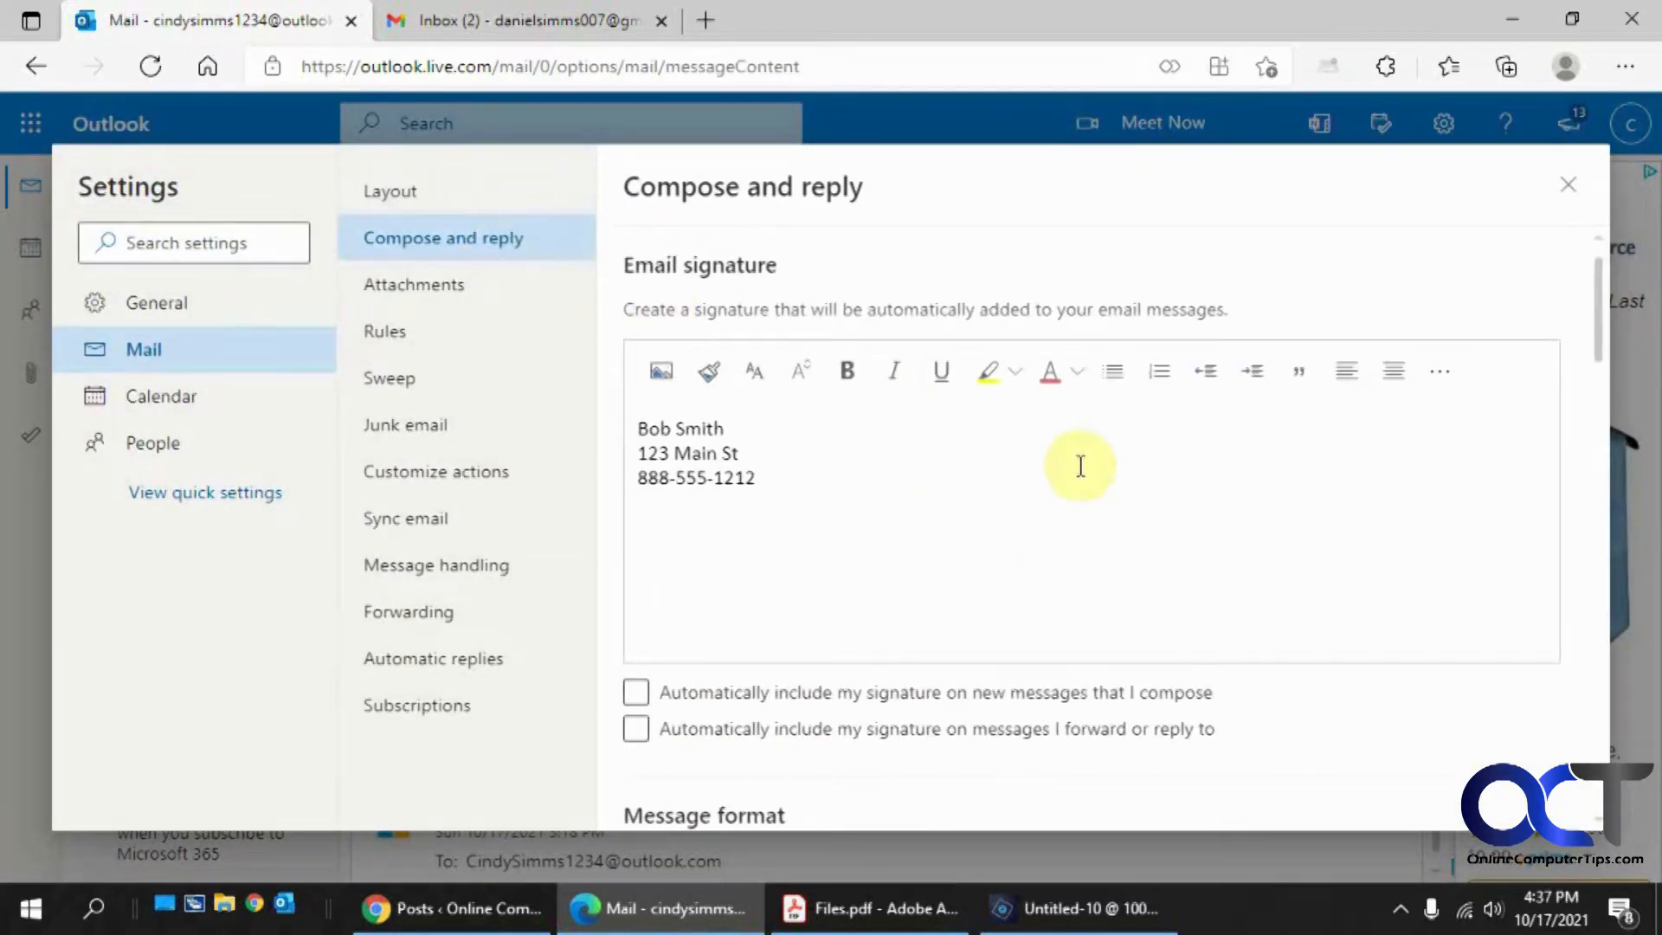
mouse_move(1071, 529)
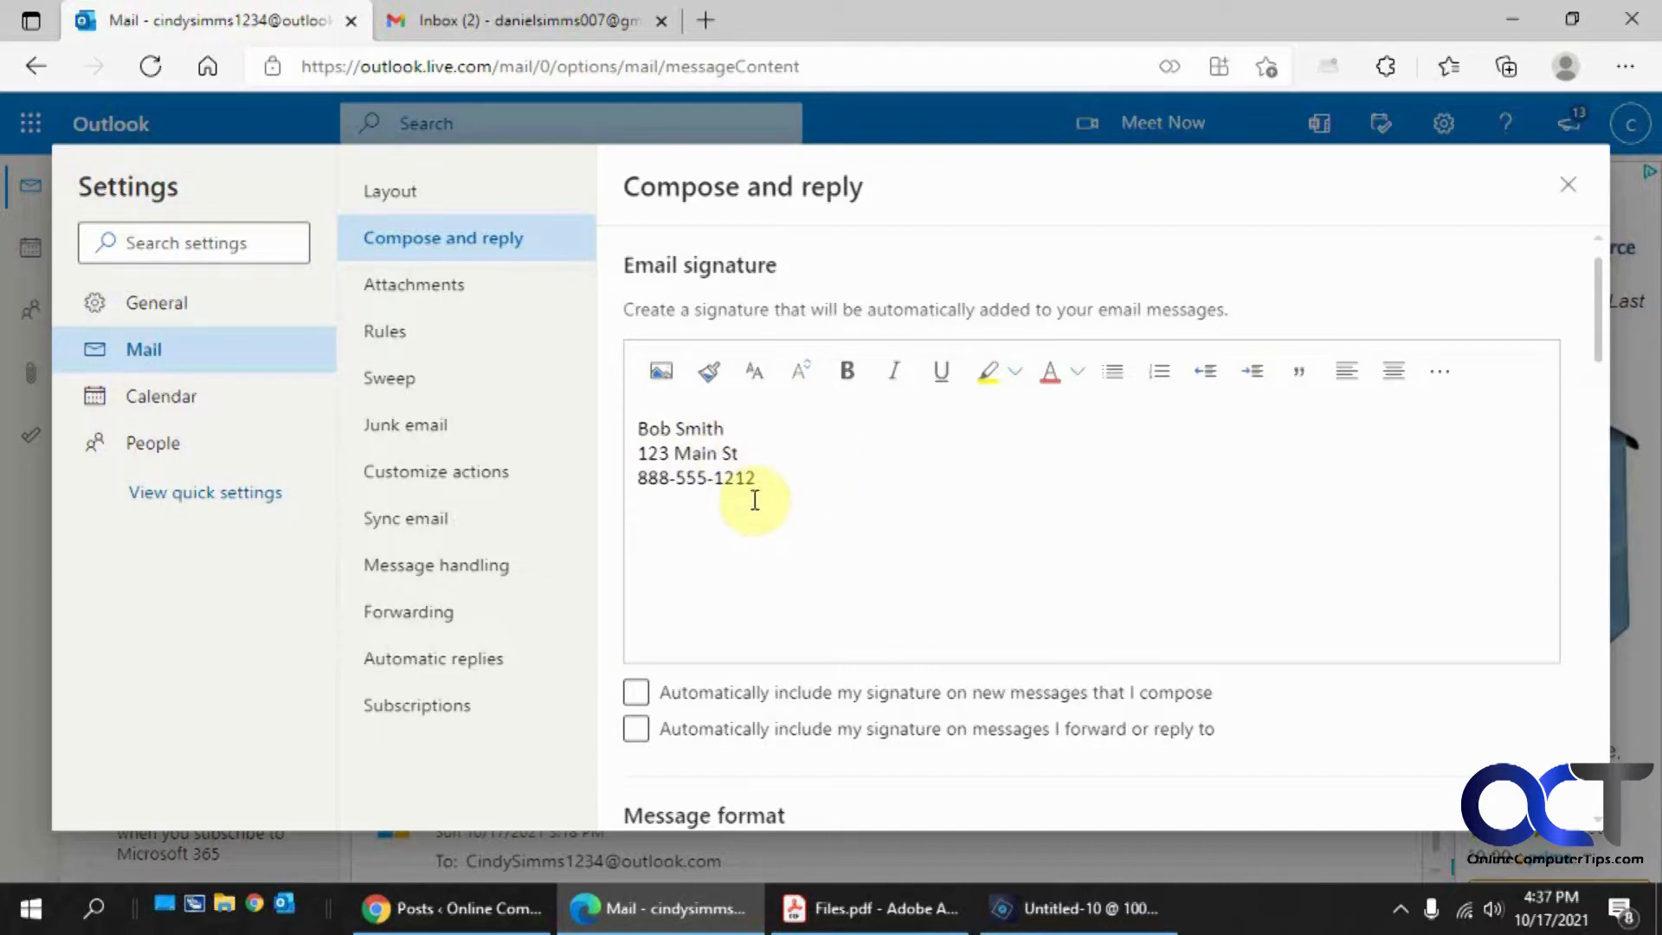
Close the full settings window and reopen the quick settings panel.
click(1568, 184)
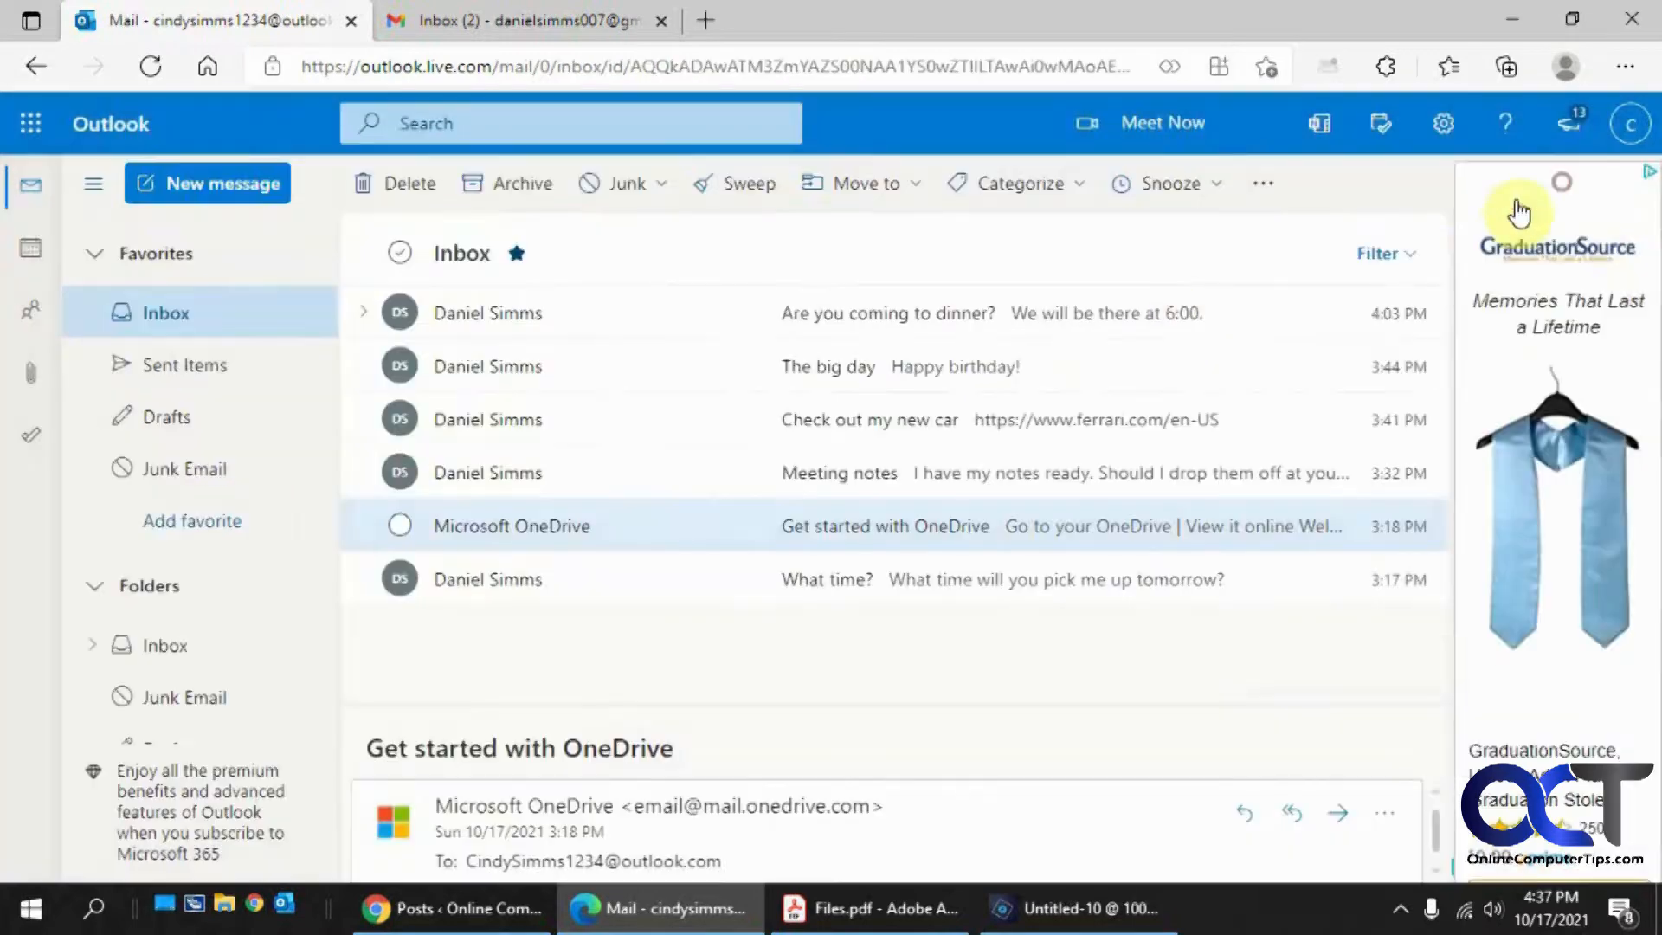
click(208, 182)
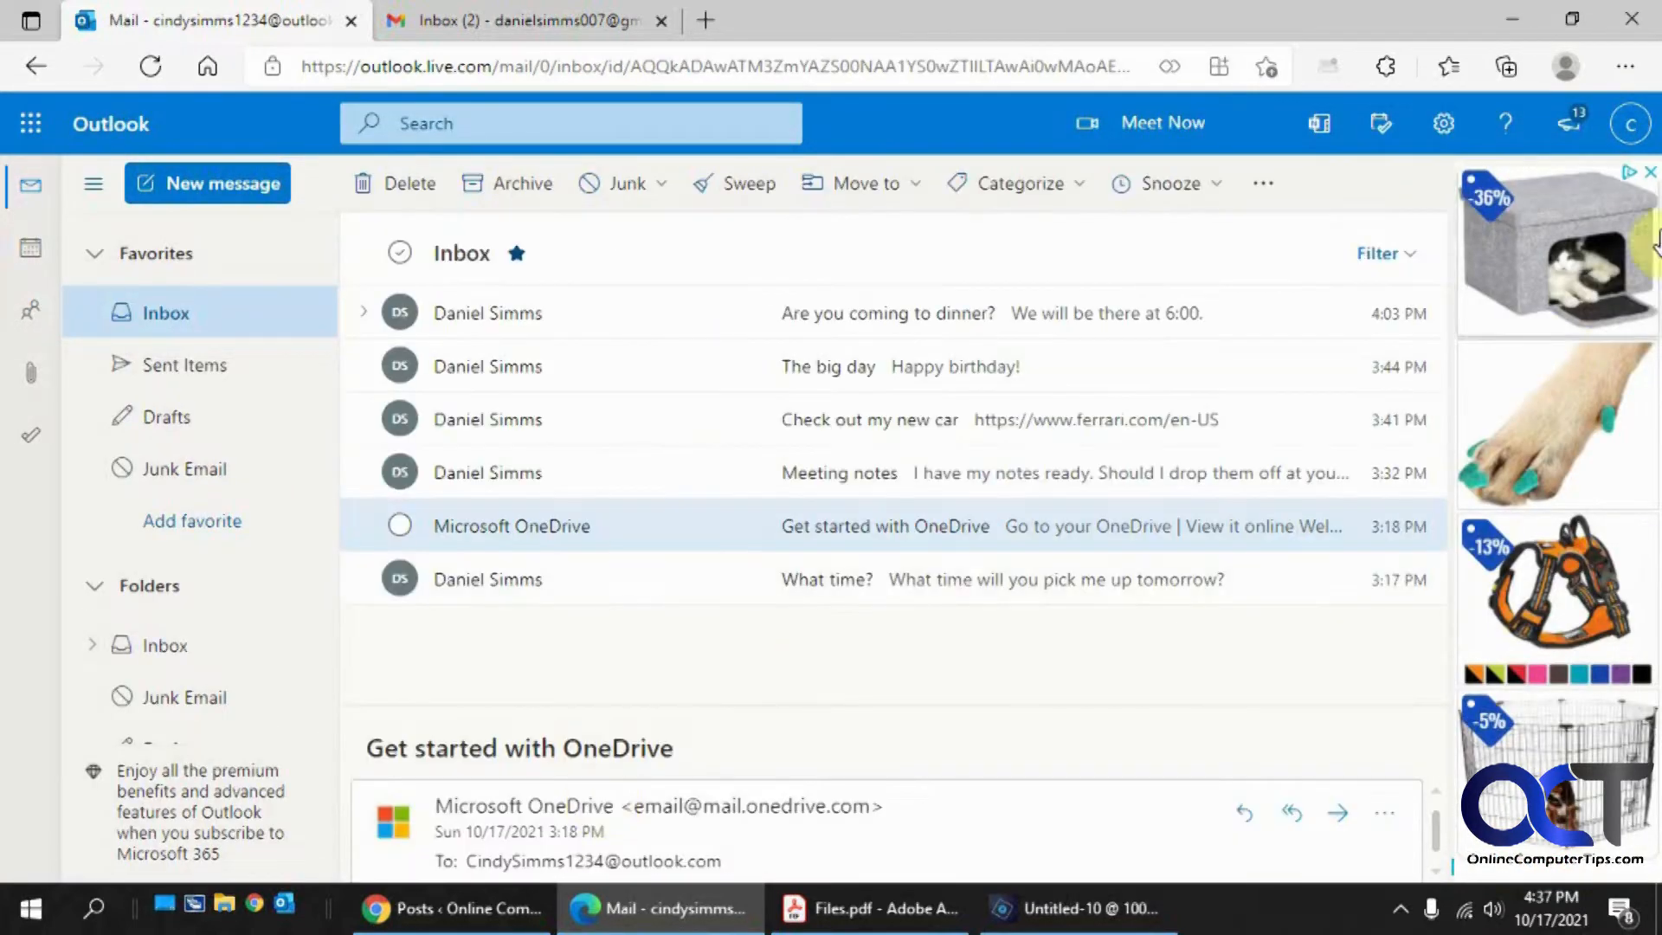
click(1444, 123)
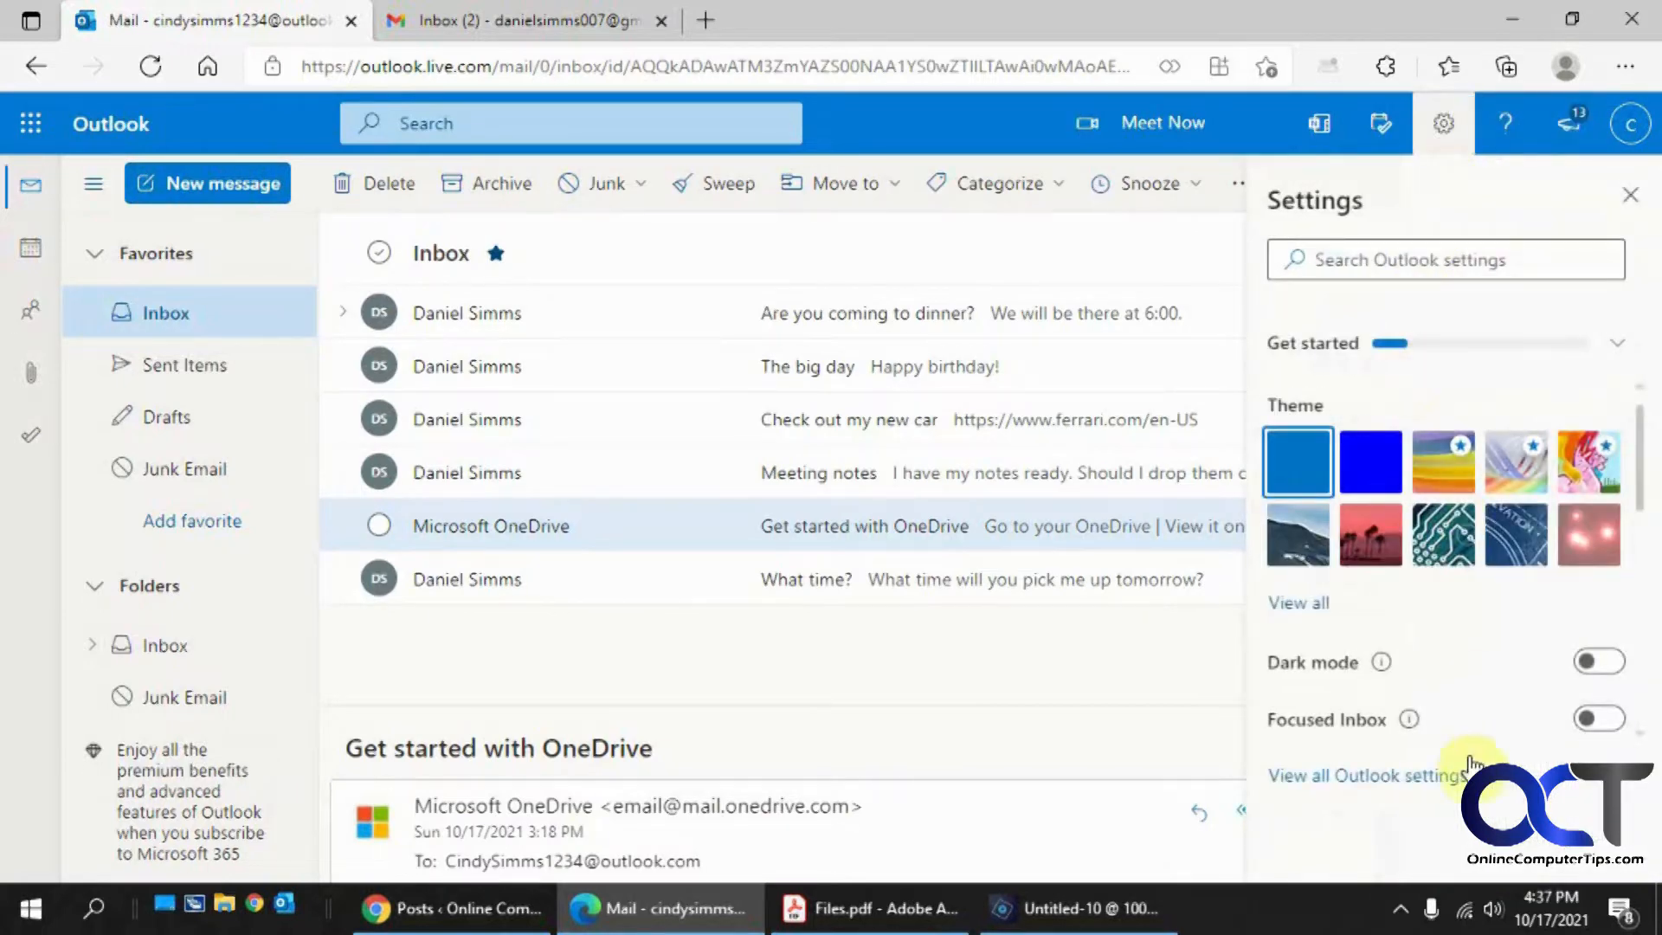
Turn on automatically including the signature on new messages and save.
click(1365, 775)
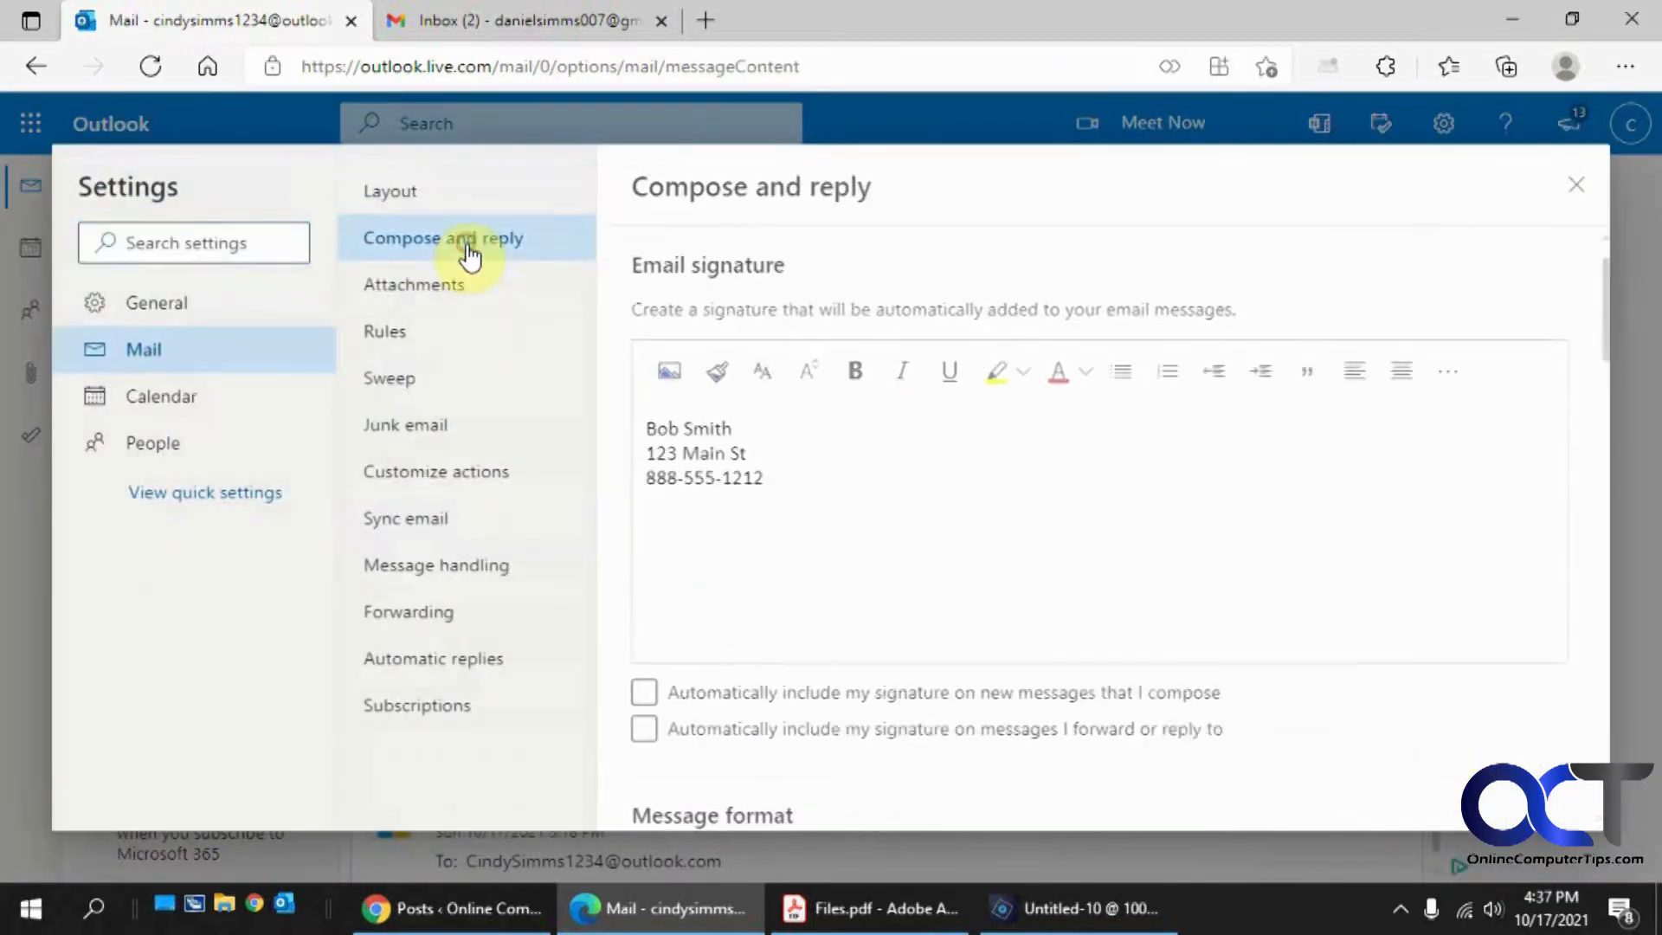
click(637, 693)
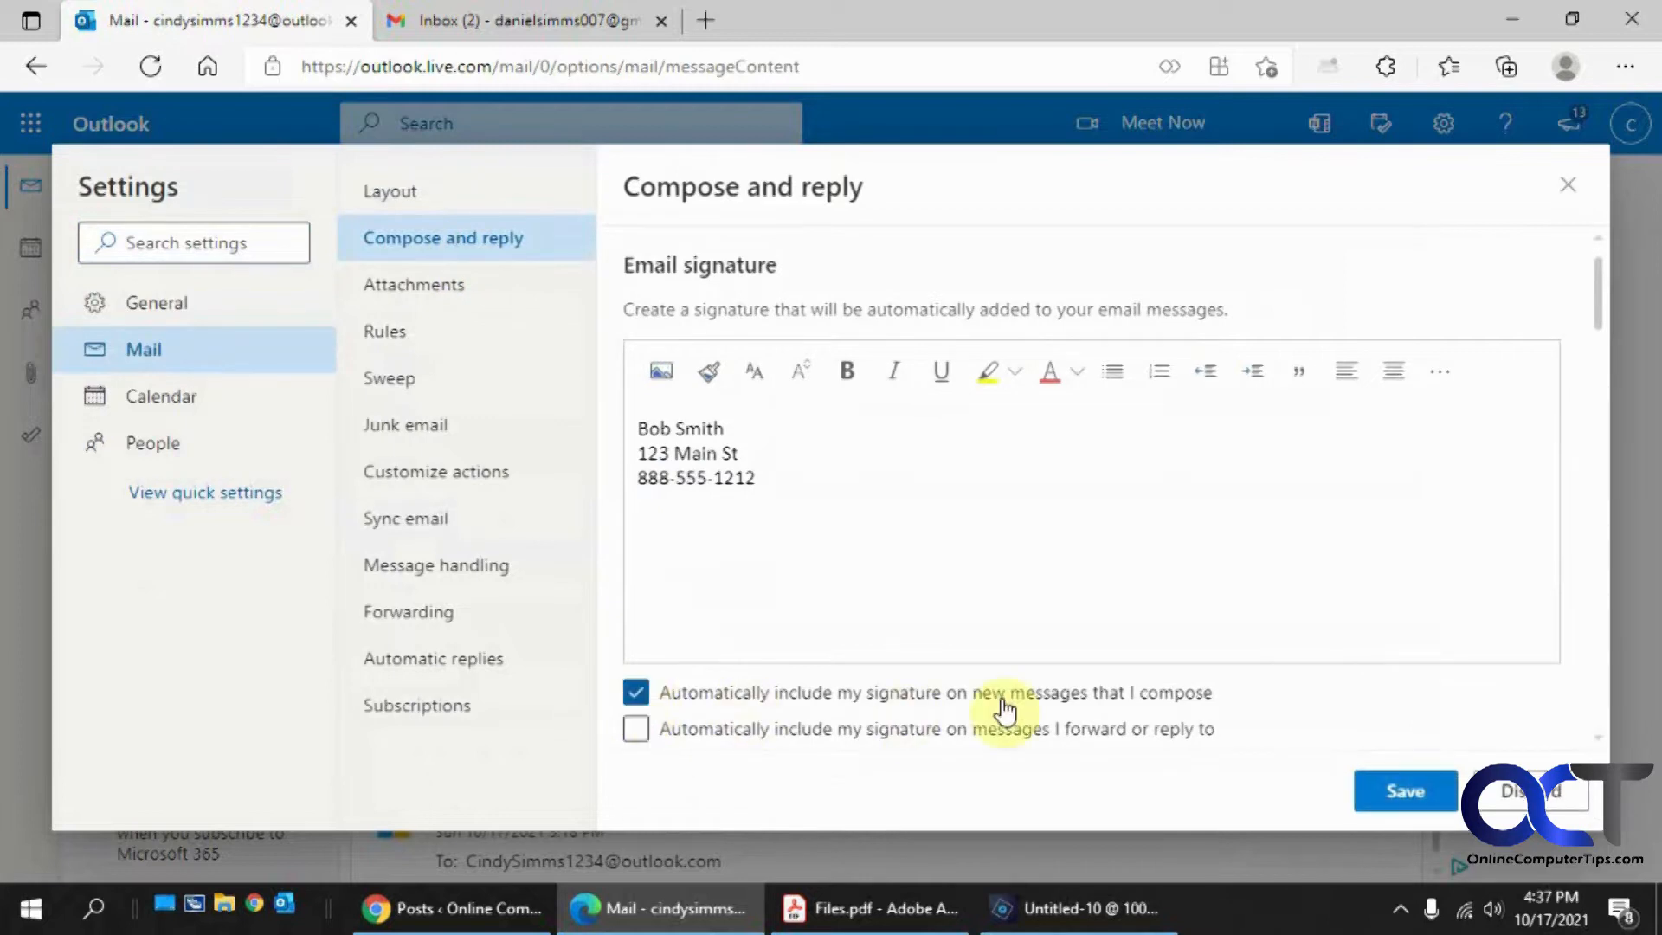
click(637, 728)
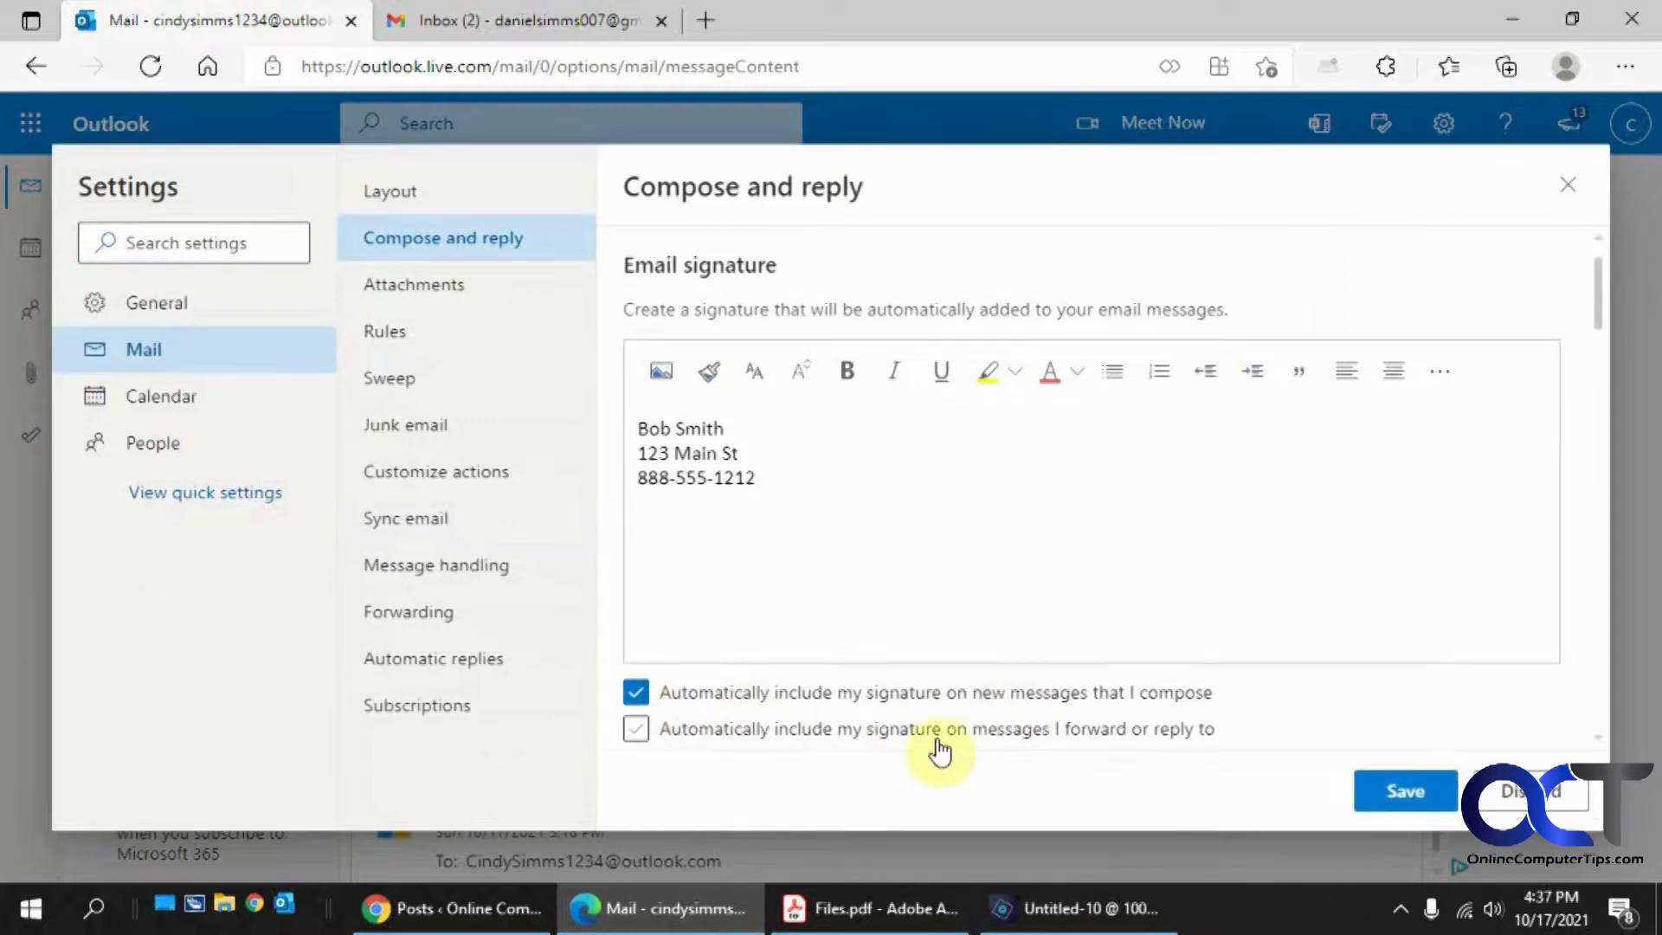
mouse_move(1150, 745)
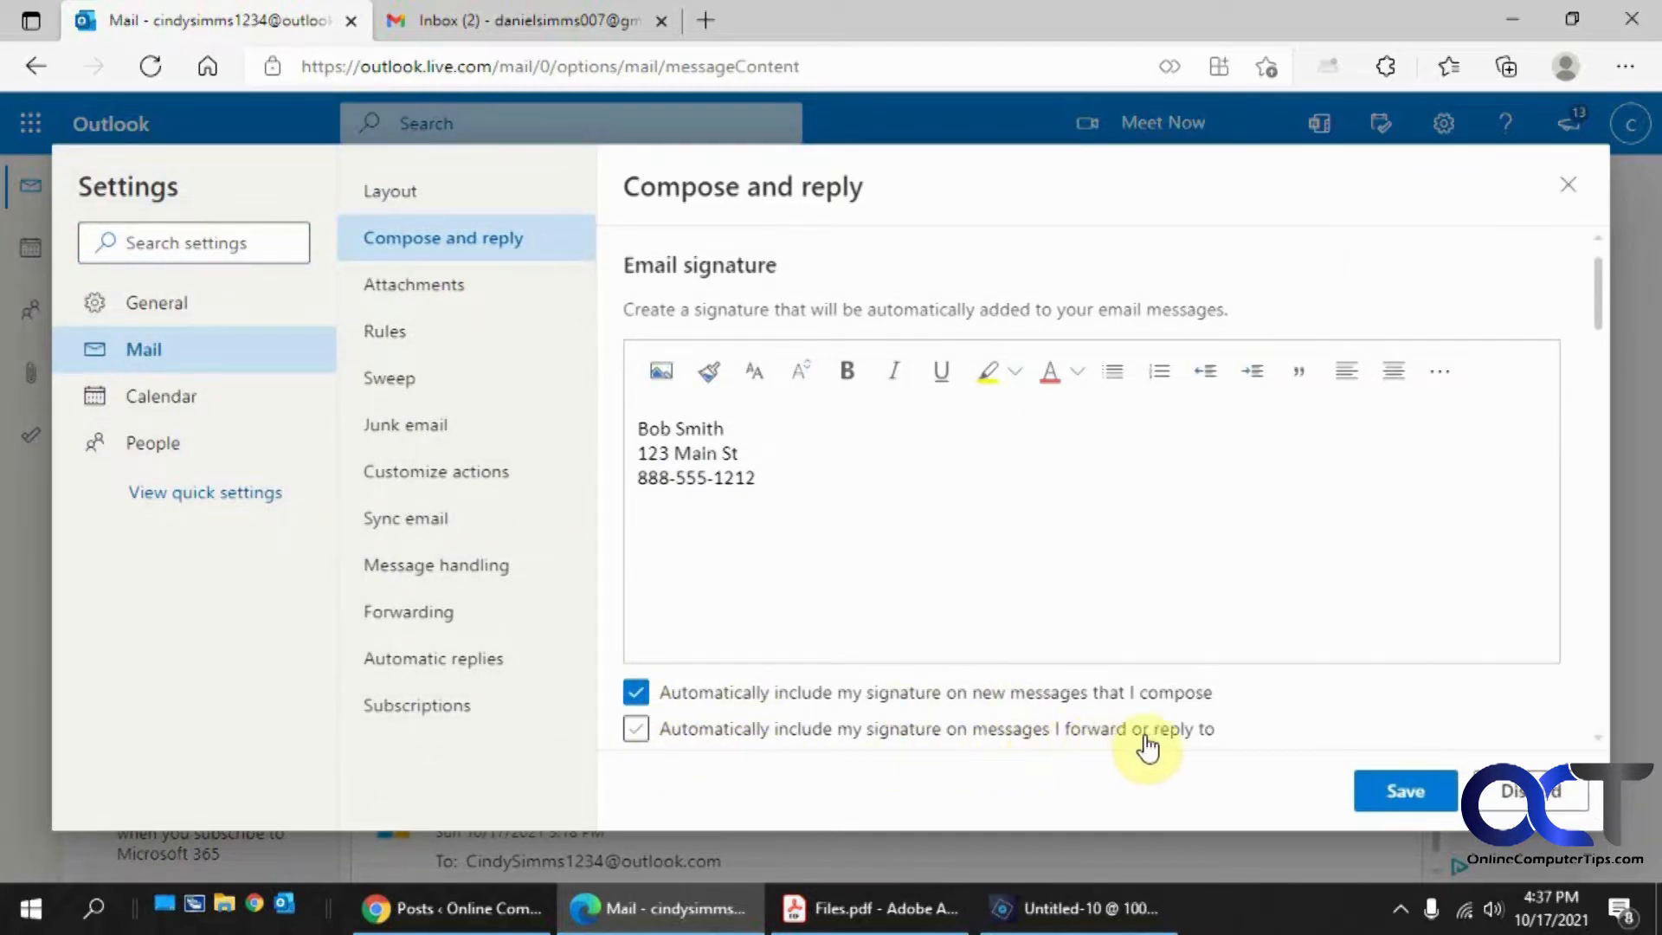
click(635, 728)
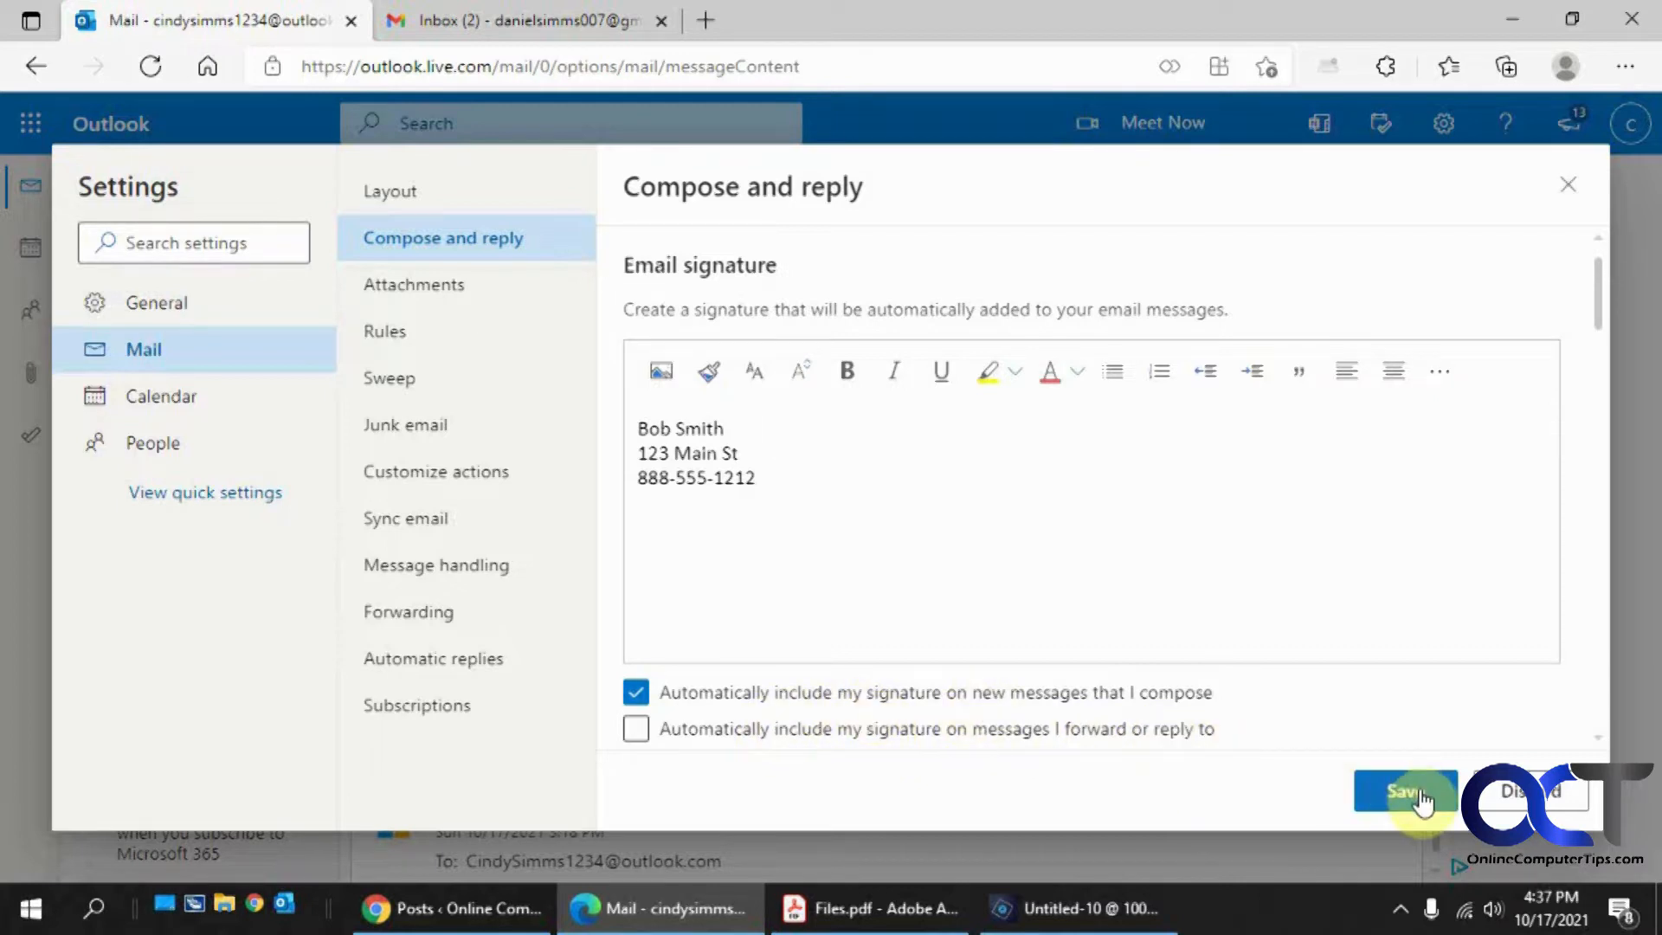
click(1402, 790)
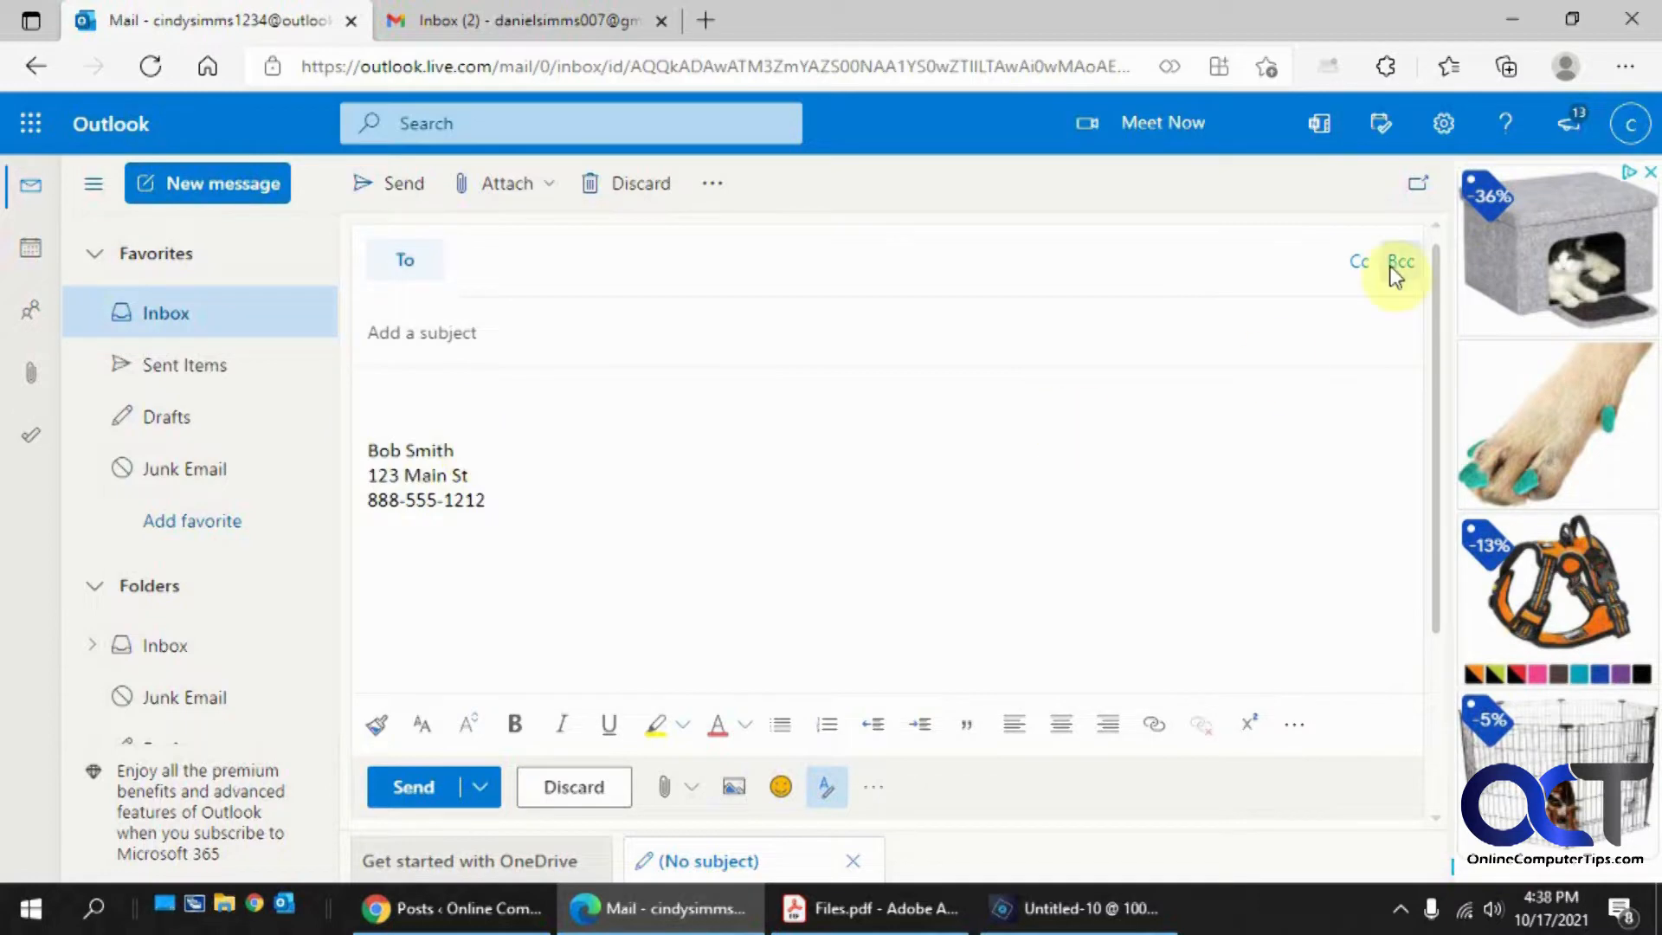
Reopen Compose and reply settings and review the Always show Bcc option under Message format.
click(1443, 123)
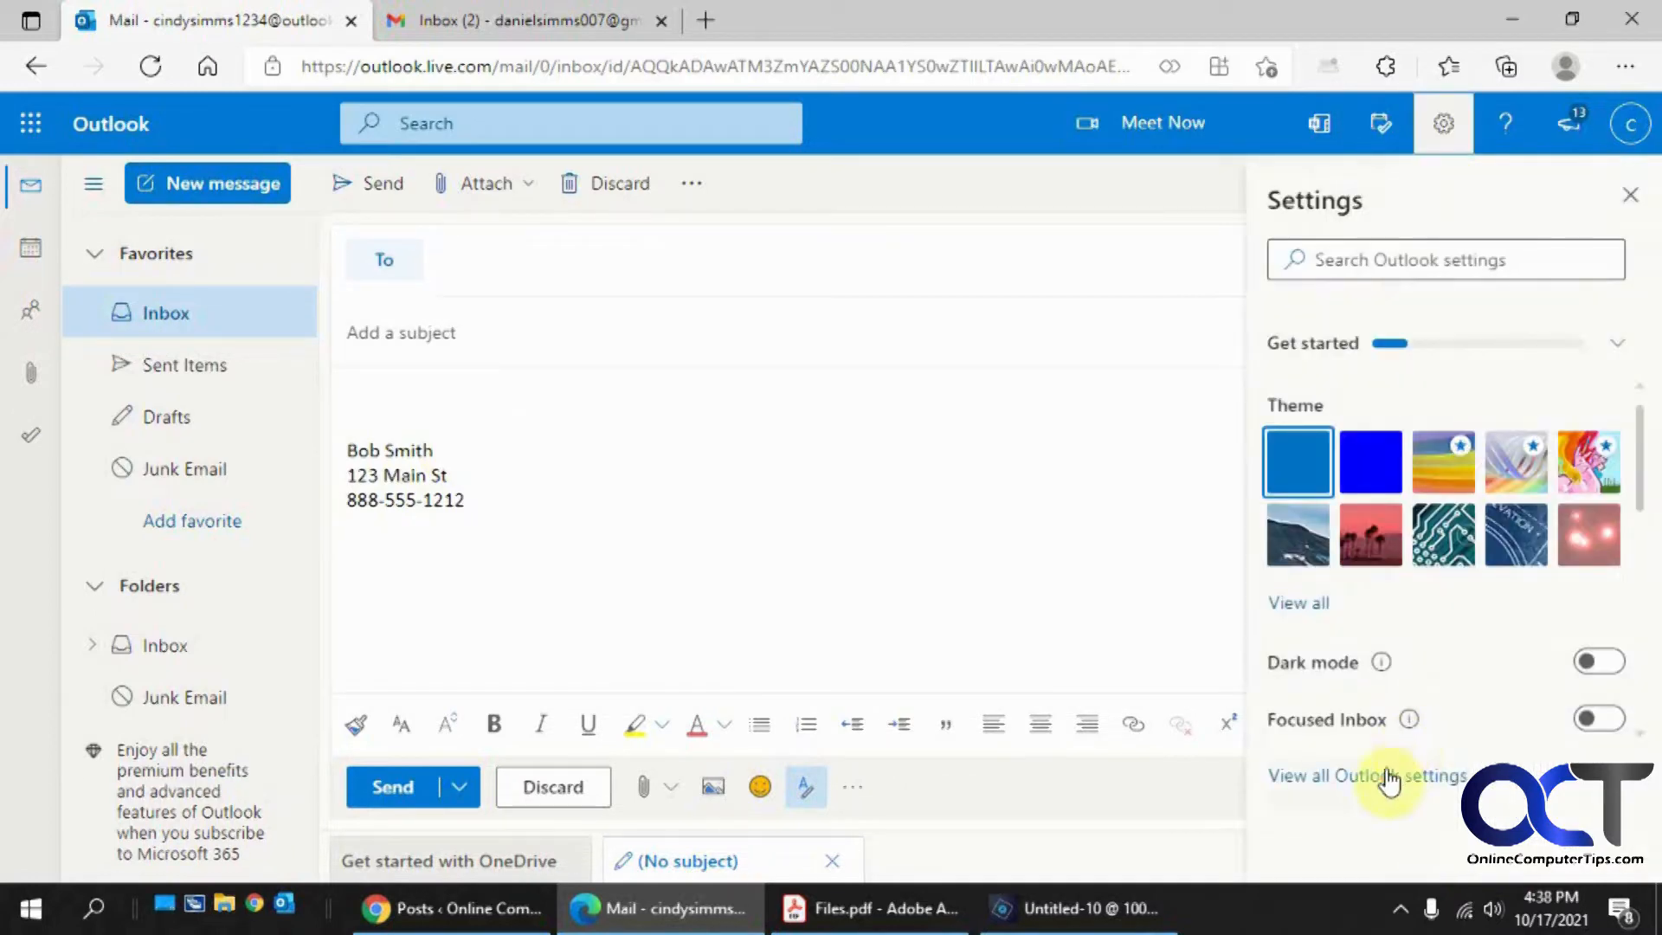
click(1367, 775)
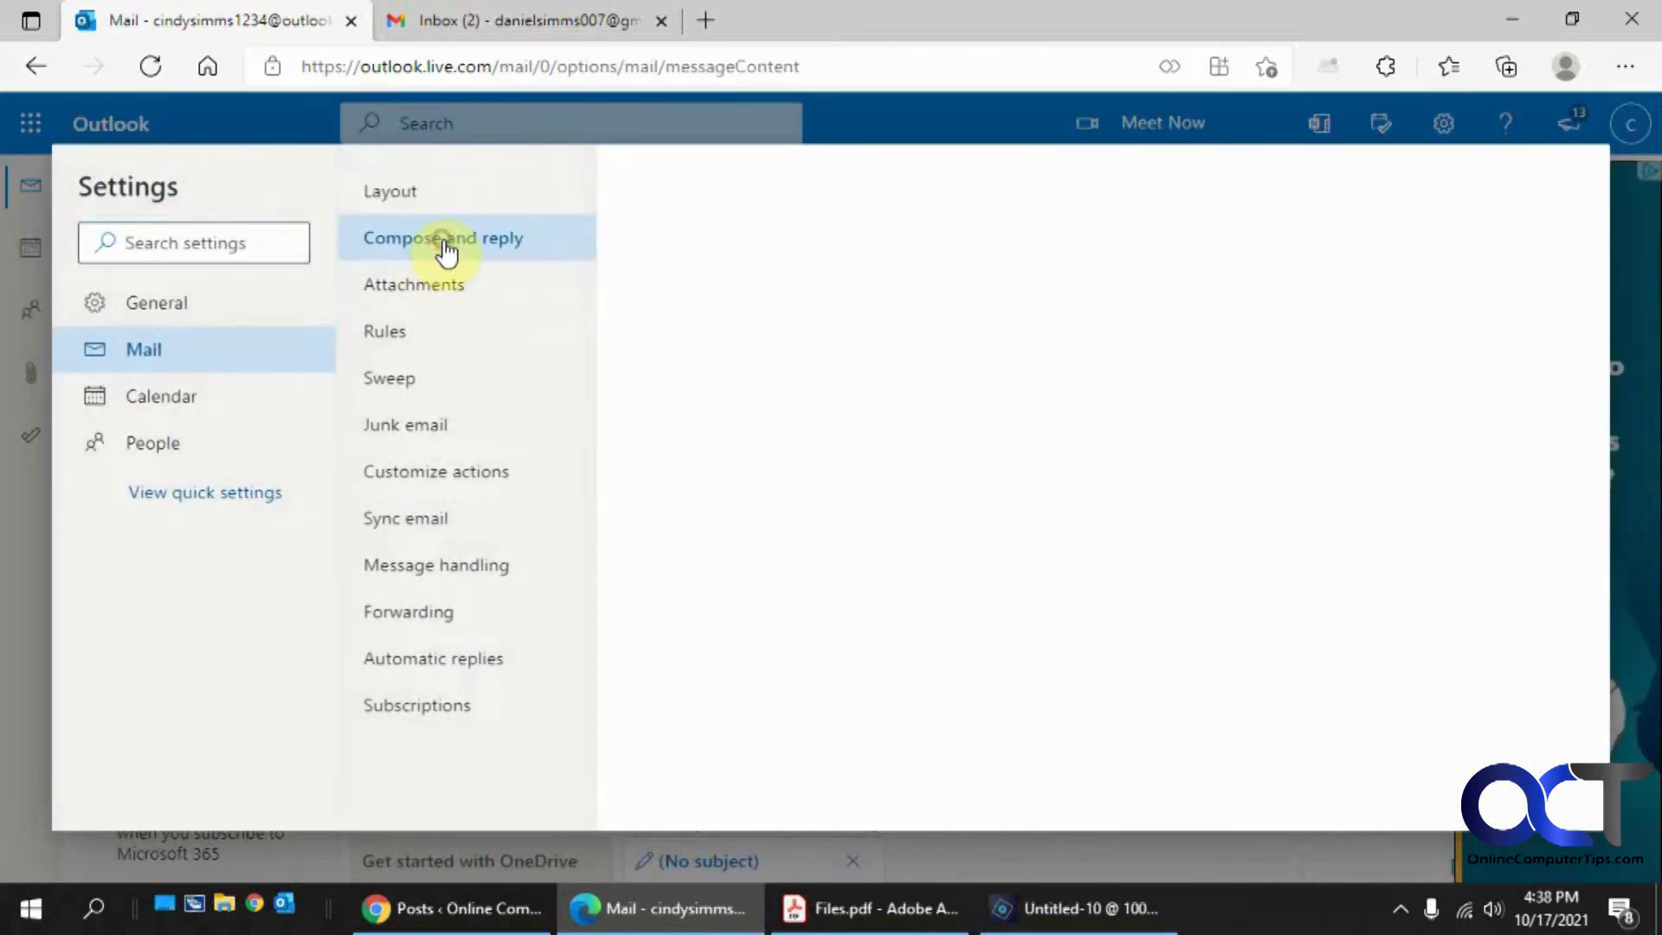
click(443, 238)
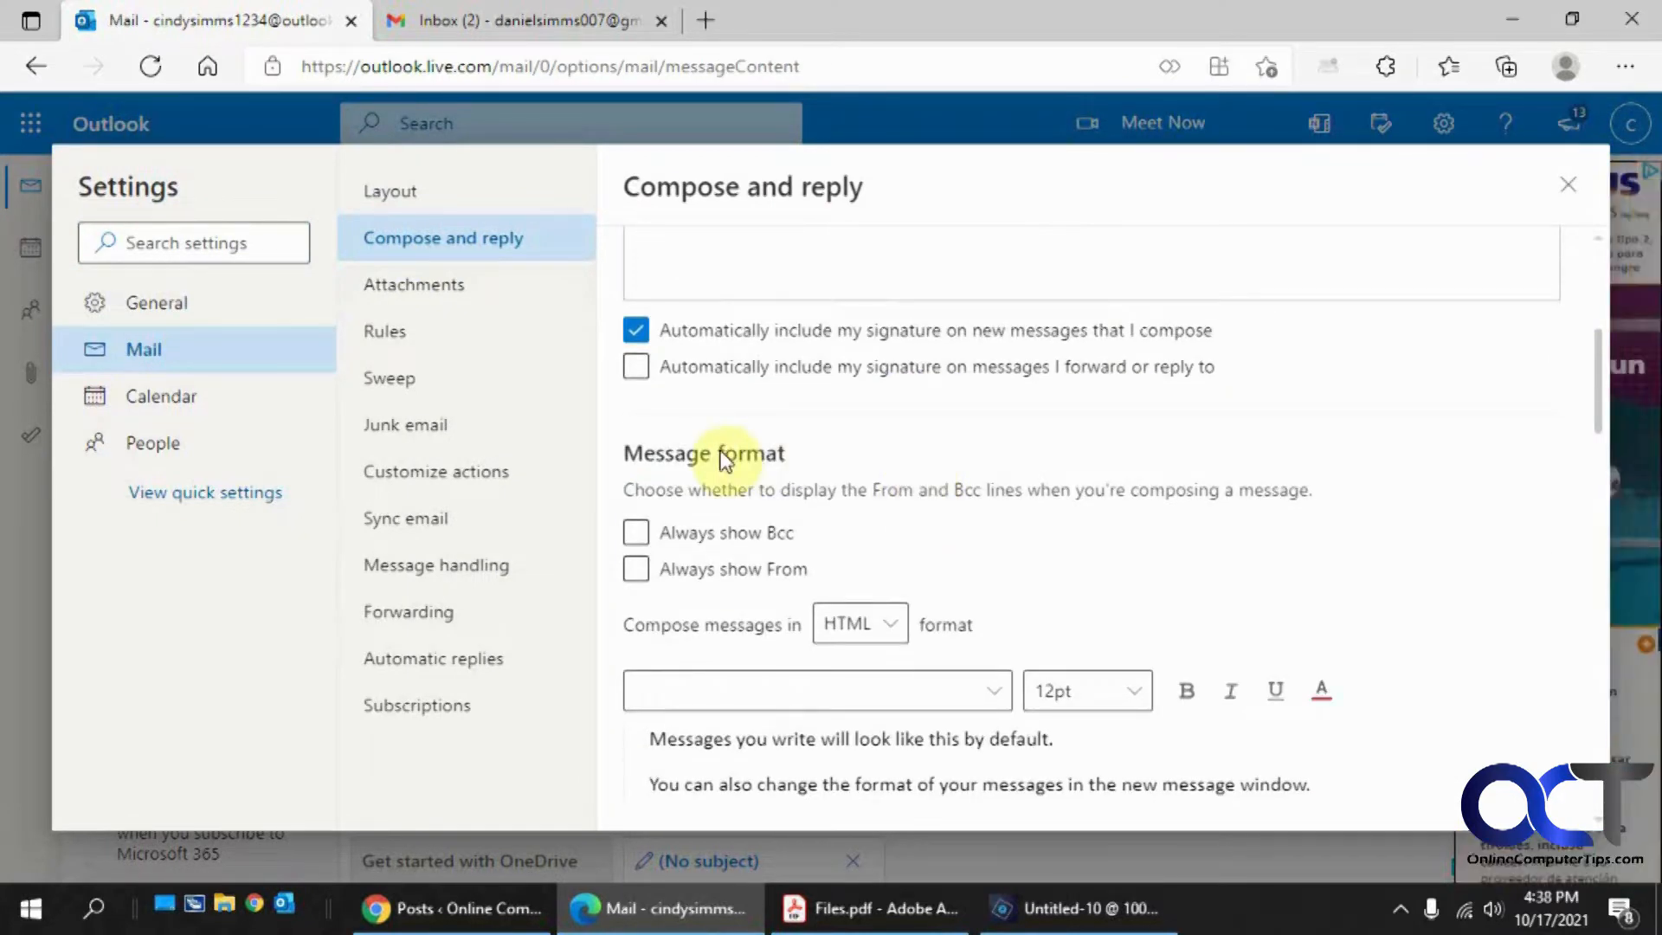
mouse_move(841, 484)
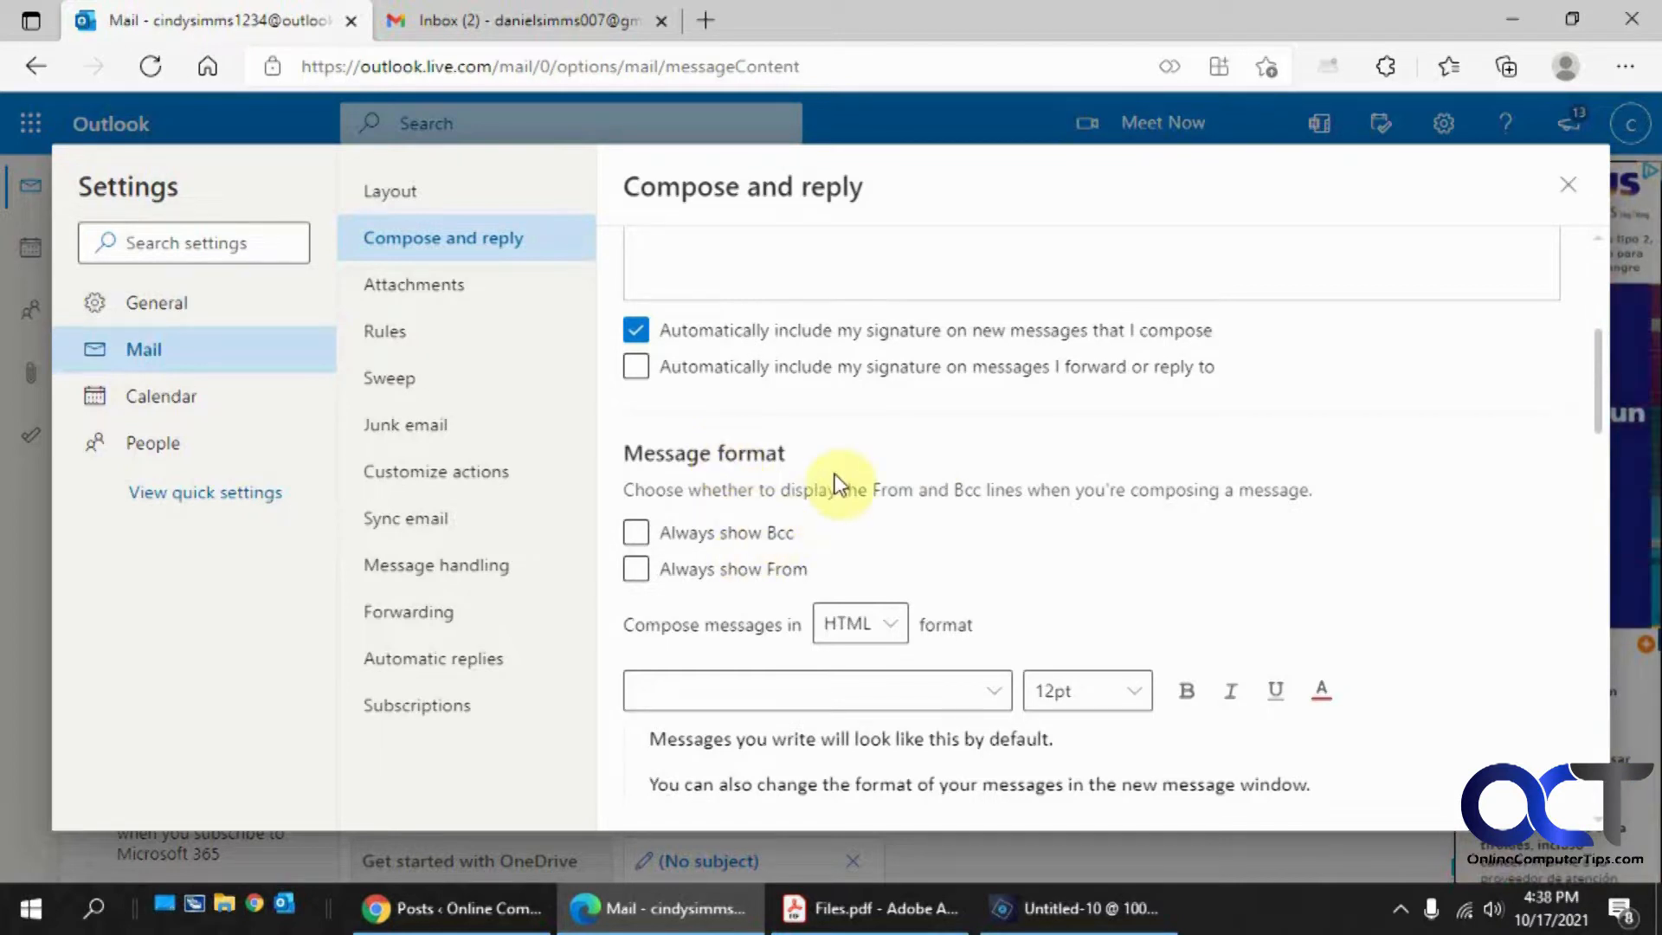
click(636, 532)
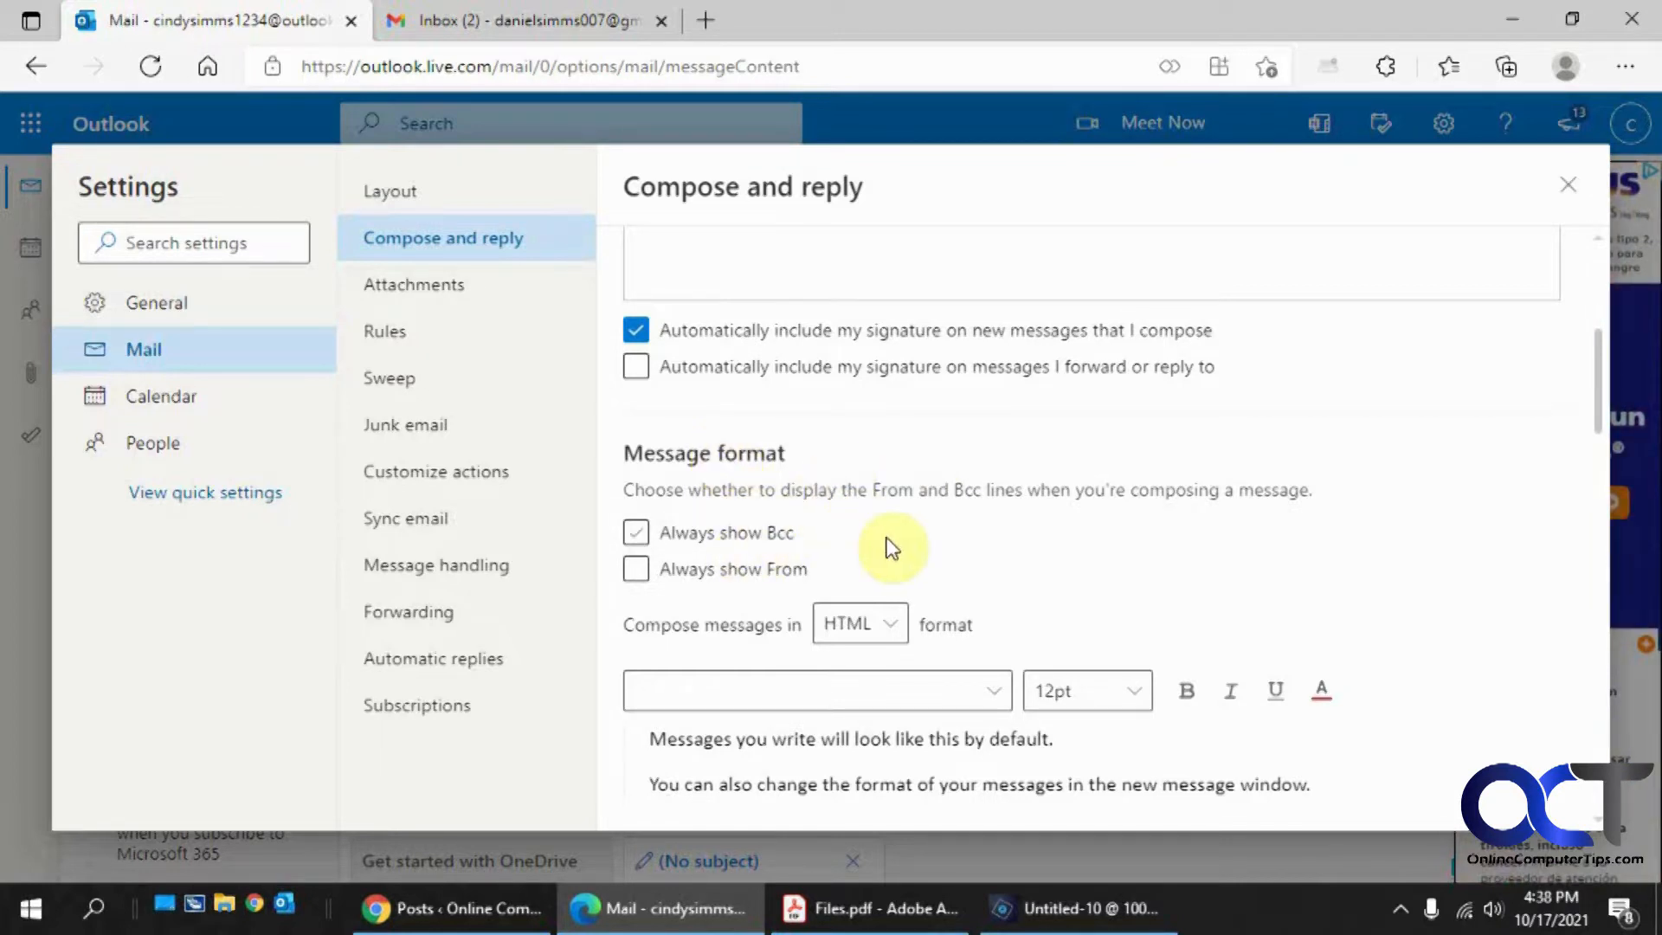
click(634, 532)
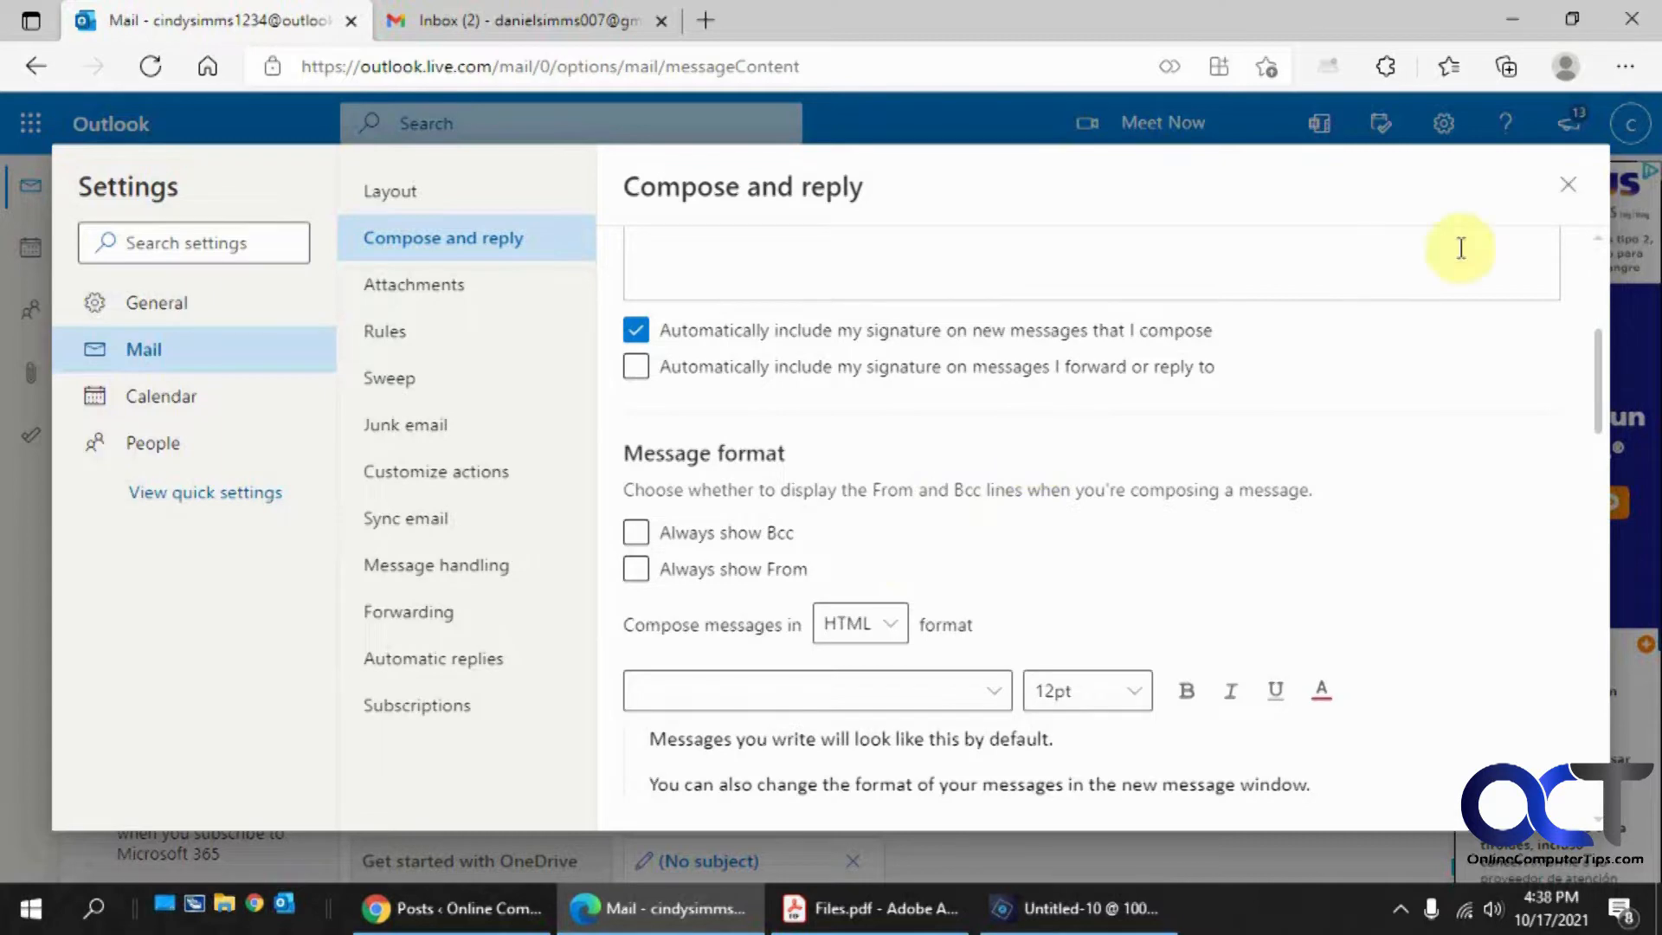
Close the settings window to return to the new message draft.
click(1569, 185)
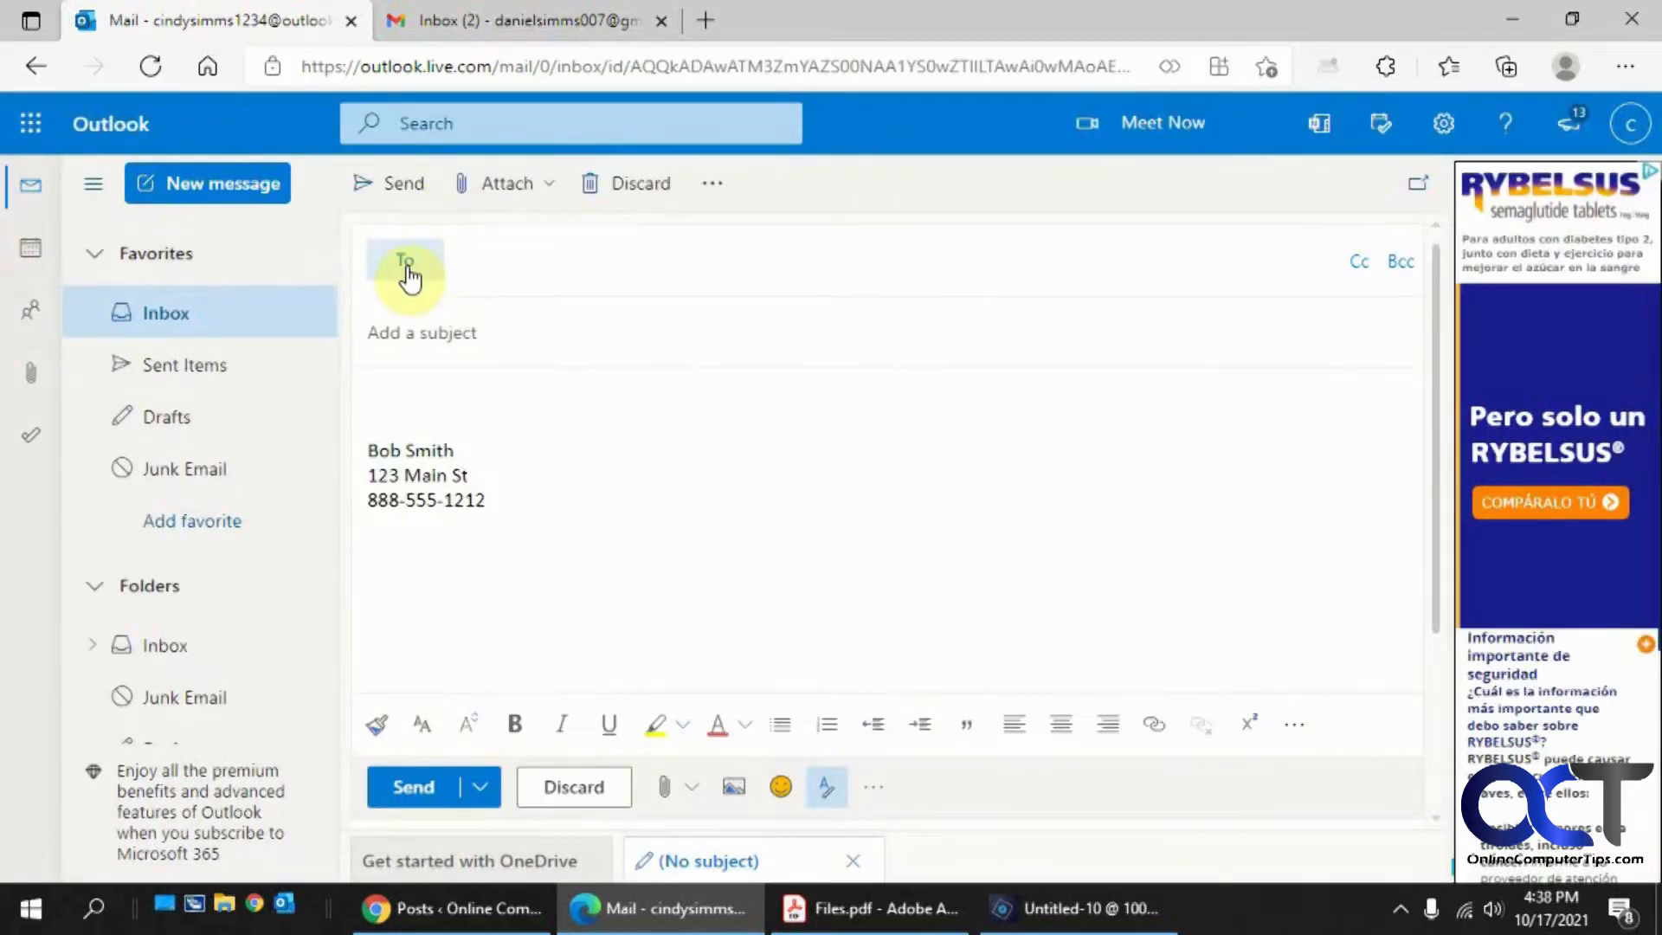
mouse_move(421, 332)
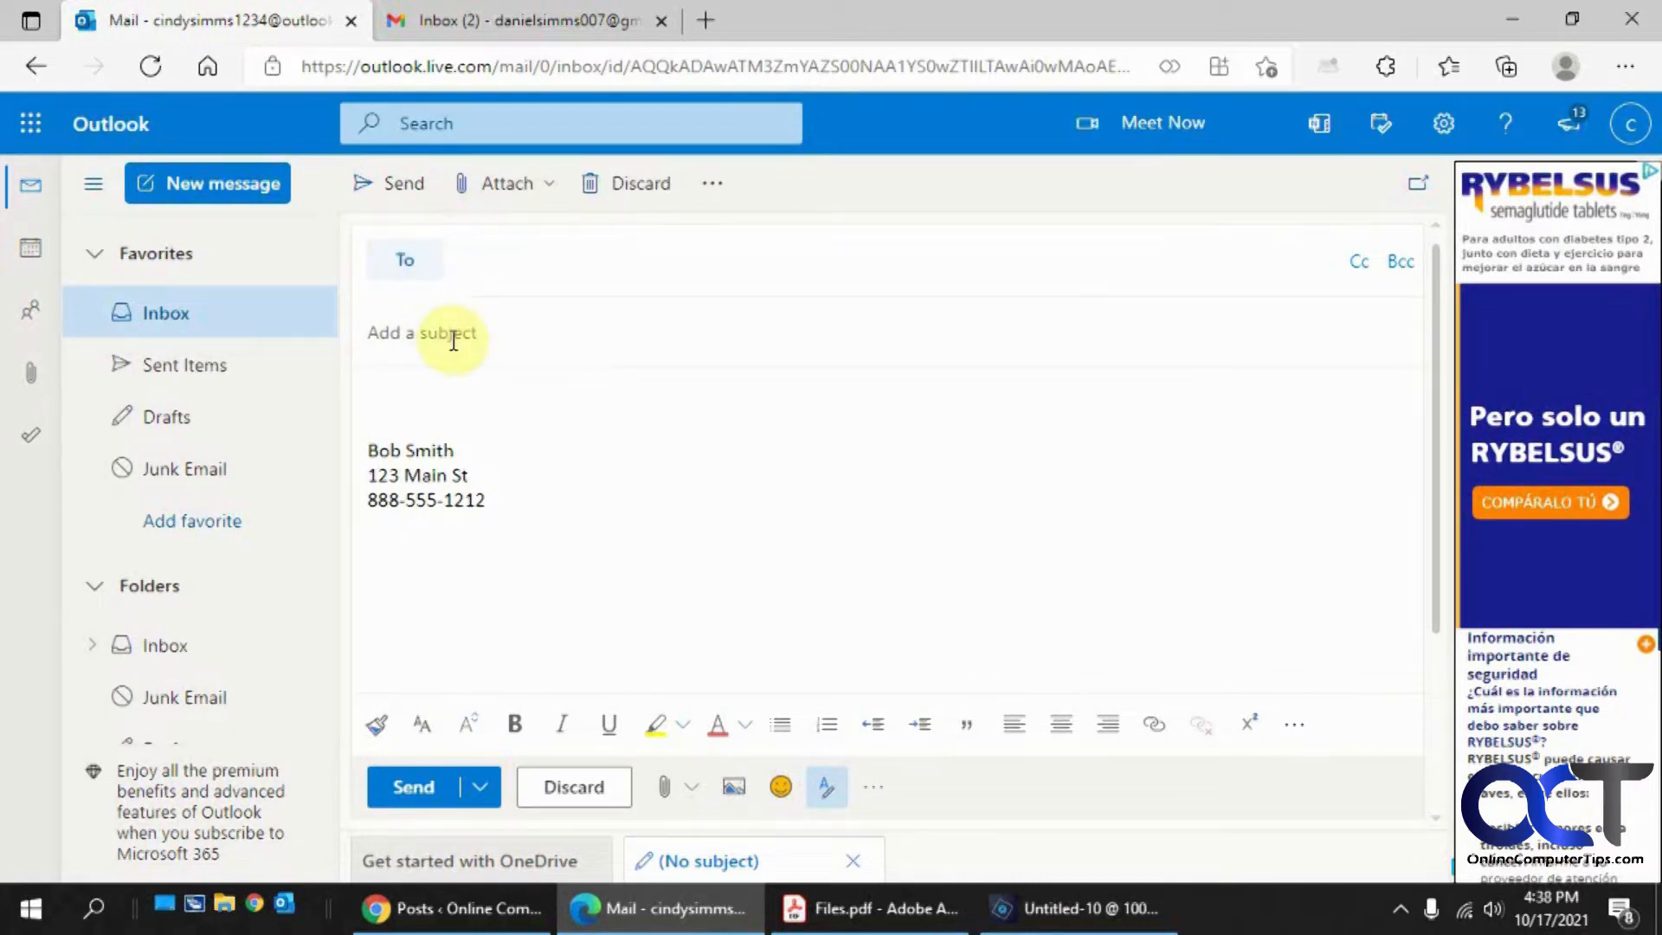
mouse_move(1450, 212)
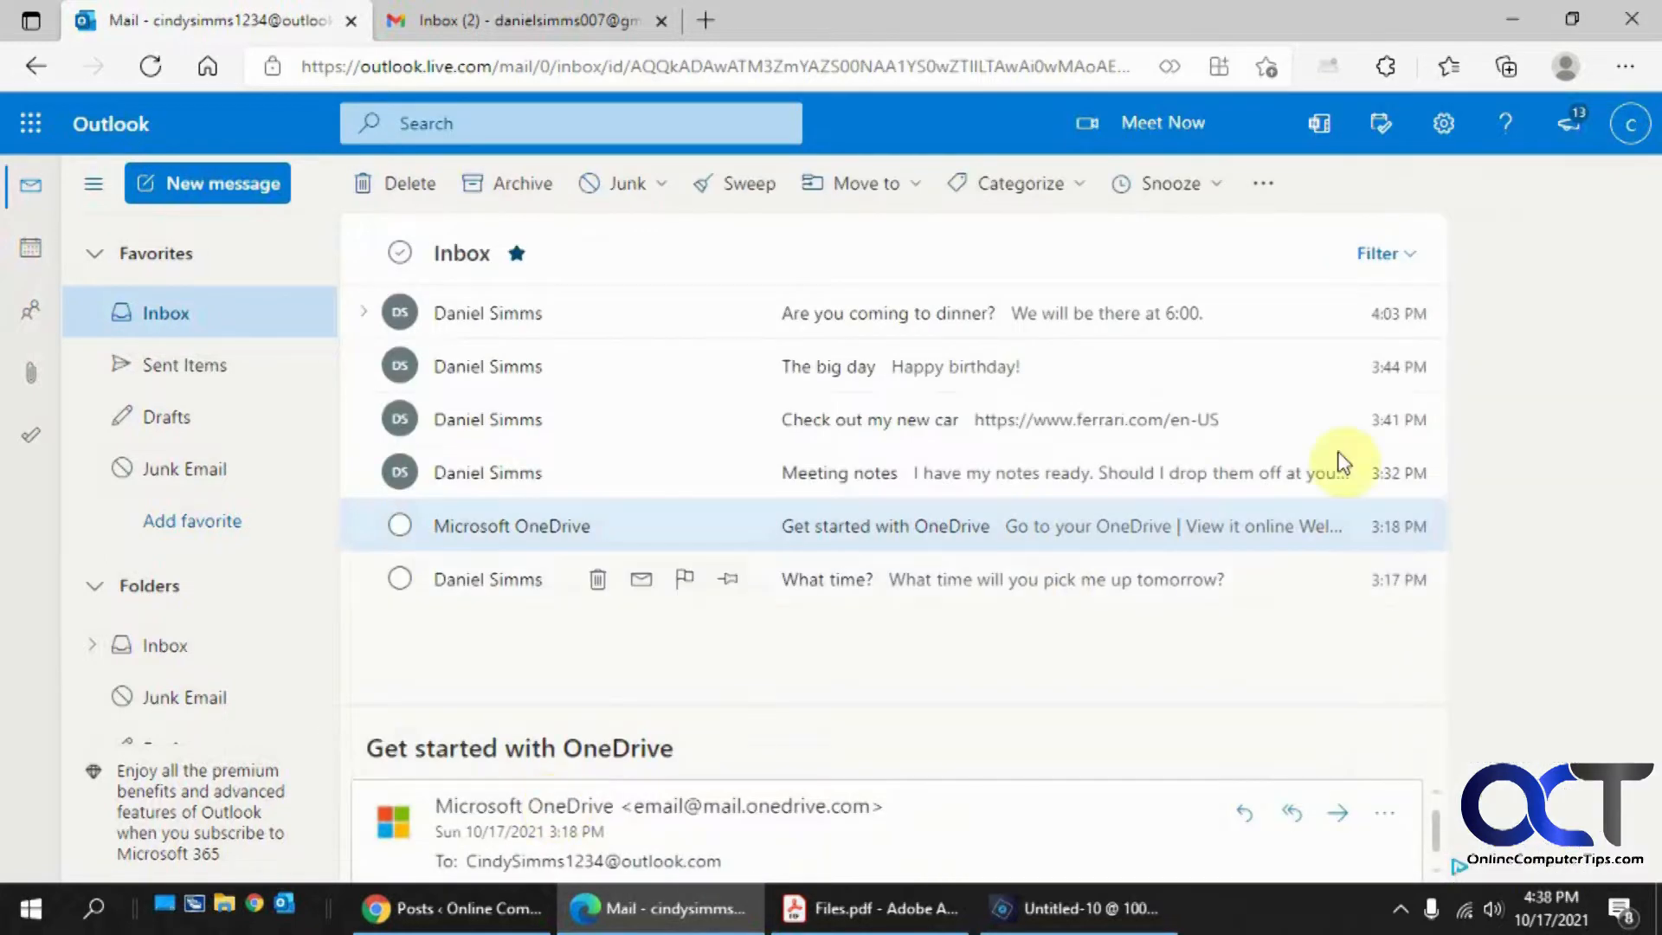
Tick Always show Bcc and Always show From in Message format settings.
click(1443, 123)
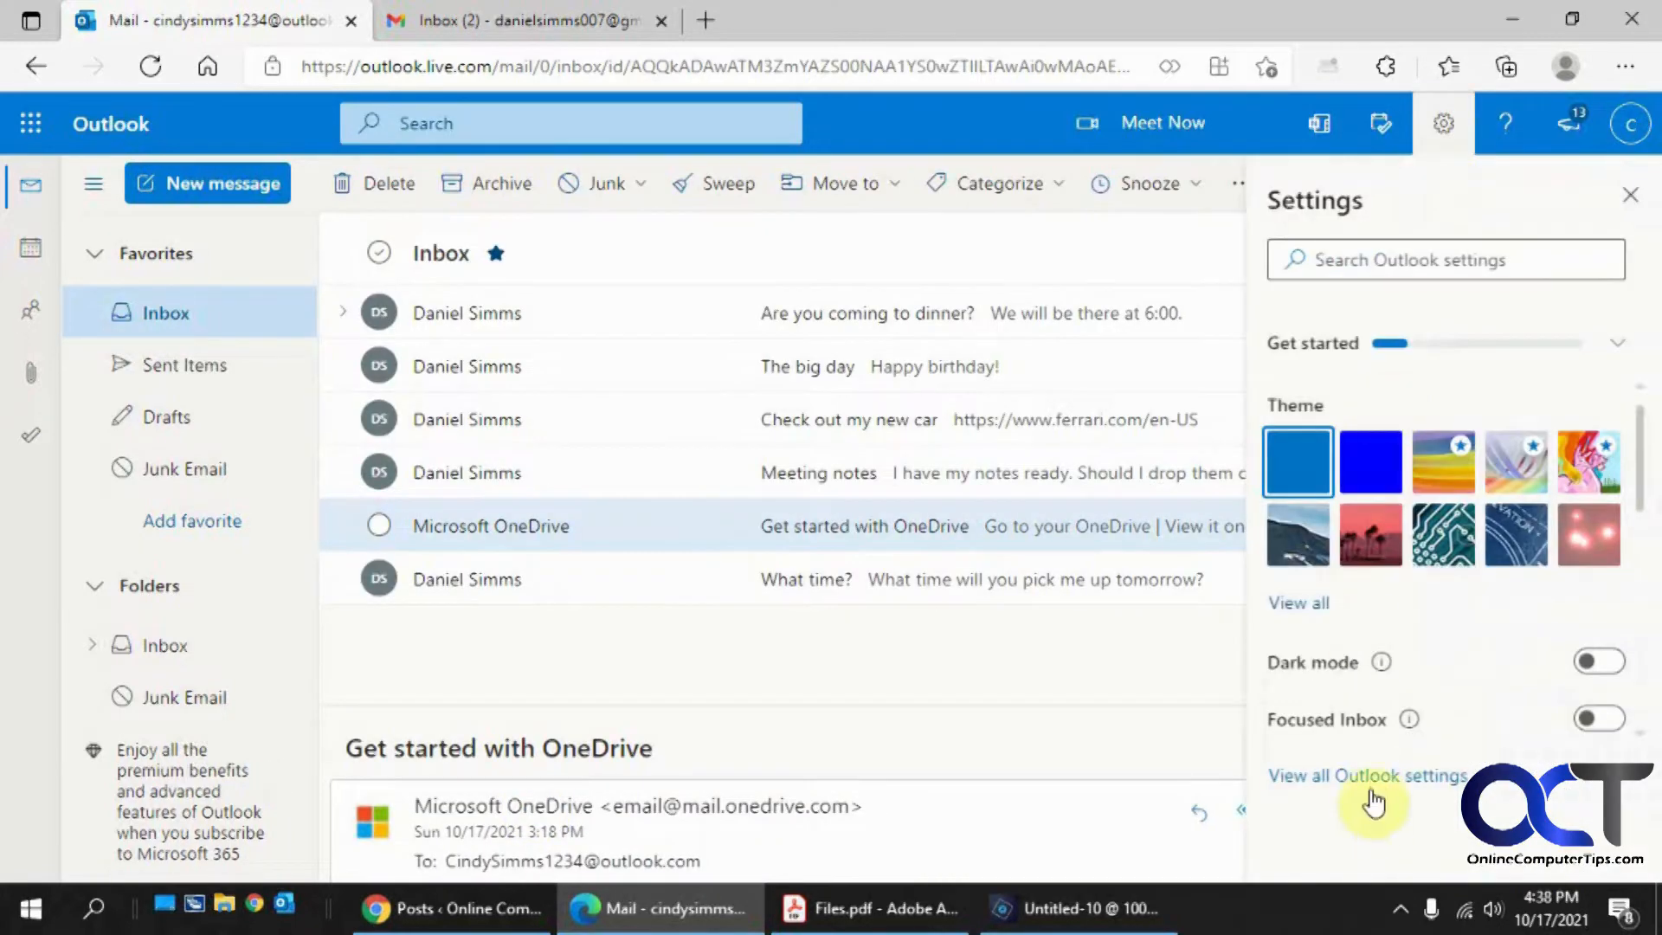
click(1368, 775)
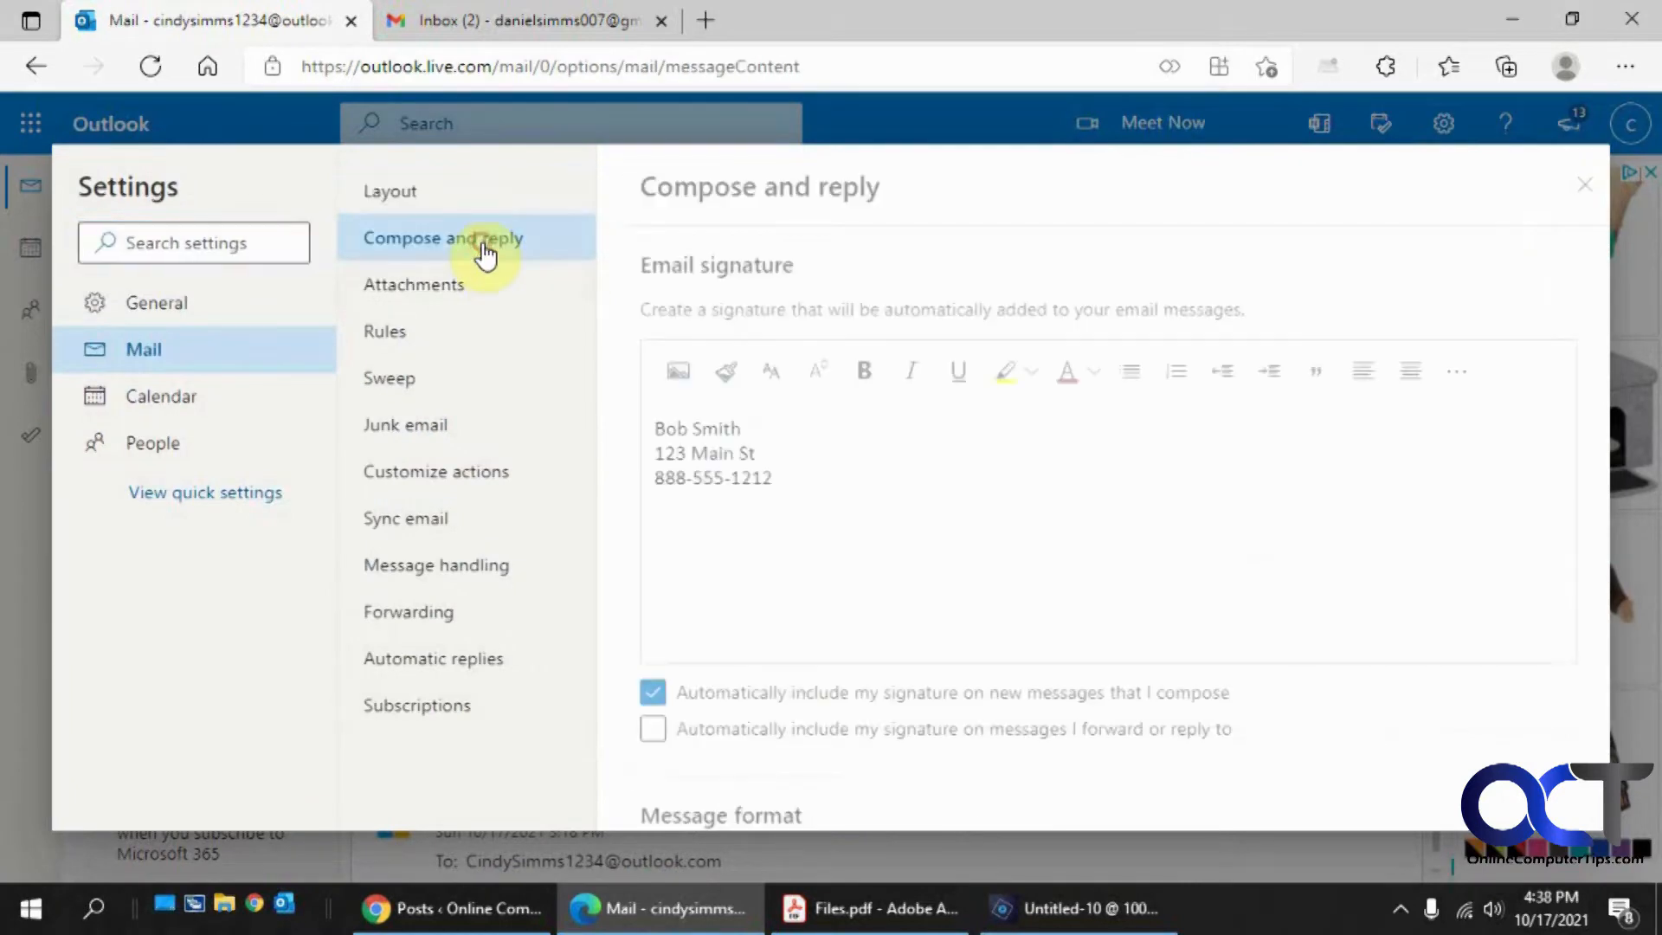
scroll(down, 3)
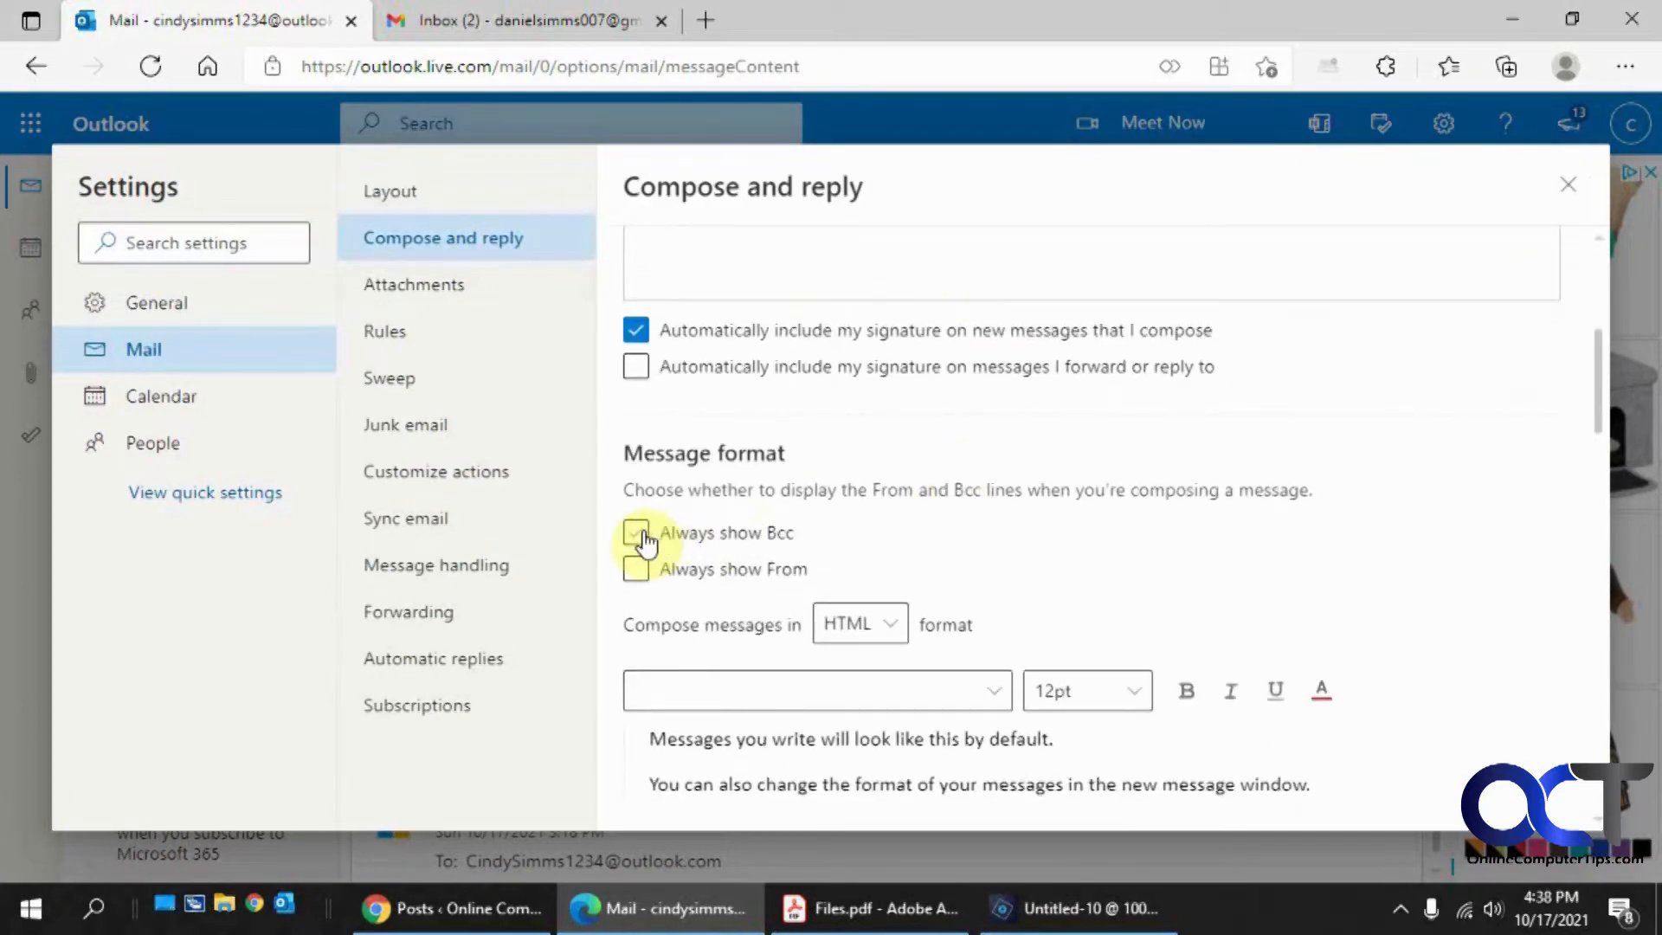
click(636, 532)
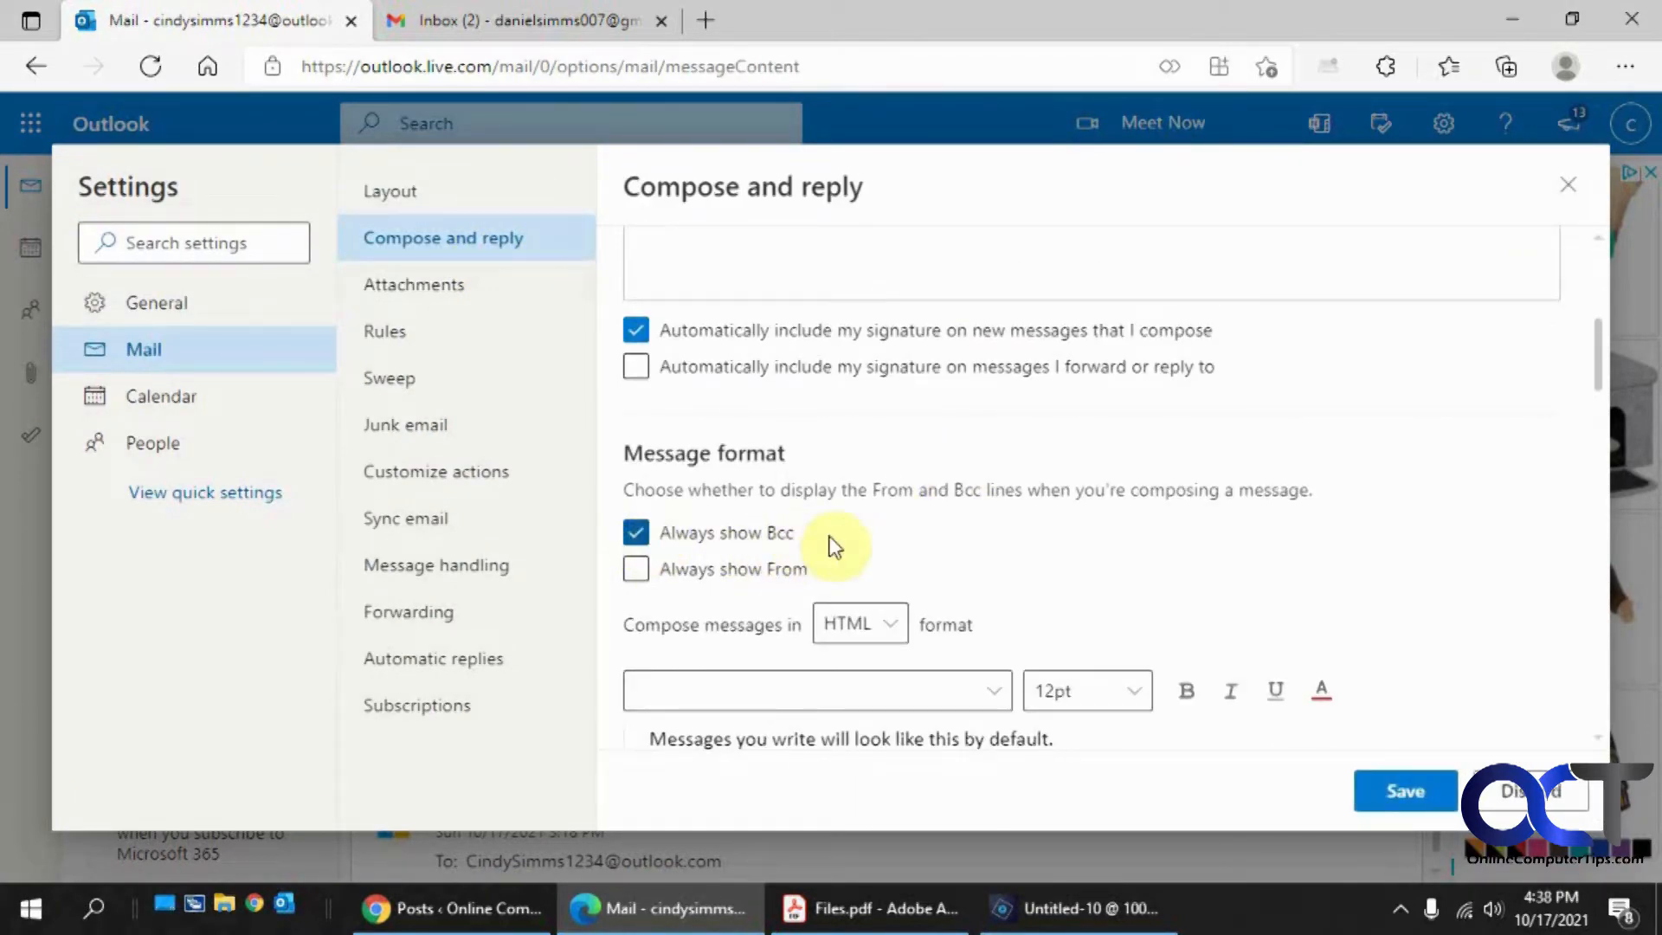
mouse_move(822, 546)
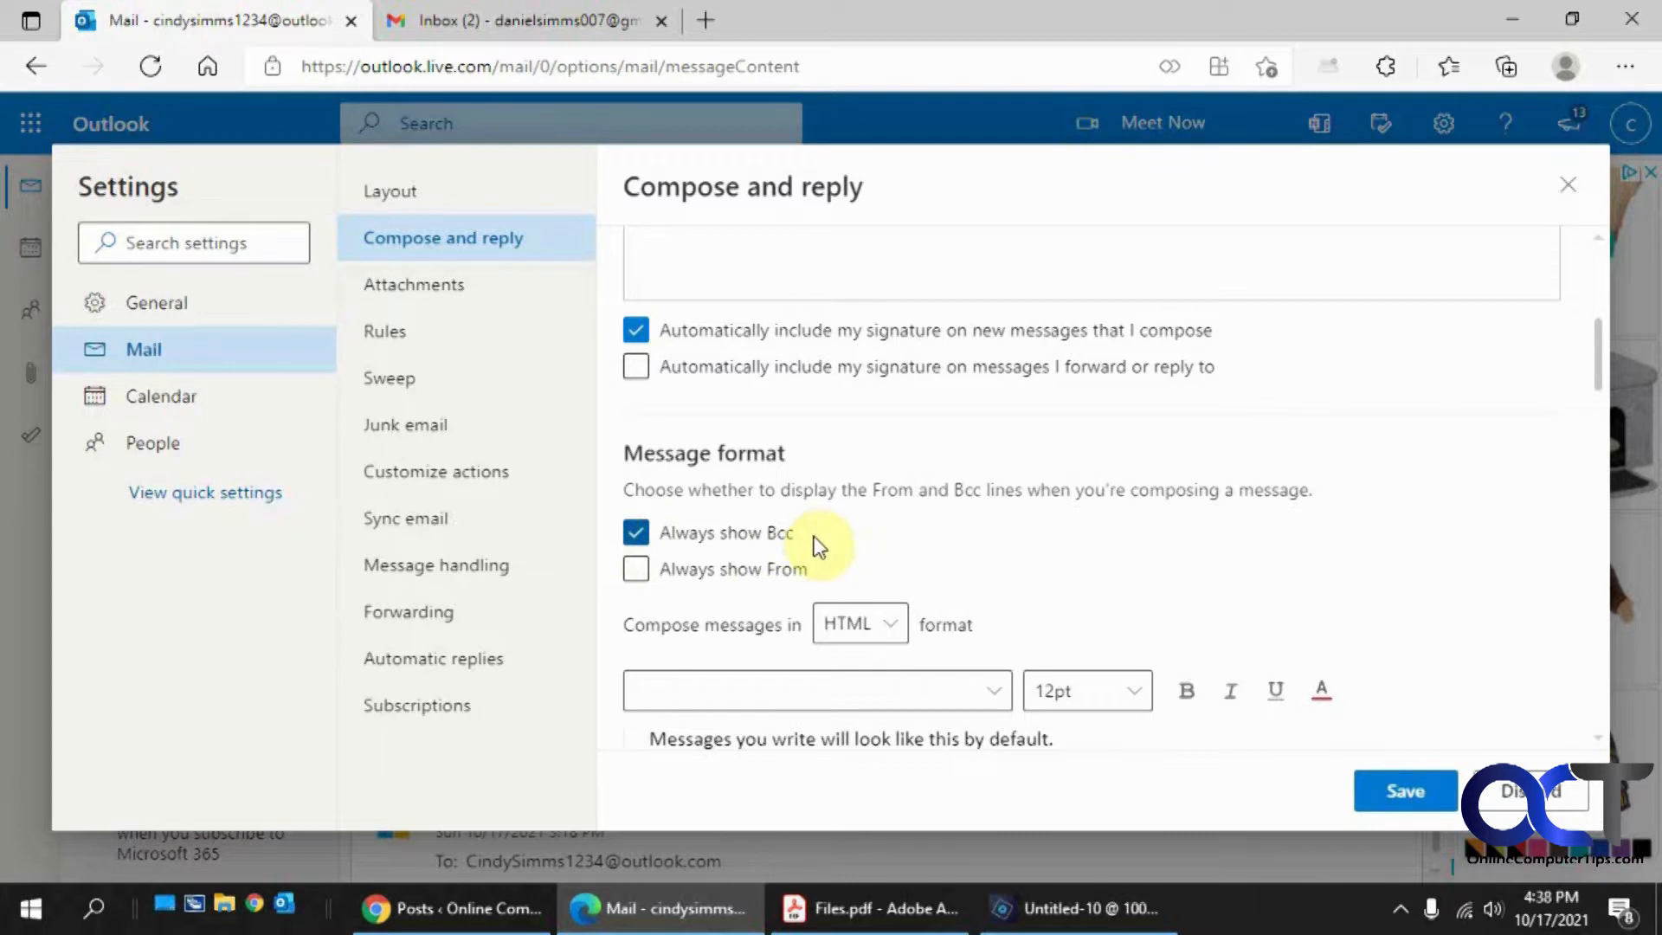
click(637, 570)
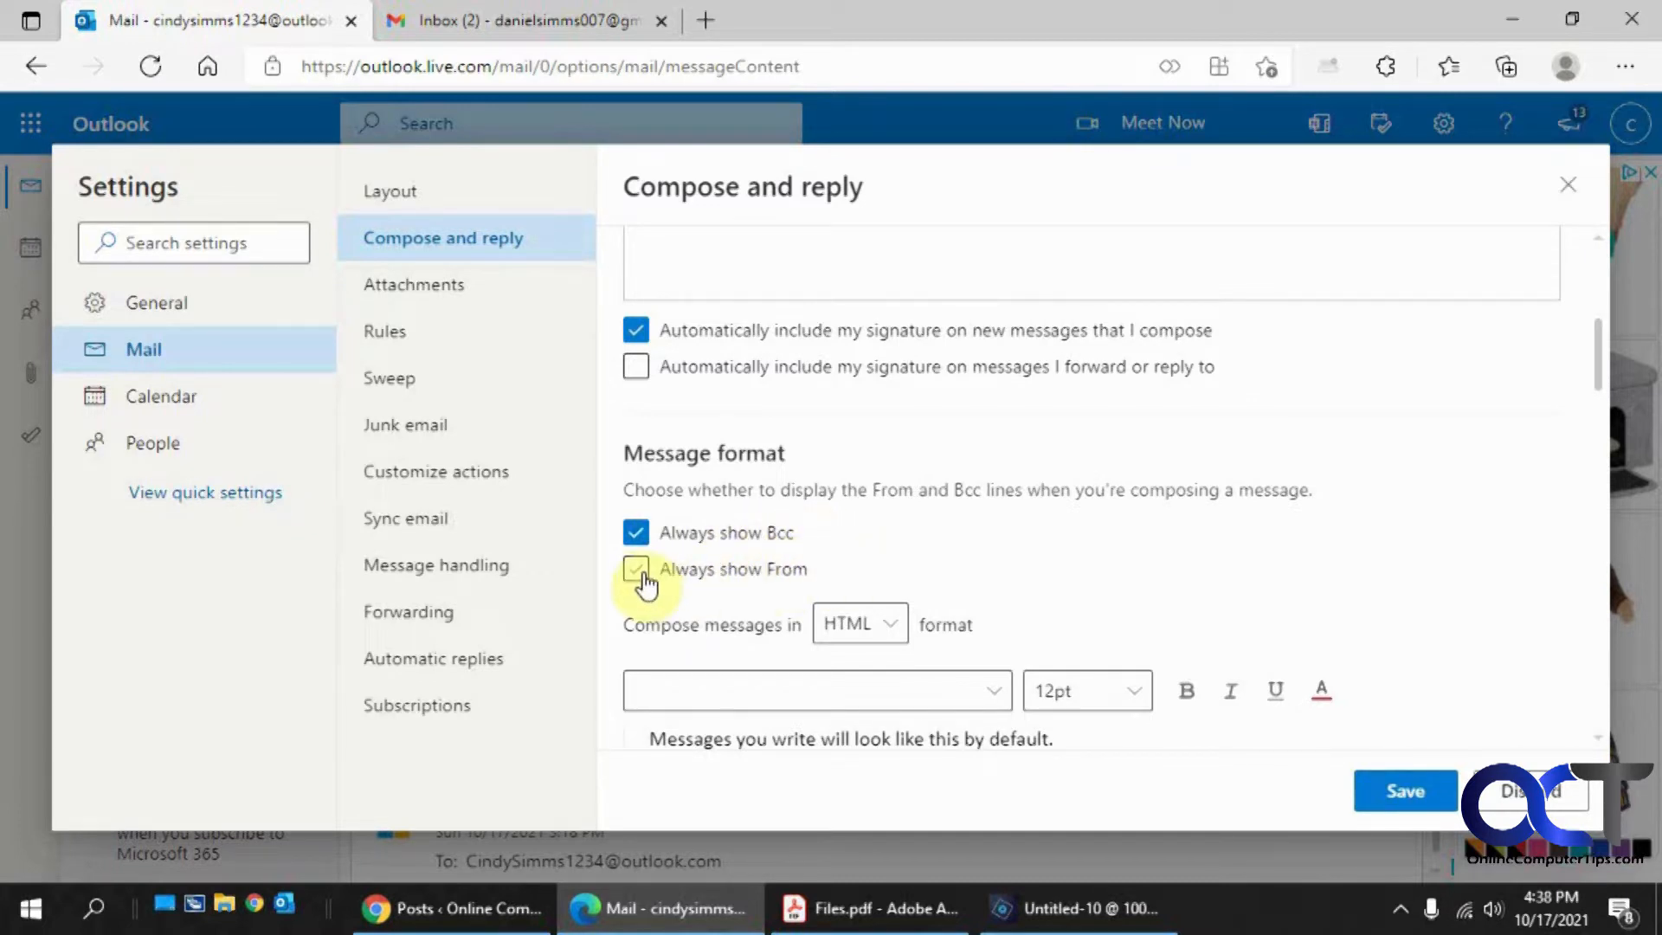
click(634, 569)
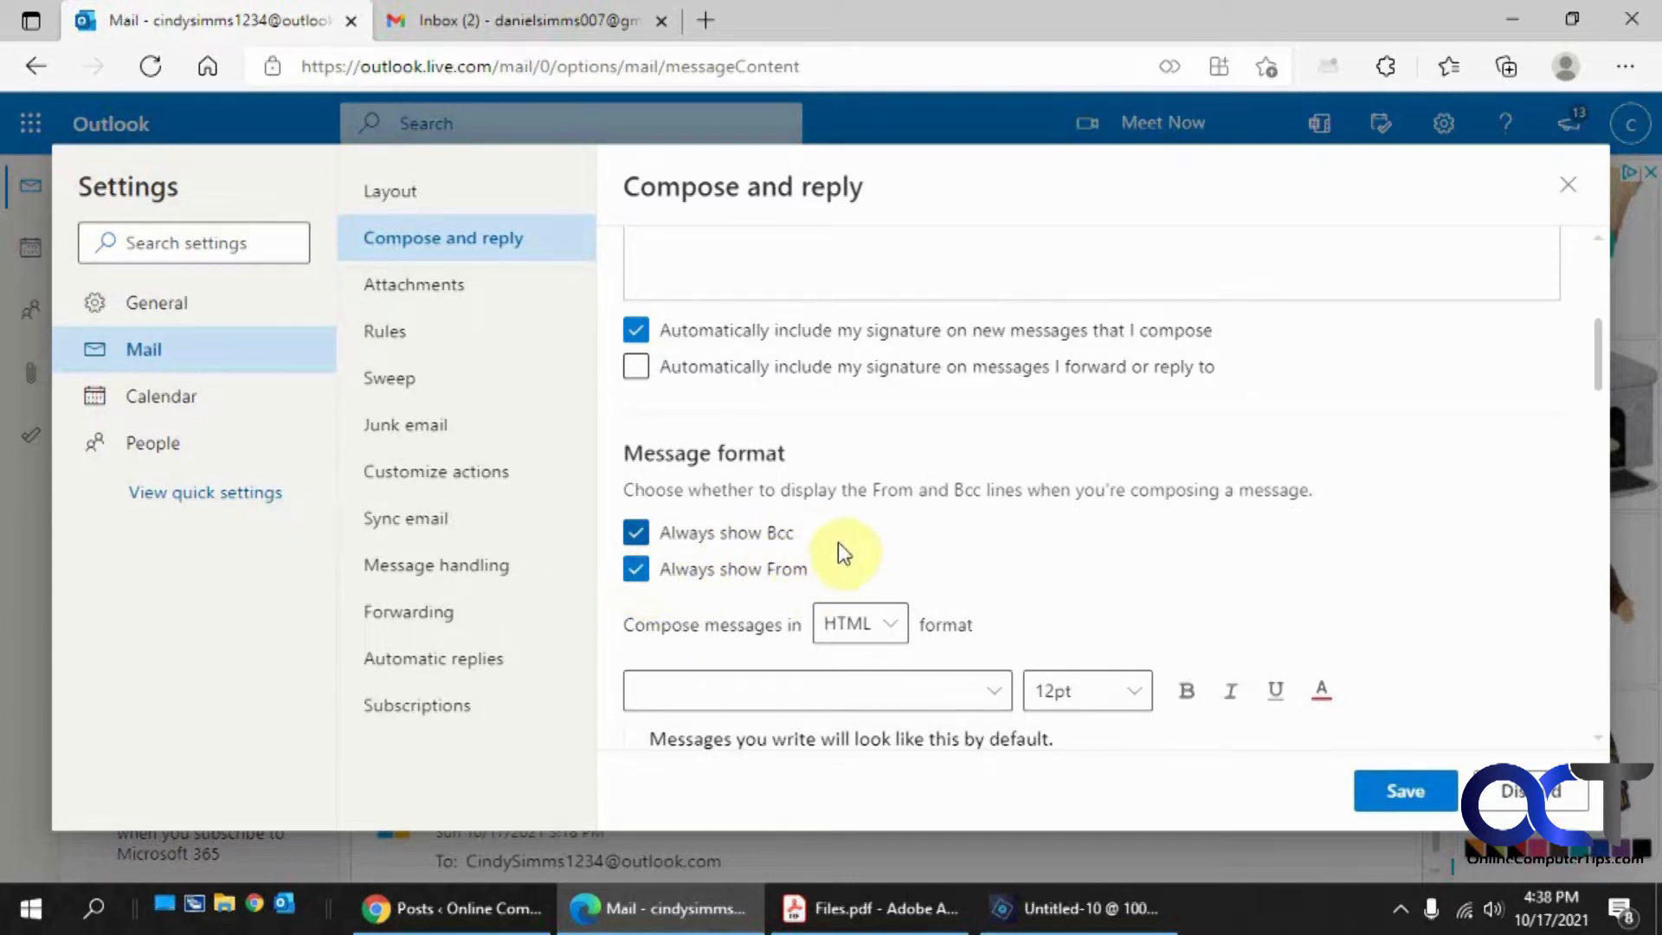
Try plain text as the compose format, then switch back to HTML.
scroll(down, 3)
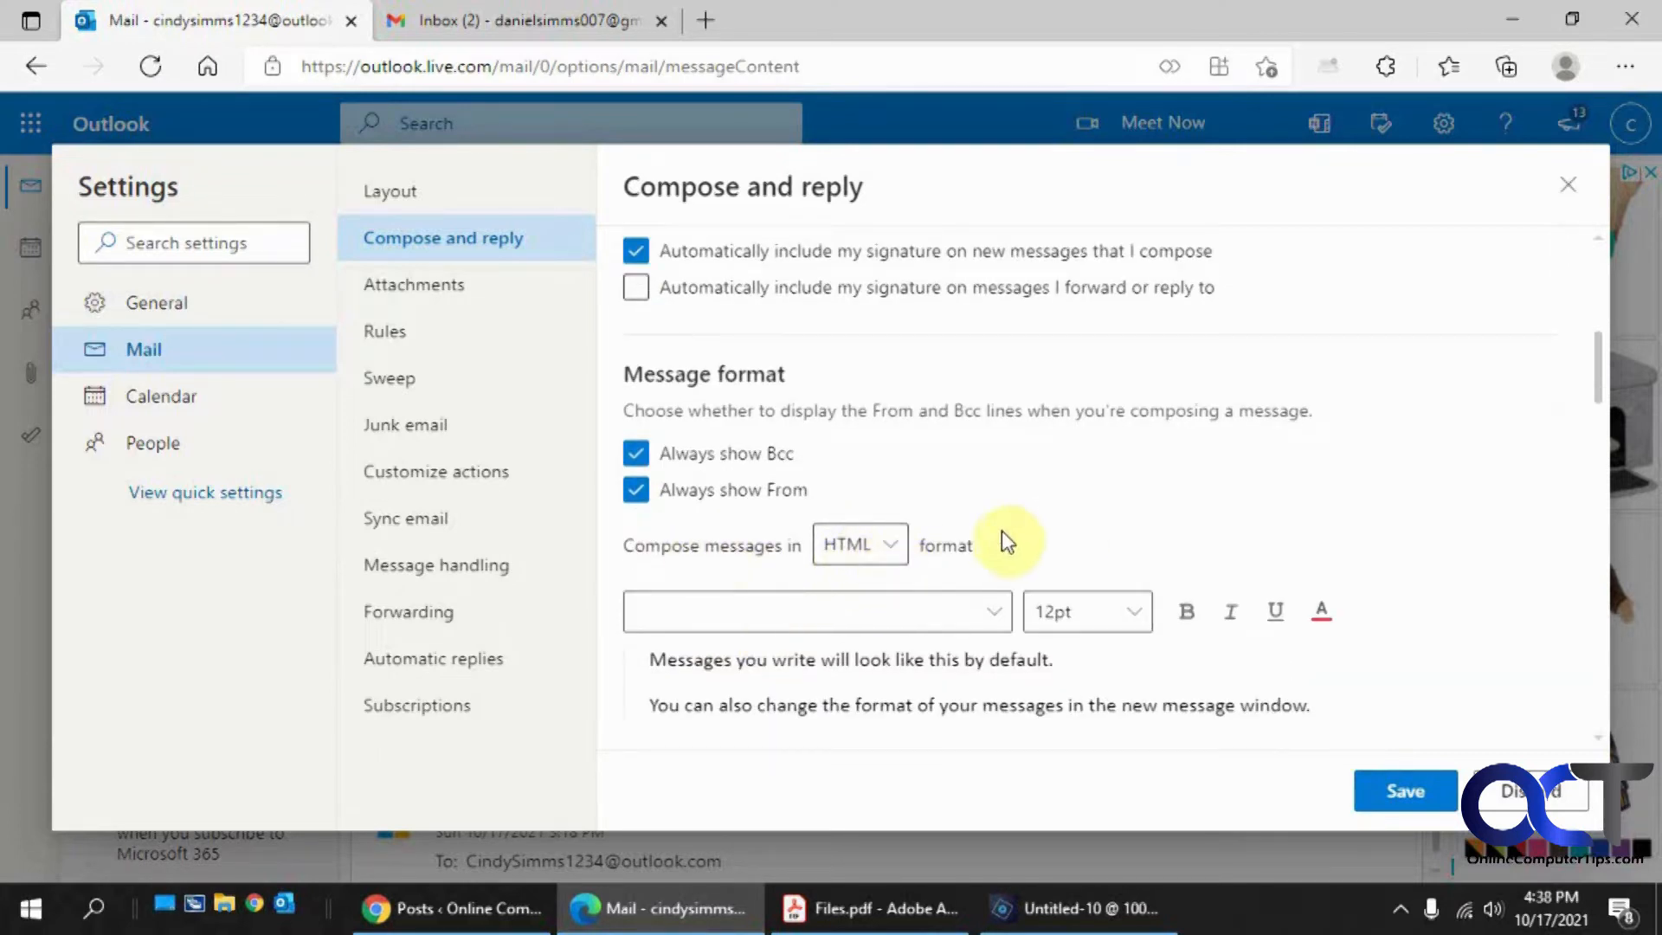
mouse_move(943, 610)
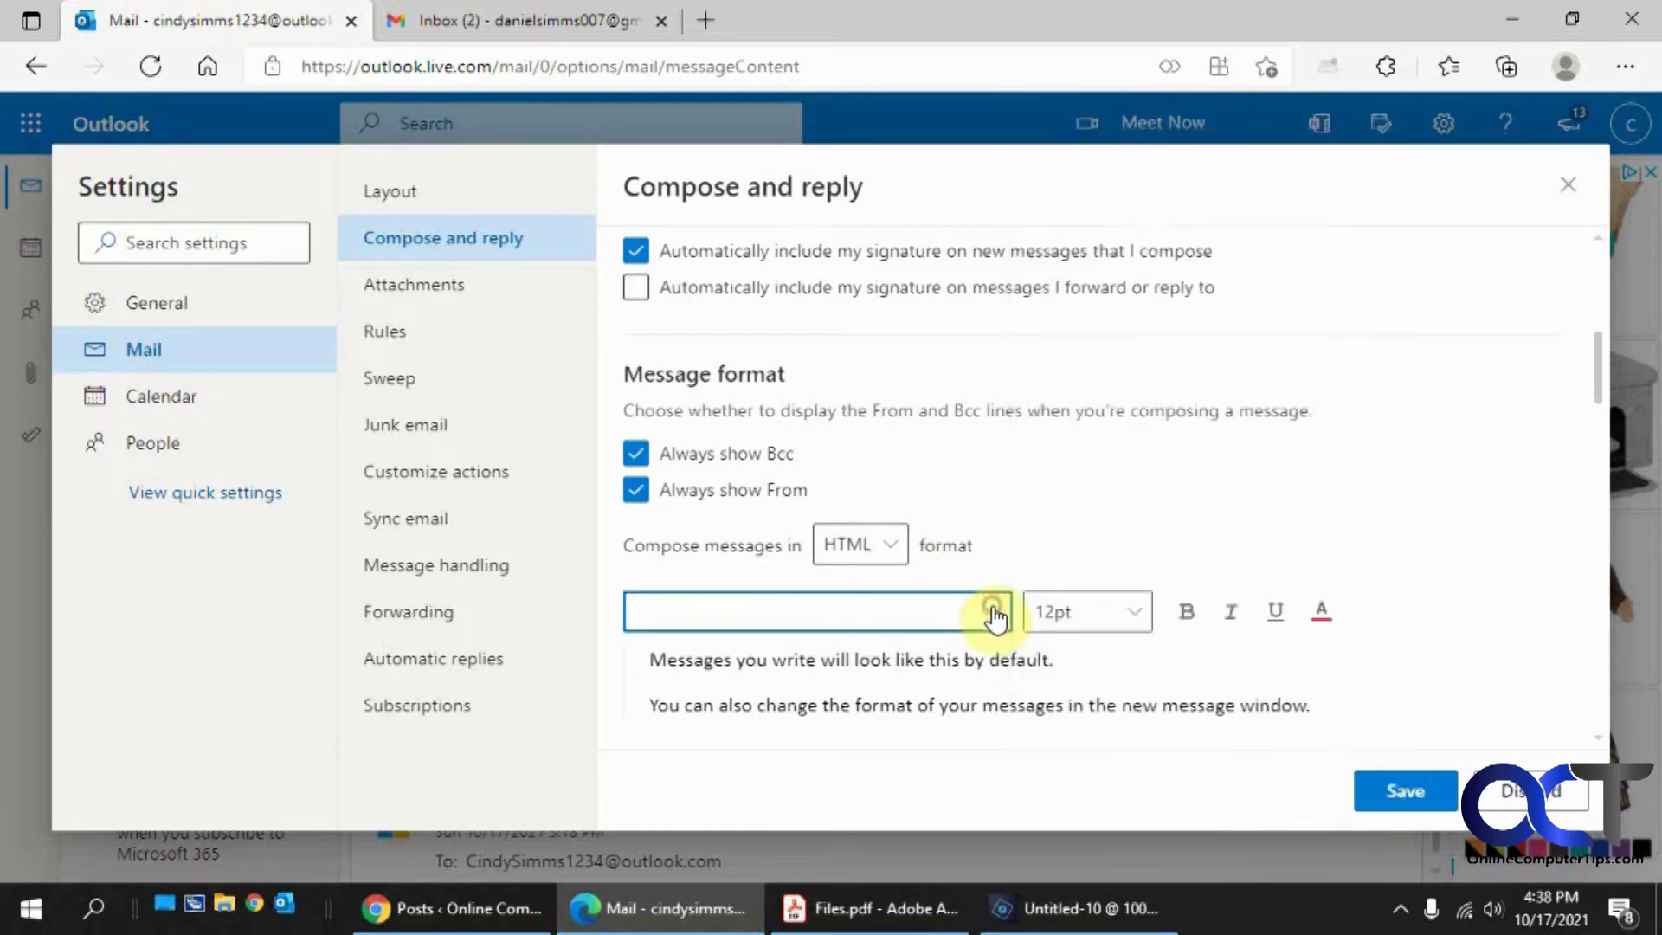
mouse_move(1319, 619)
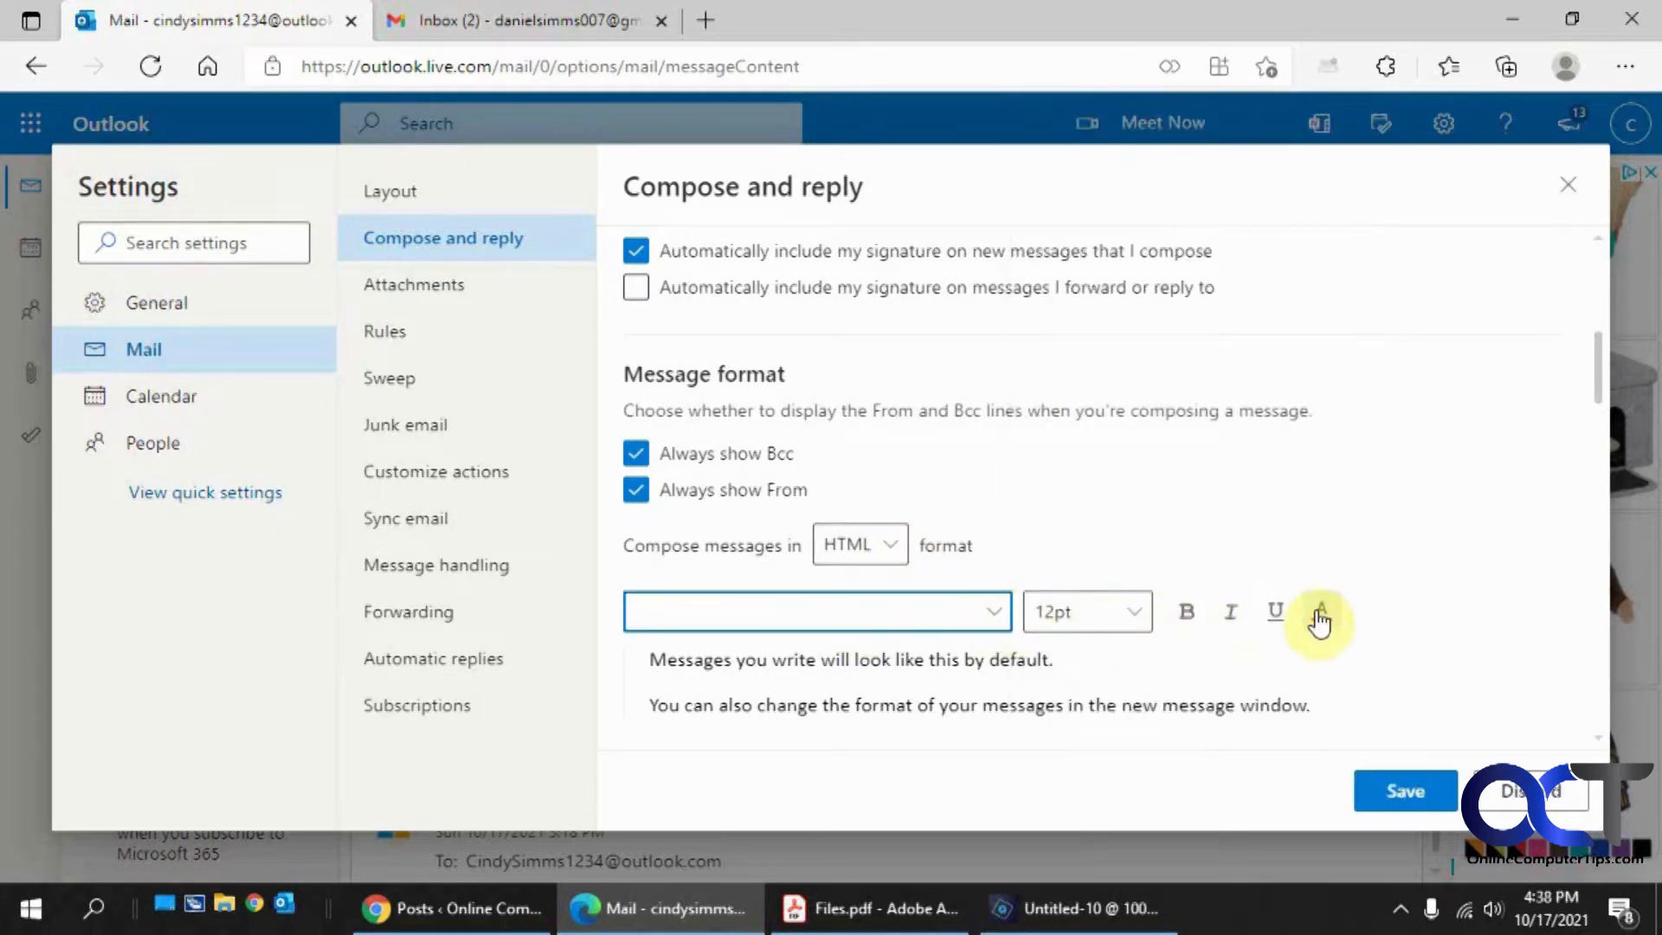
click(859, 544)
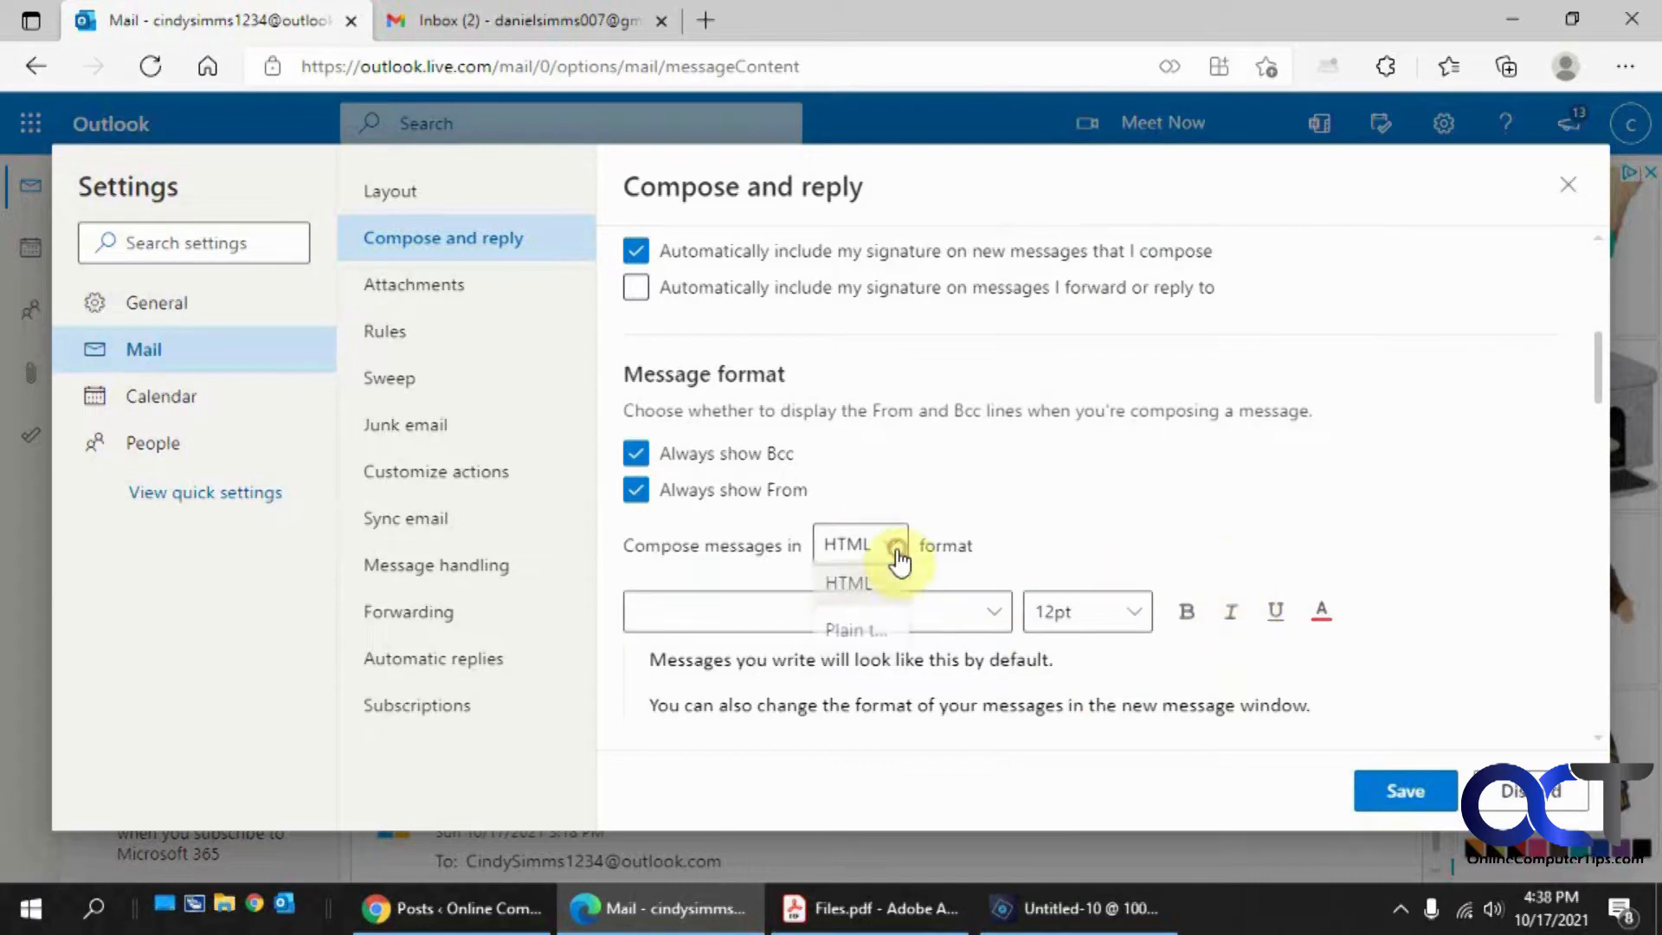
click(856, 615)
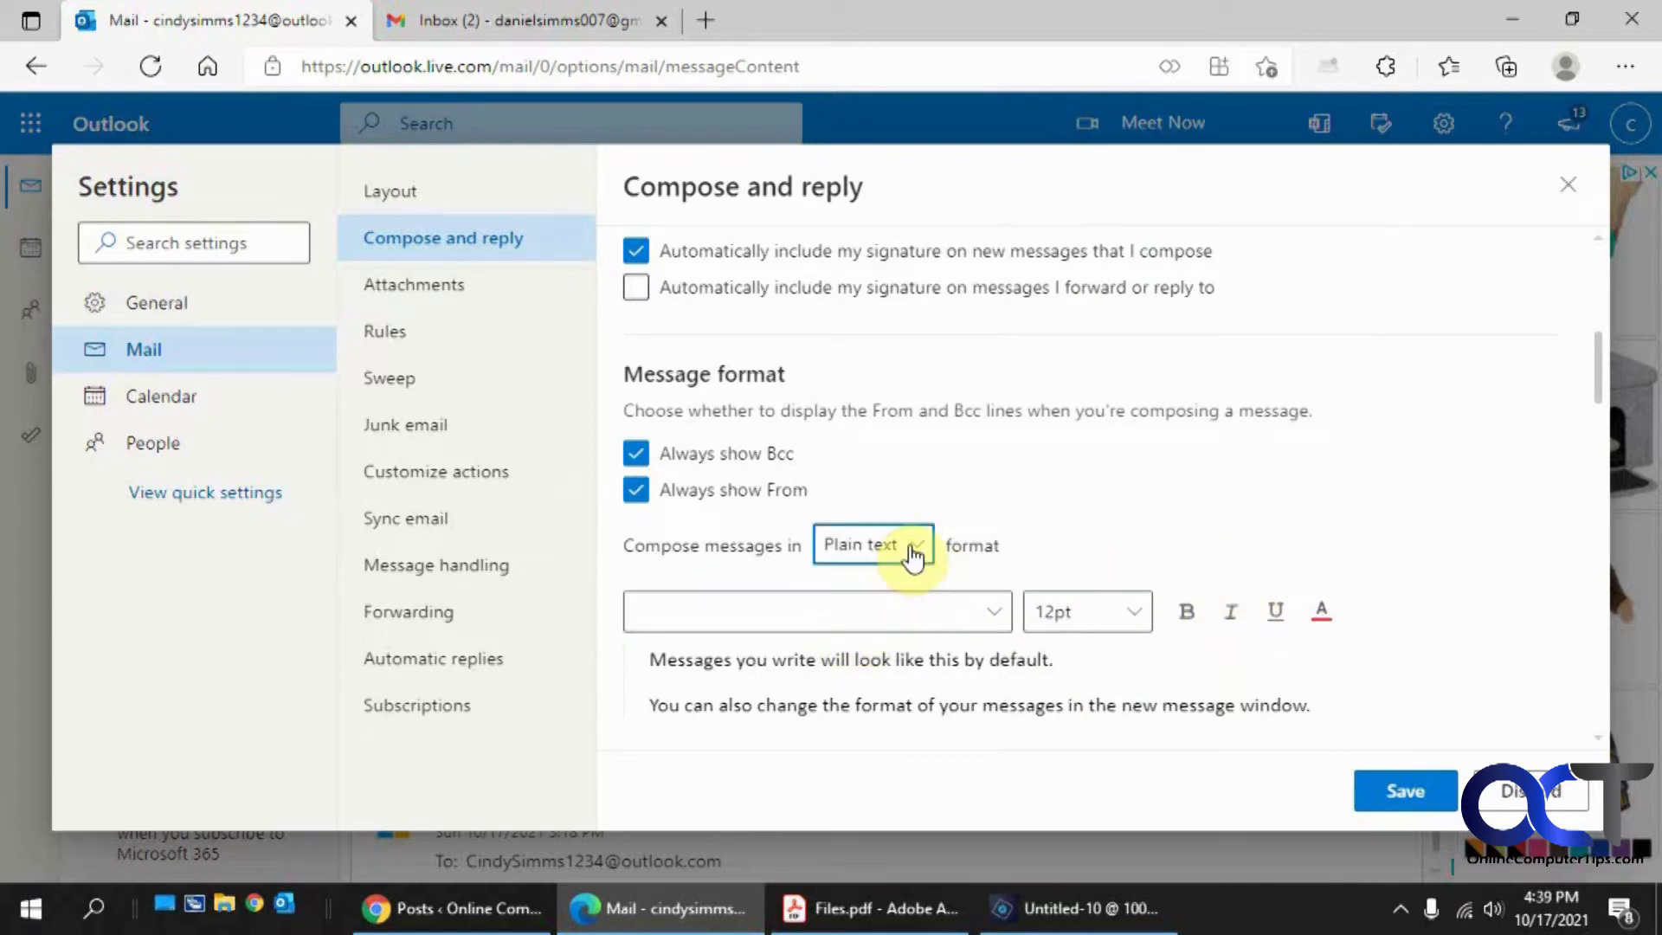
click(872, 544)
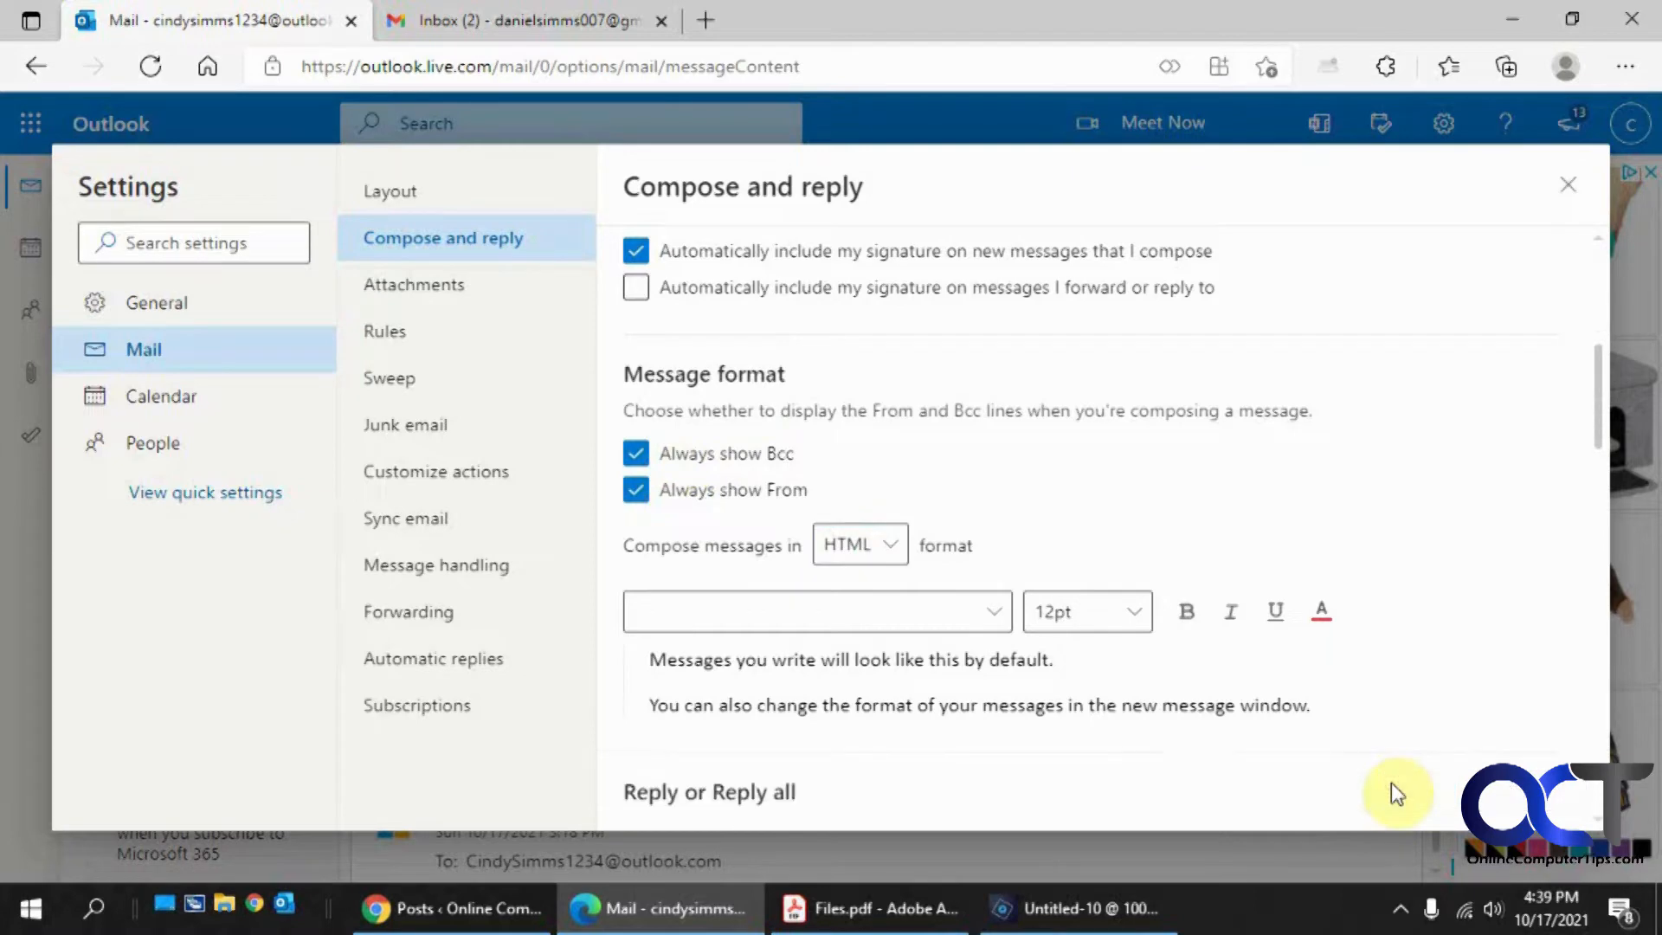
Start a new message and view the available From sender addresses.
click(1568, 184)
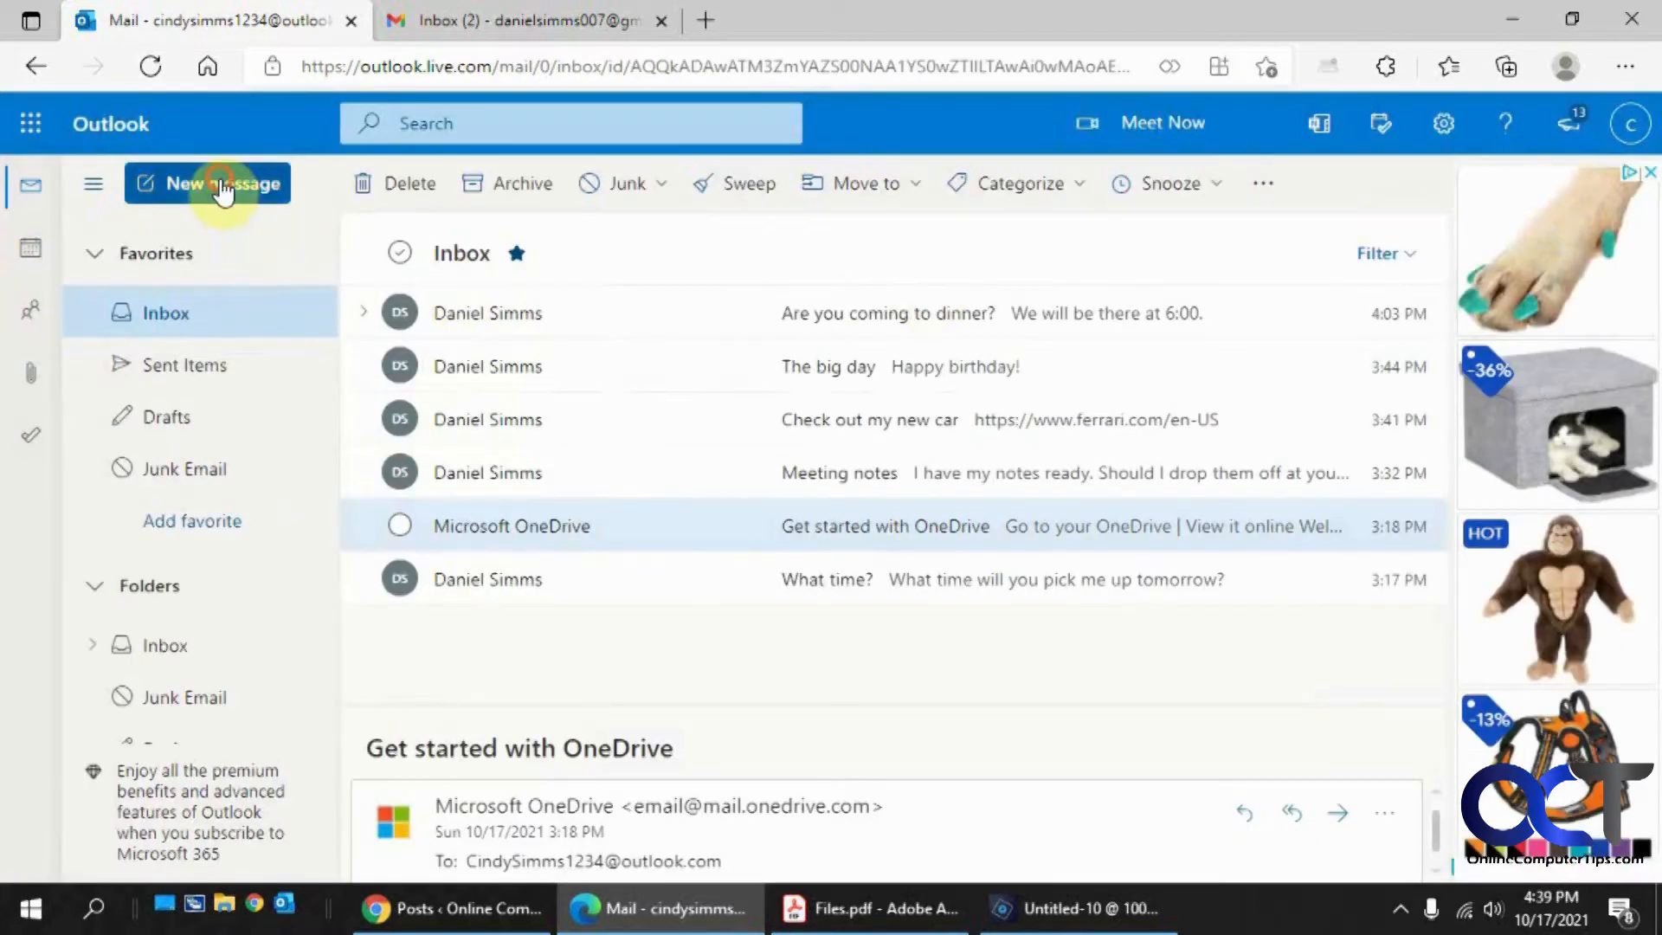
click(208, 183)
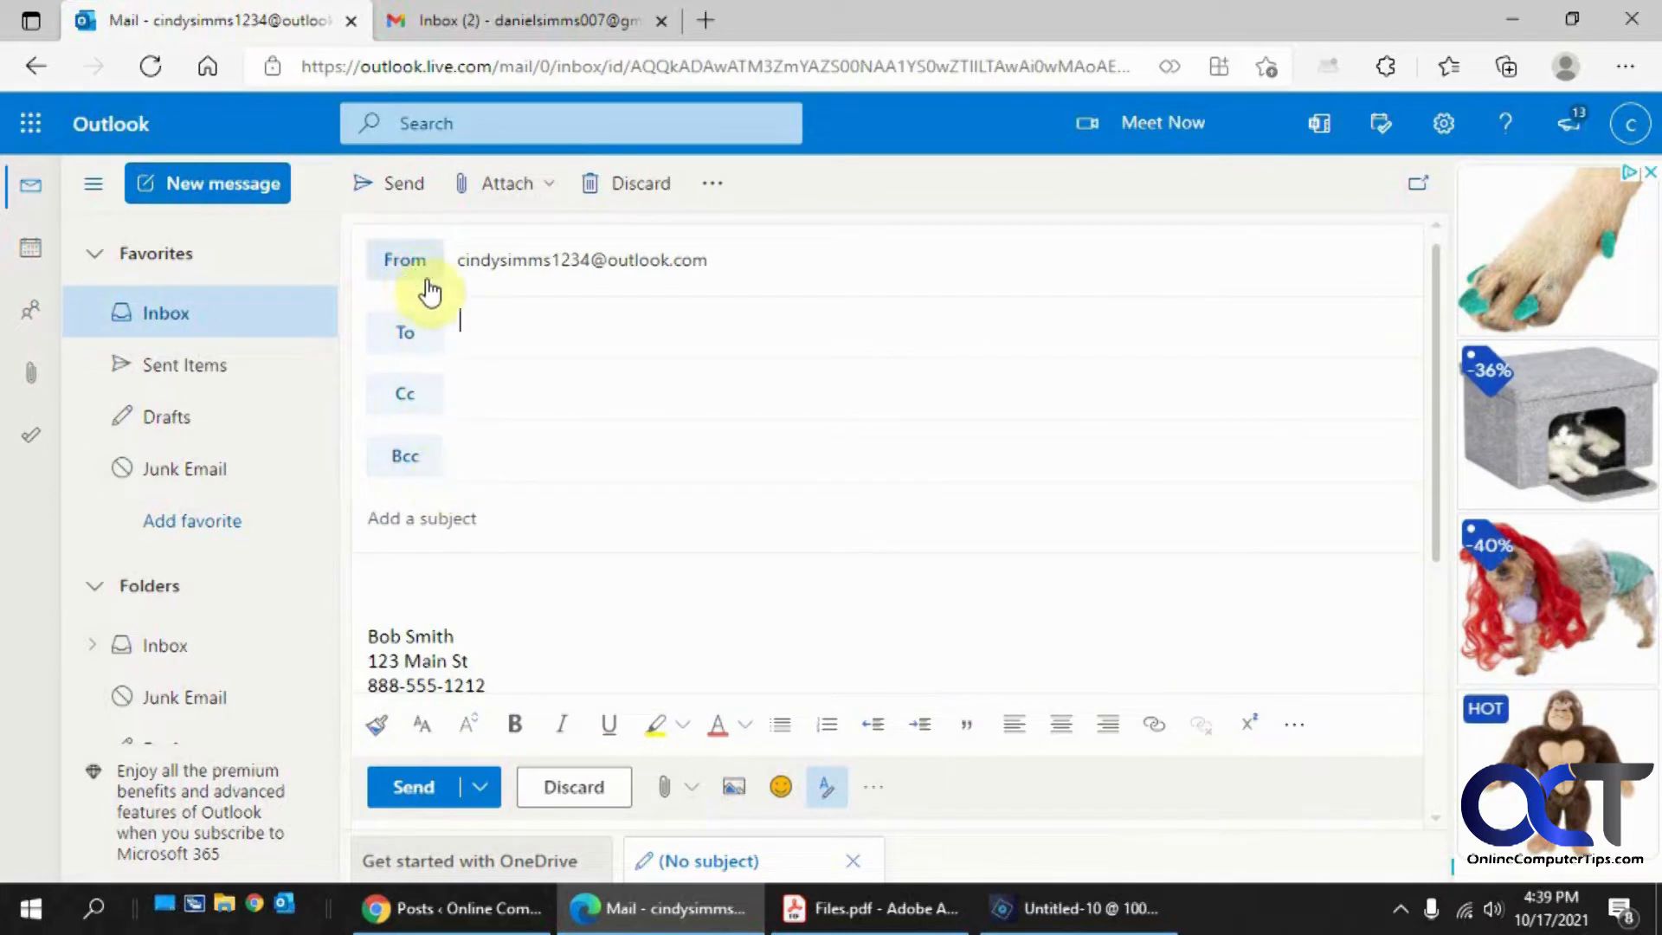
click(404, 259)
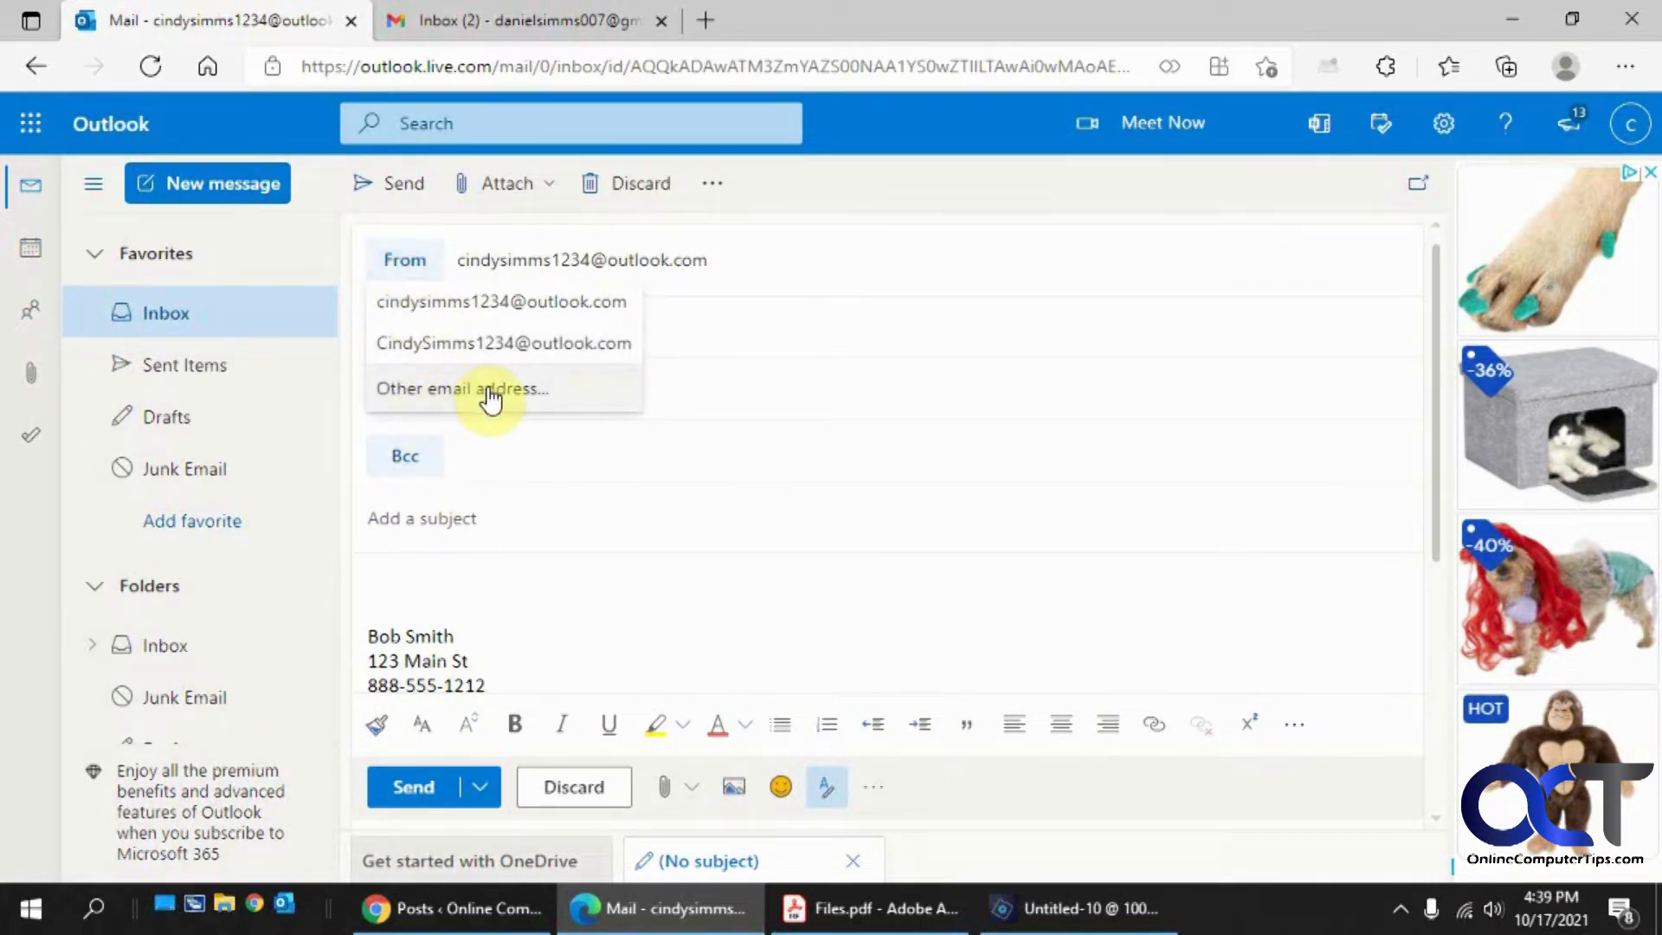
mouse_move(511, 273)
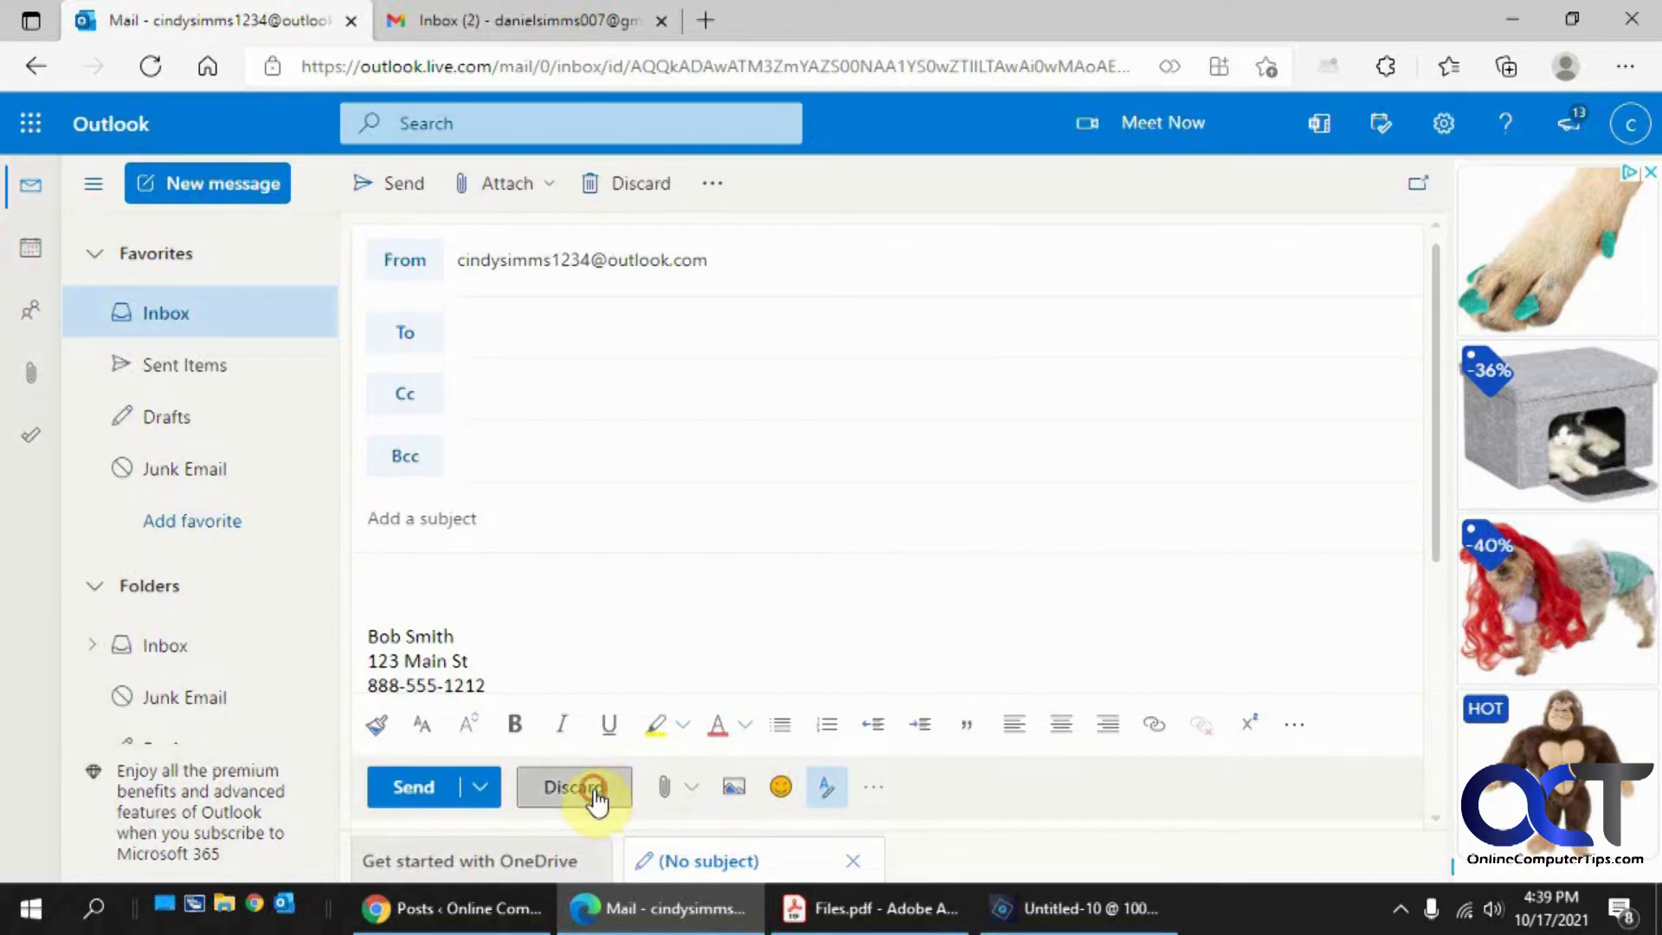
Make Reply all the default reading-pane response in Compose and reply settings.
click(1444, 122)
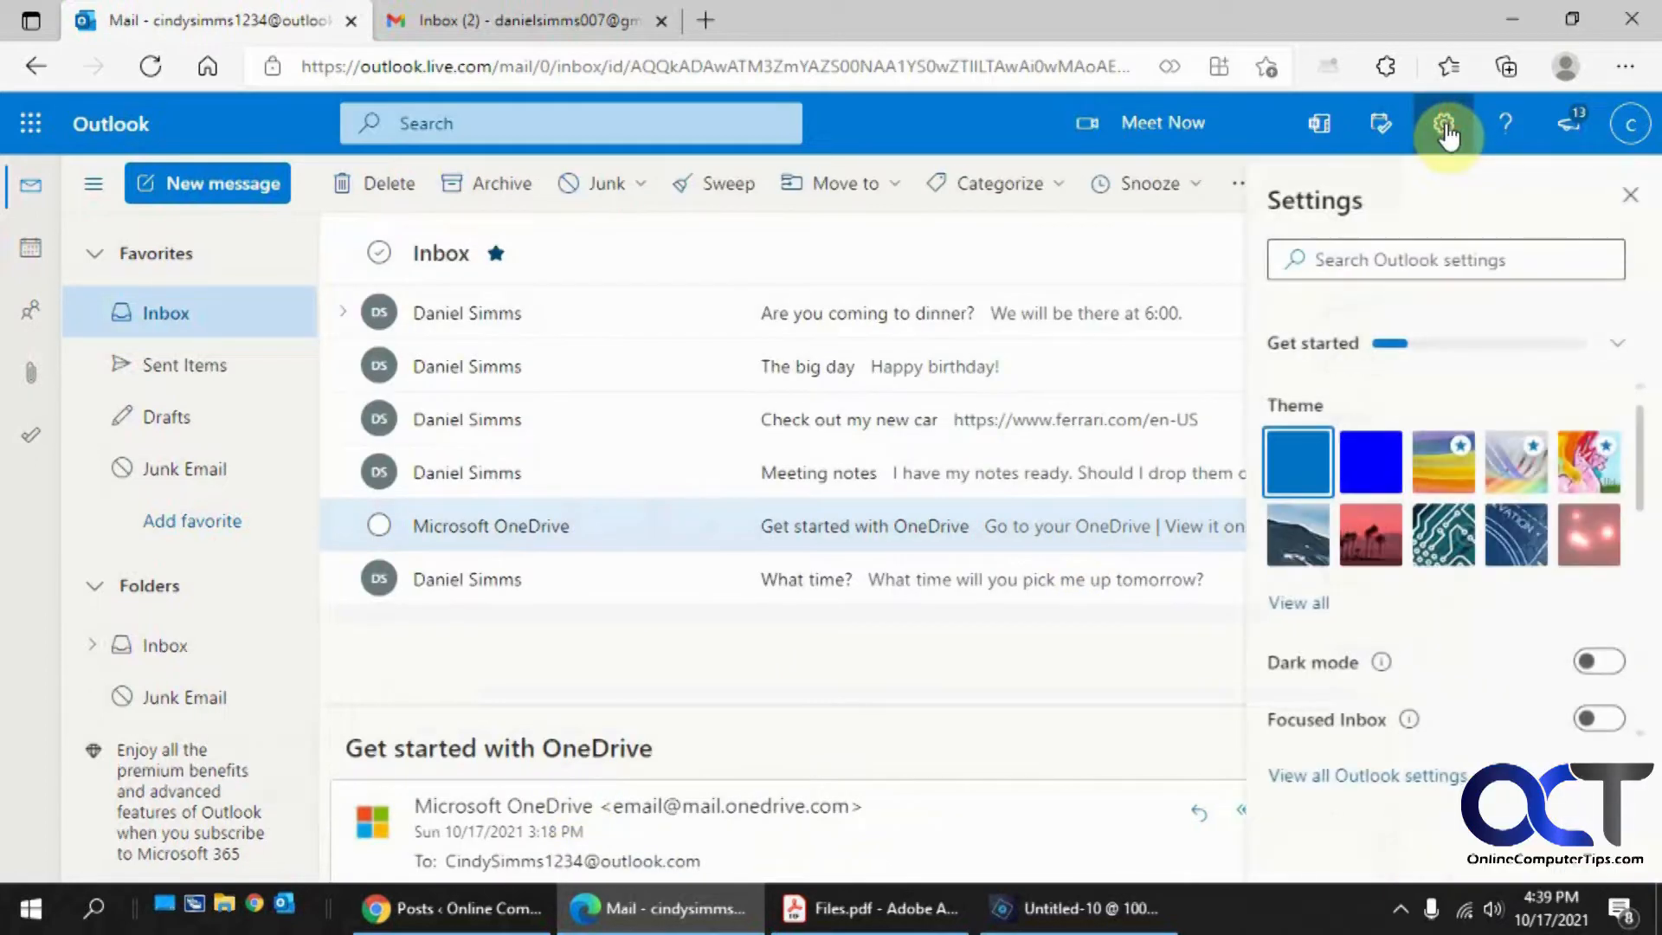
click(1368, 774)
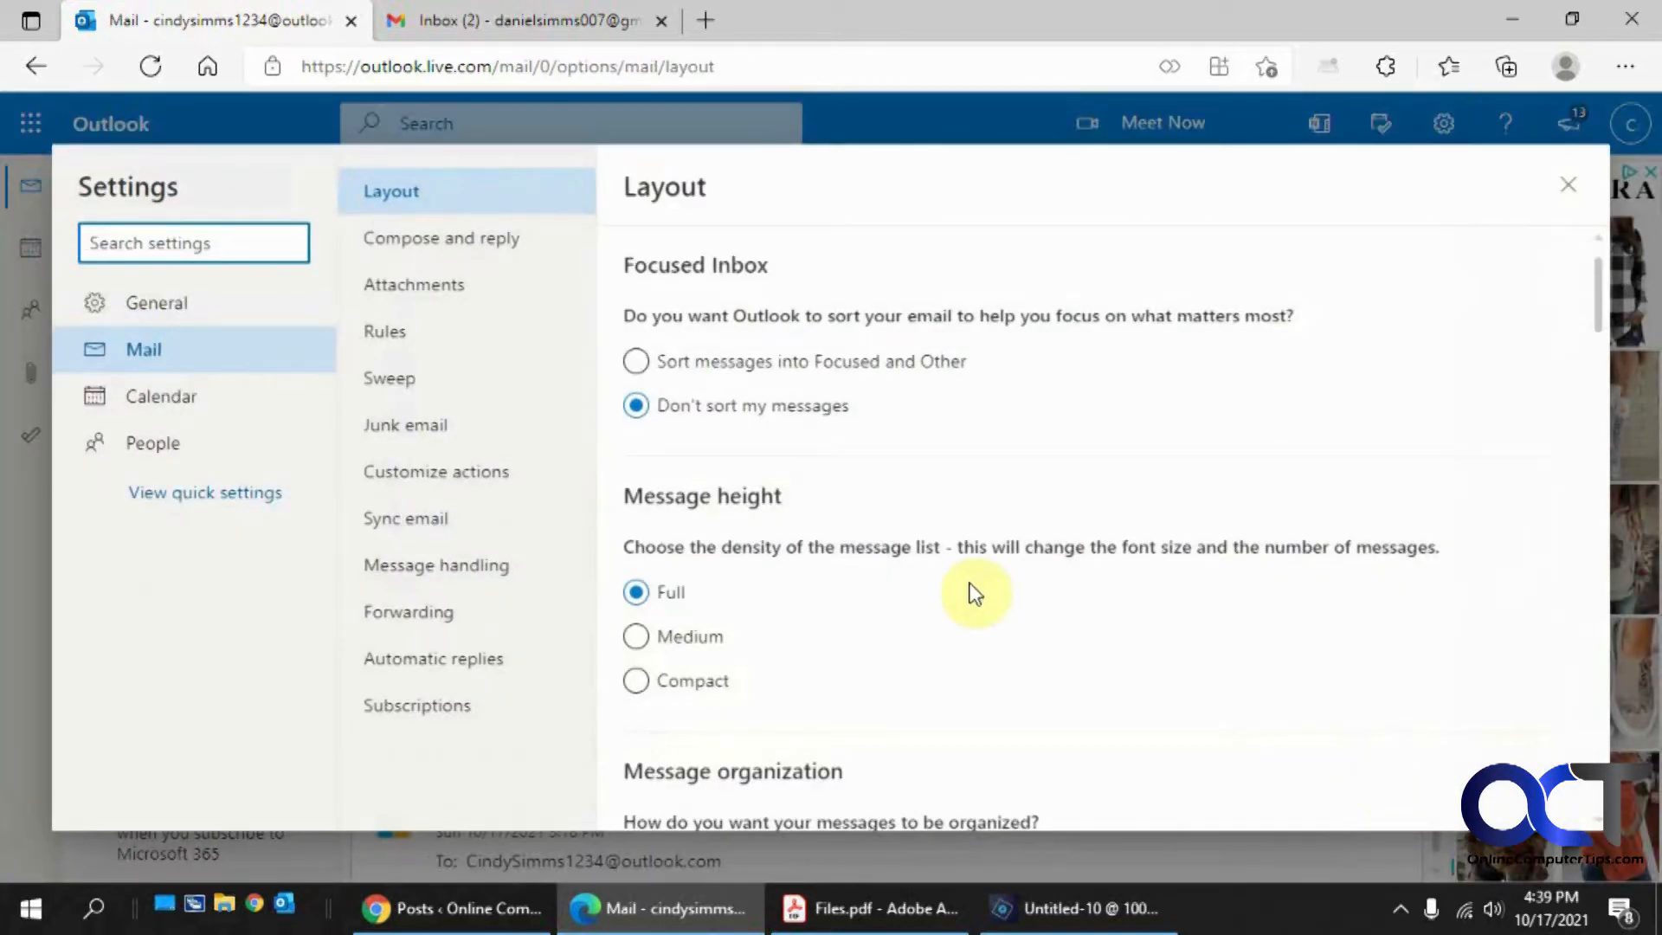
click(440, 237)
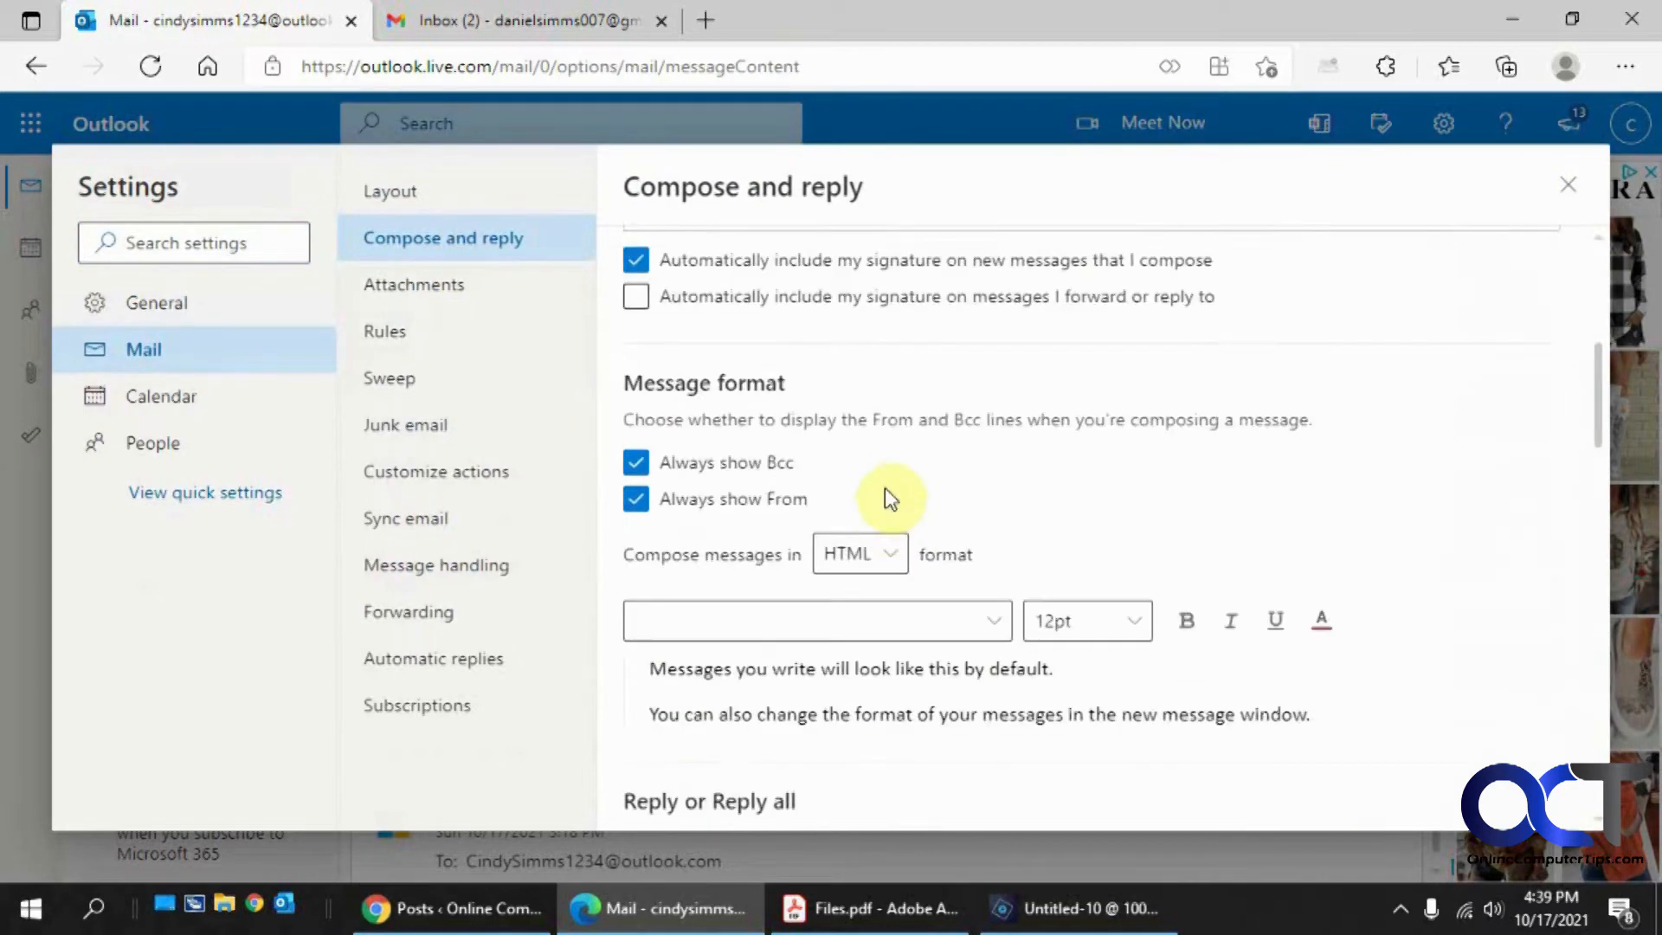
scroll(down, 3)
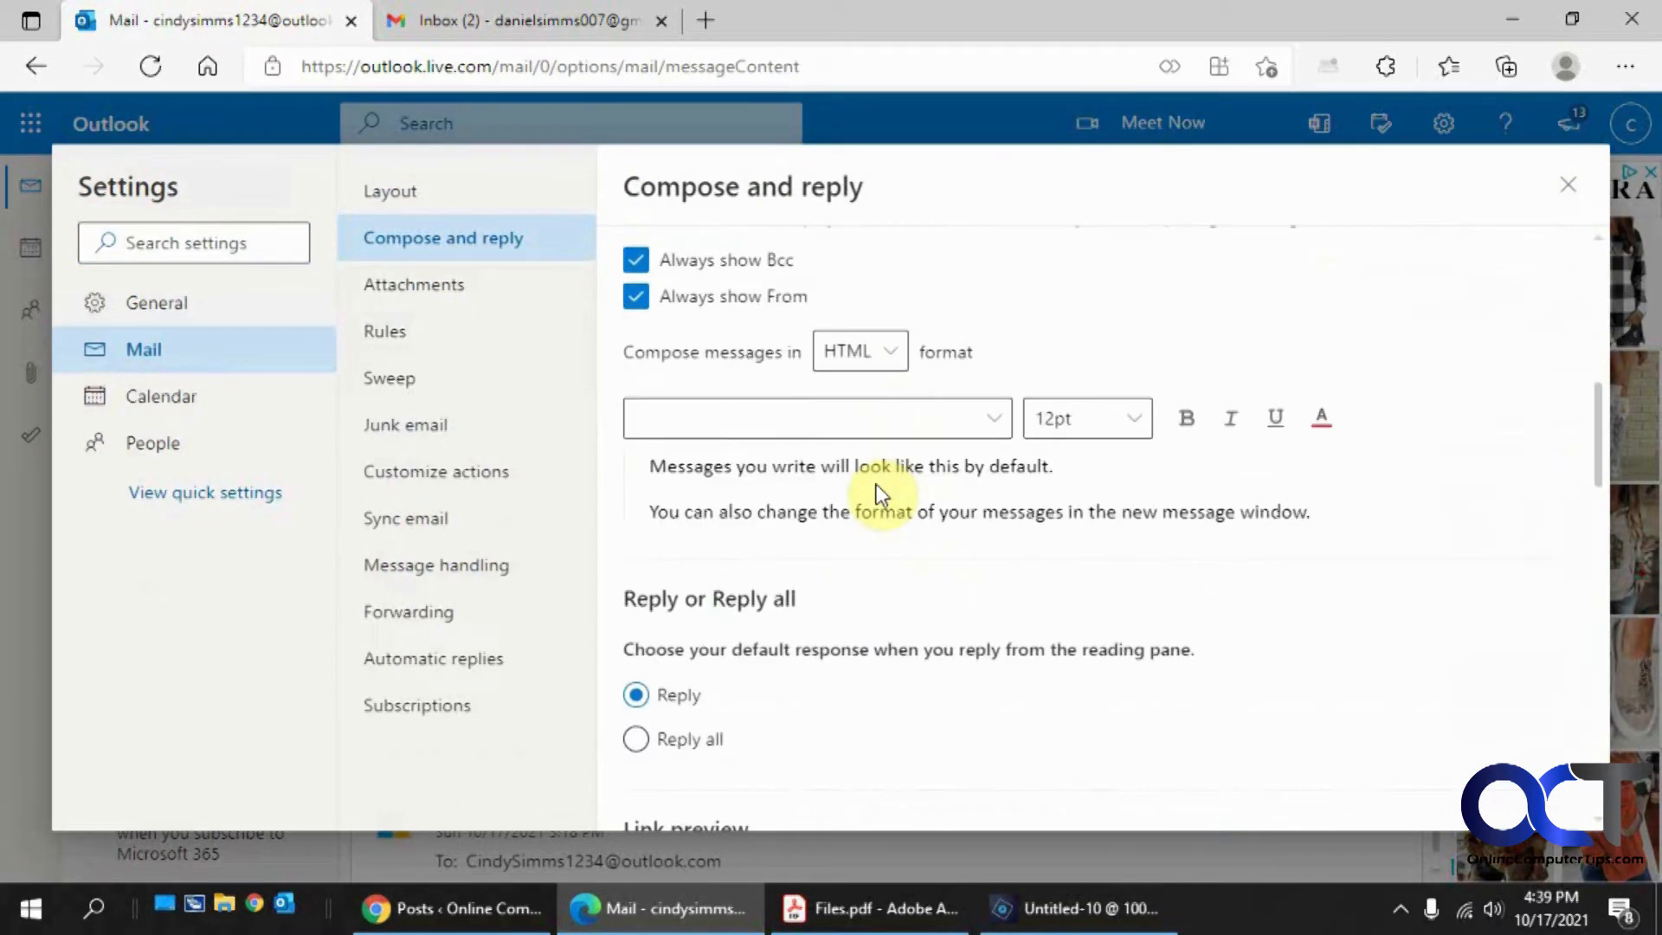
mouse_move(763, 623)
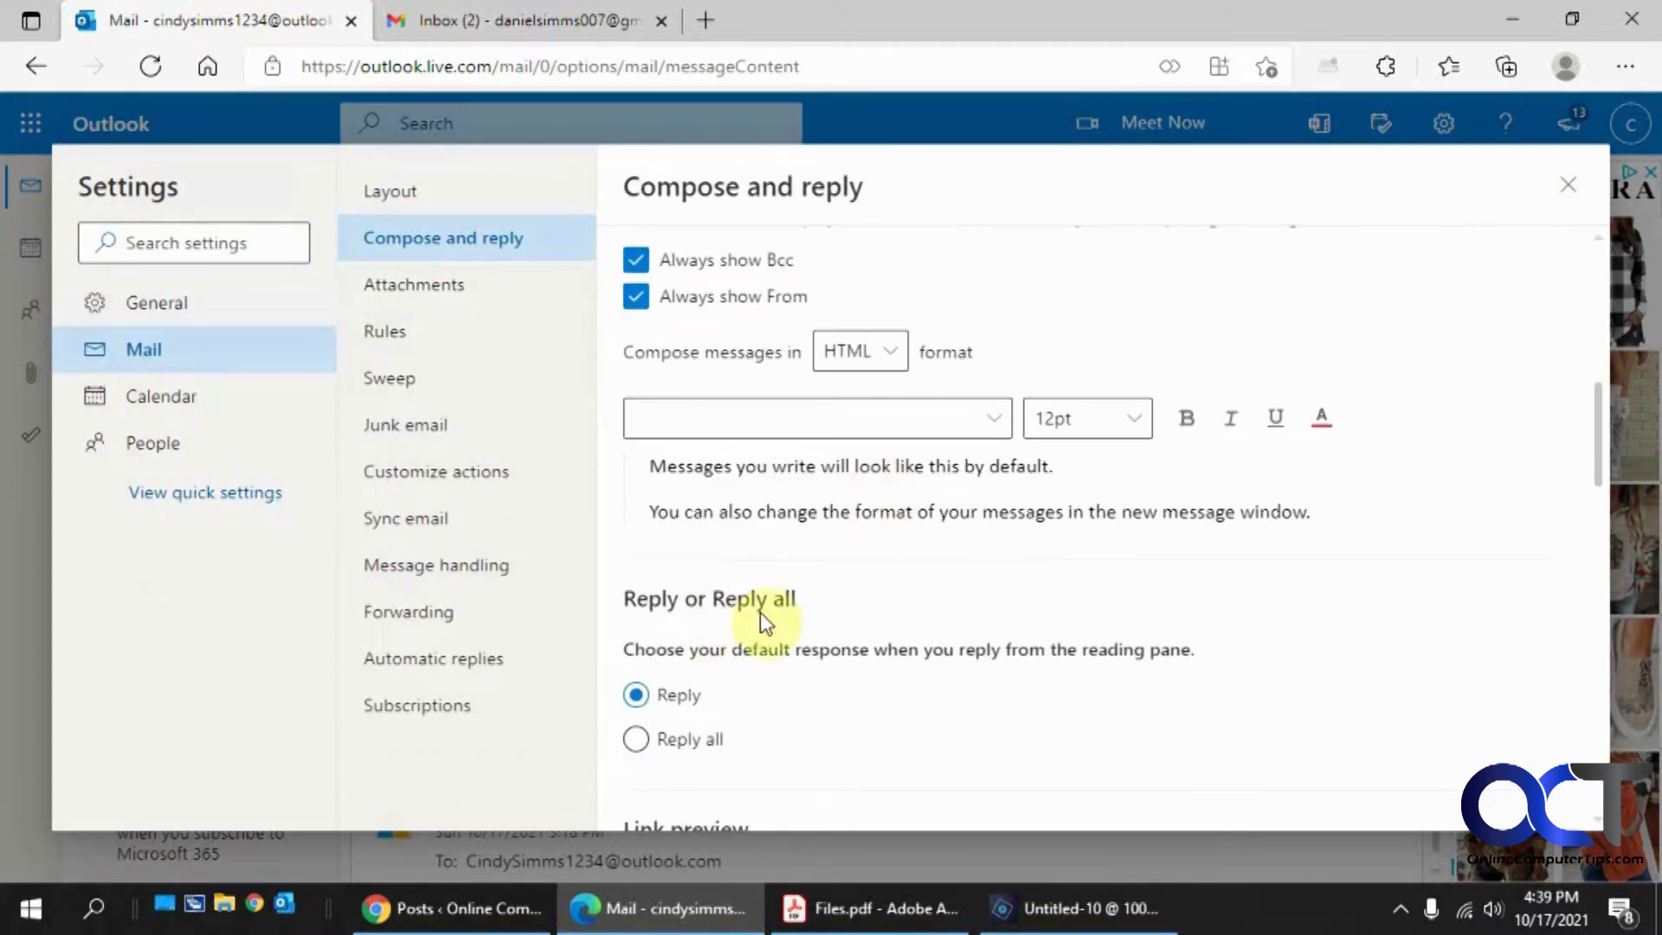
mouse_move(818, 642)
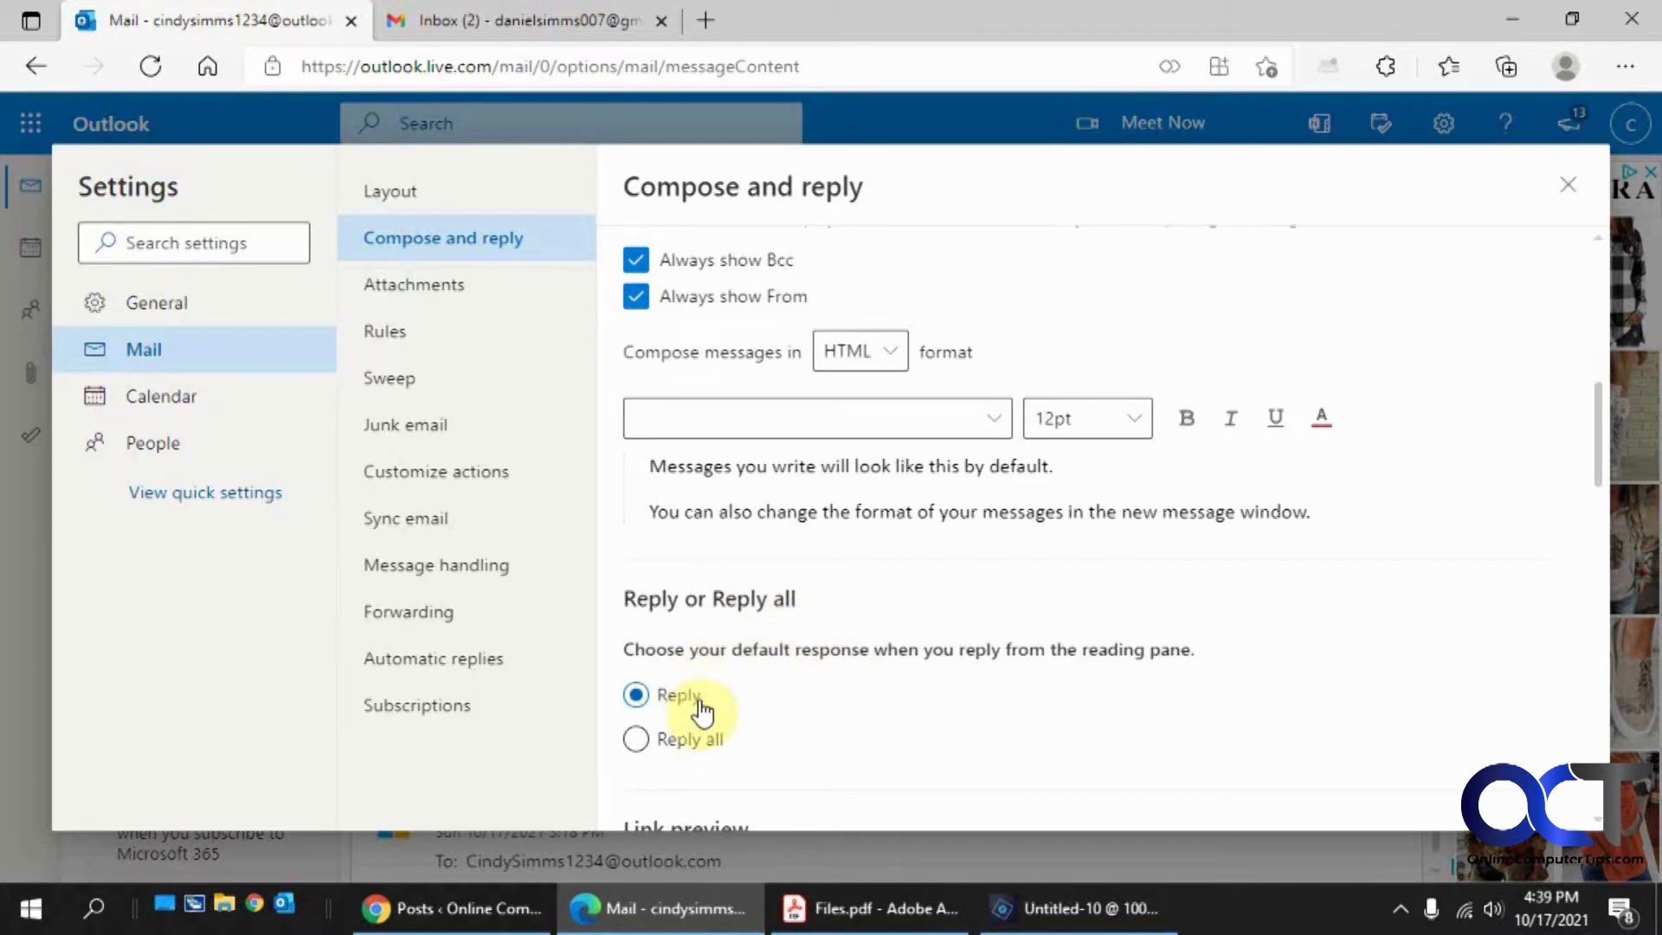
mouse_move(780, 722)
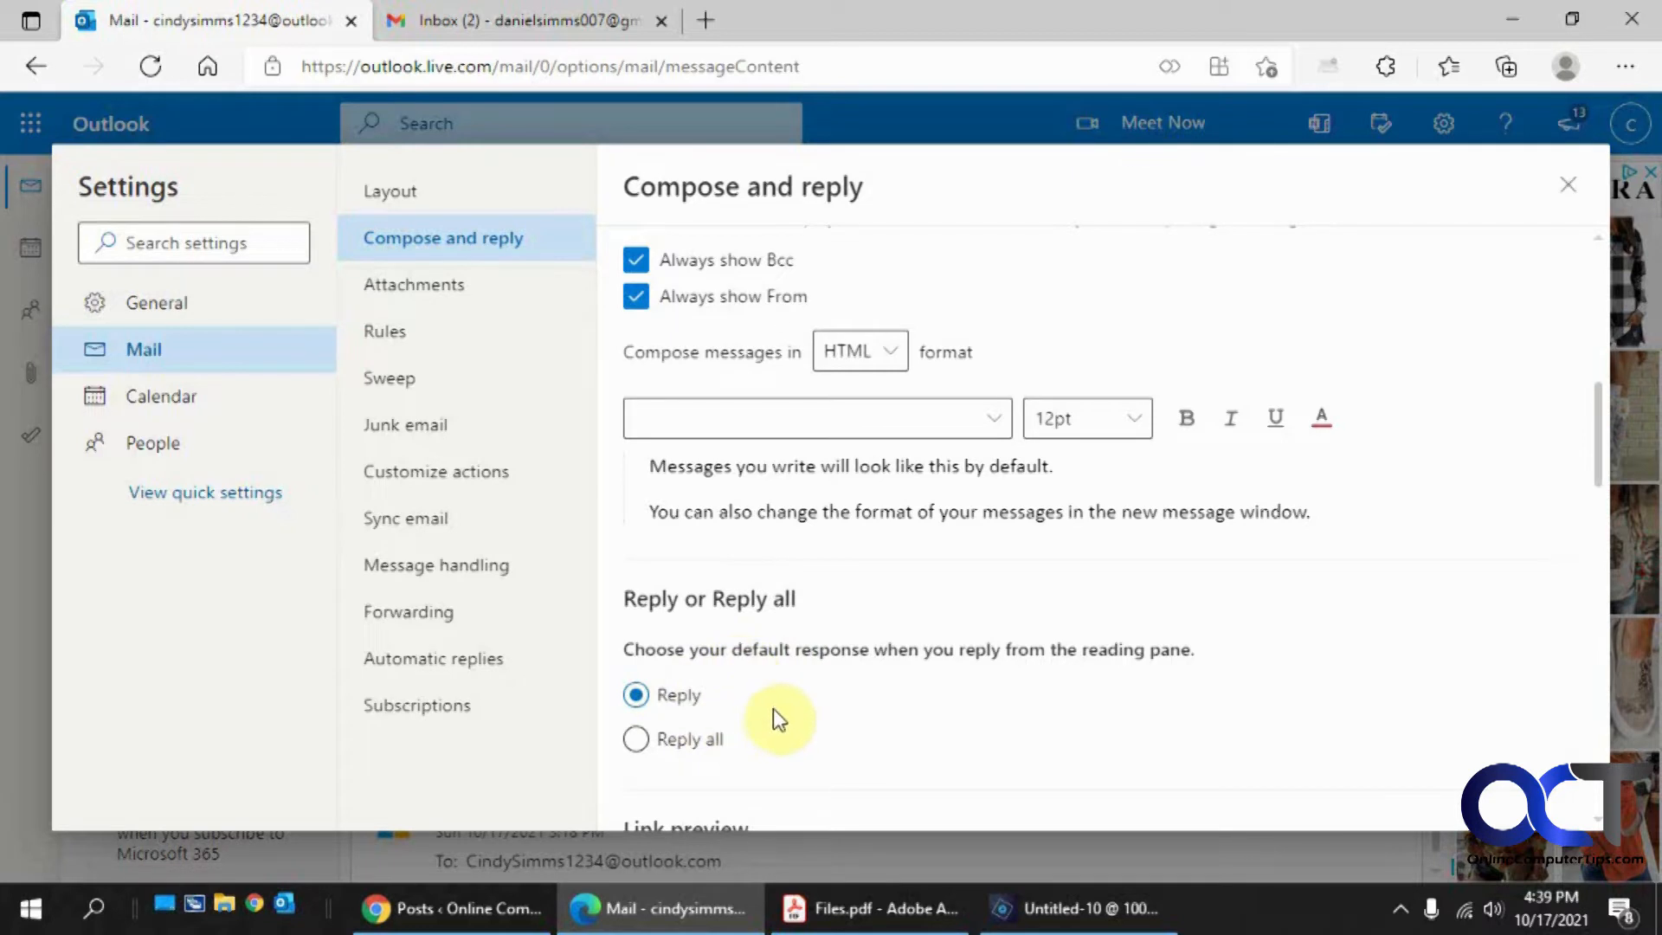
mouse_move(784, 714)
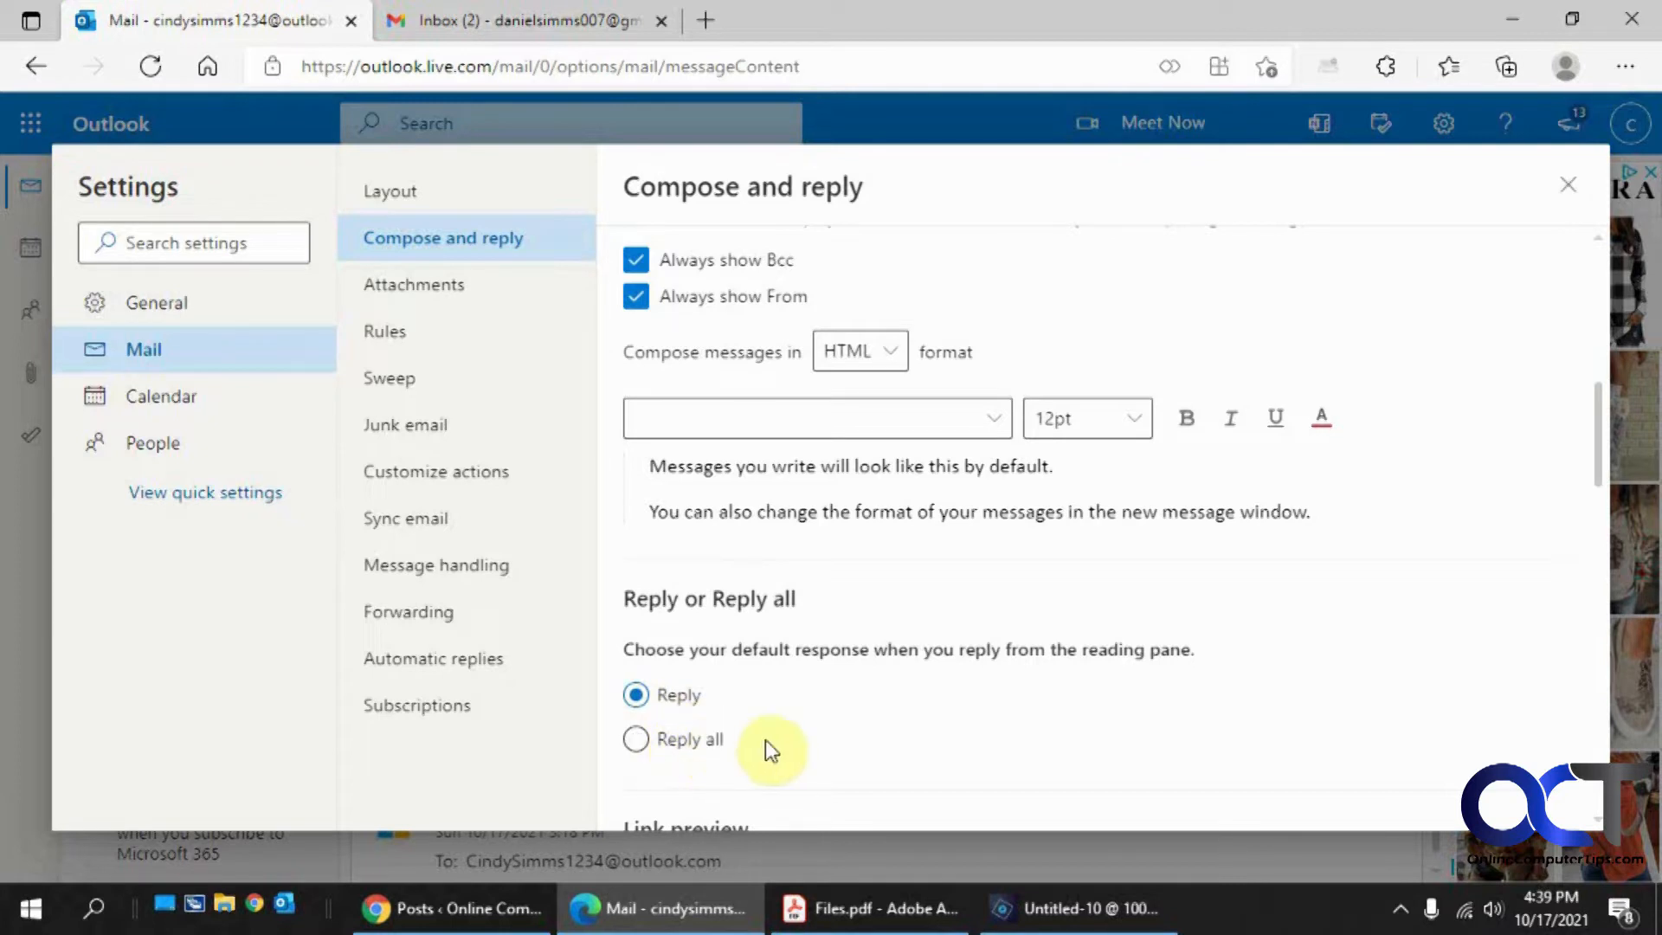
click(636, 738)
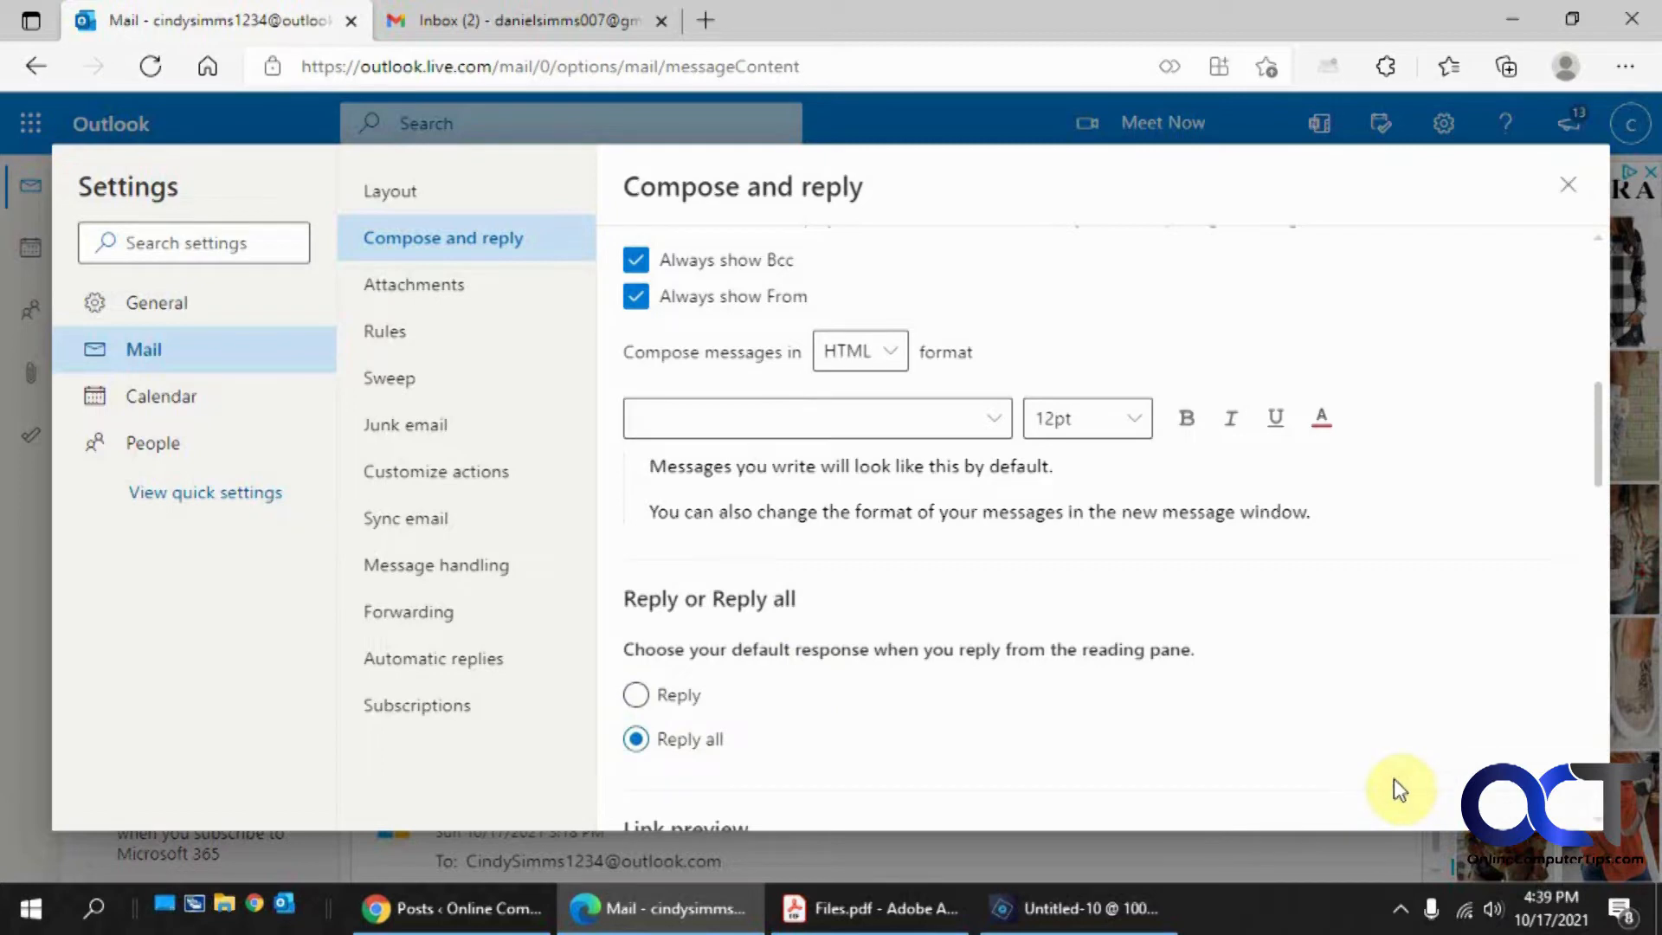
click(1568, 185)
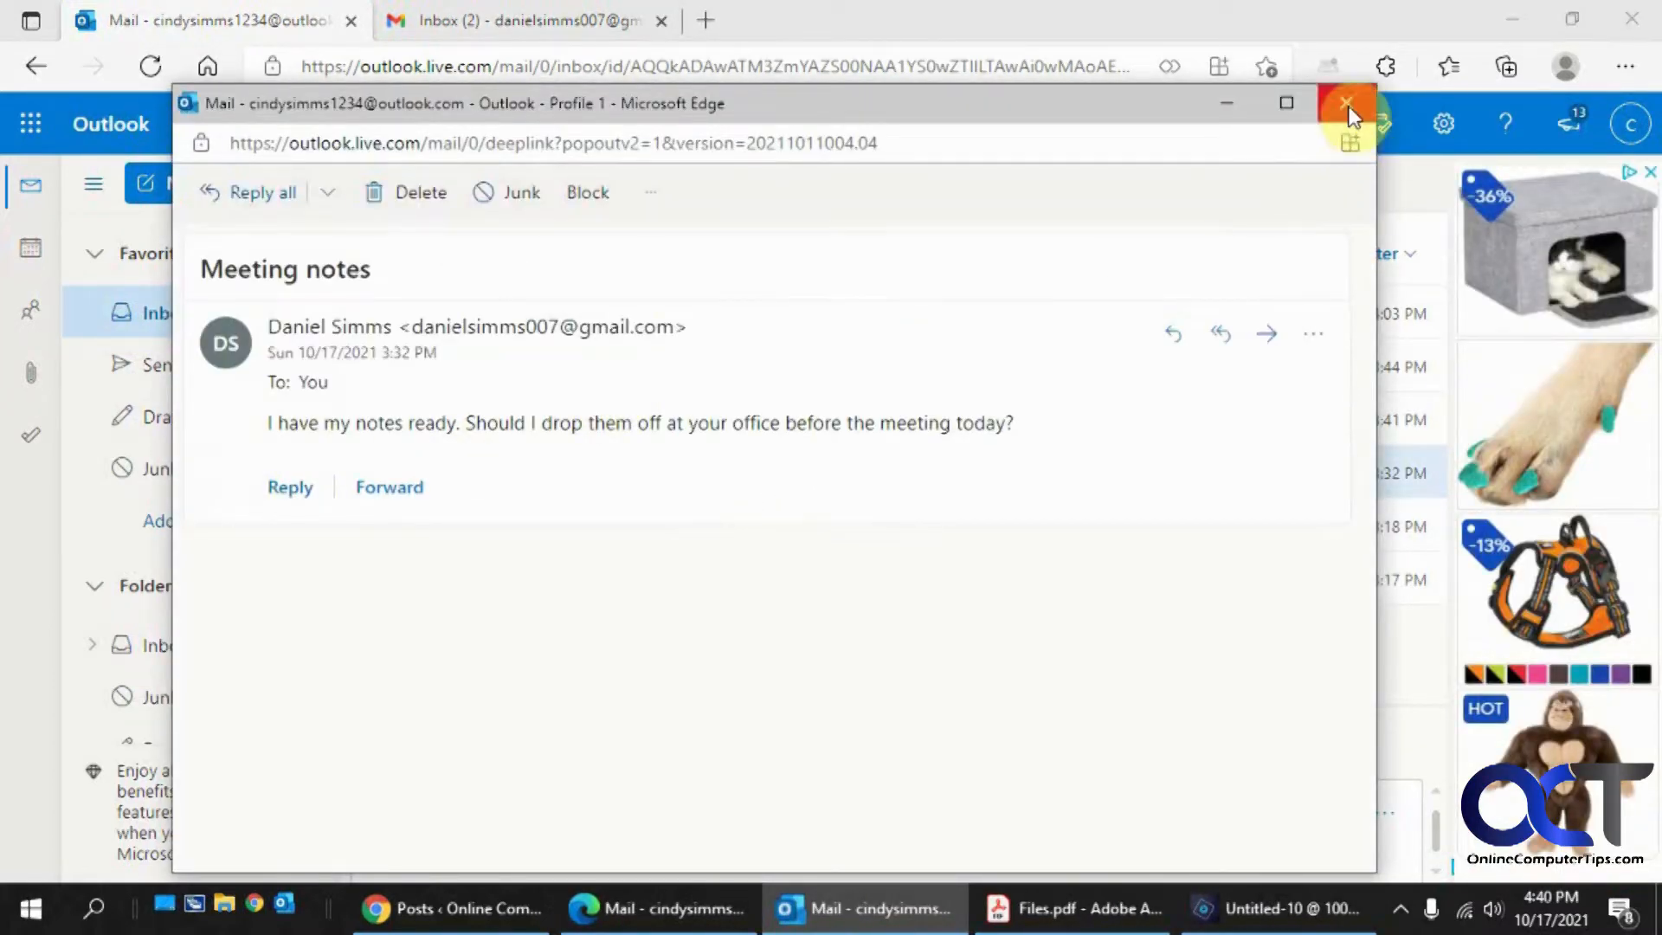
click(1347, 103)
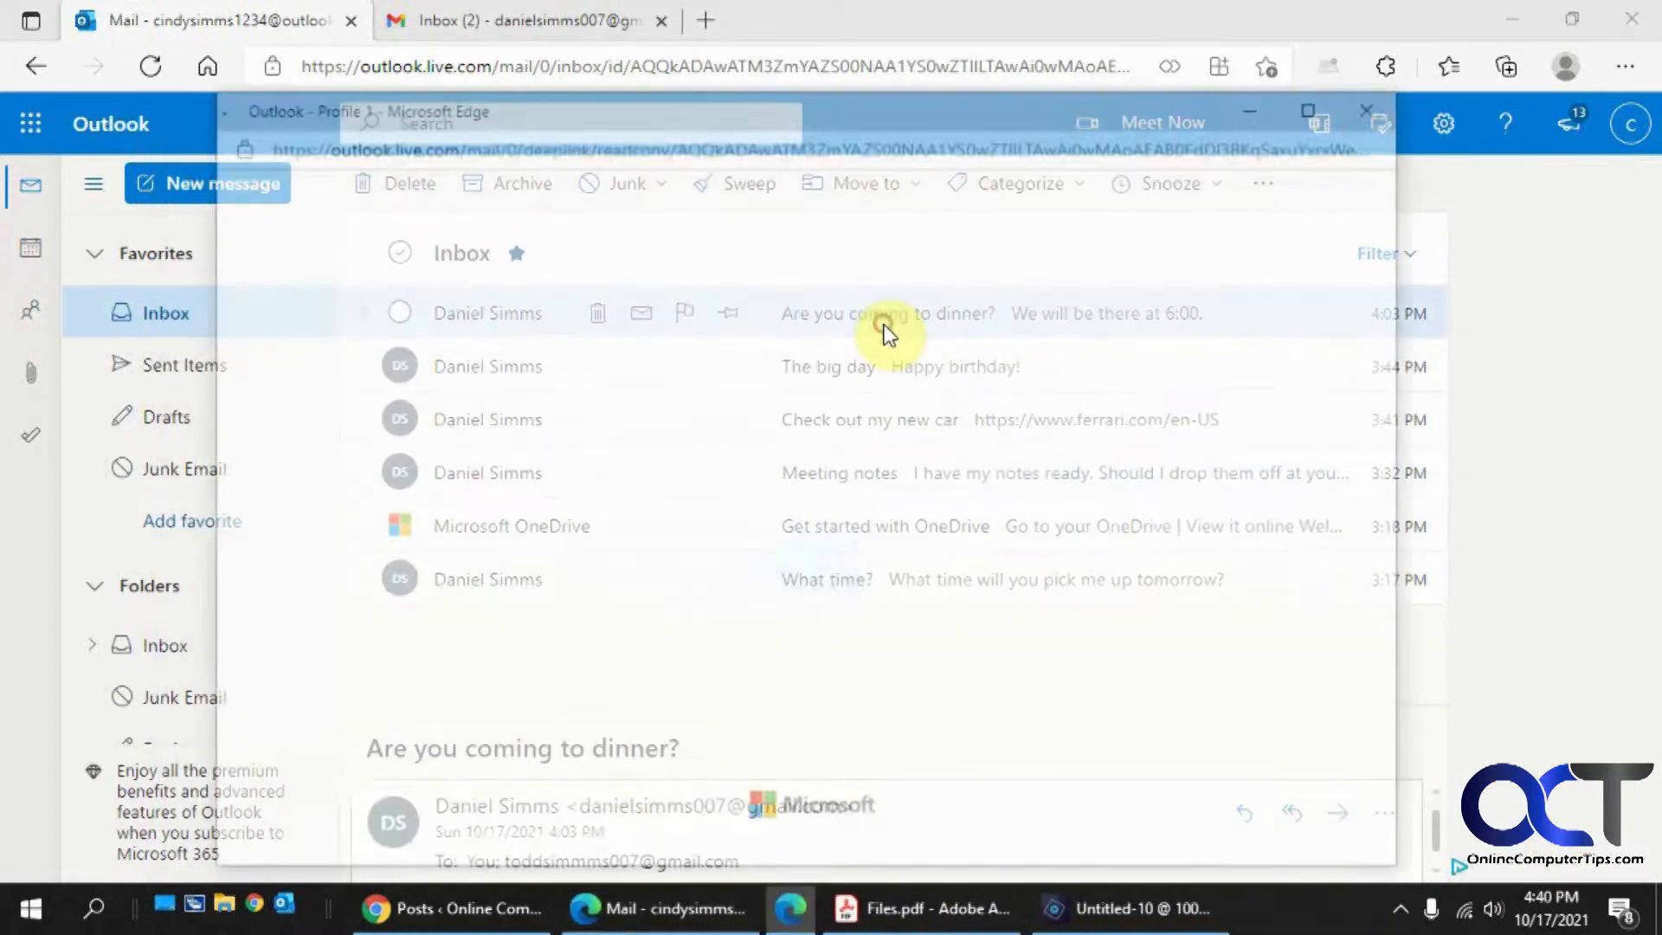
double_click(885, 313)
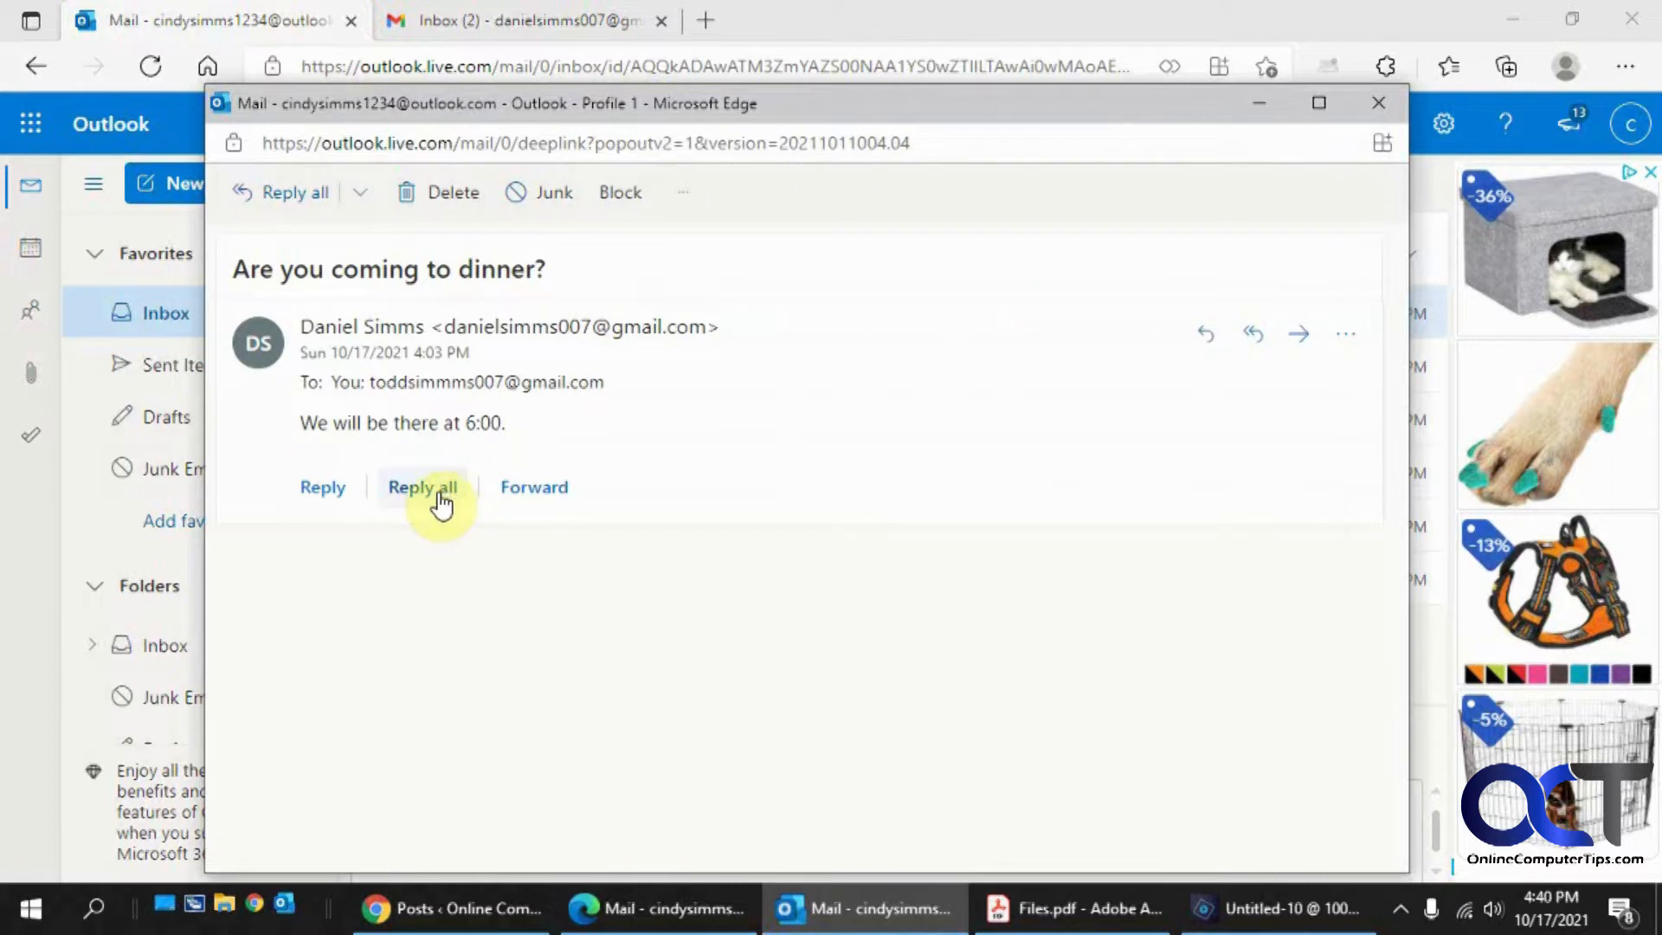
click(421, 486)
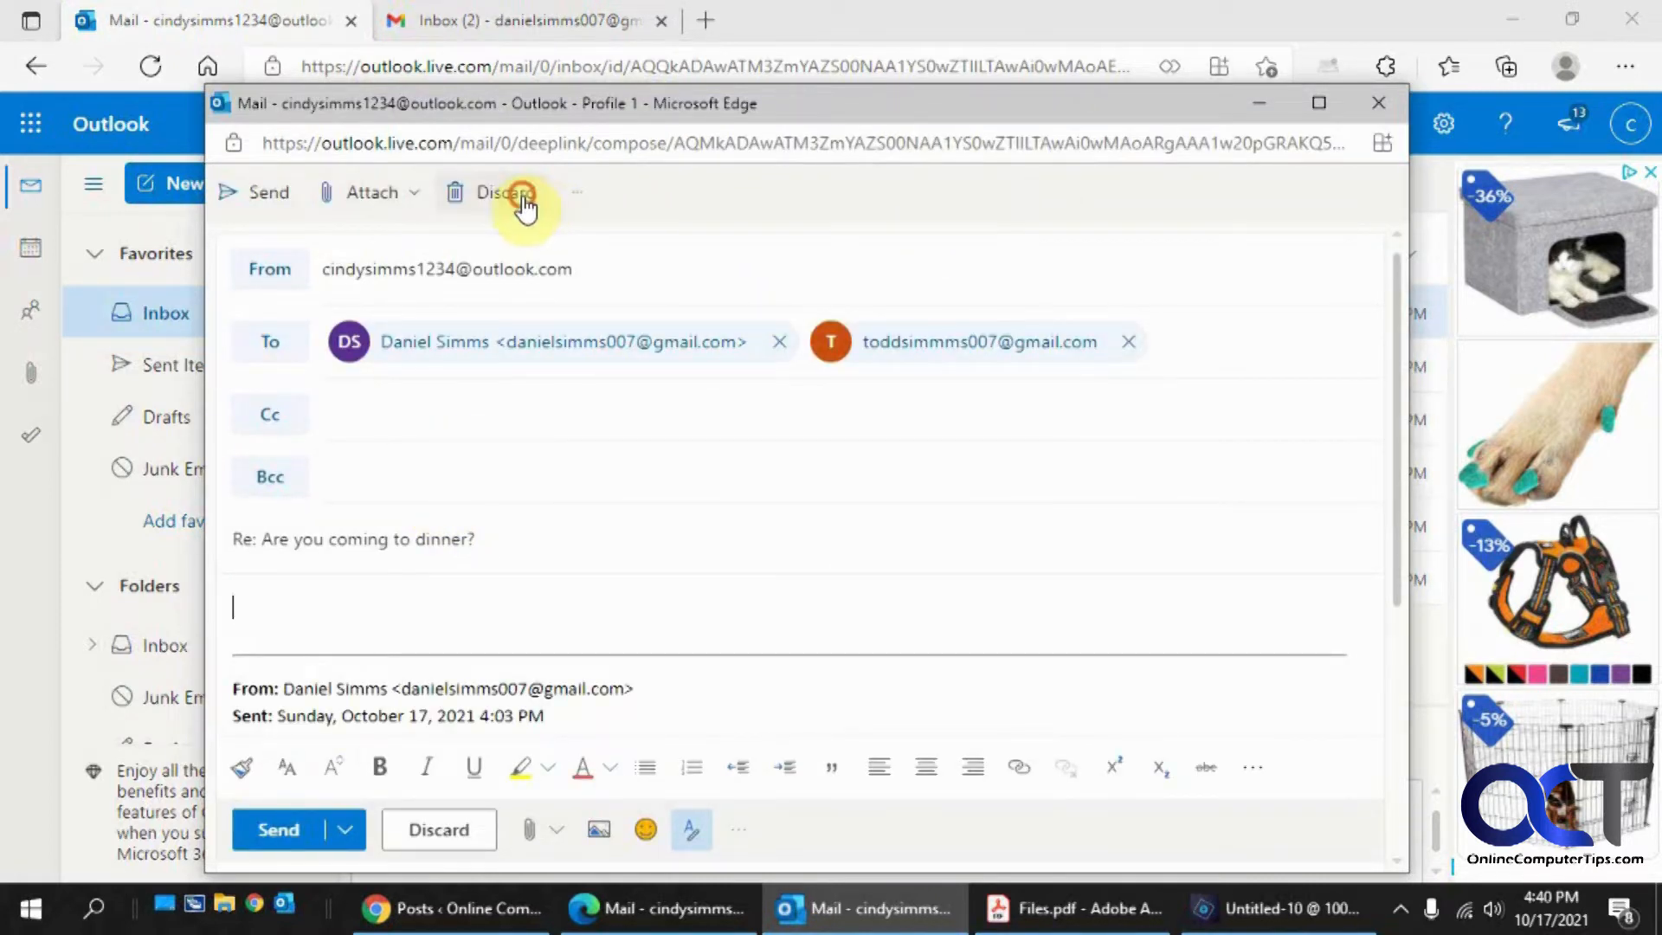
click(493, 192)
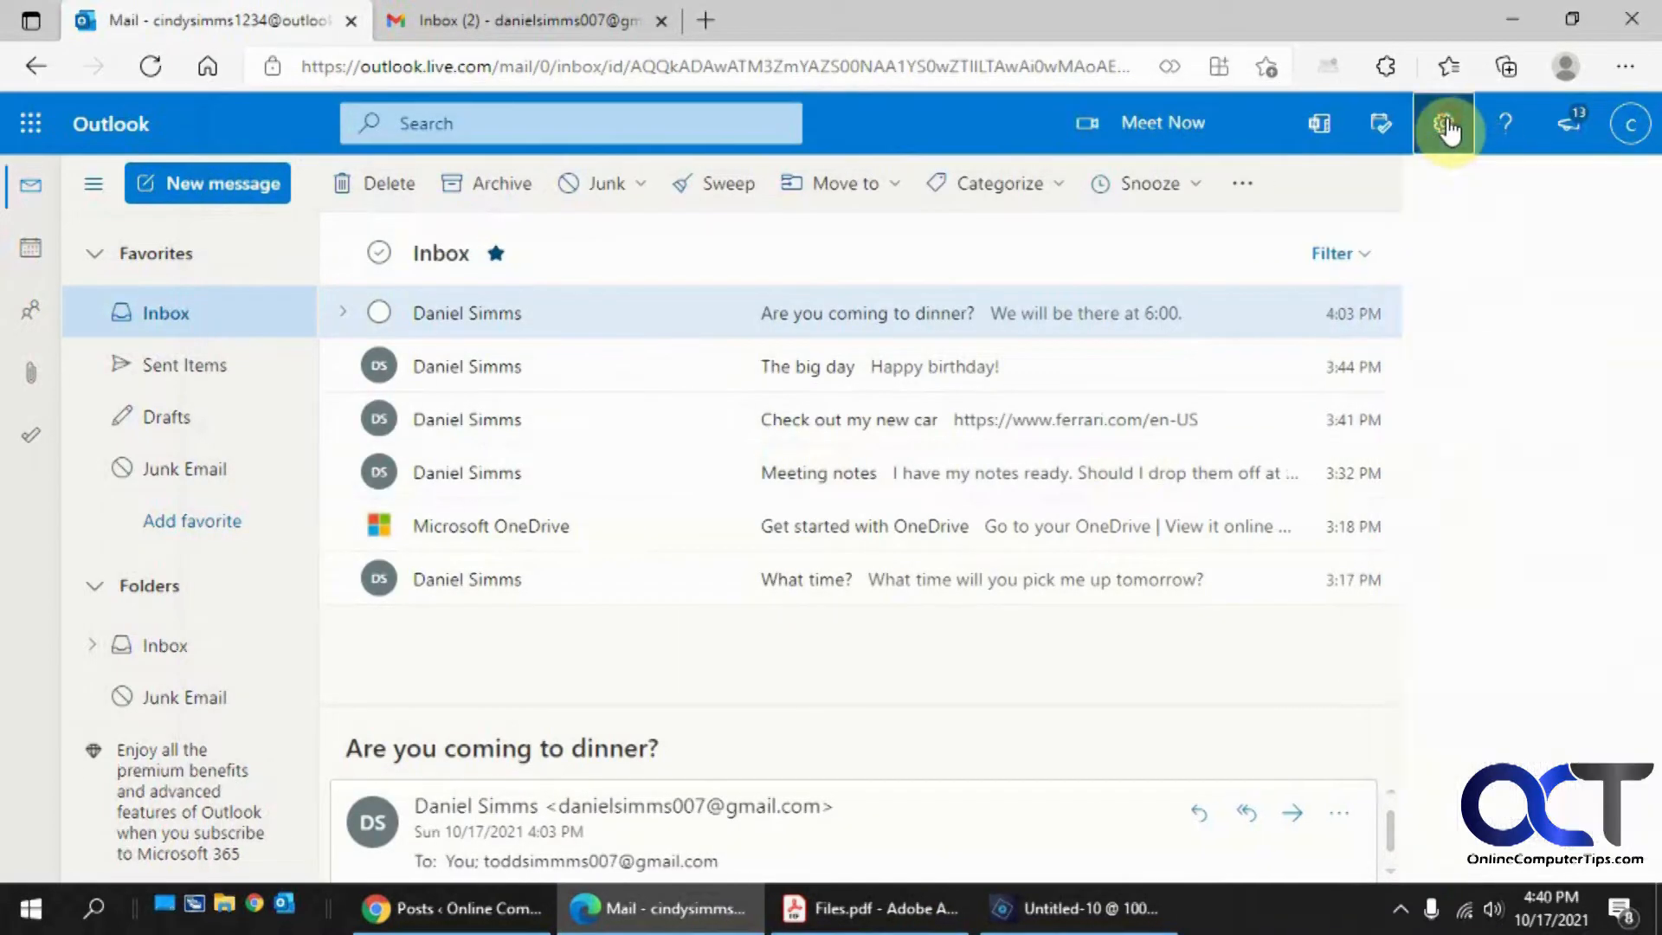
Reopen Compose and reply settings to confirm Reply all default and link previews.
click(1444, 123)
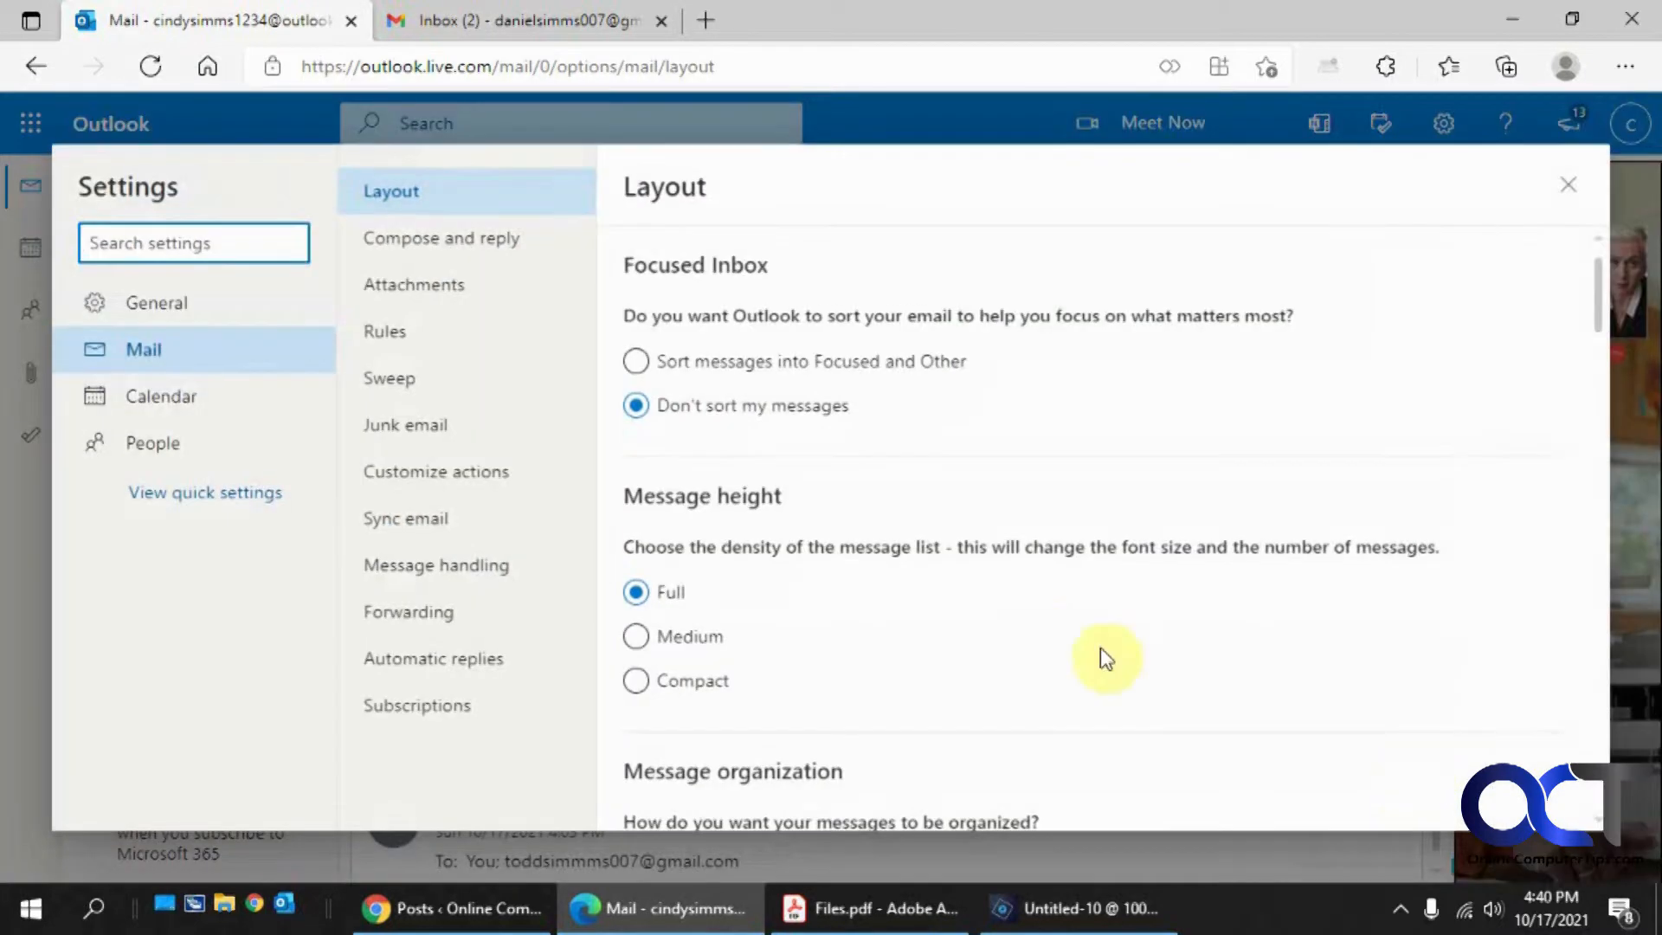
click(441, 237)
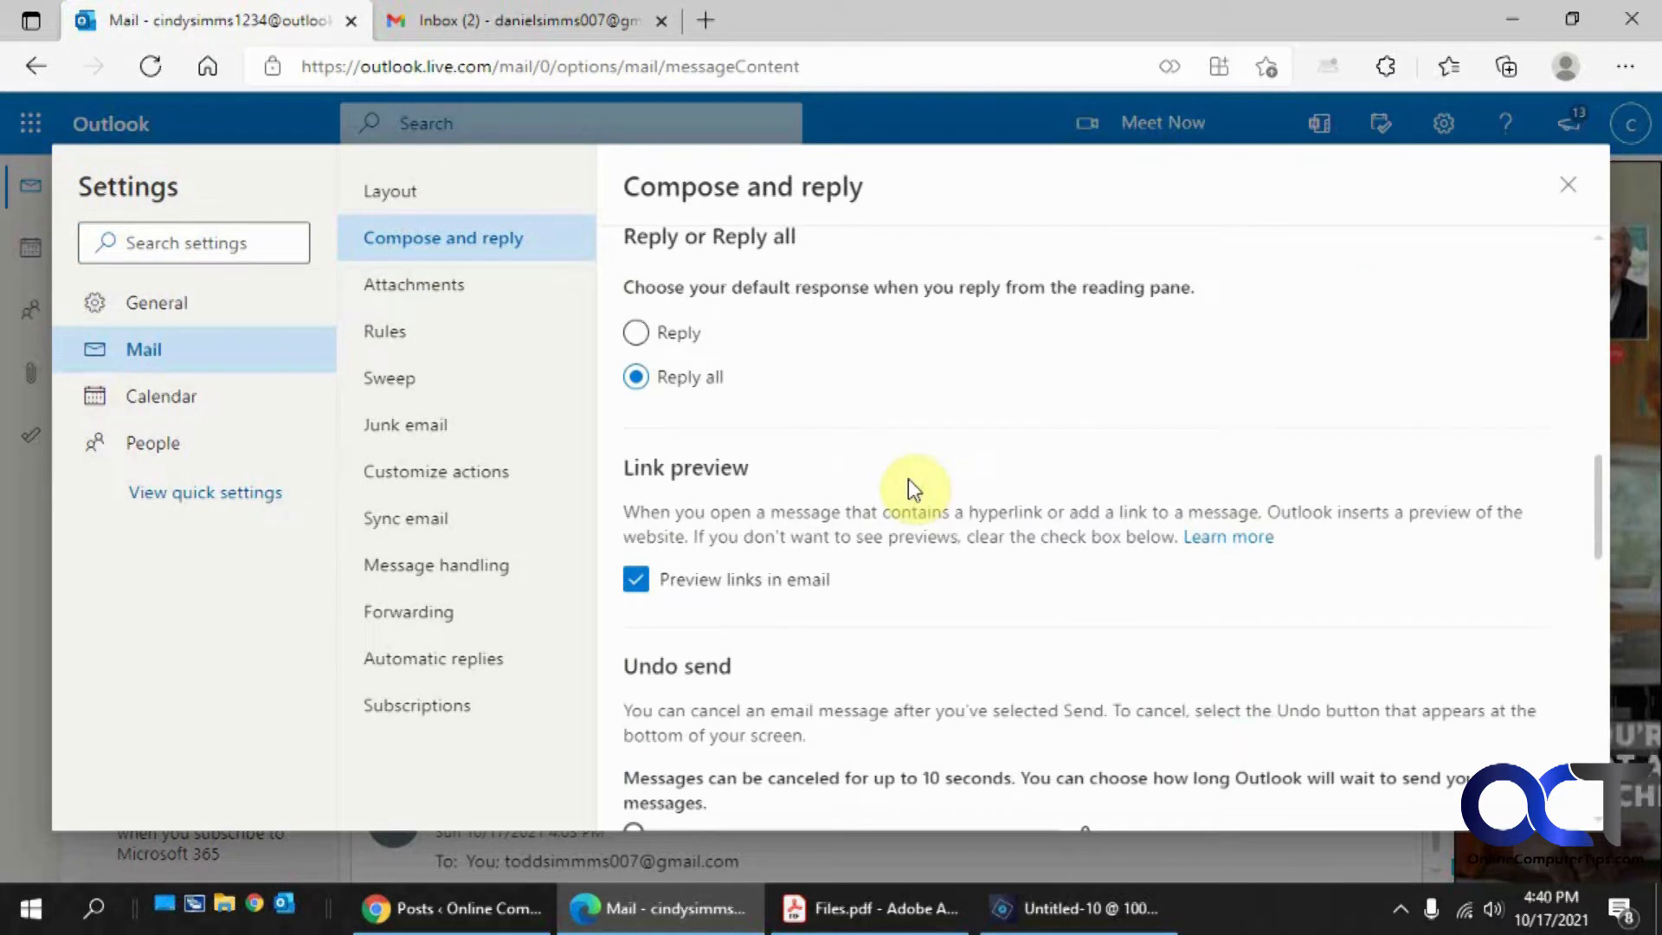
mouse_move(795, 562)
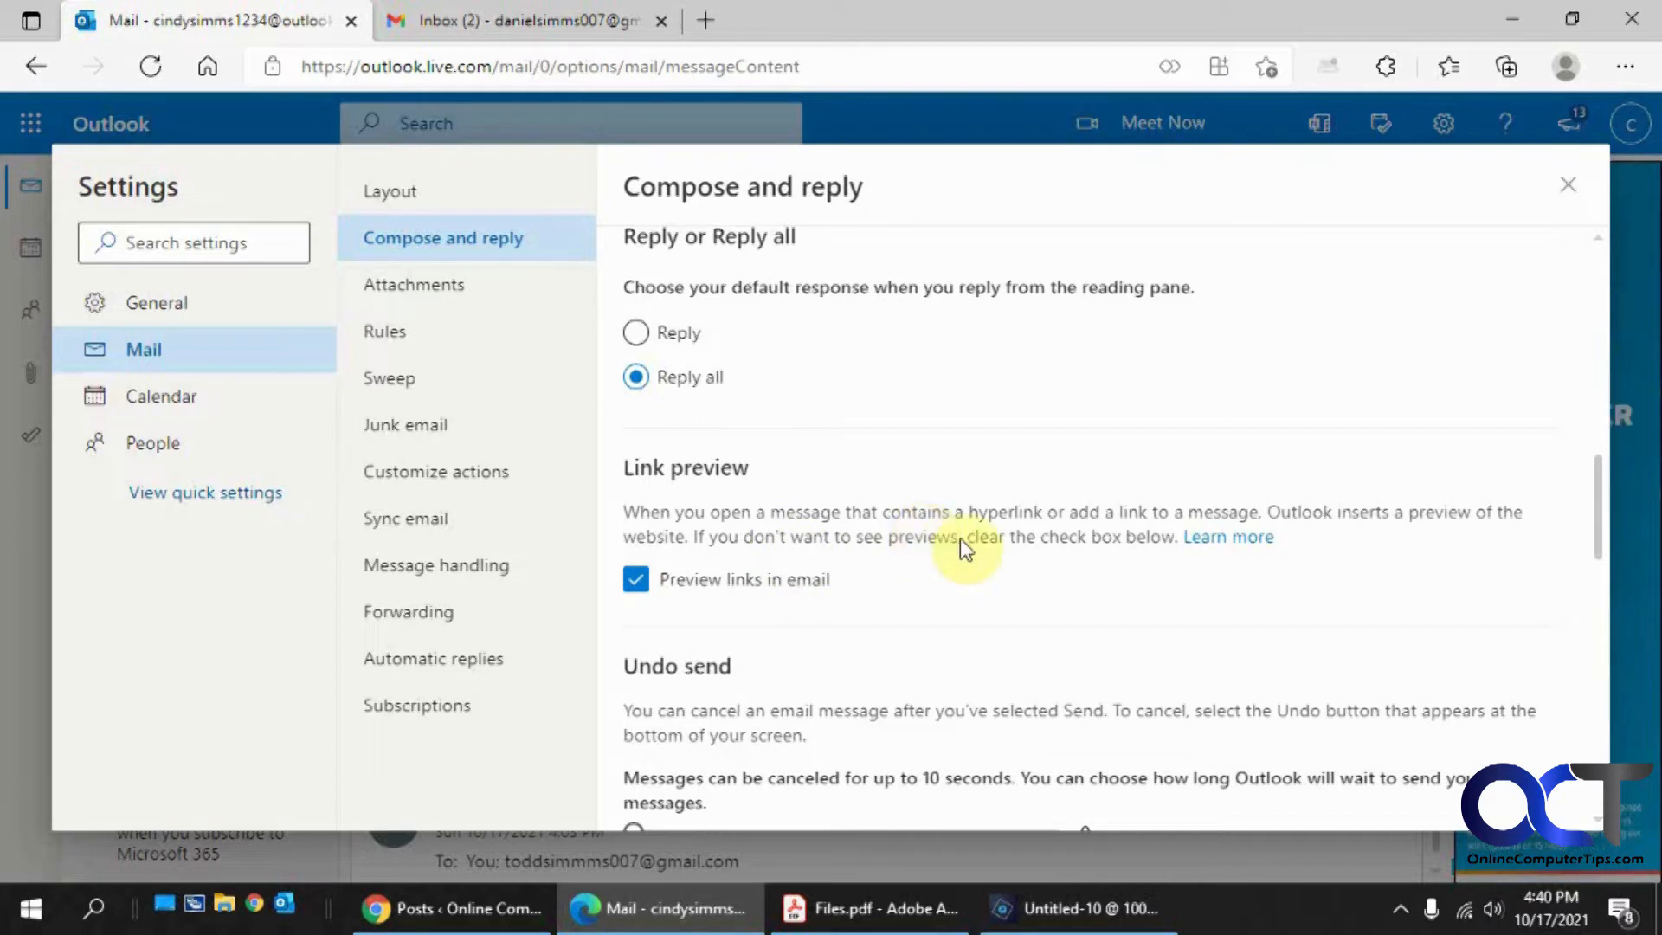
mouse_move(965, 549)
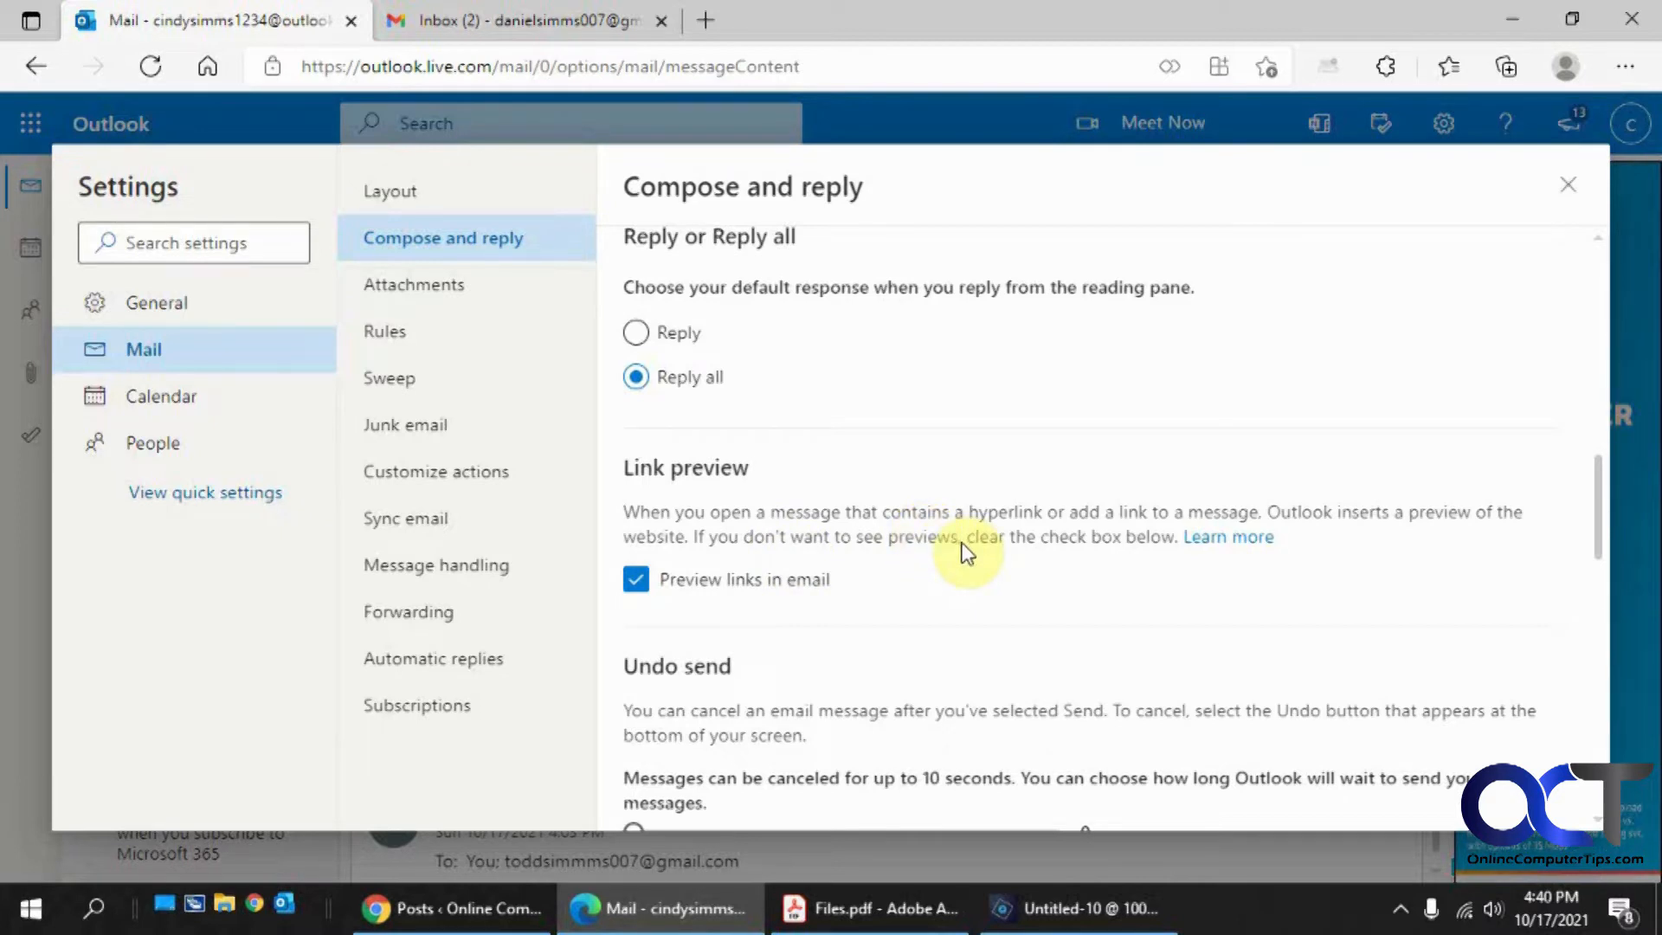
mouse_move(1015, 573)
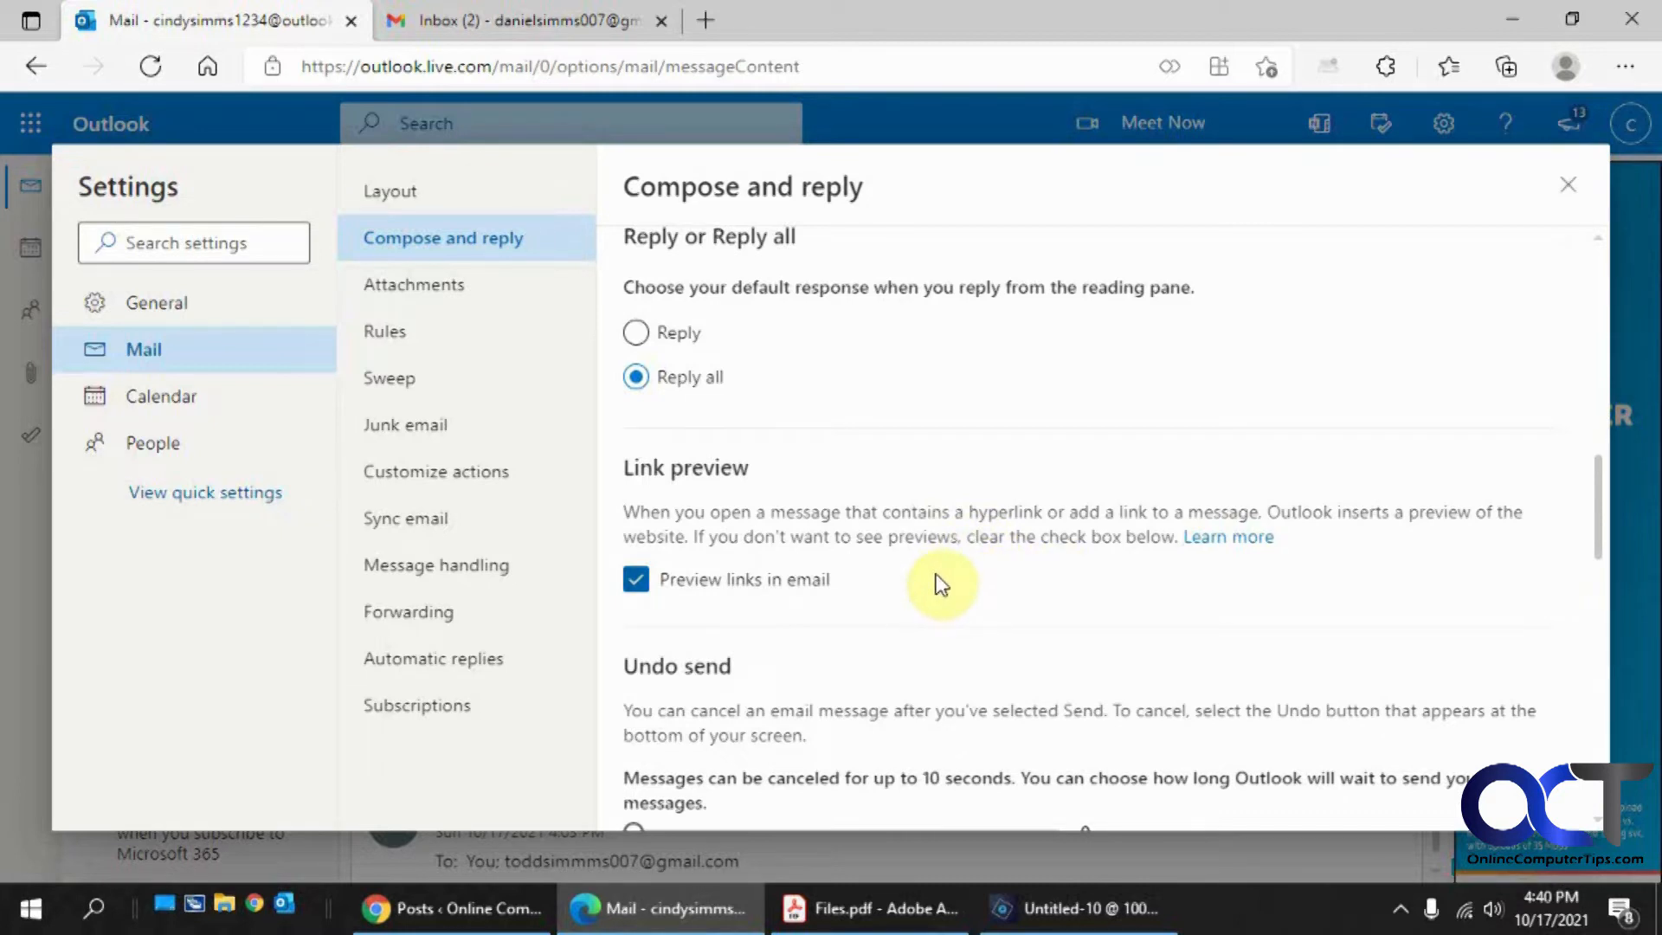
mouse_move(698, 594)
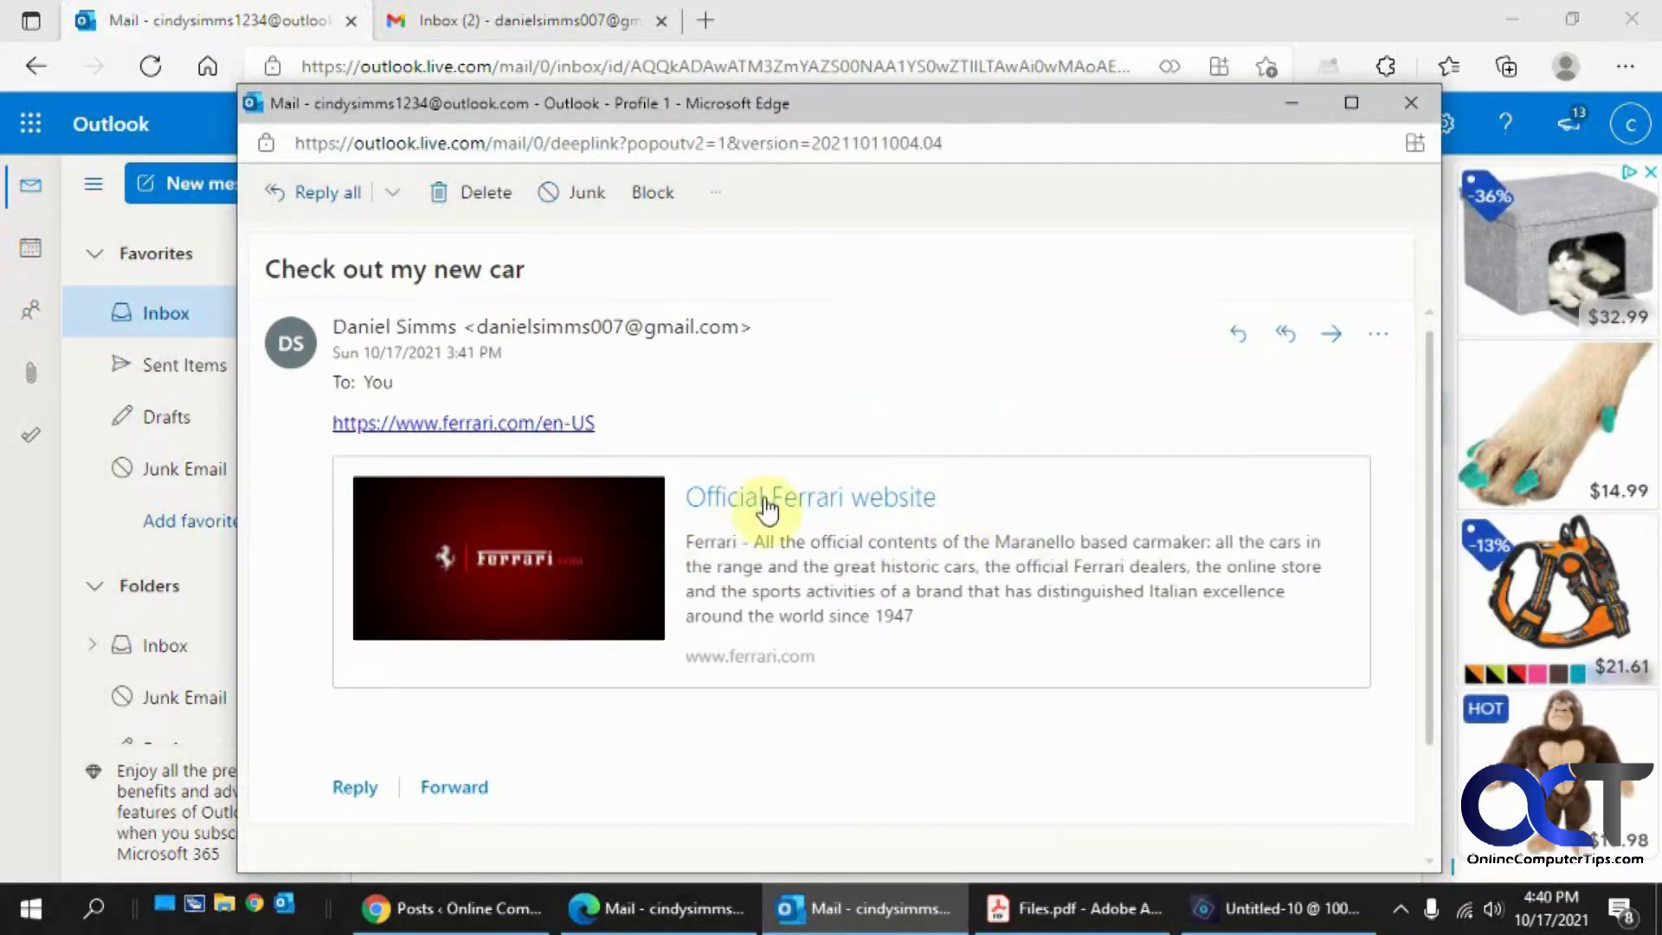
mouse_move(727, 588)
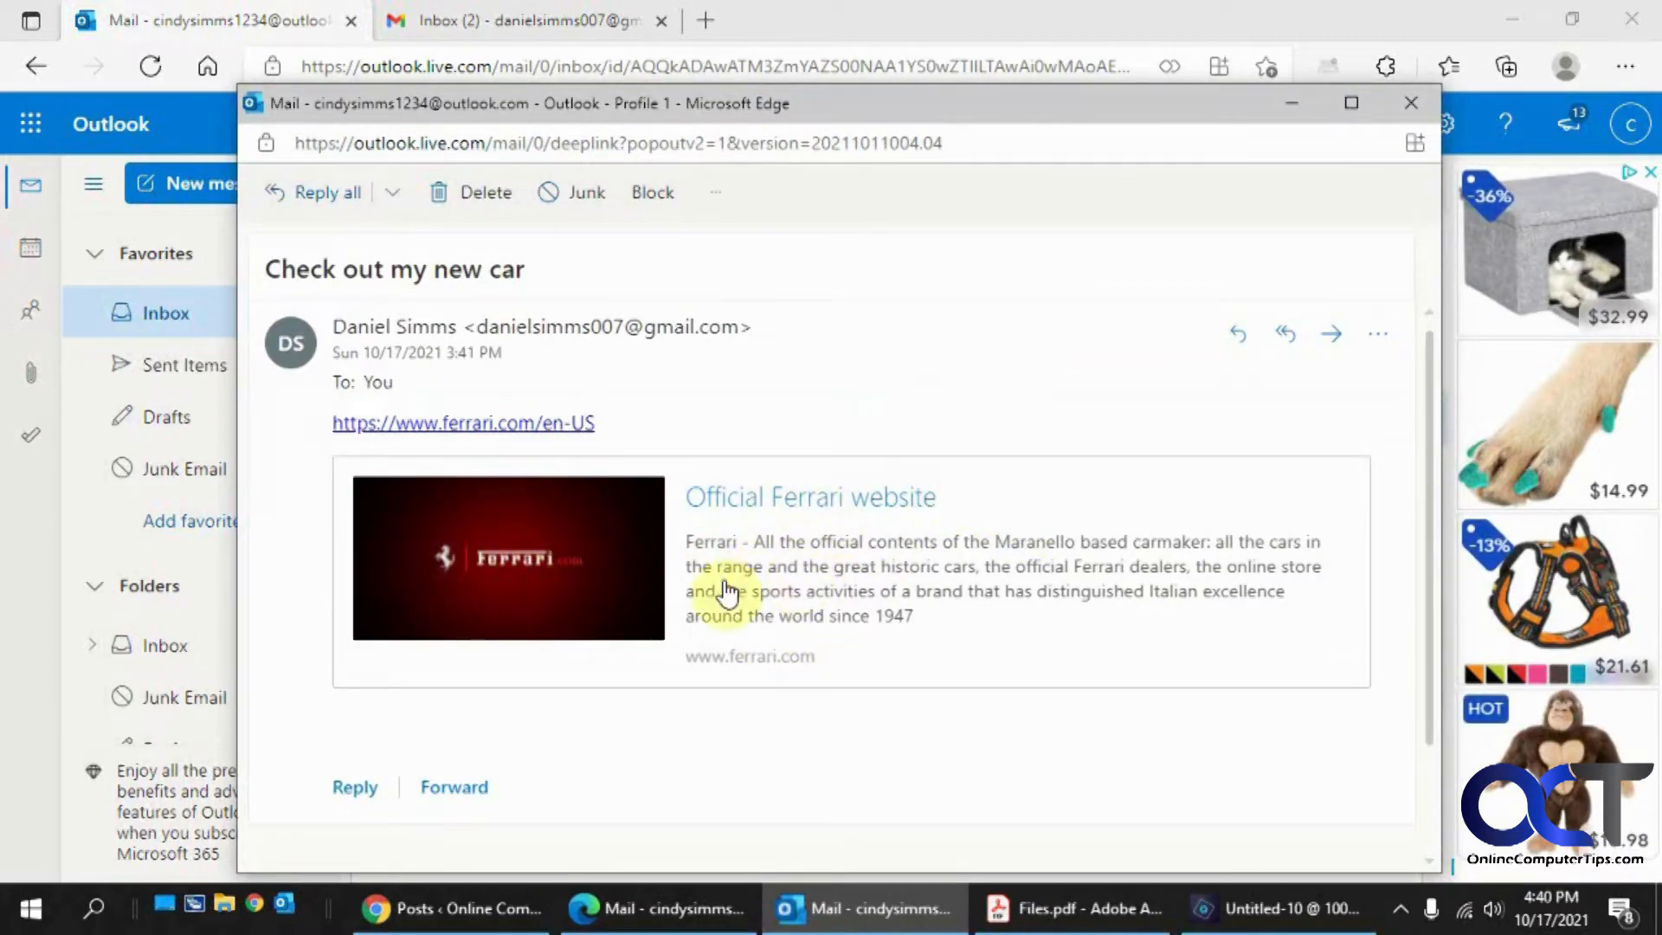
mouse_move(596, 547)
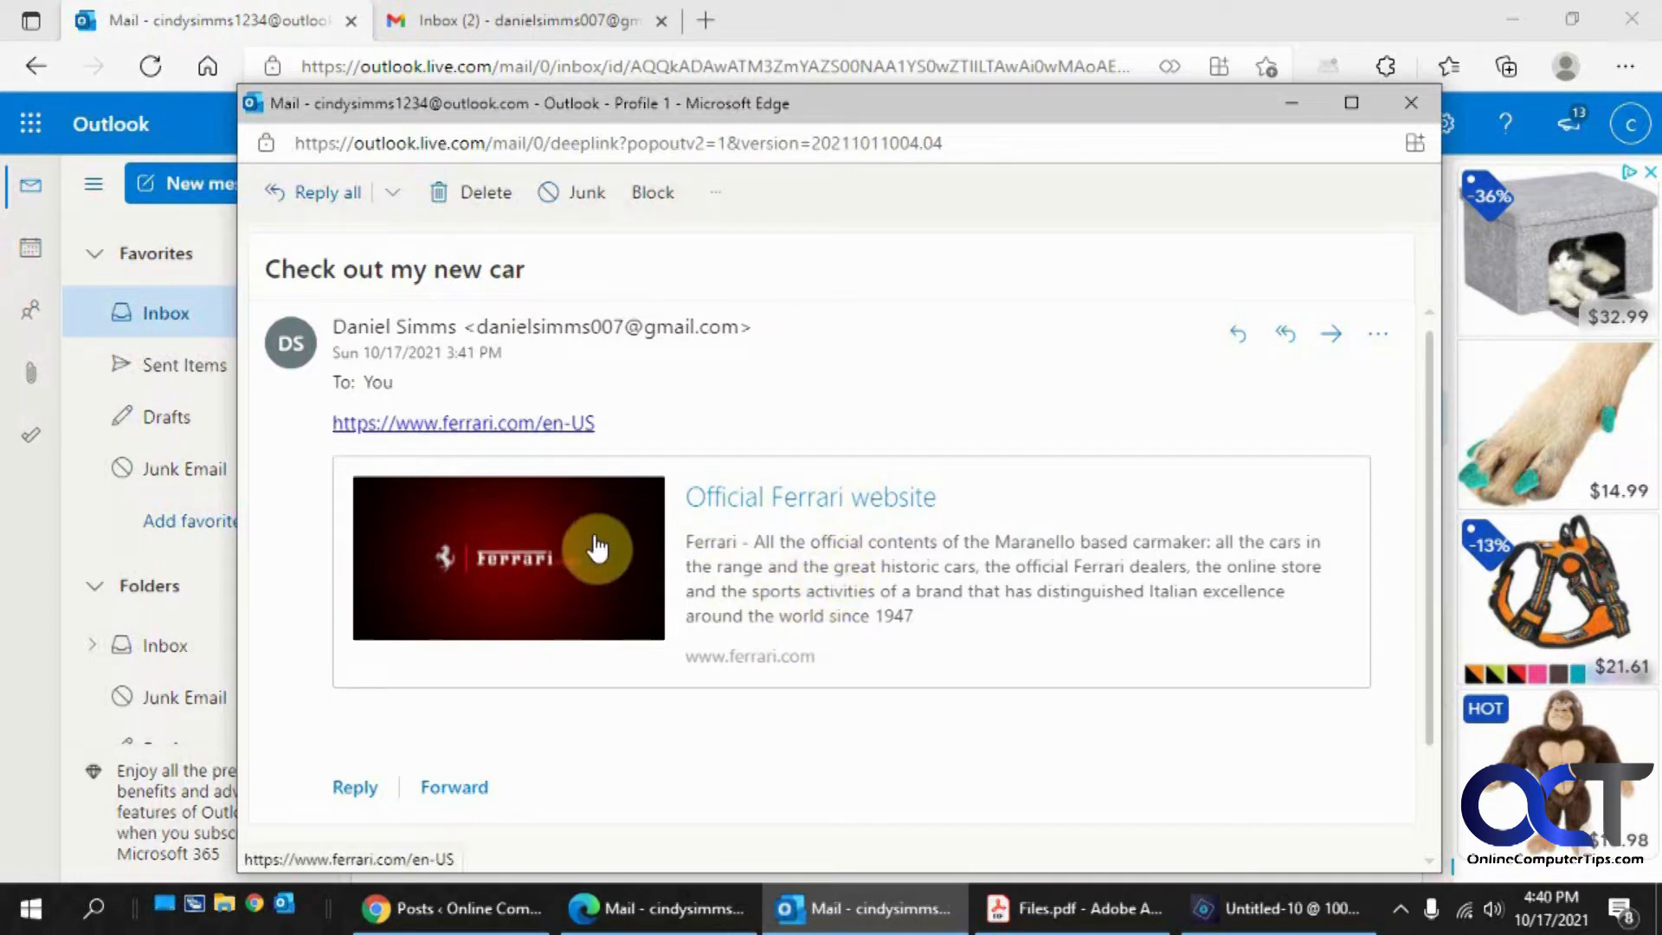
mouse_move(596, 429)
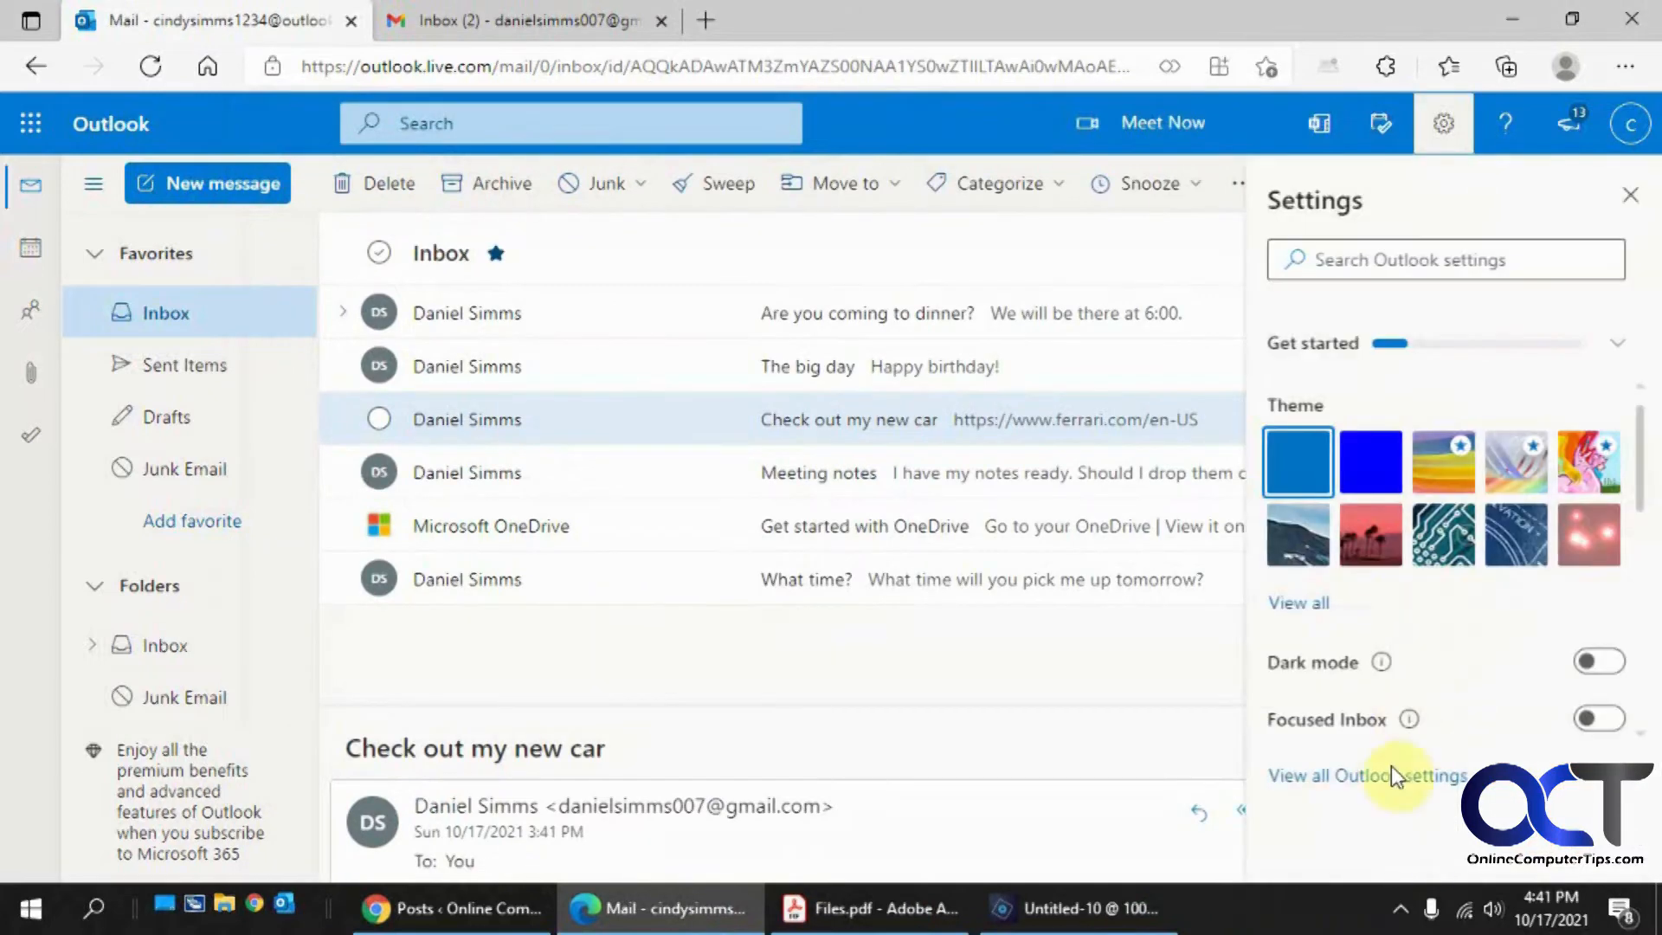
Drag the Compose and reply Undo send slider to 10 seconds and close Settings.
click(1366, 775)
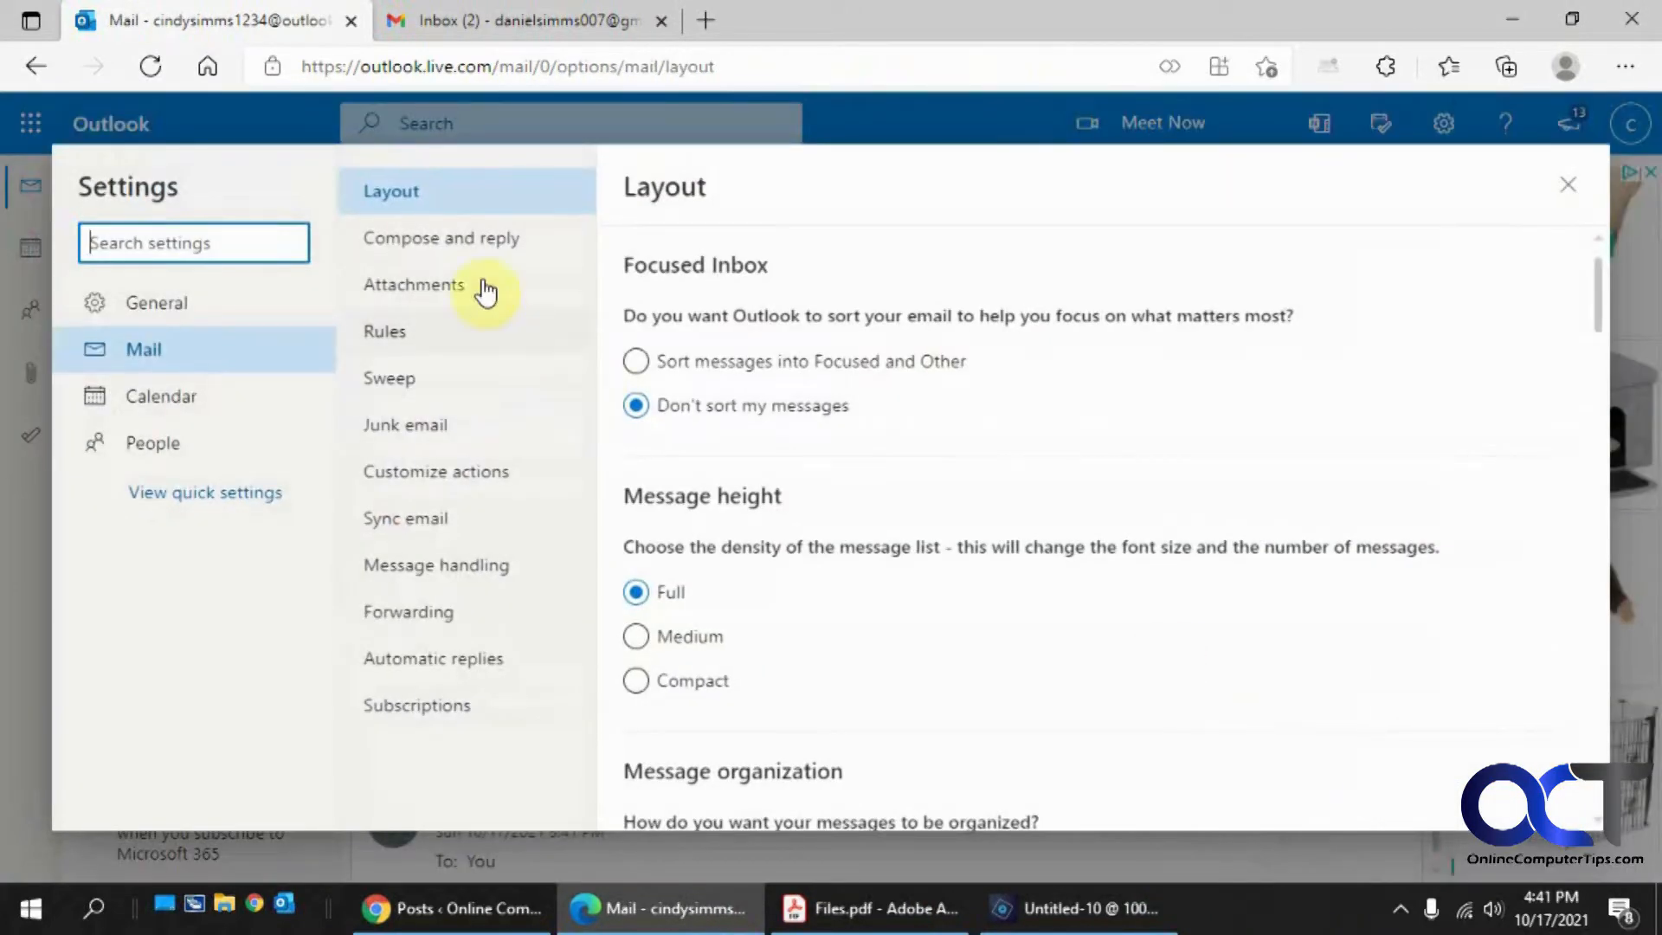
click(440, 237)
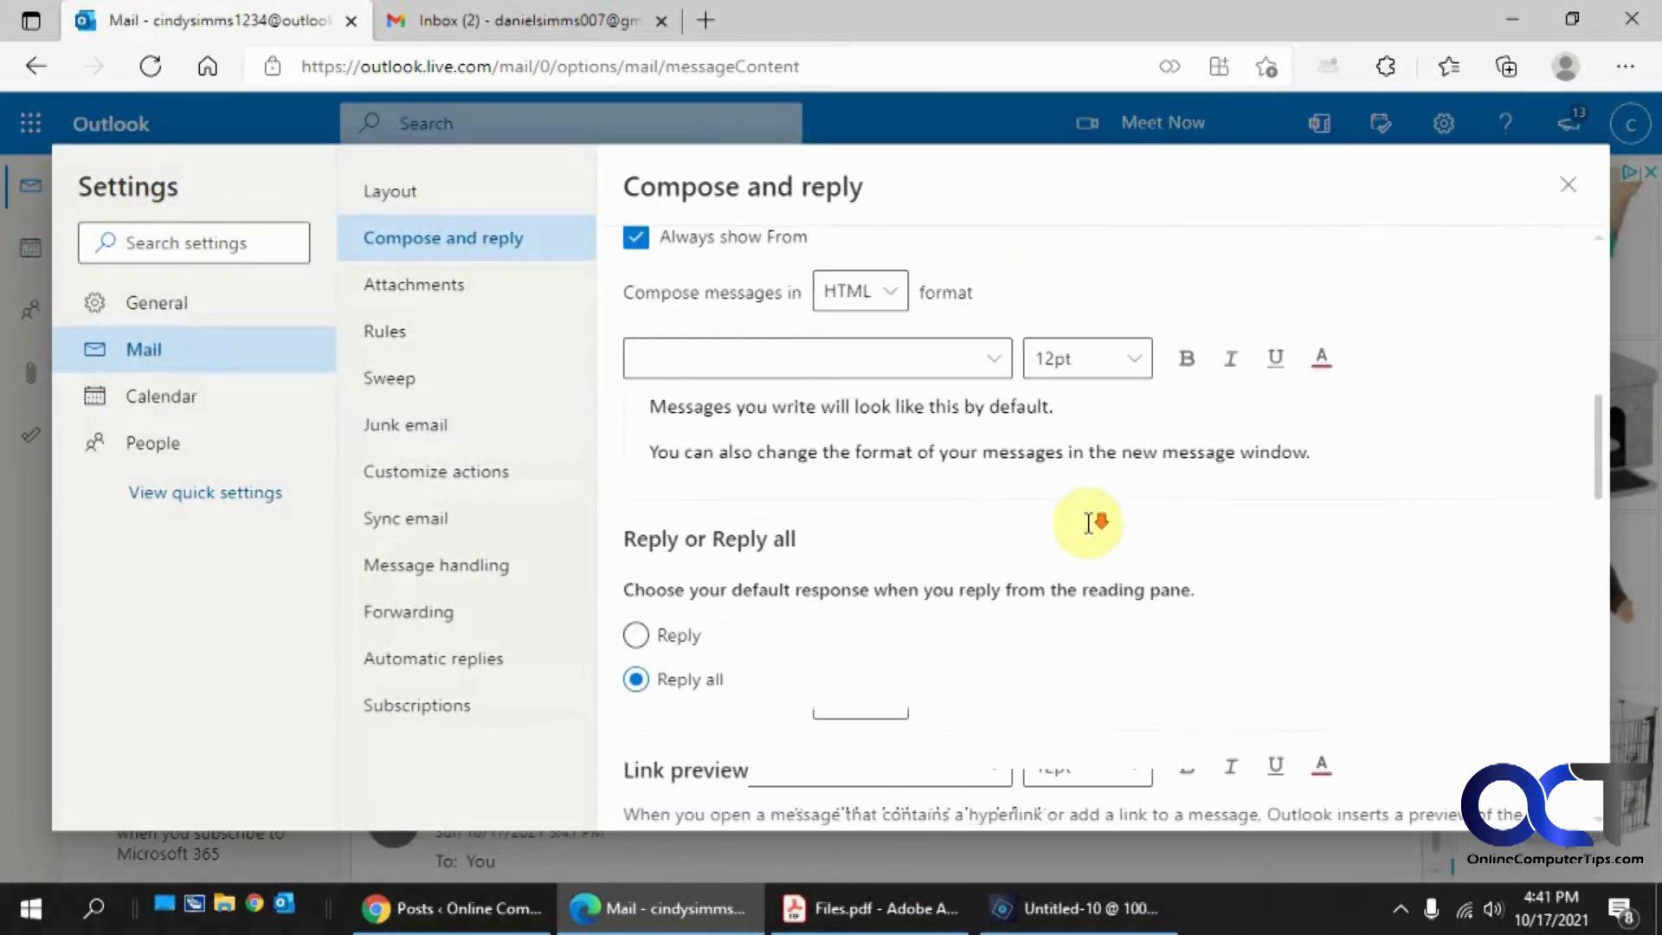
scroll(down, 3)
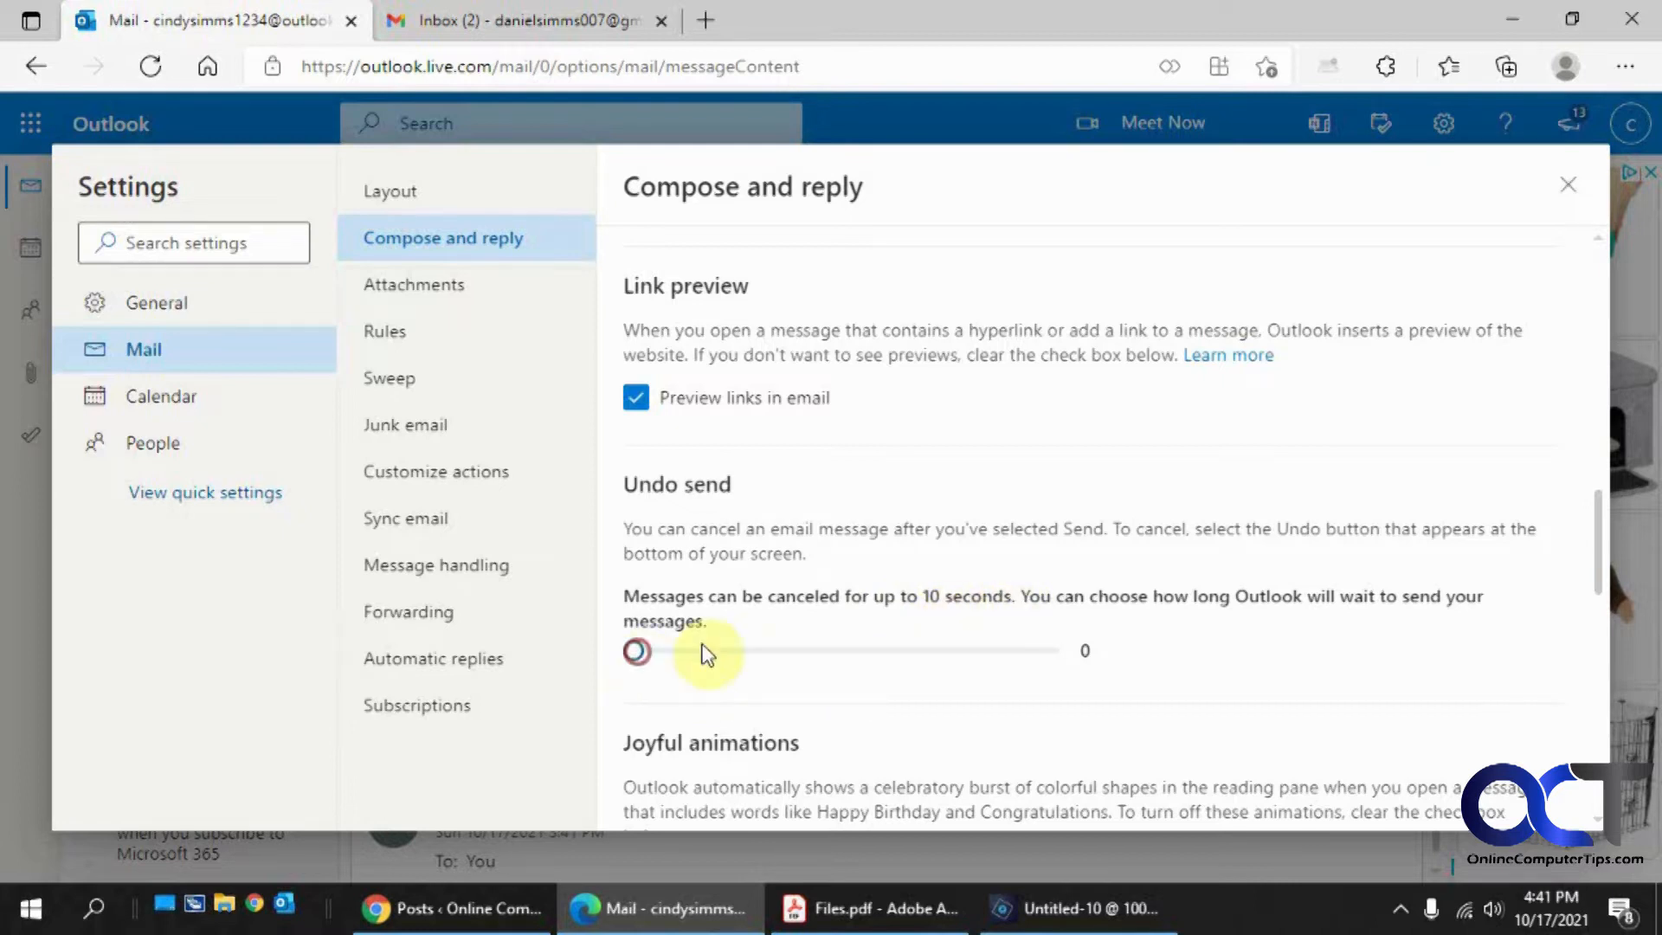
drag(637, 651, 1058, 651)
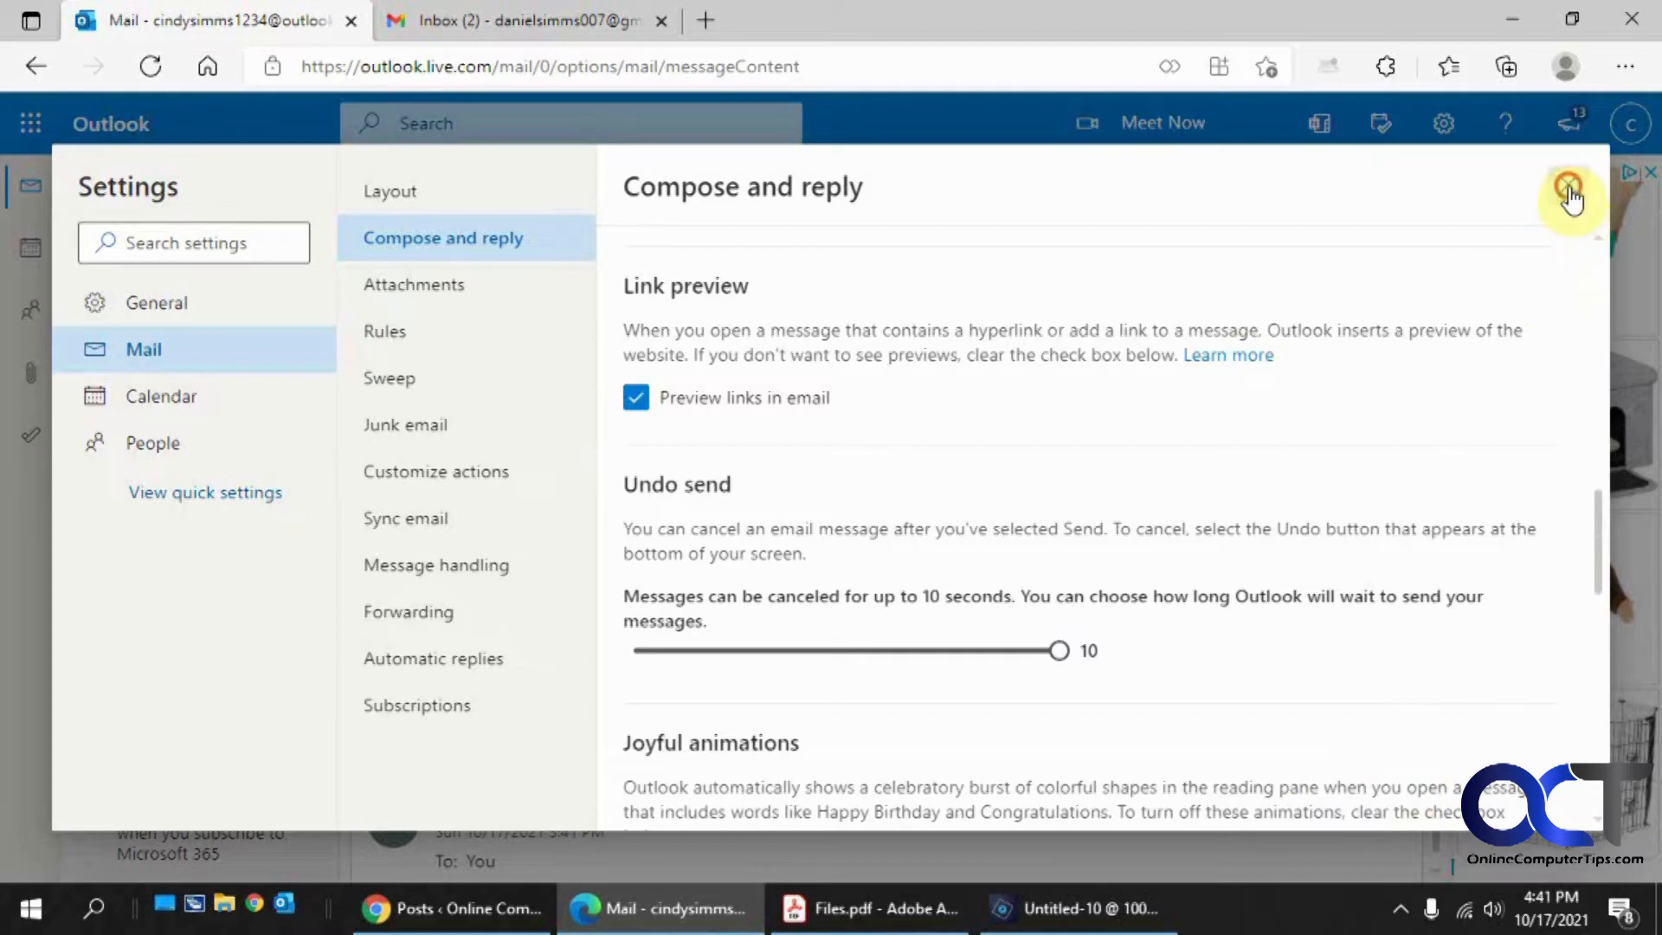
click(1569, 194)
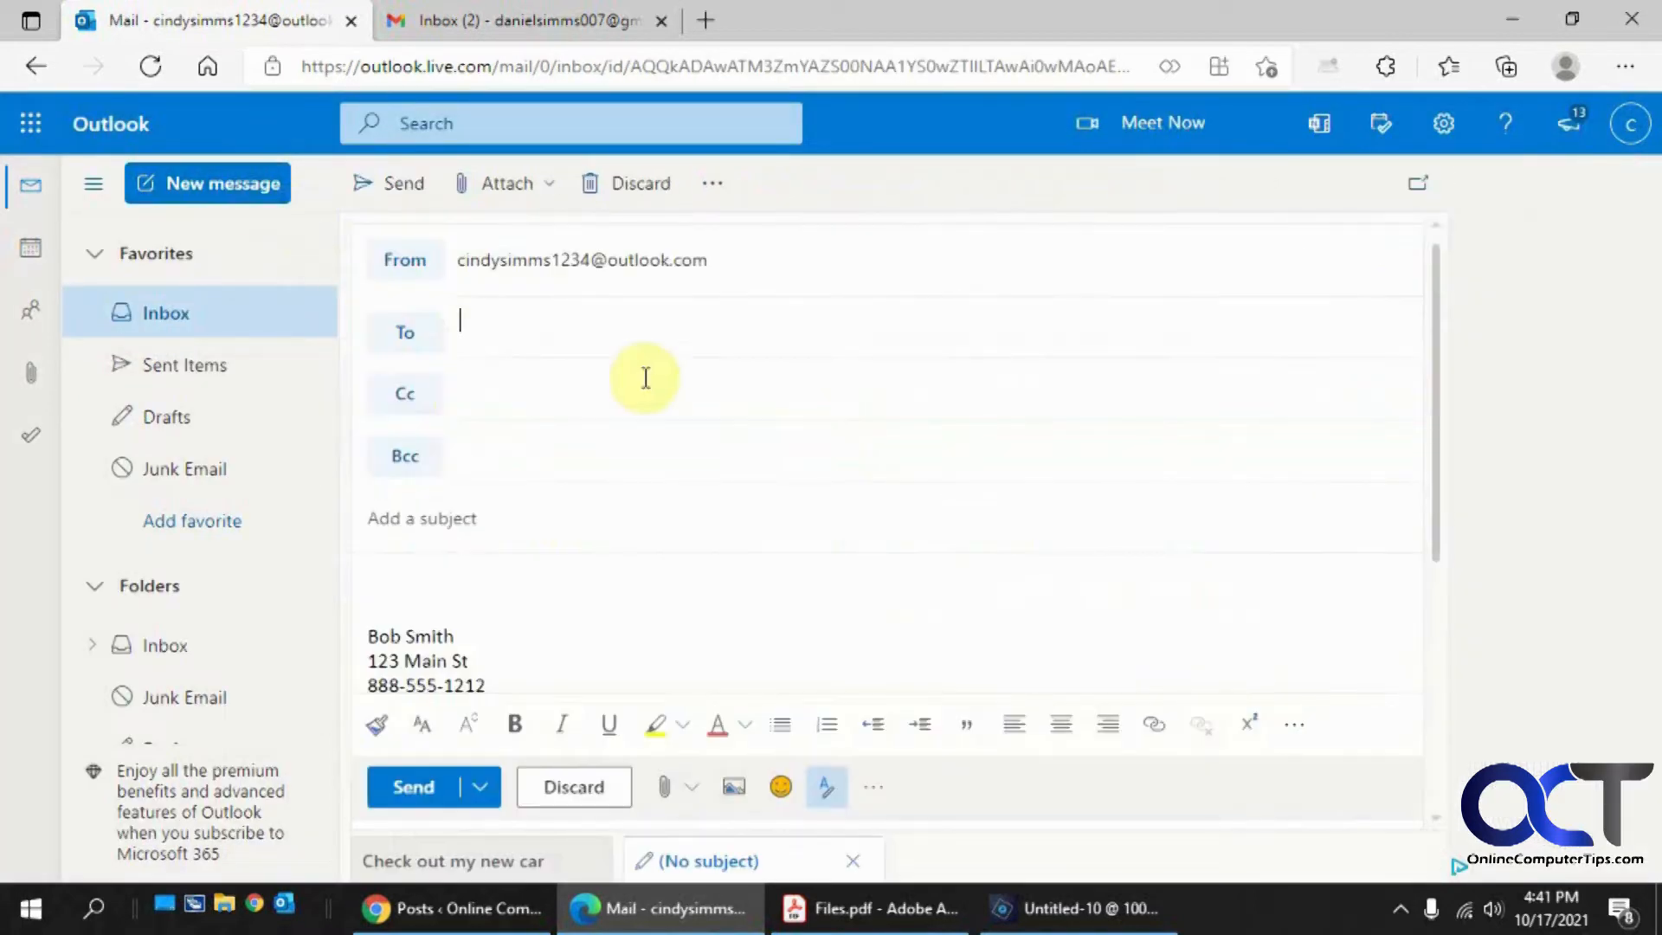
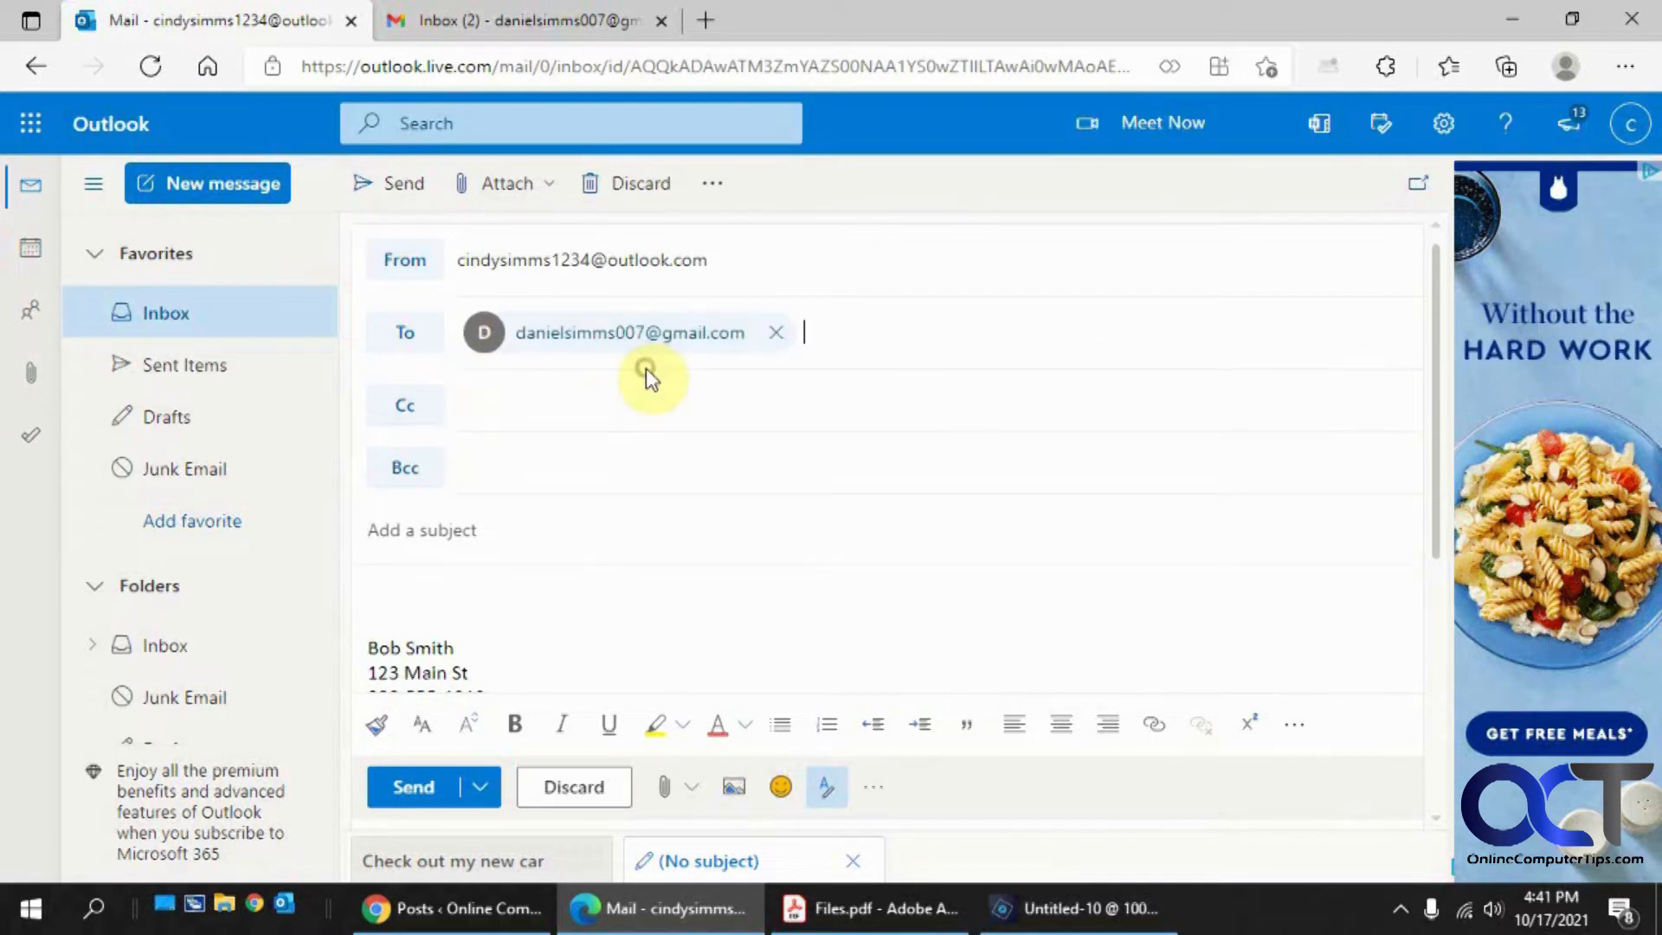
Send a test email titled 'Undo', recall it with Undo, and discard the draft.
text(Undo)
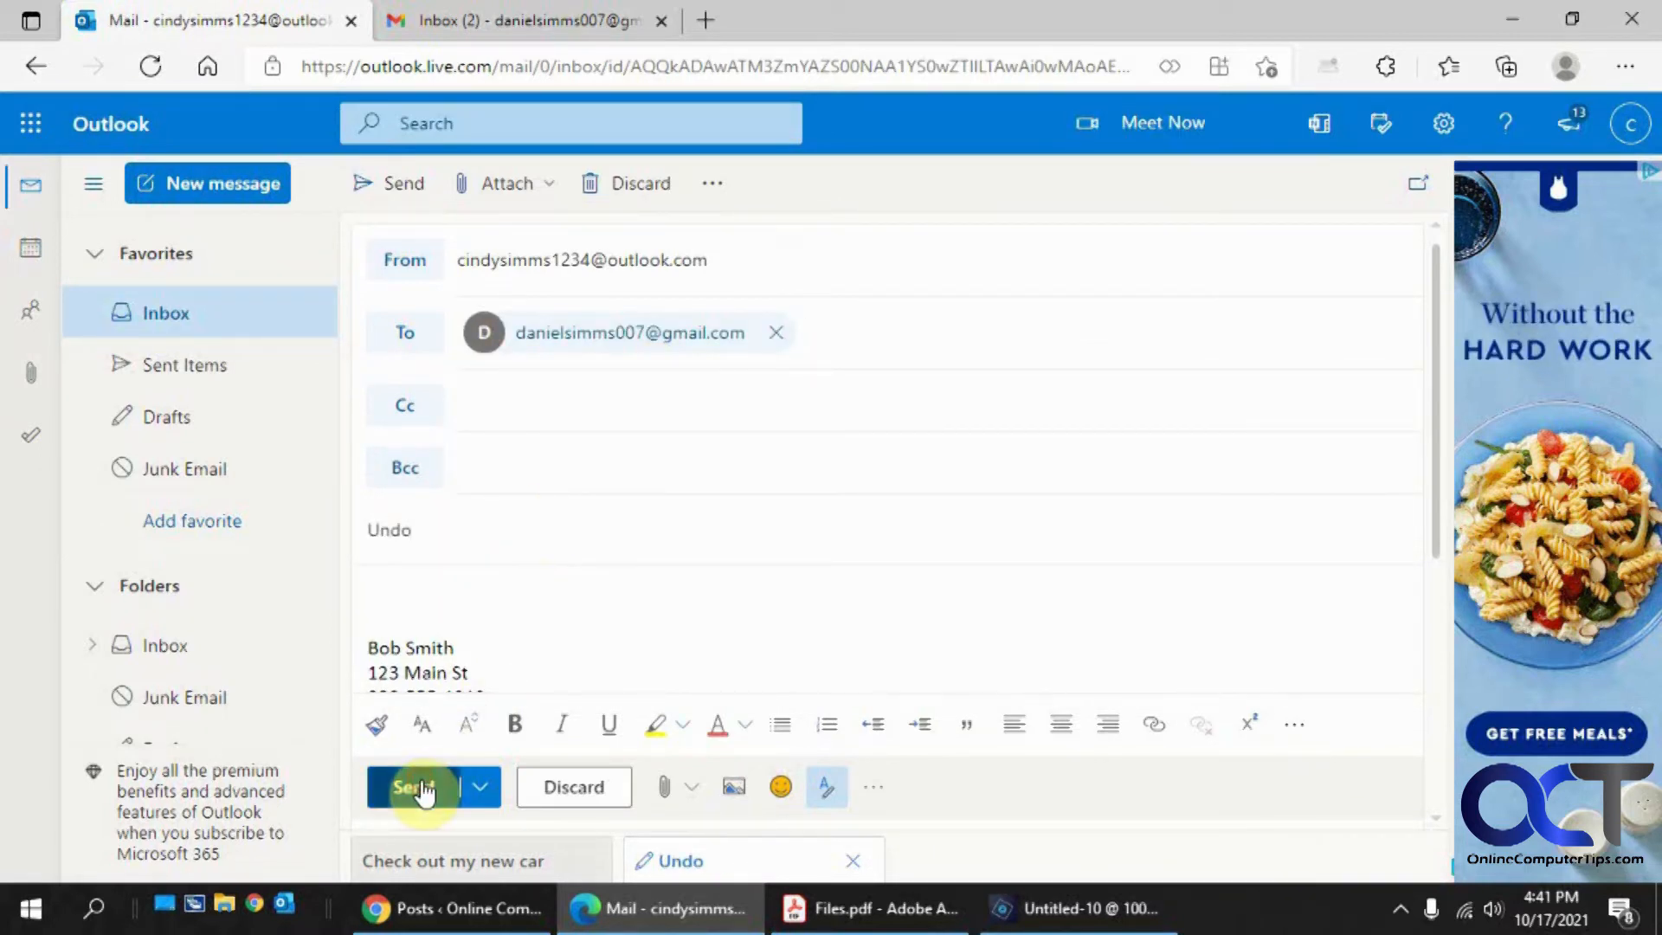
click(412, 787)
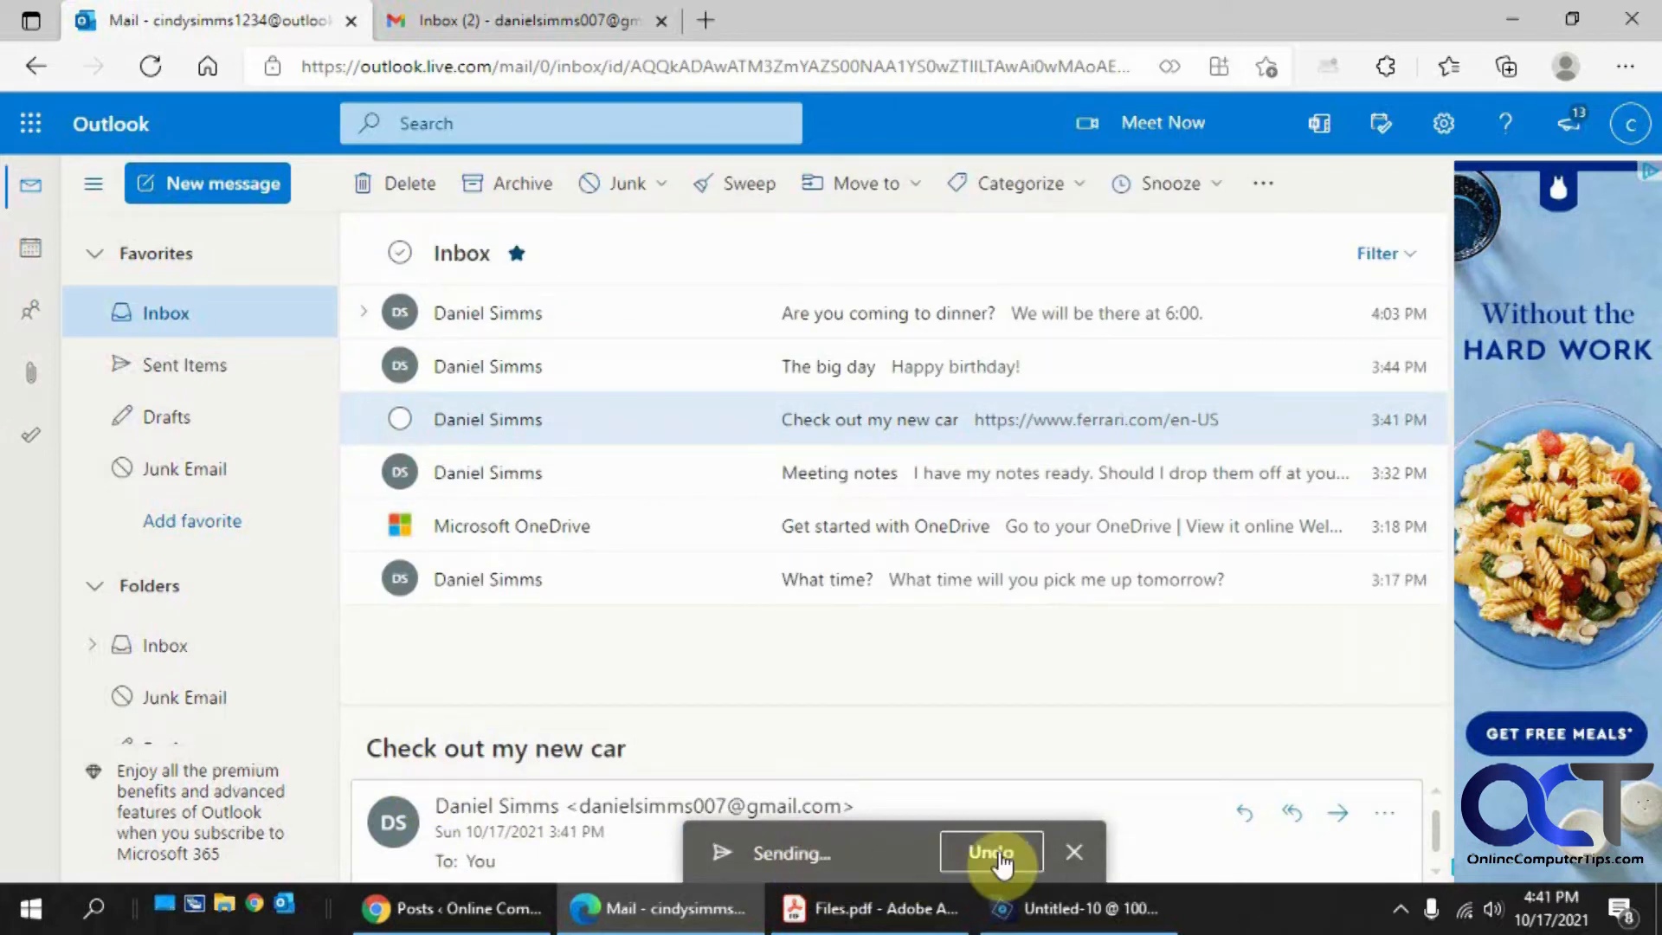
click(989, 852)
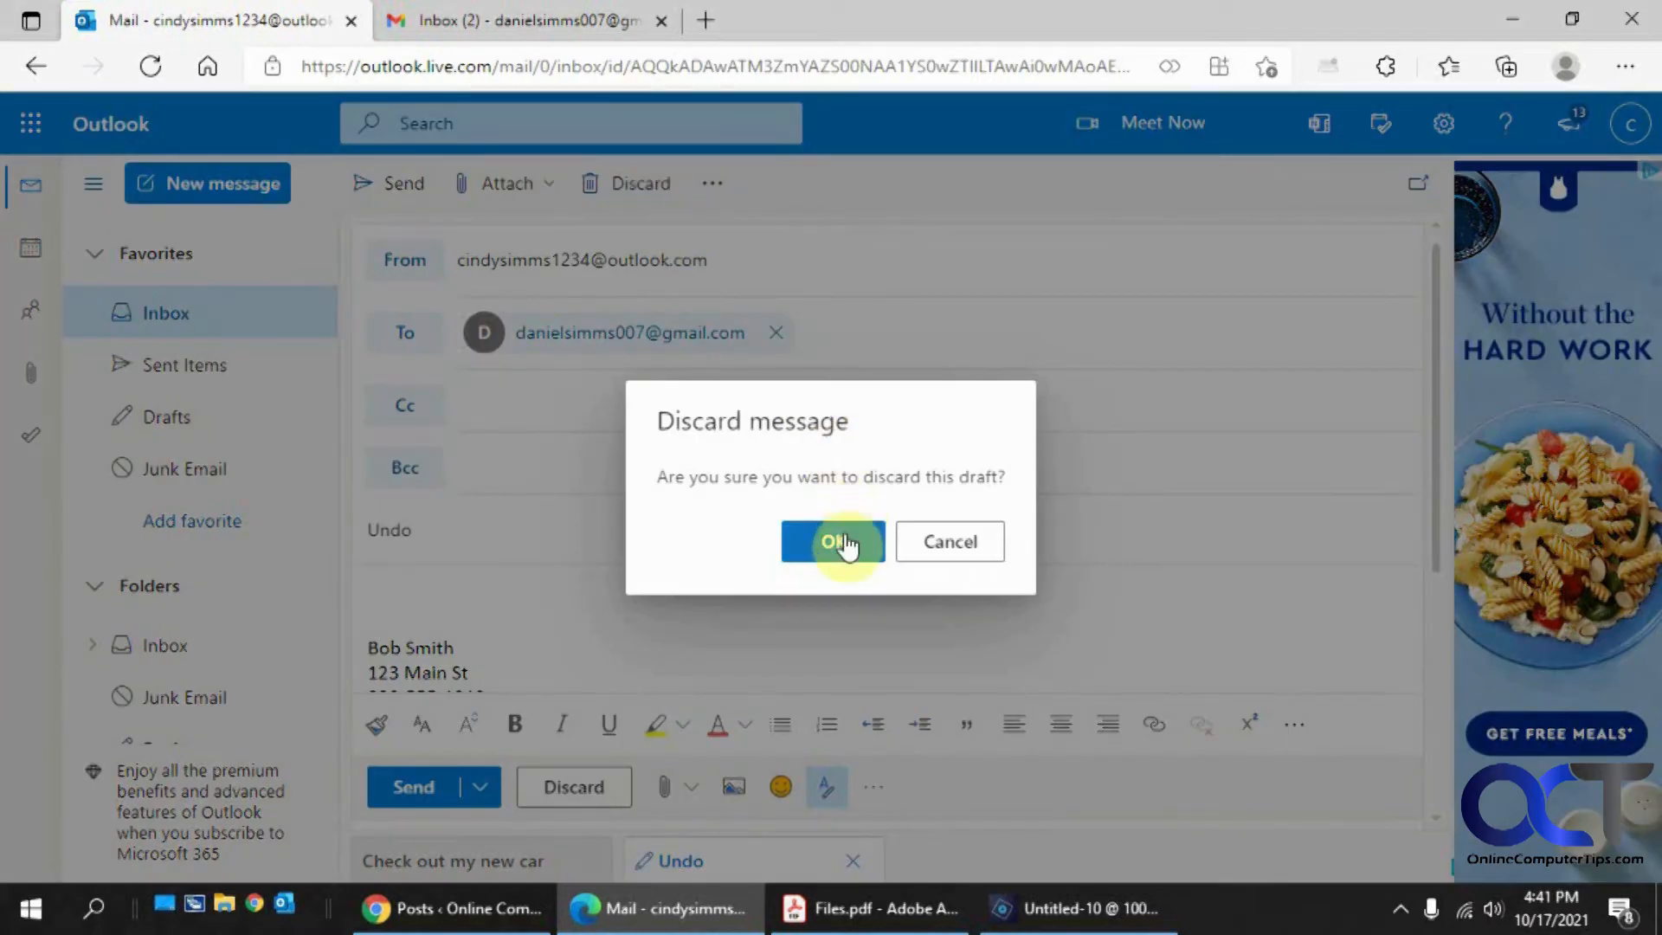
click(832, 542)
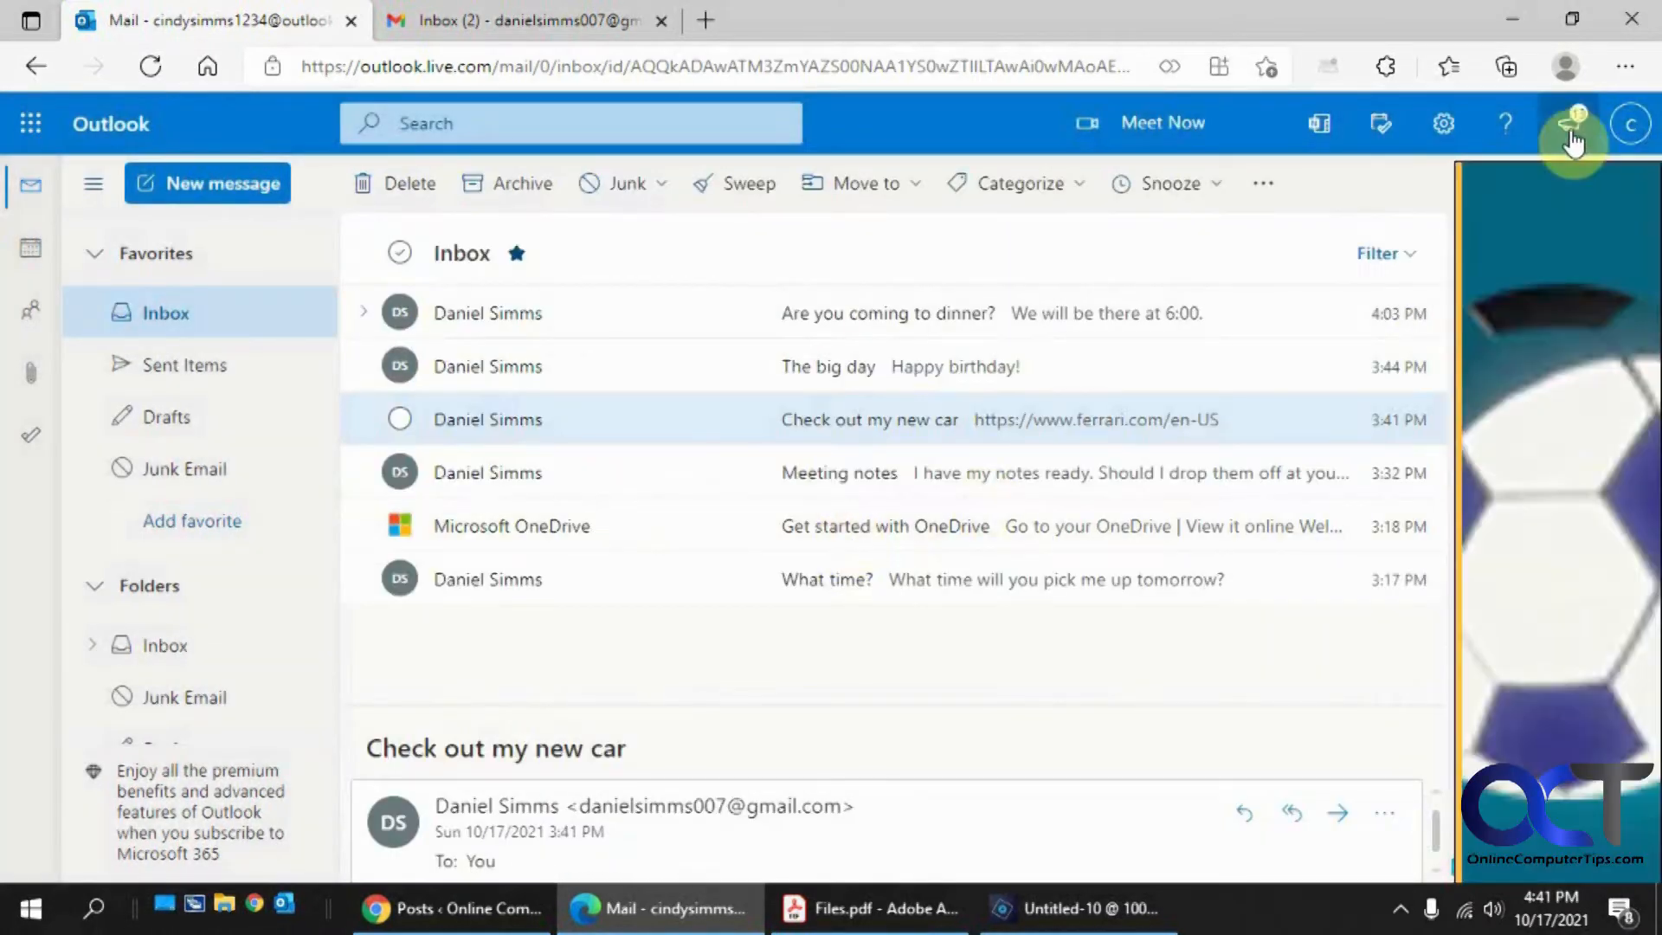
click(1445, 123)
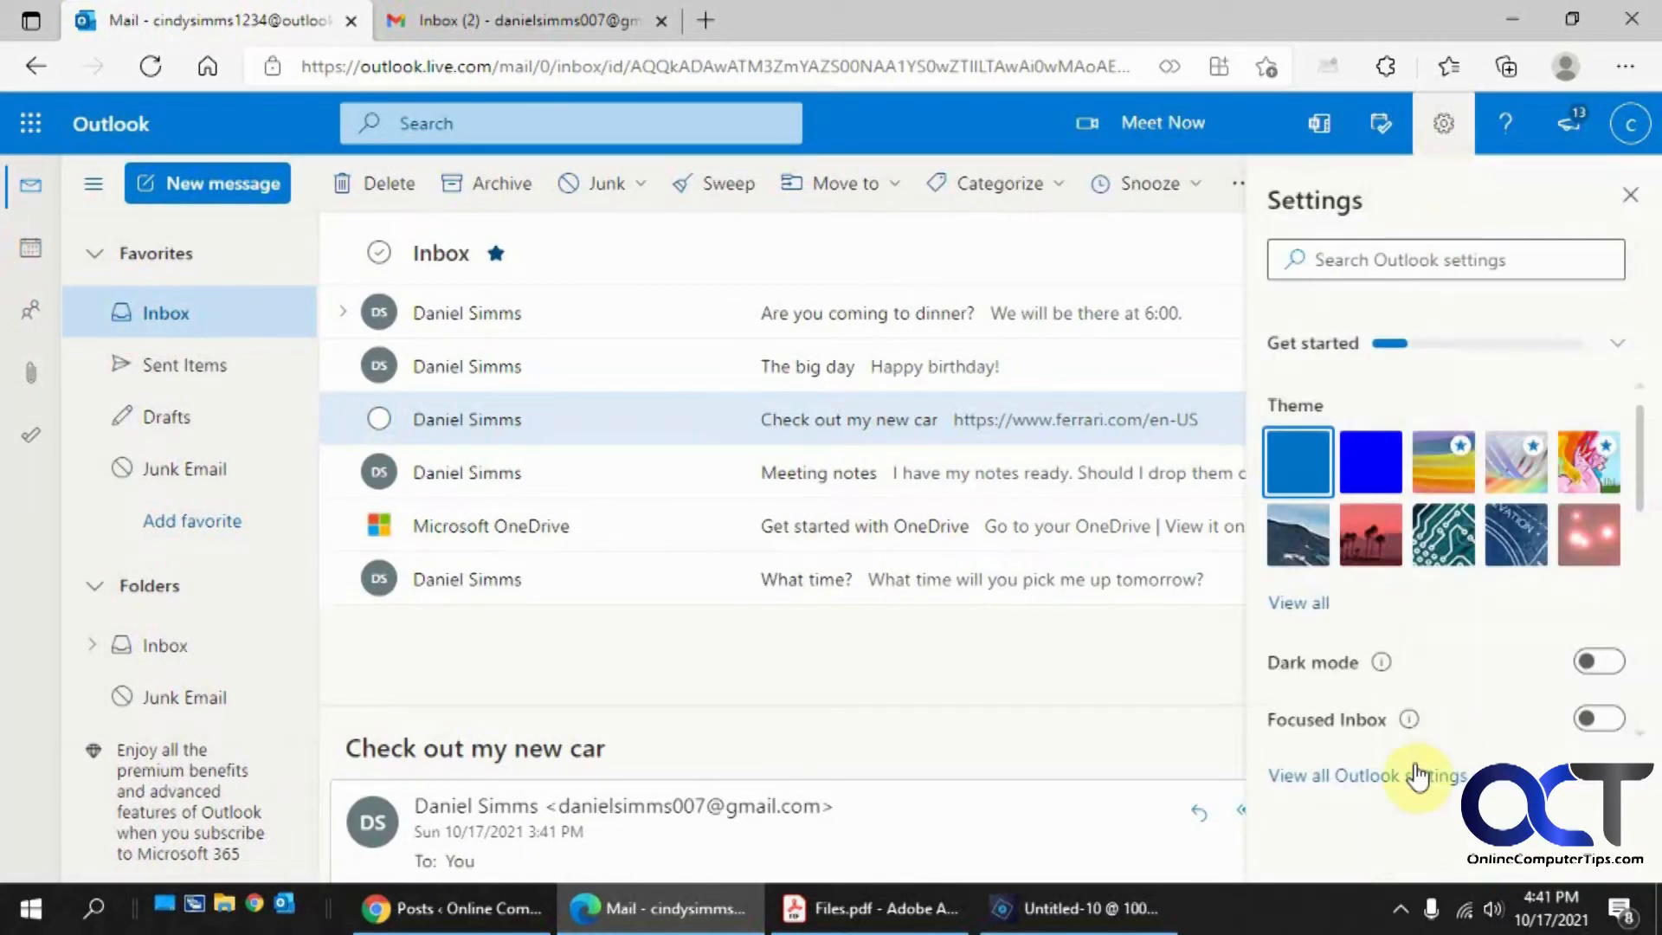
Review 'Show joyful animations in the reading pane' under Compose and reply, then exit Settings.
click(1366, 775)
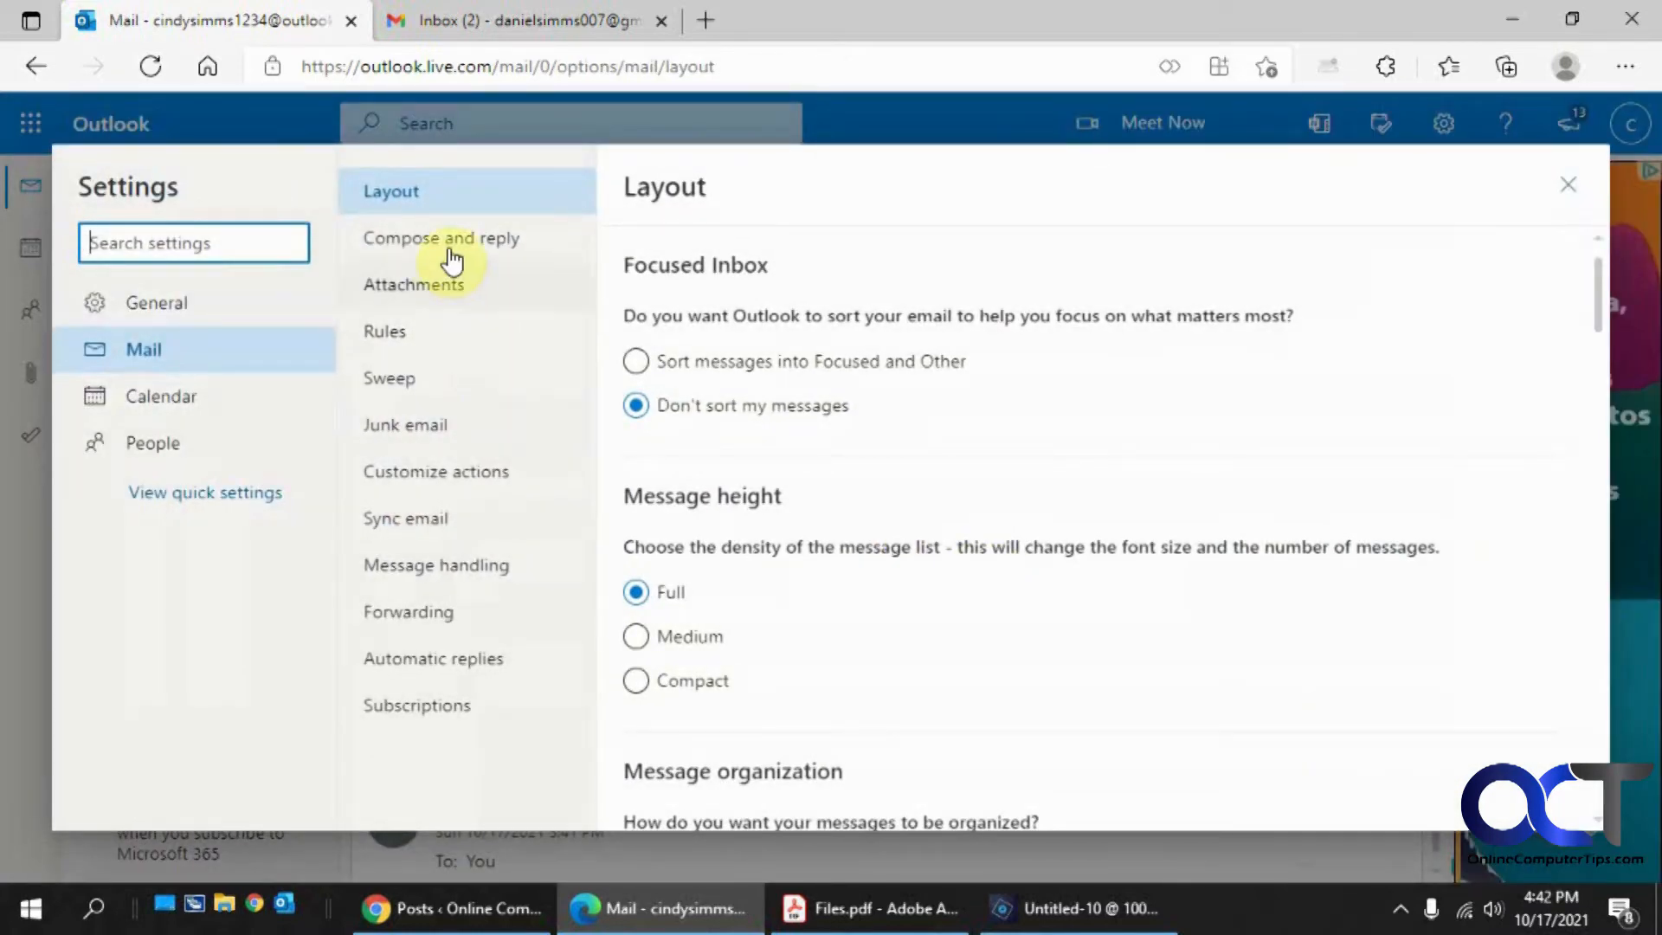
click(440, 238)
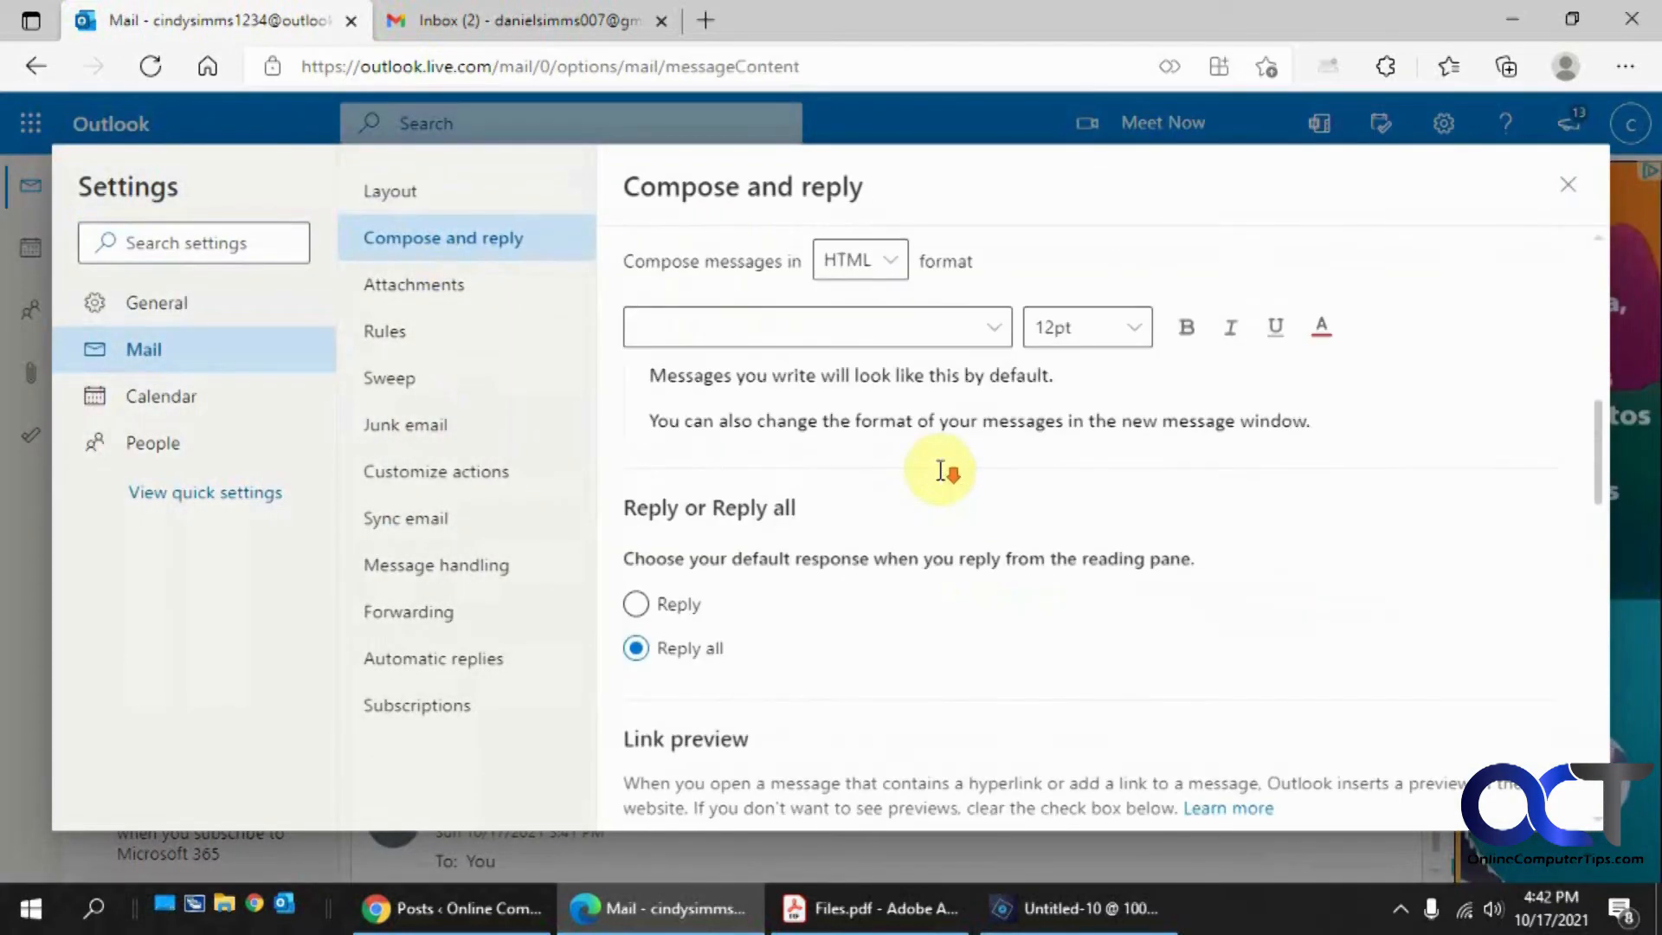
scroll(down, 3)
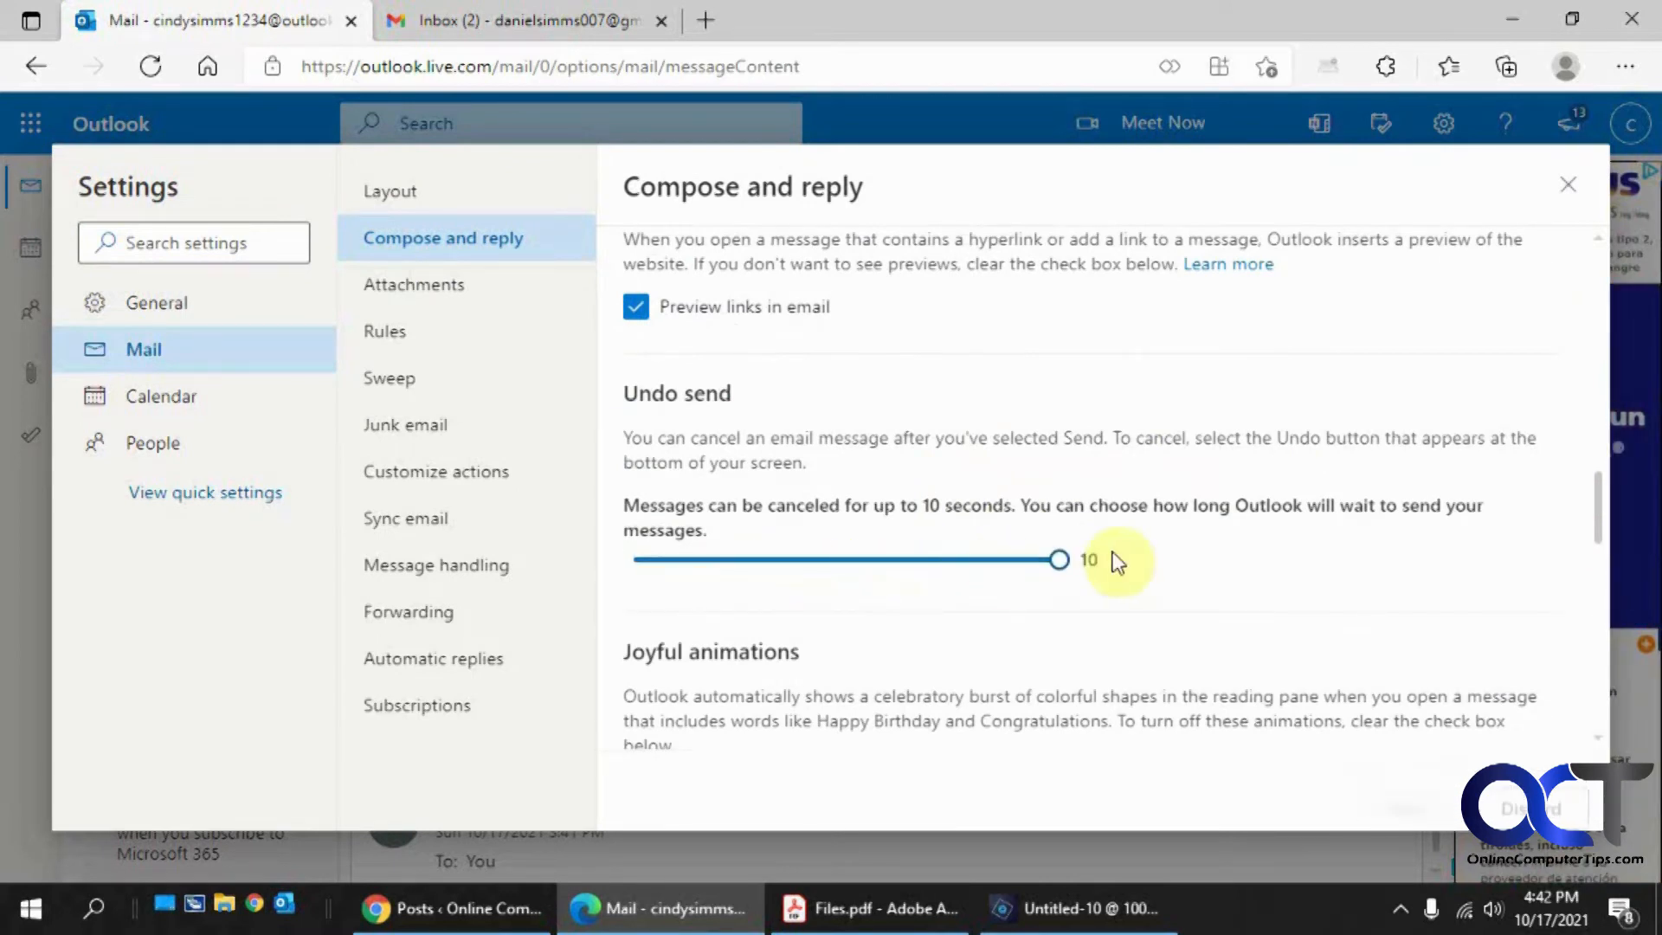
scroll(down, 3)
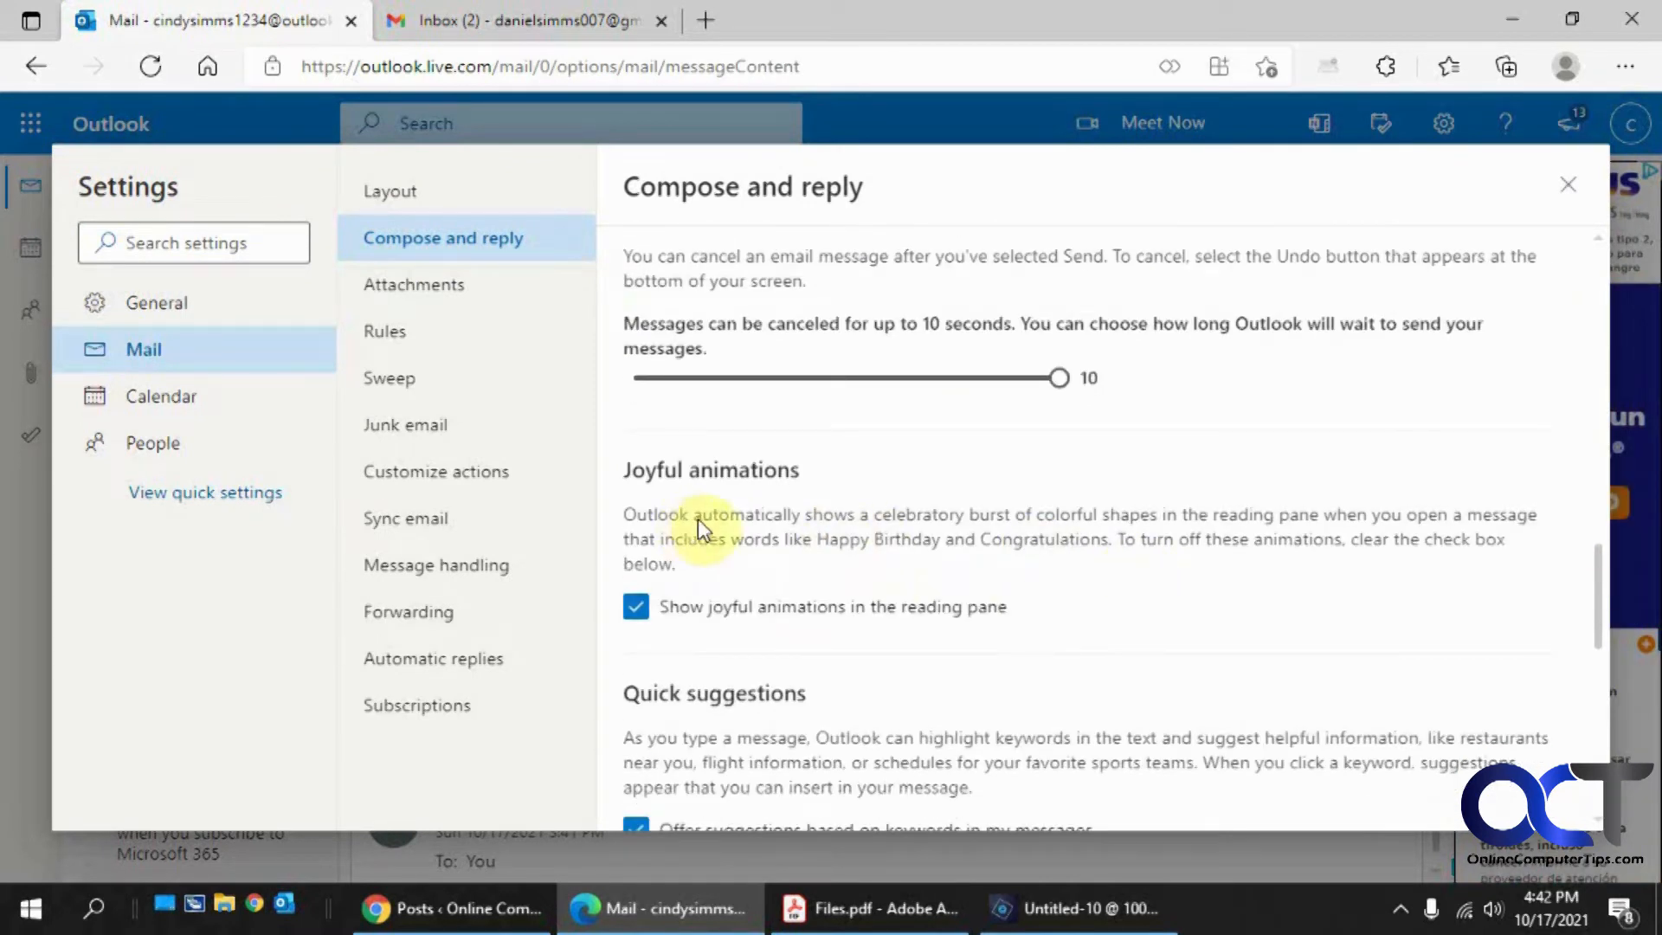
mouse_move(858, 539)
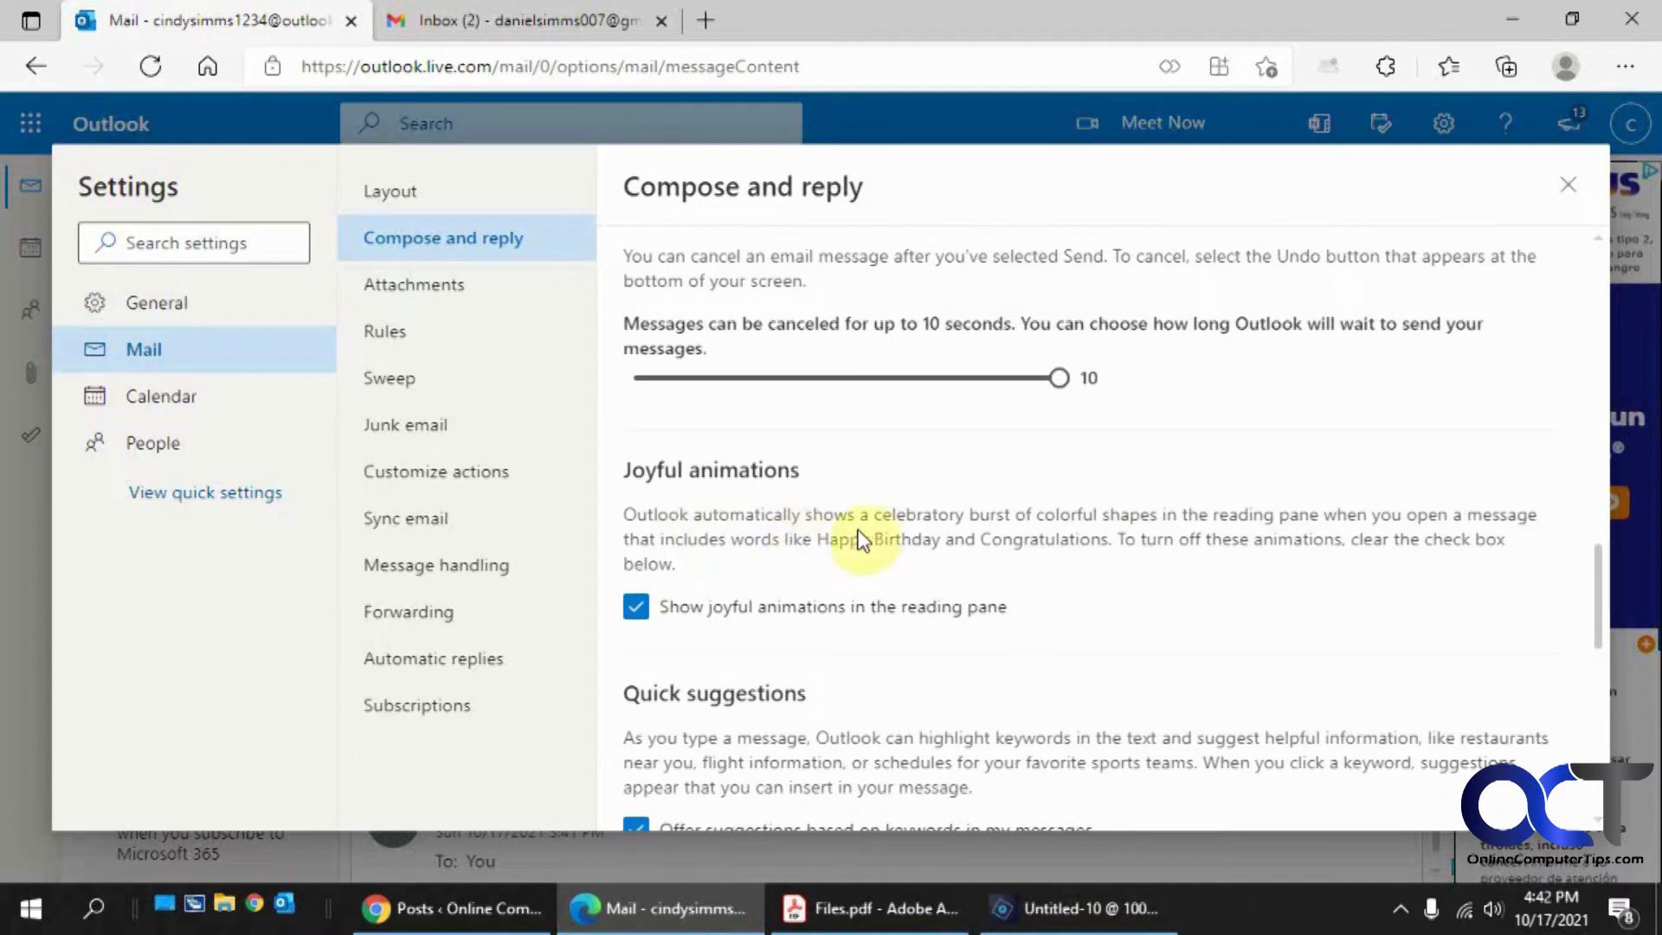
mouse_move(936, 643)
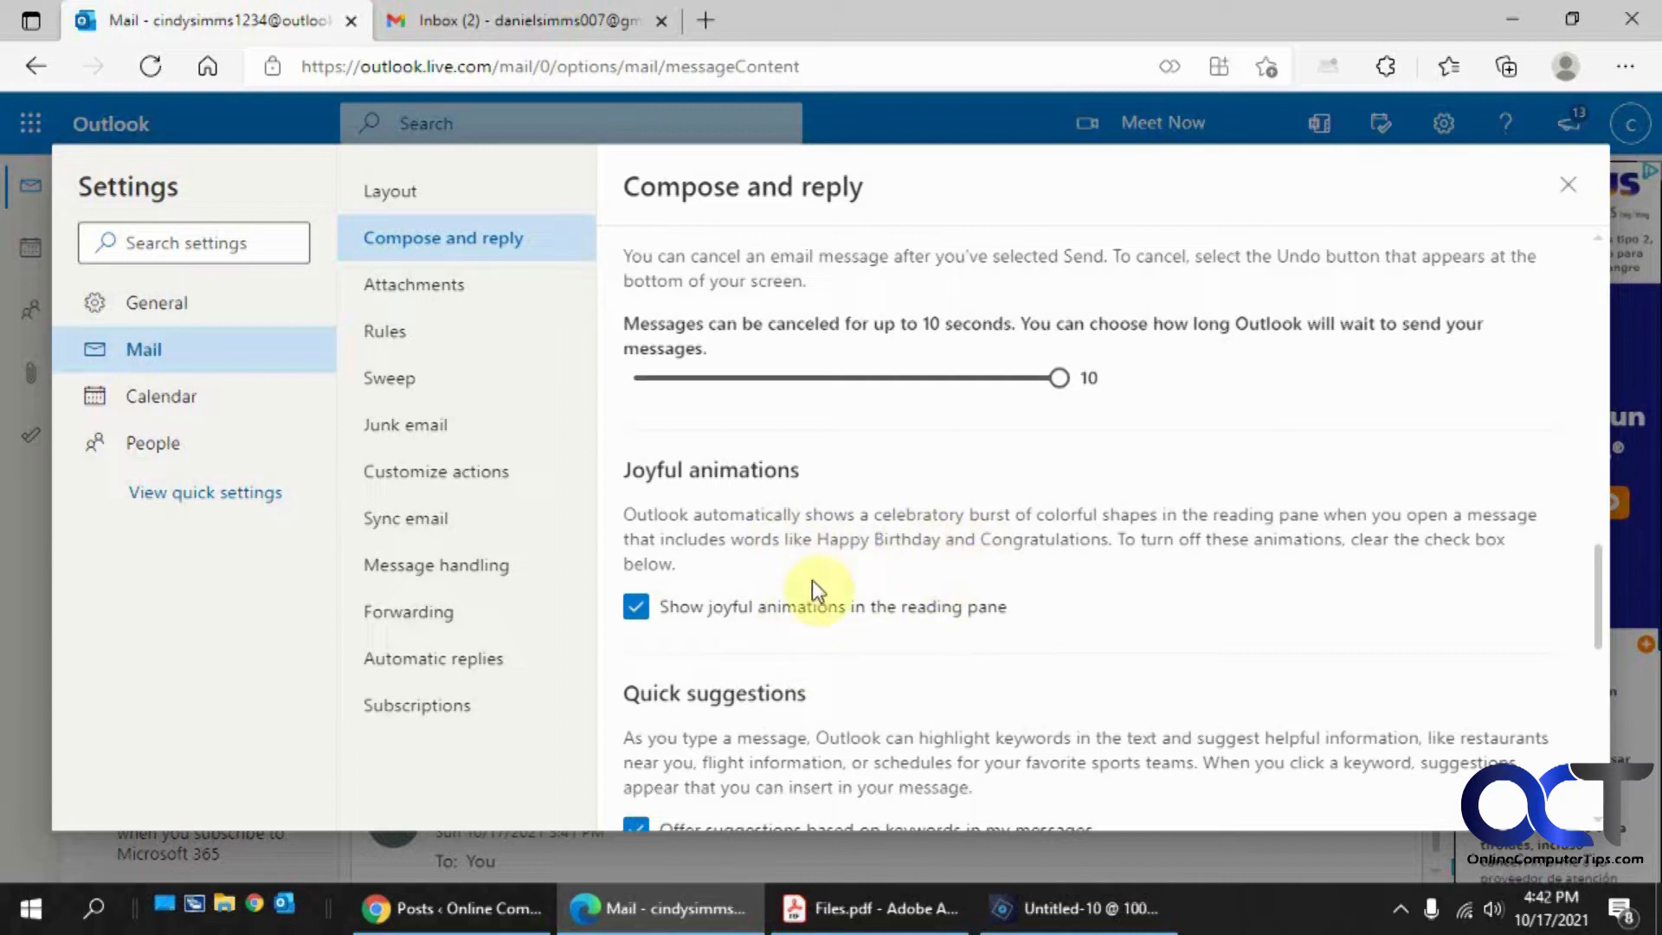
mouse_move(894, 623)
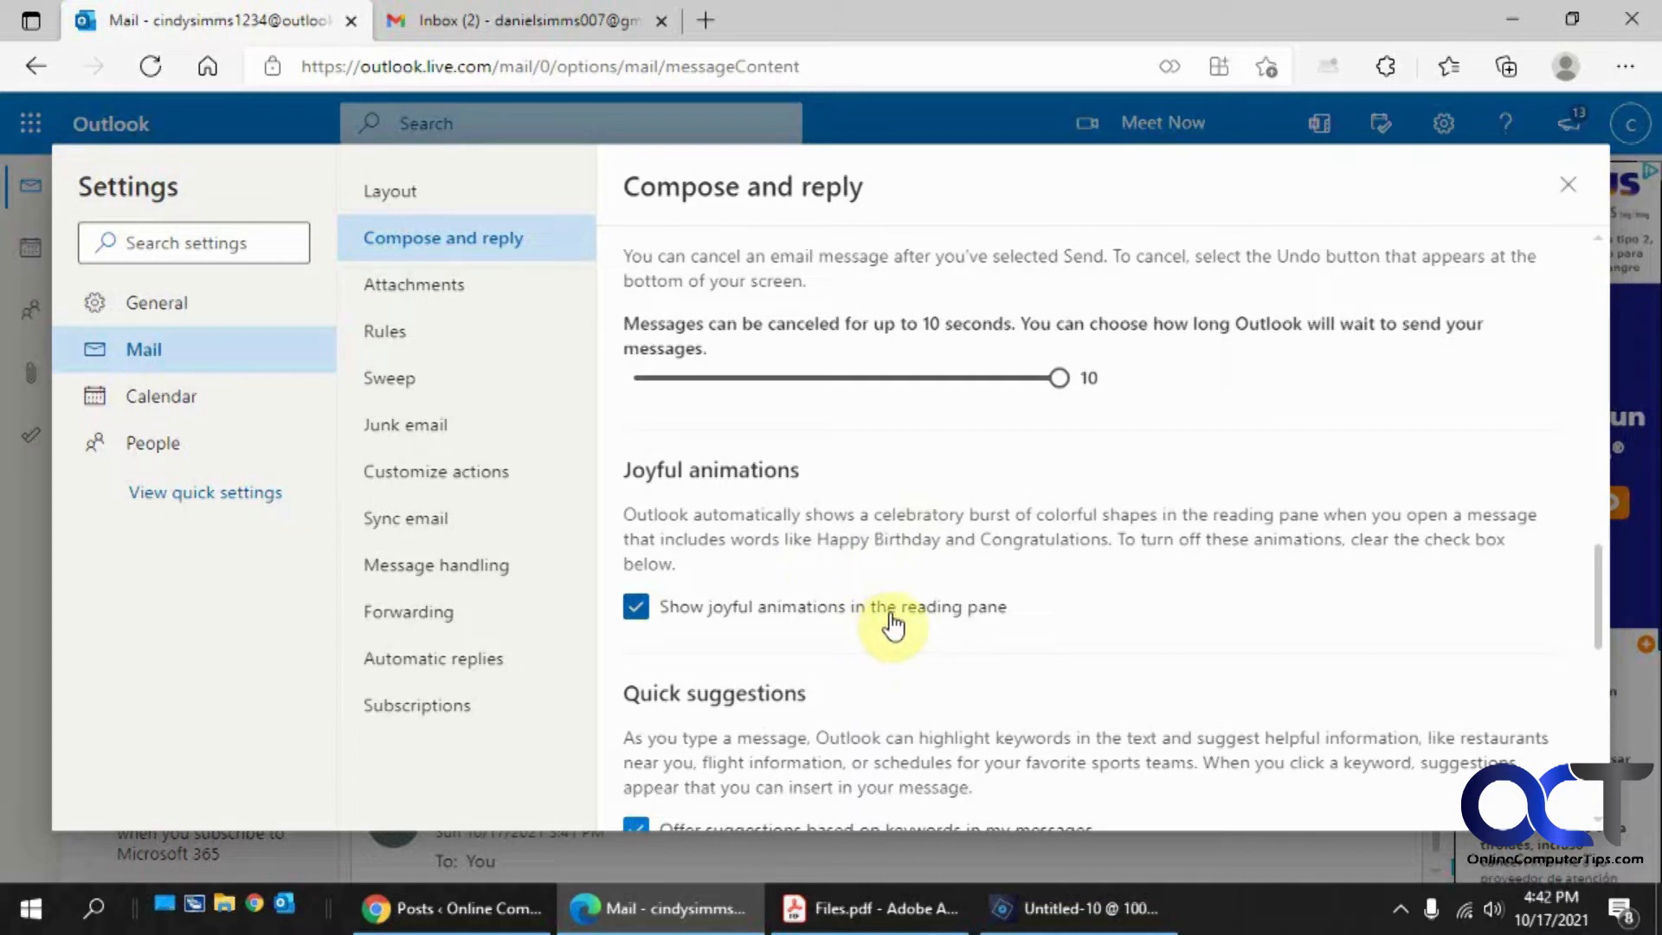
click(1568, 184)
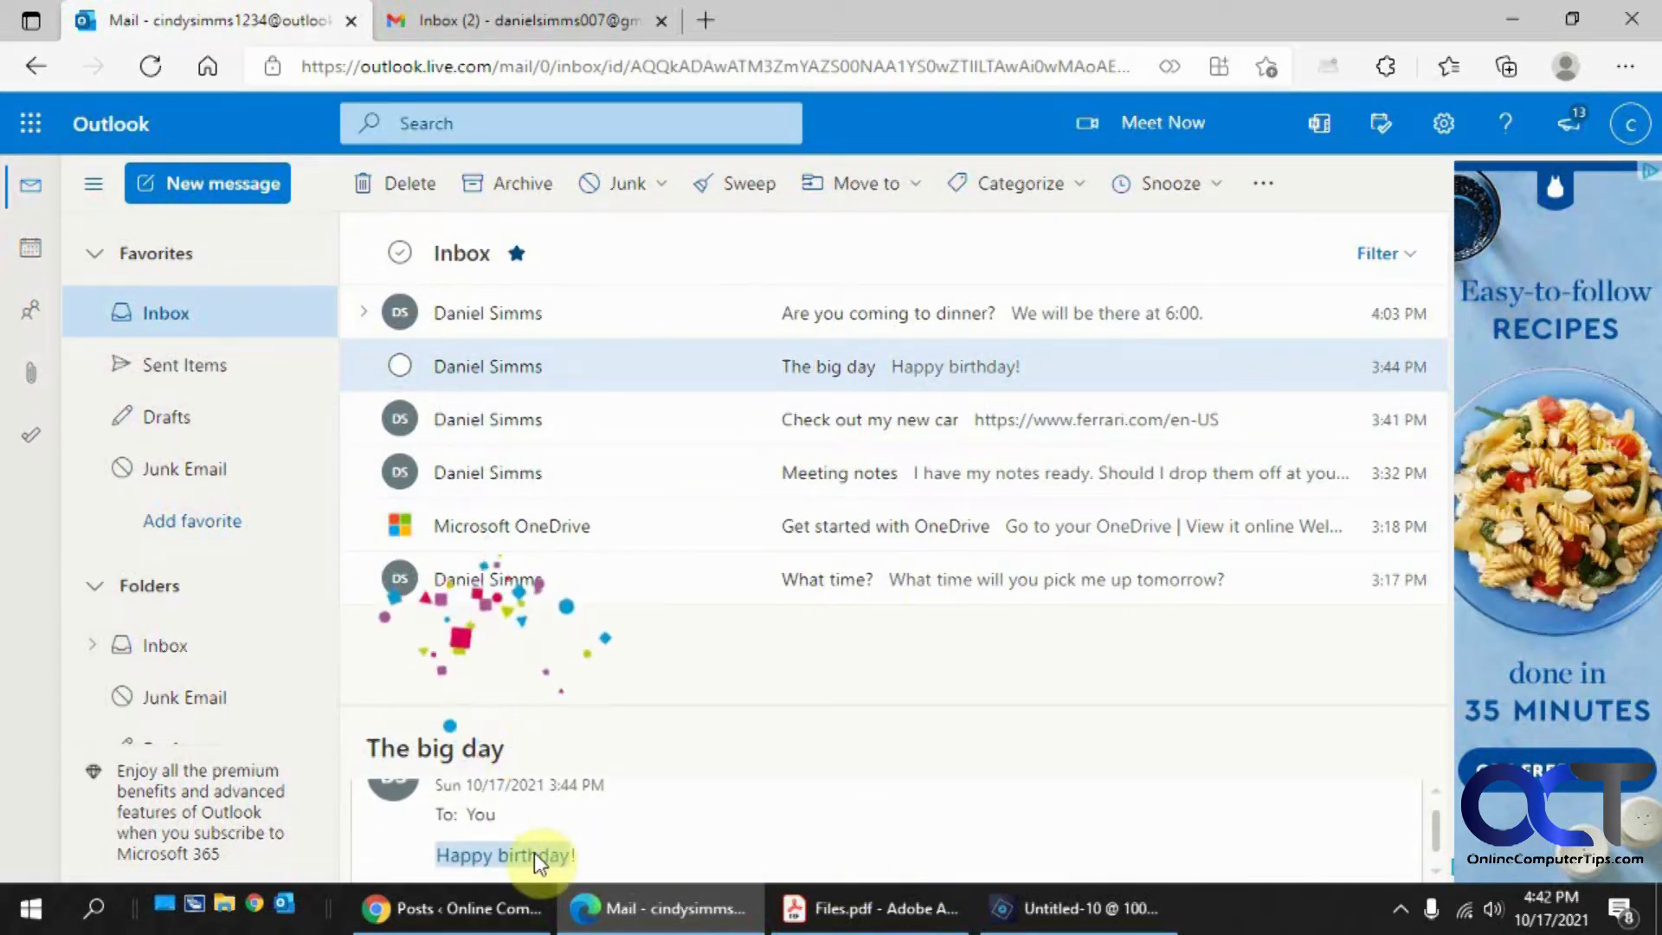
mouse_move(710, 859)
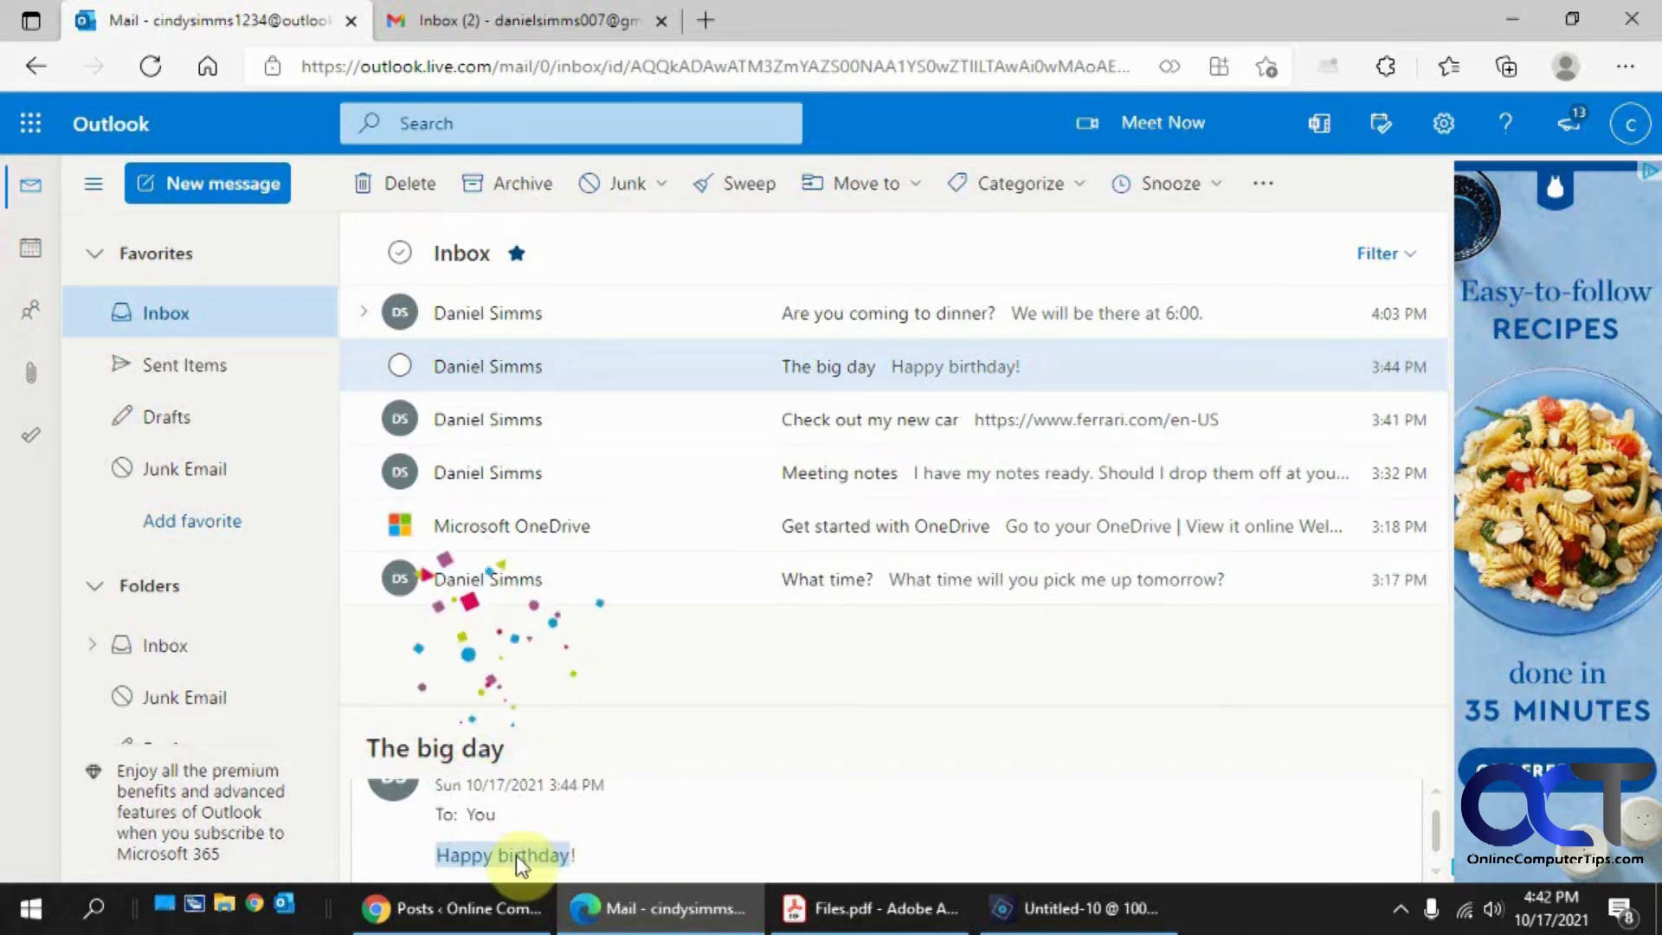
mouse_move(613, 849)
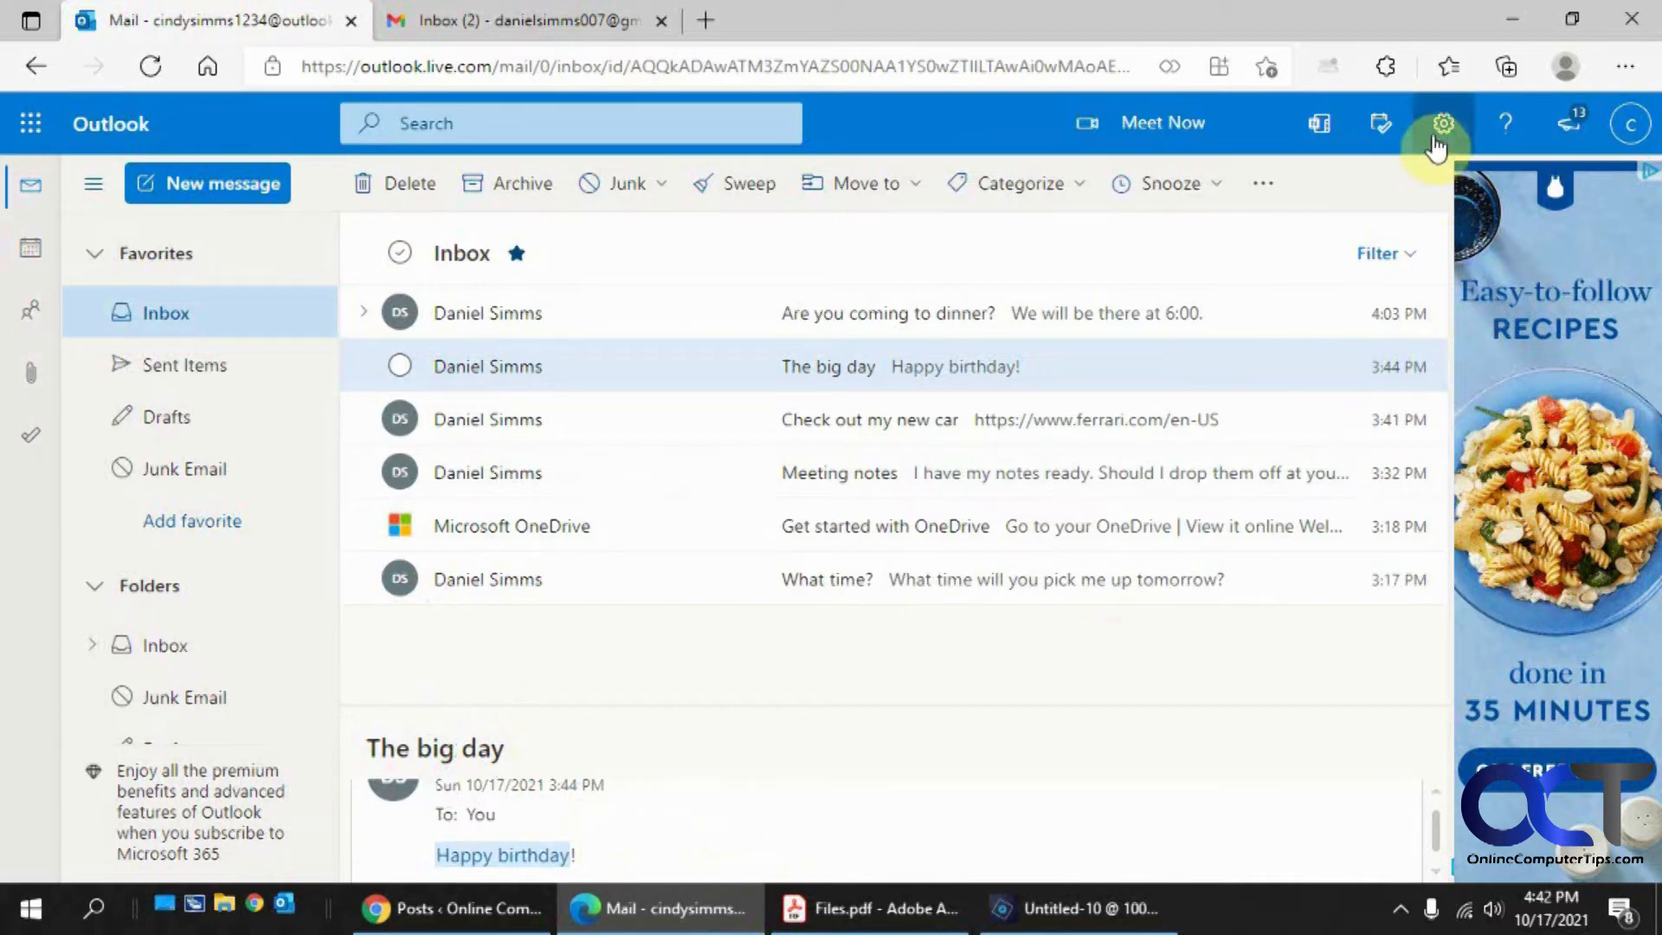
Reopen the full Compose and reply settings through the gear and View all Outlook settings.
click(1442, 123)
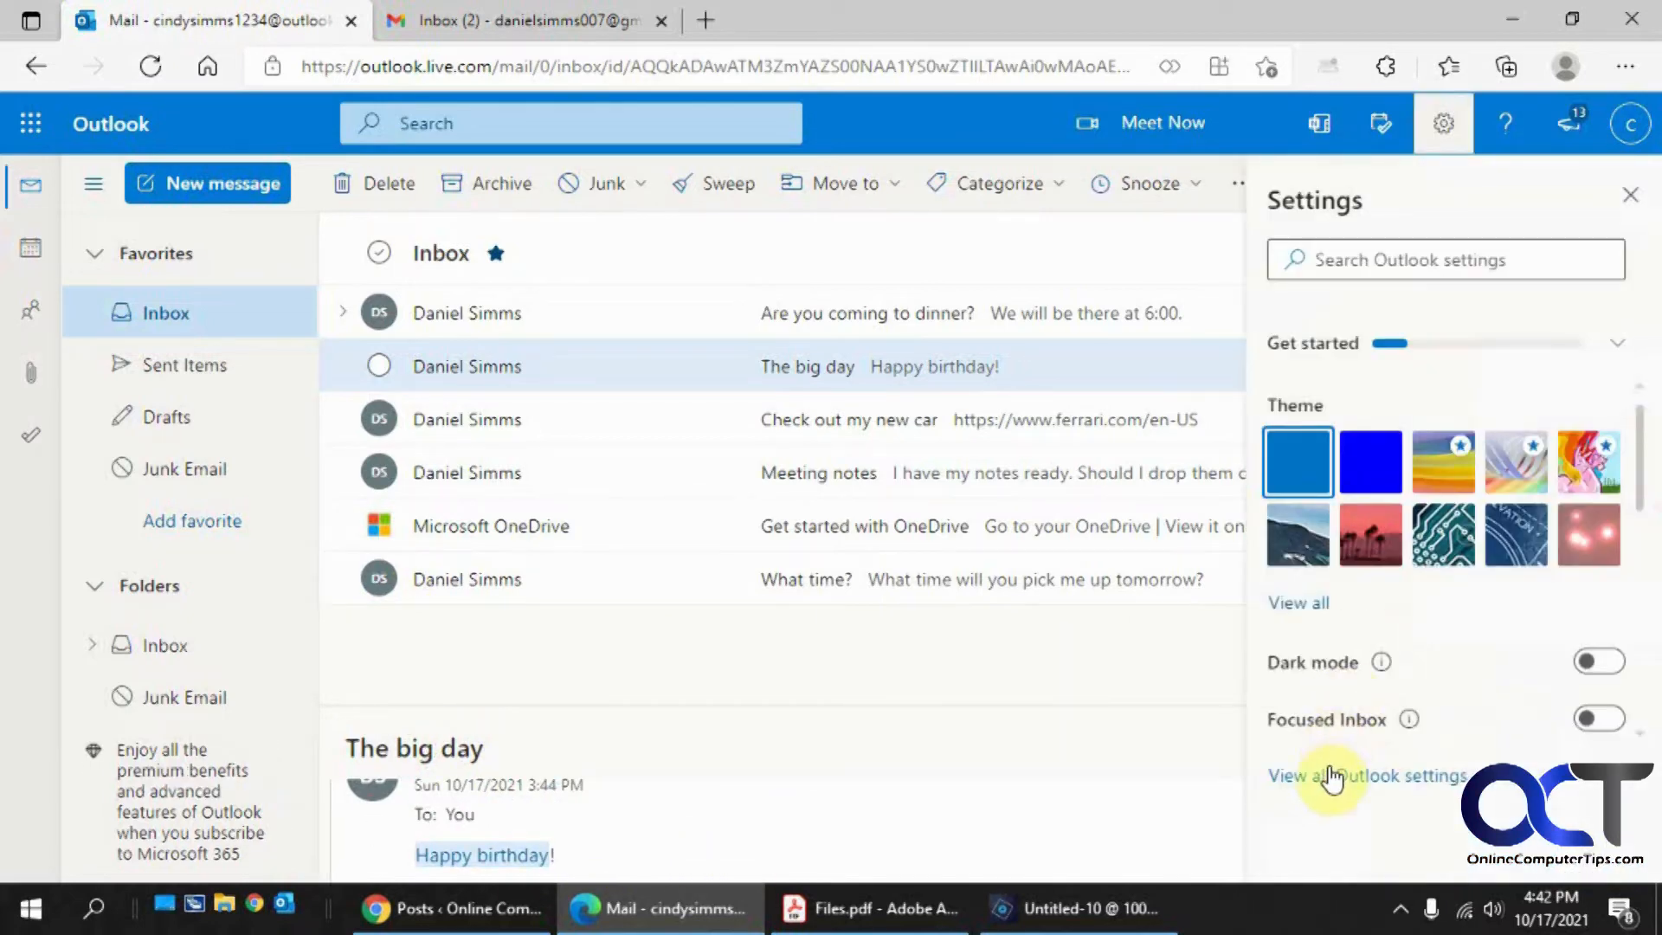
click(1368, 775)
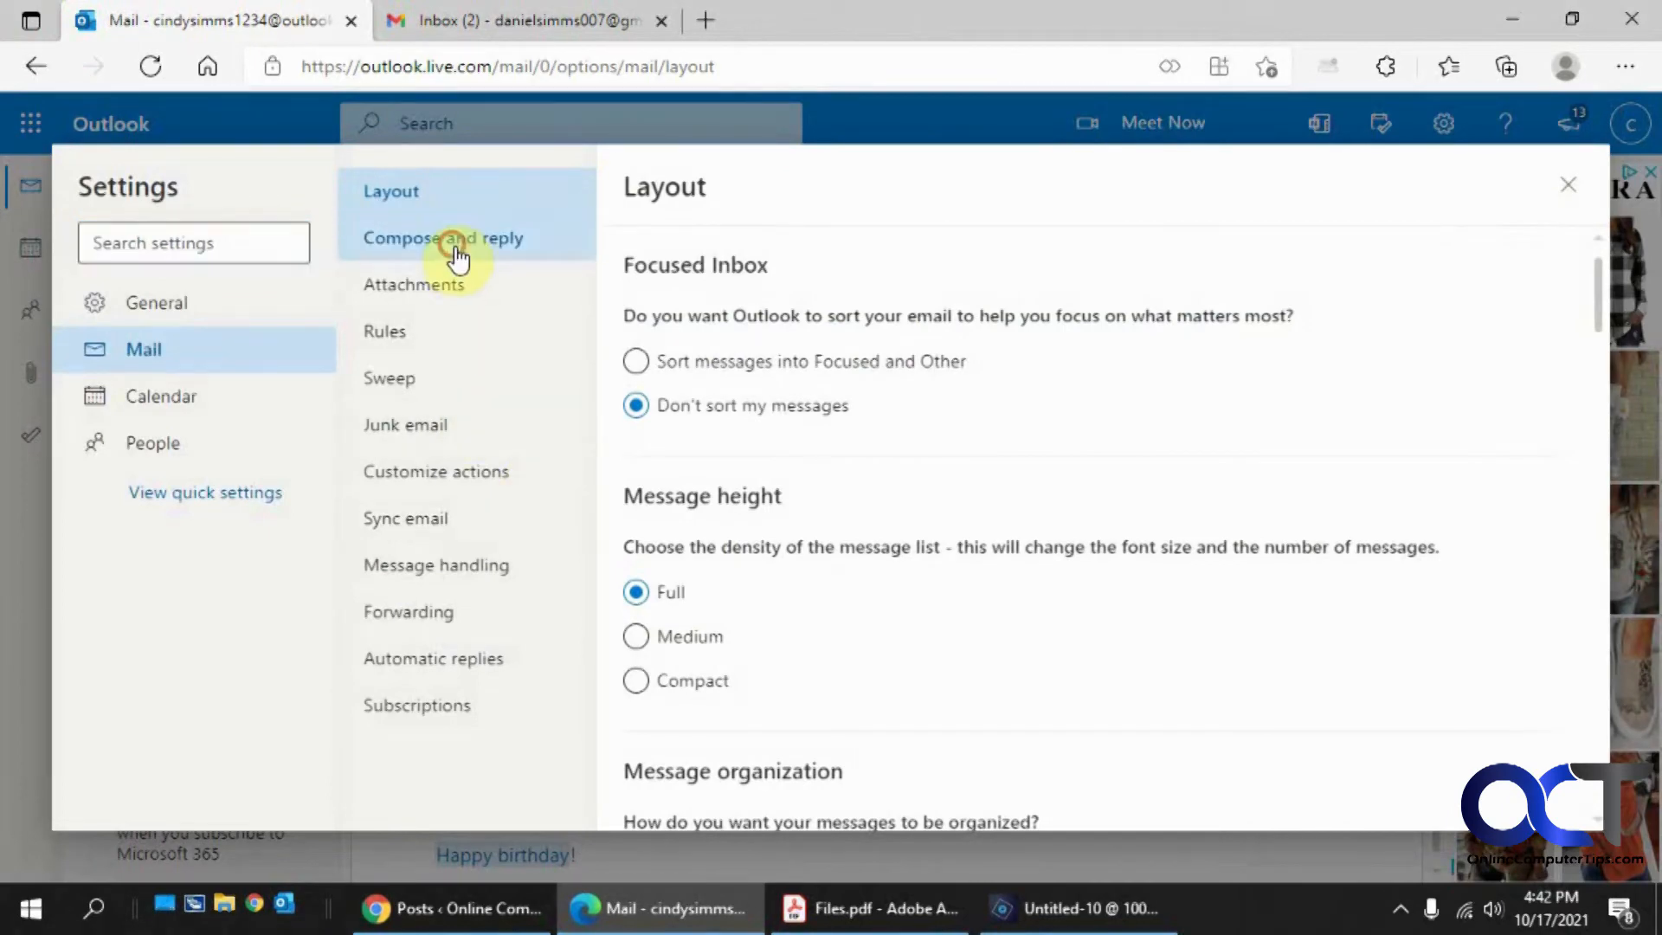
click(443, 237)
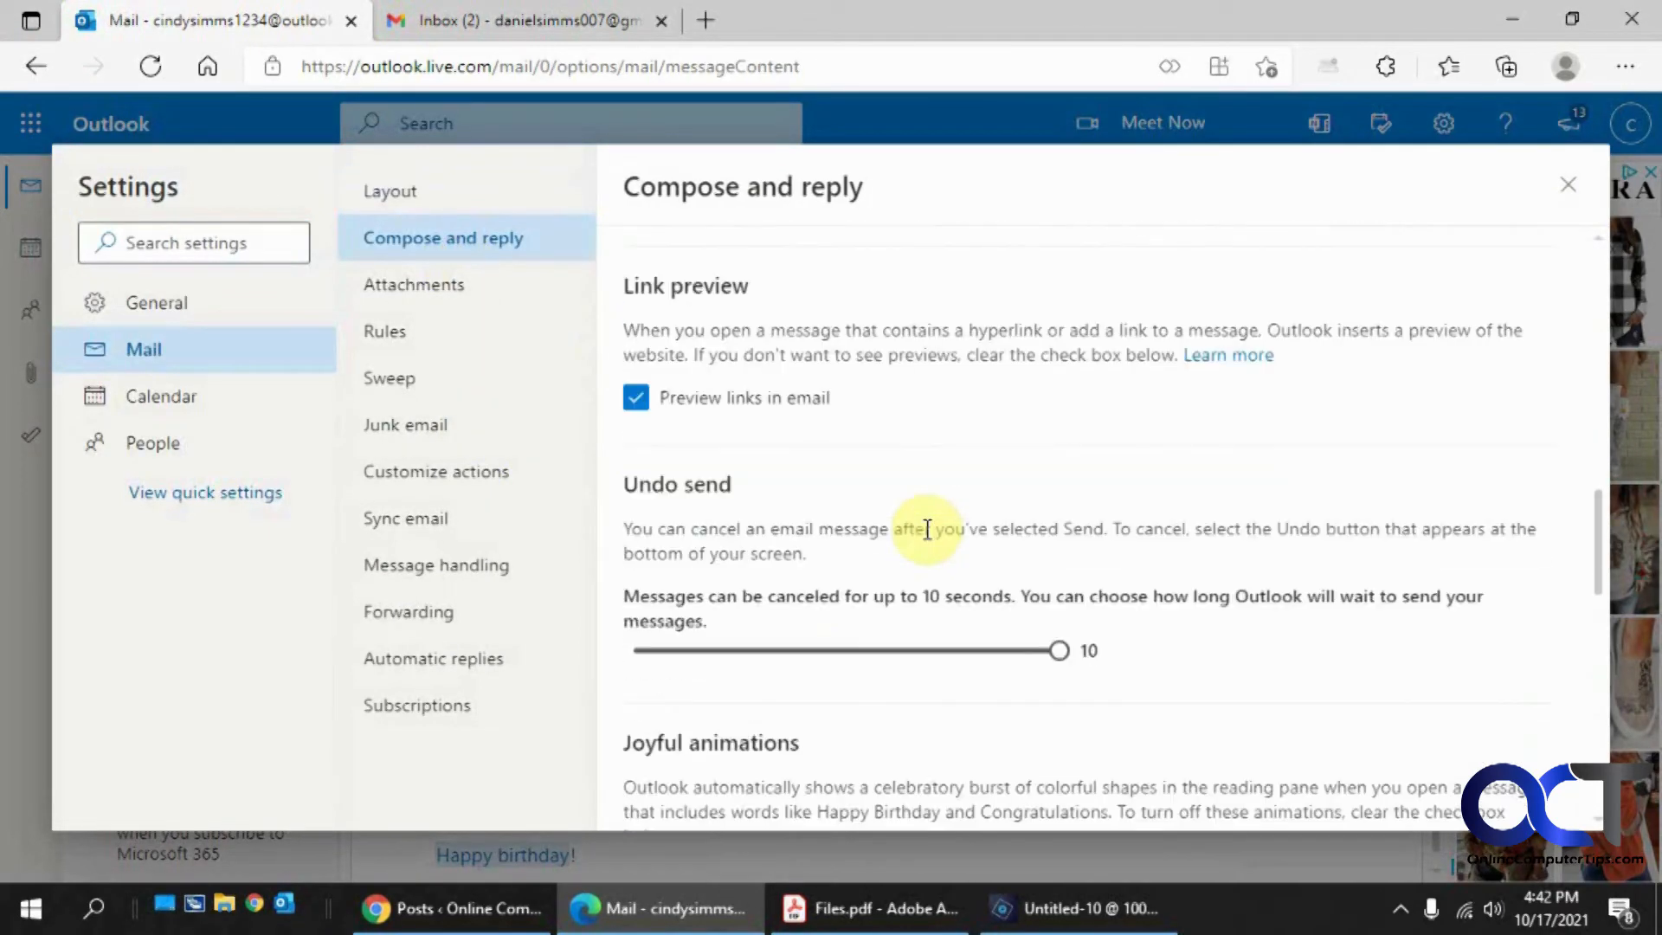
Review Quick suggestions, toggling the browser location checkbox on and back off.
scroll(down, 3)
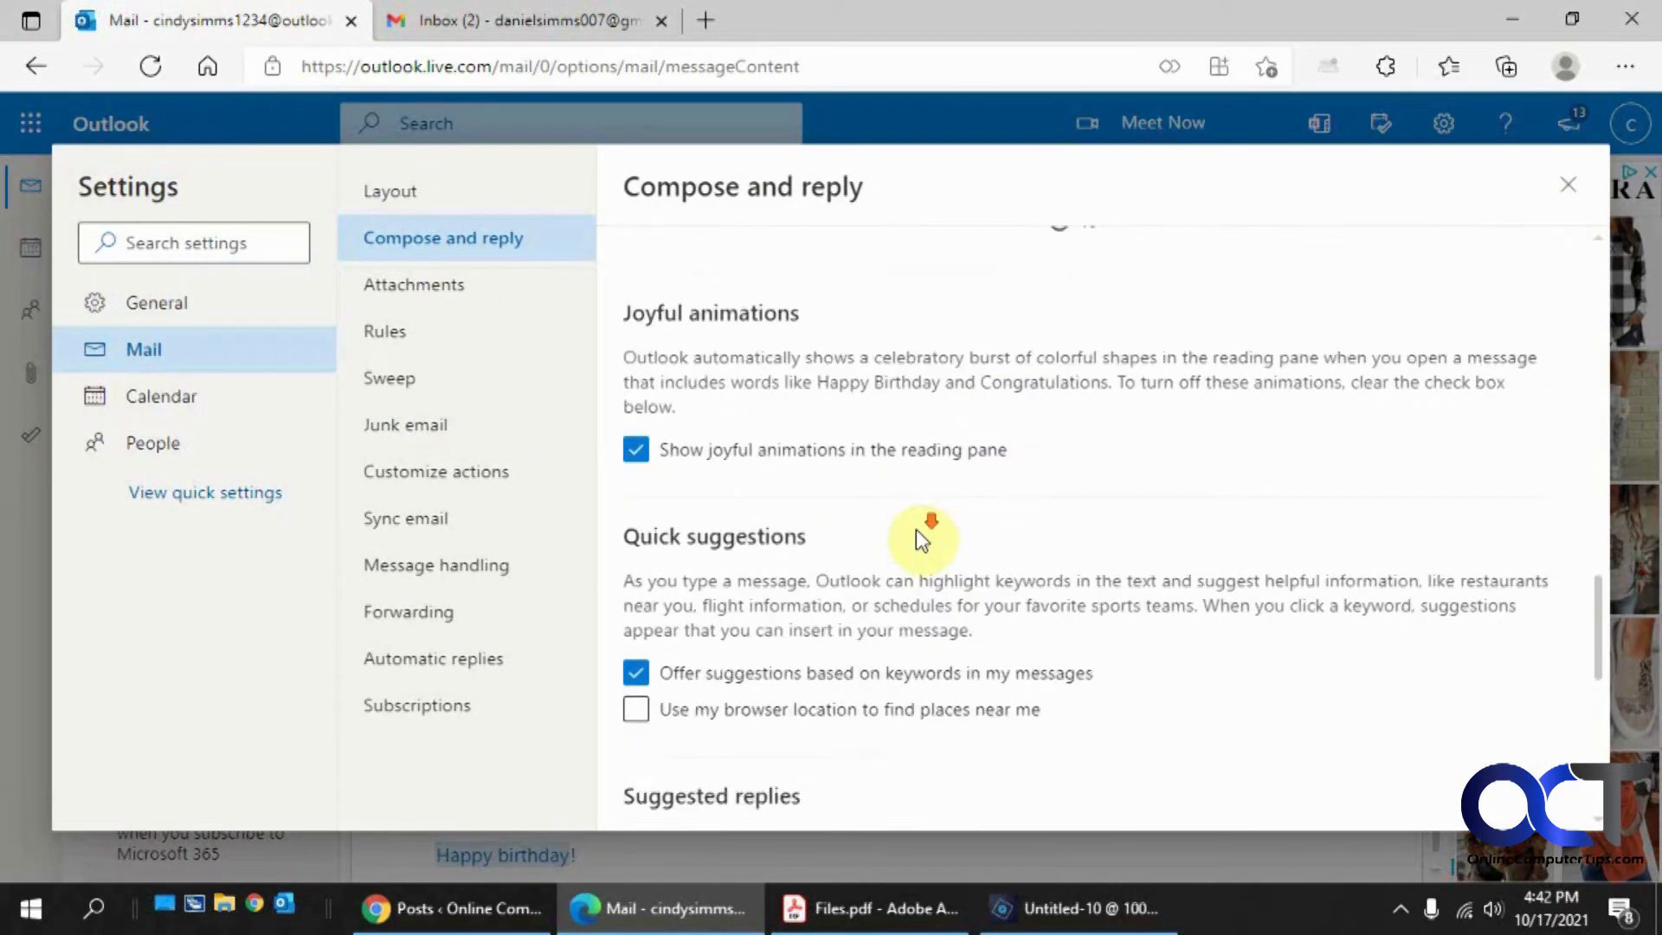
scroll(down, 3)
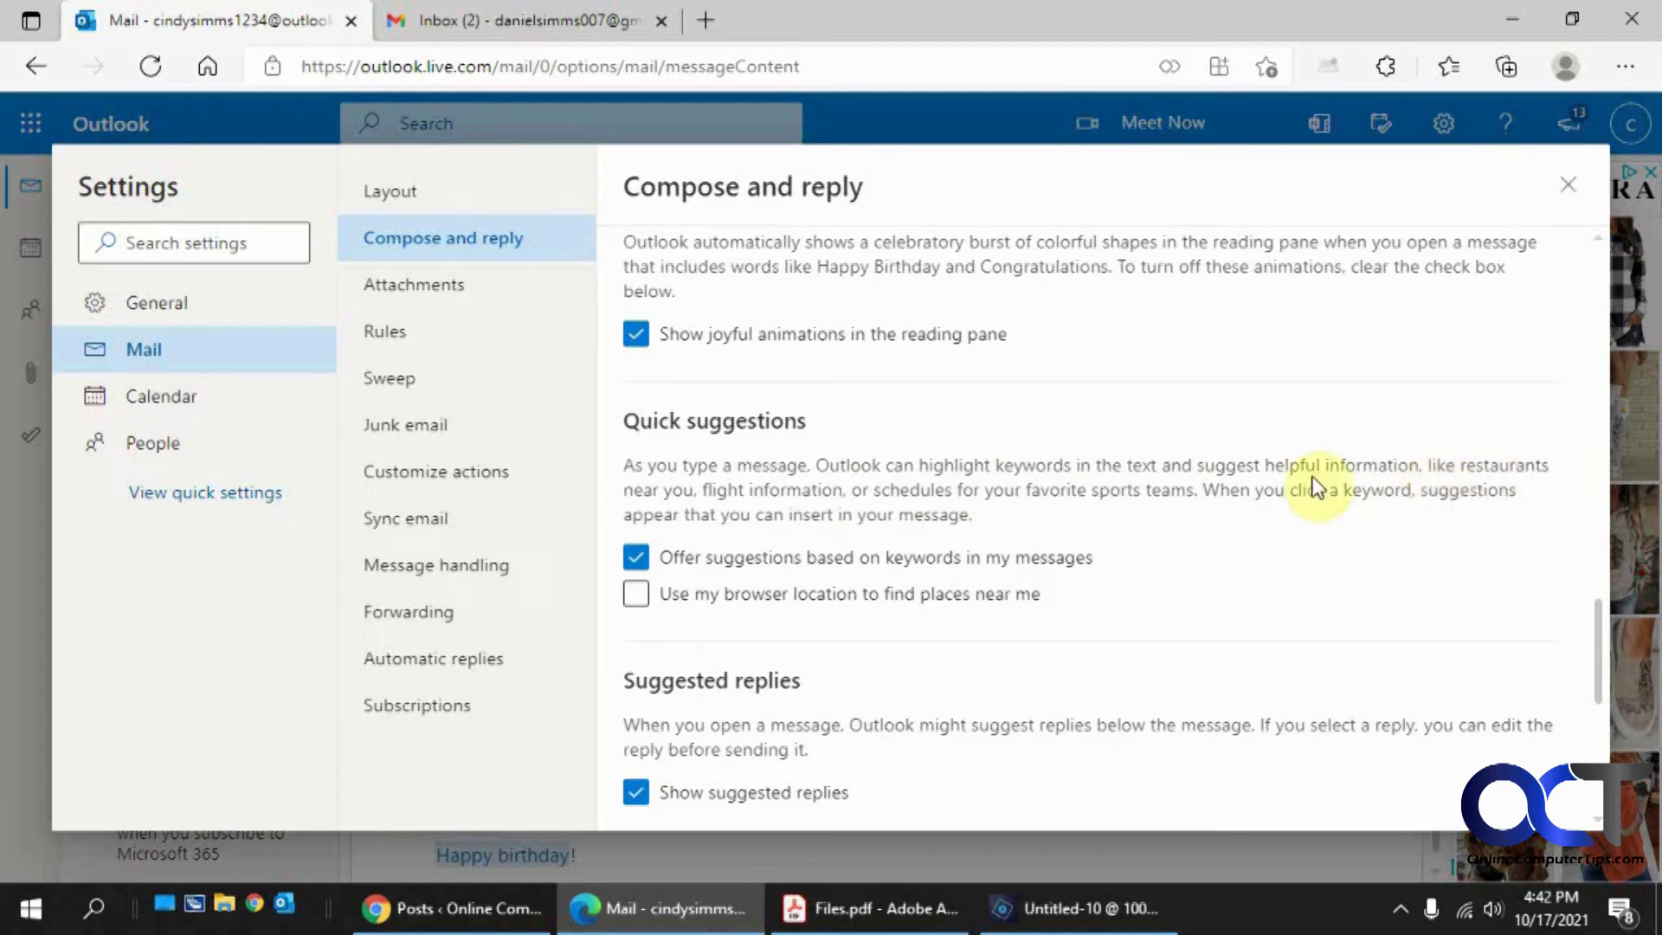
click(635, 594)
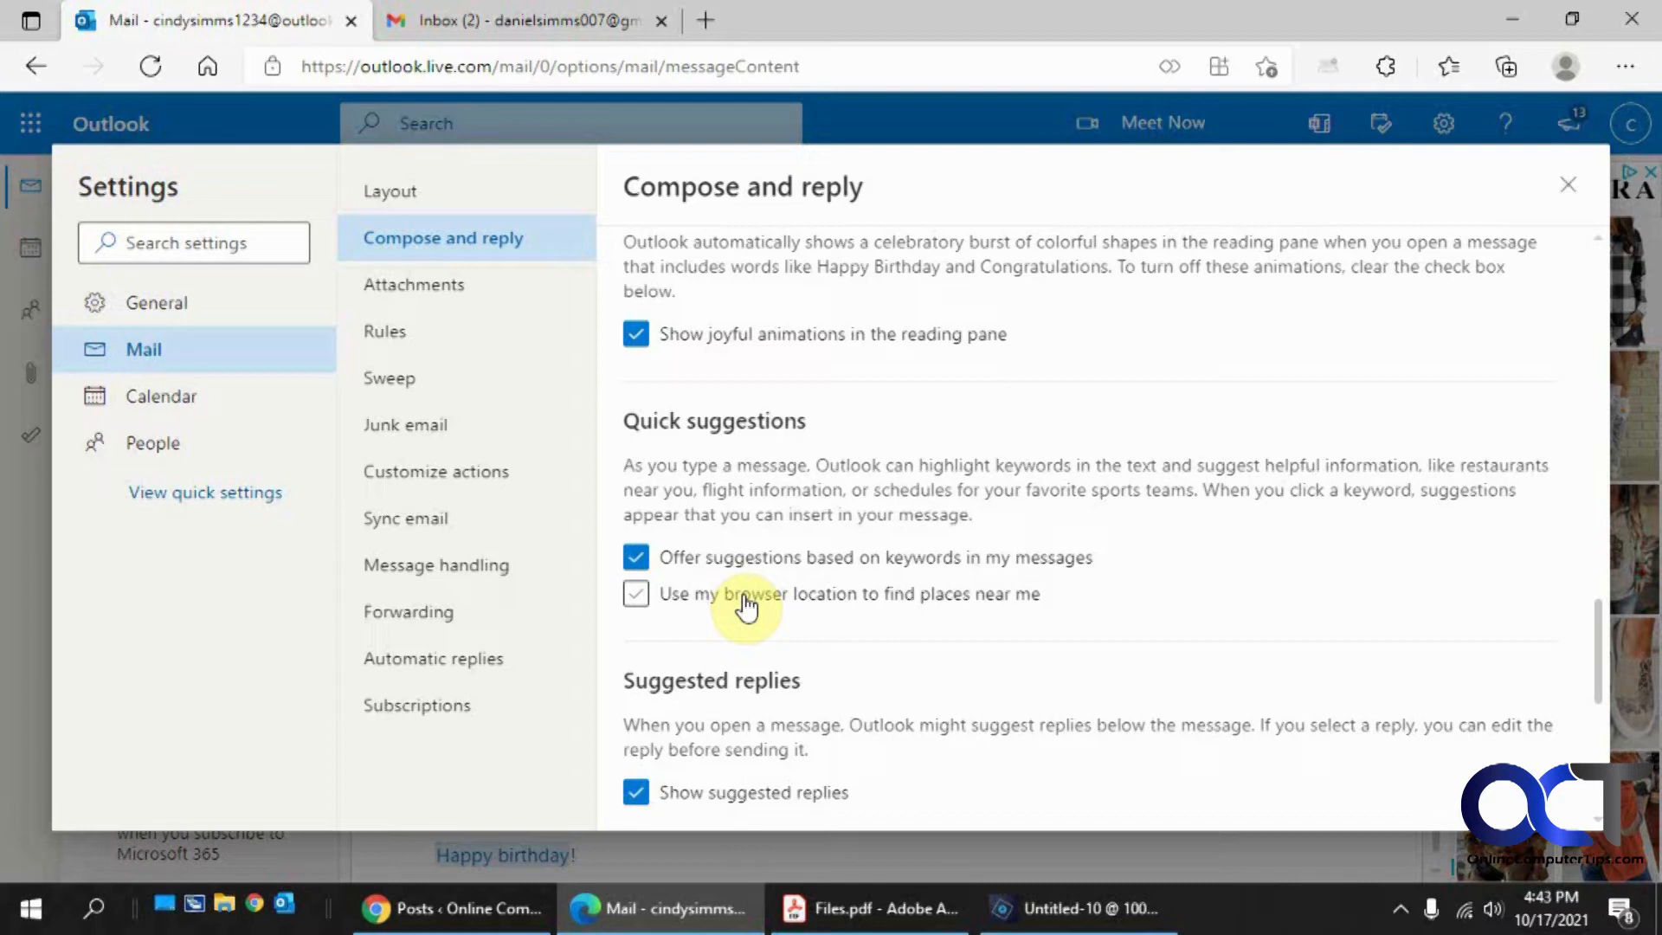
click(636, 594)
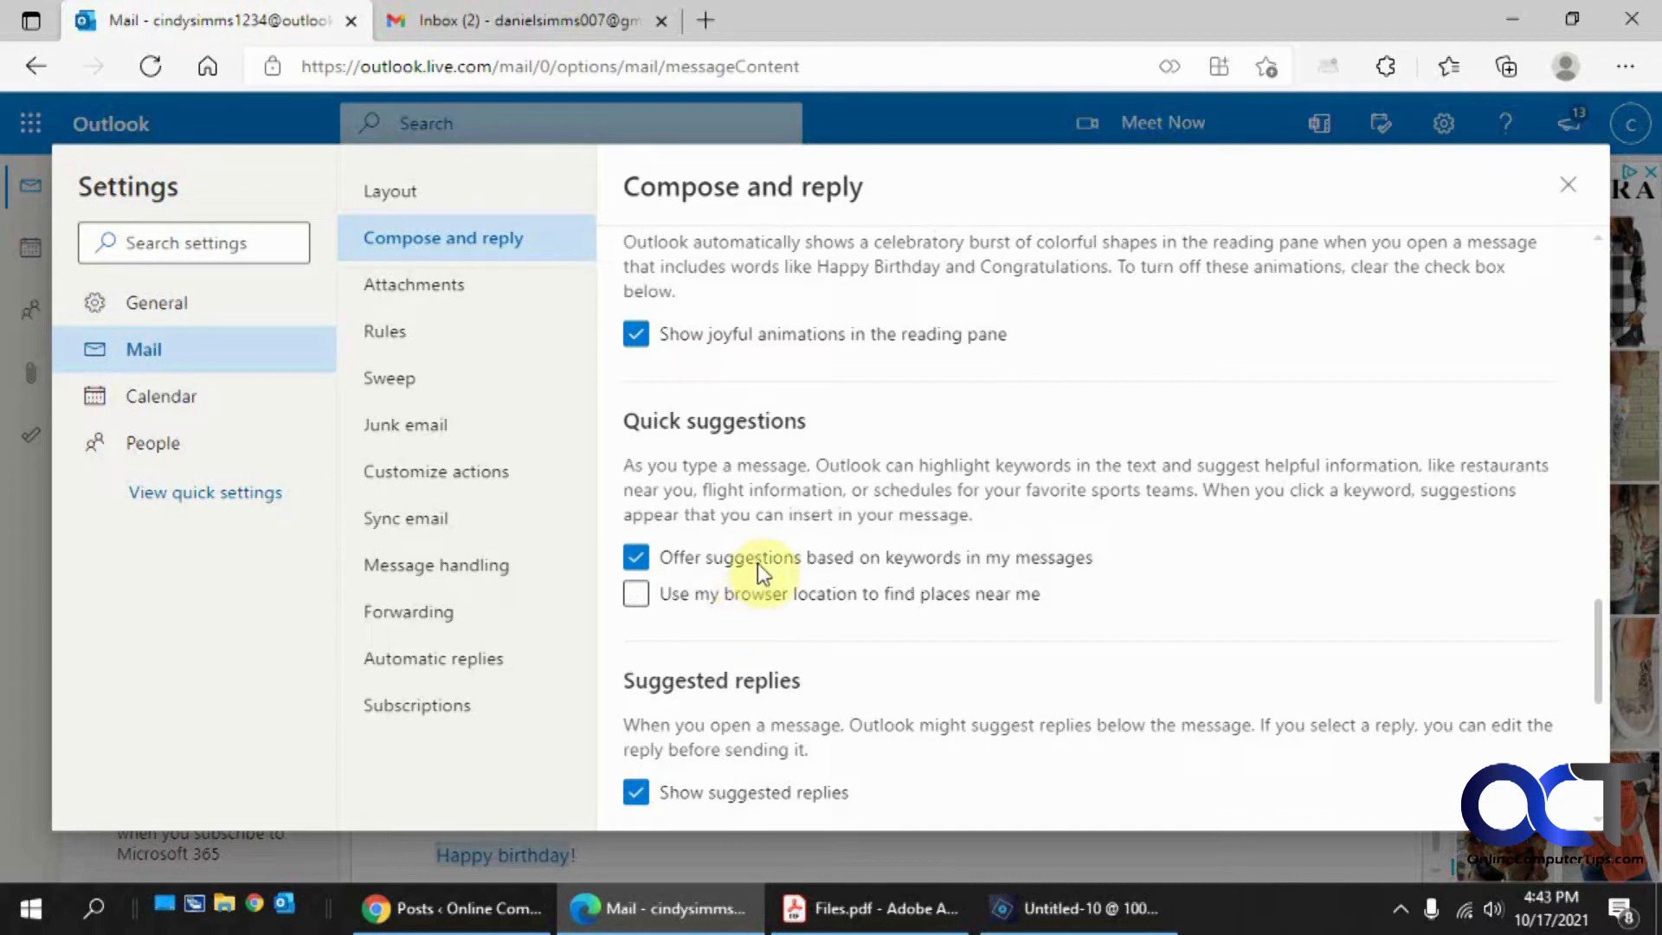
mouse_move(868, 562)
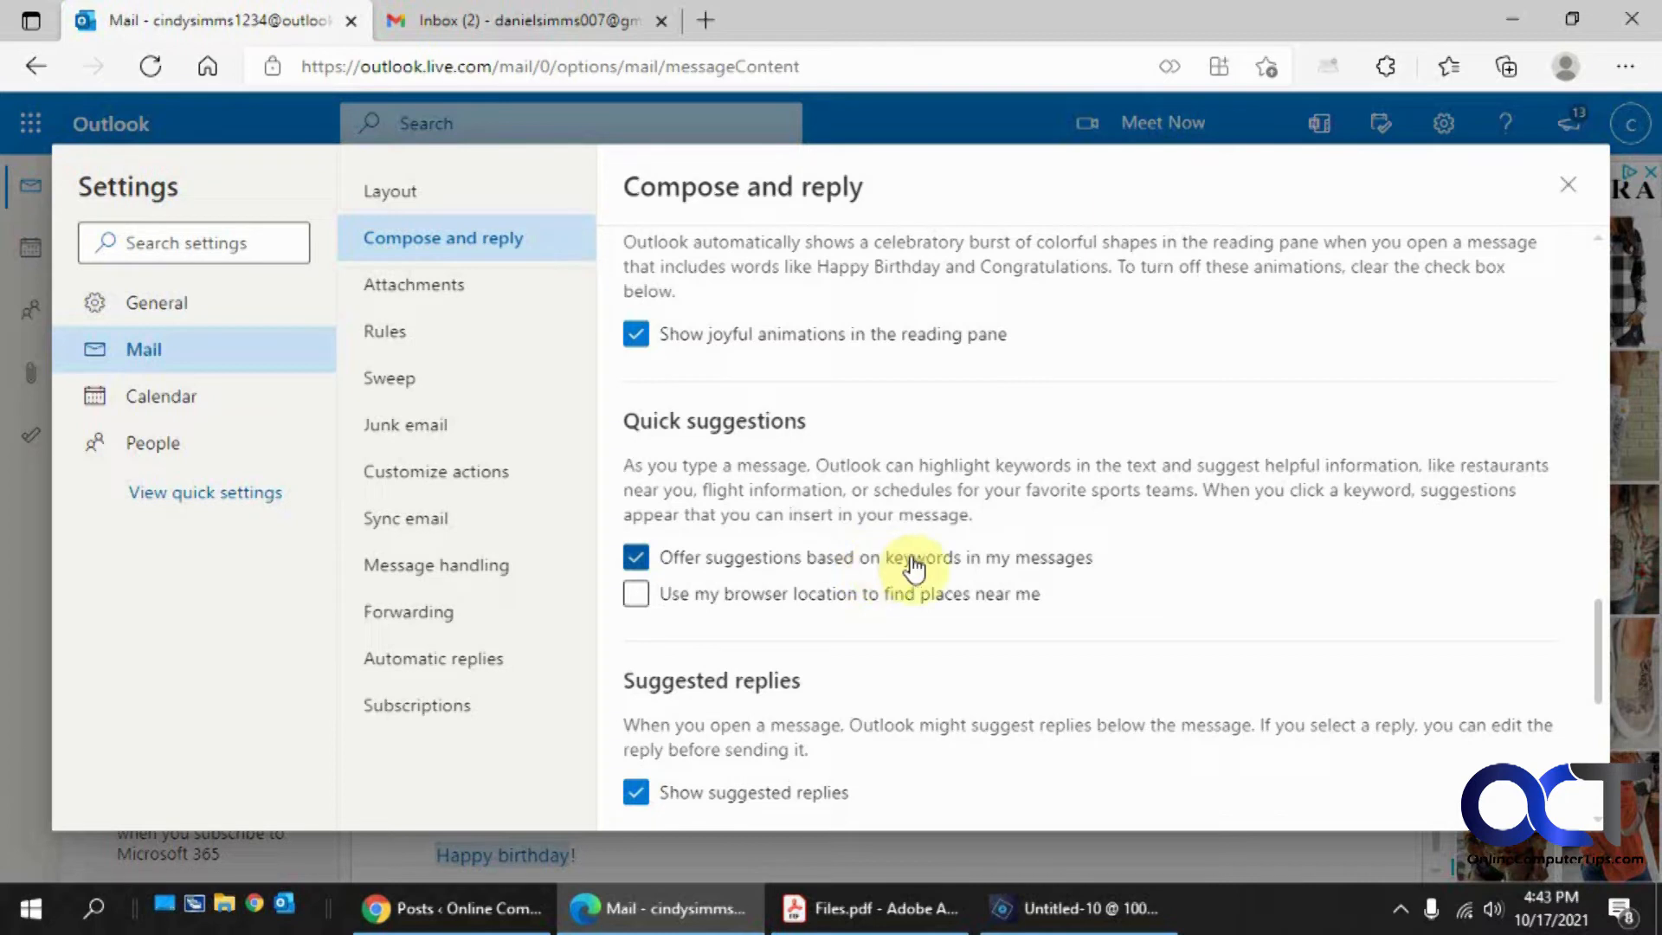
mouse_move(1029, 567)
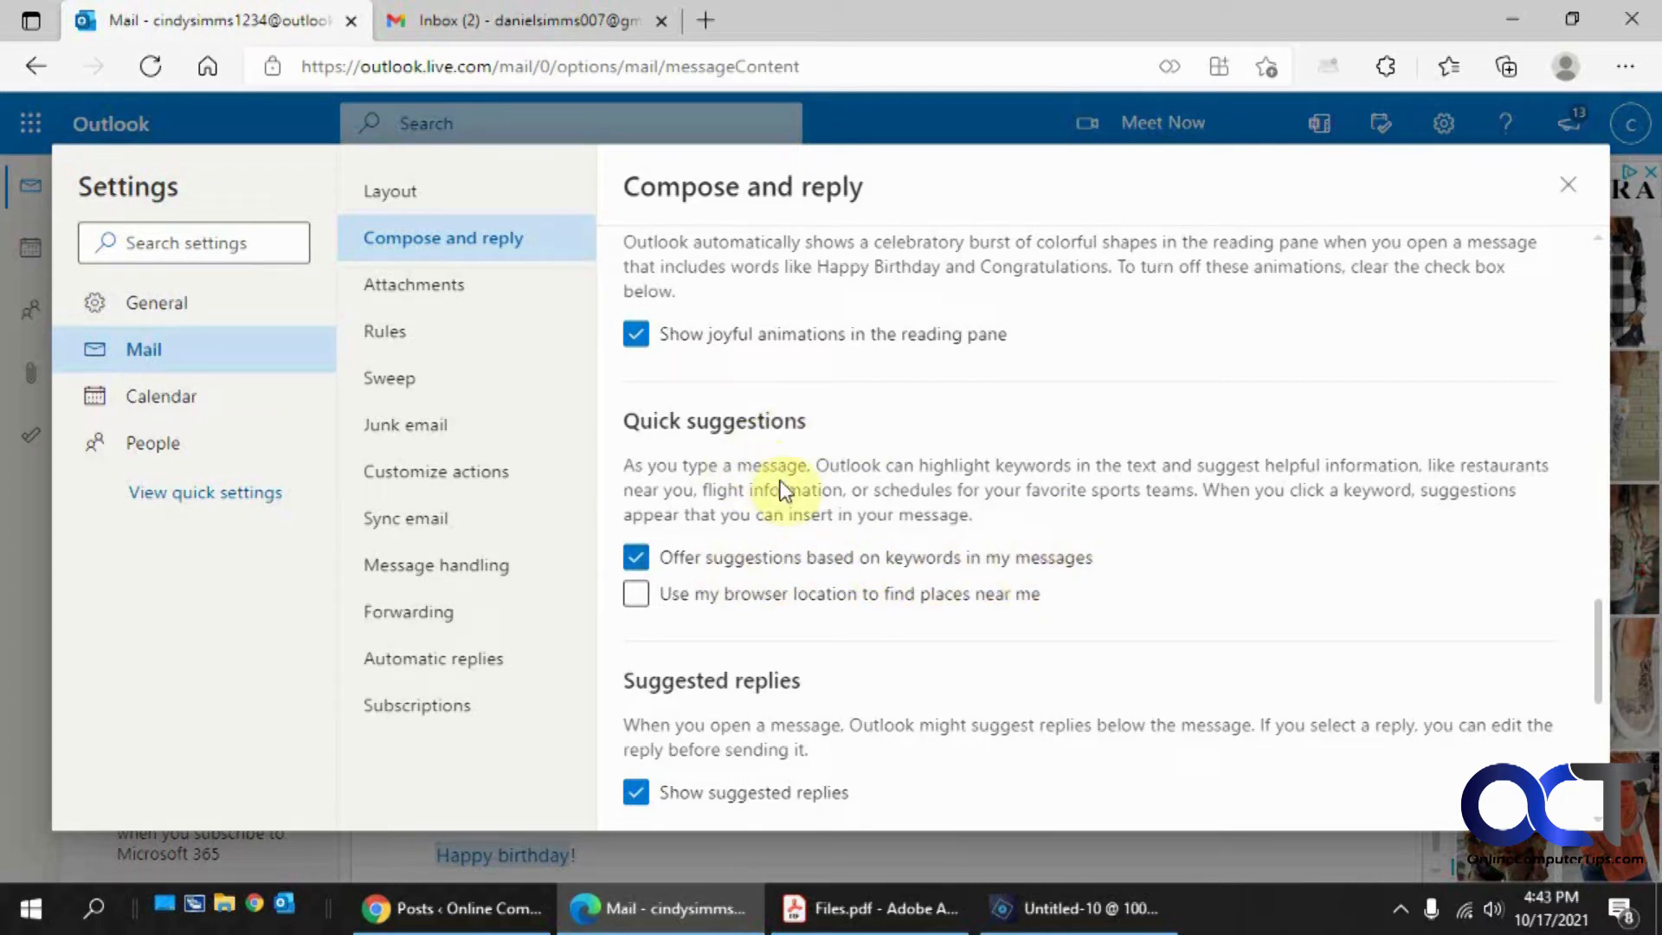
scroll(down, 3)
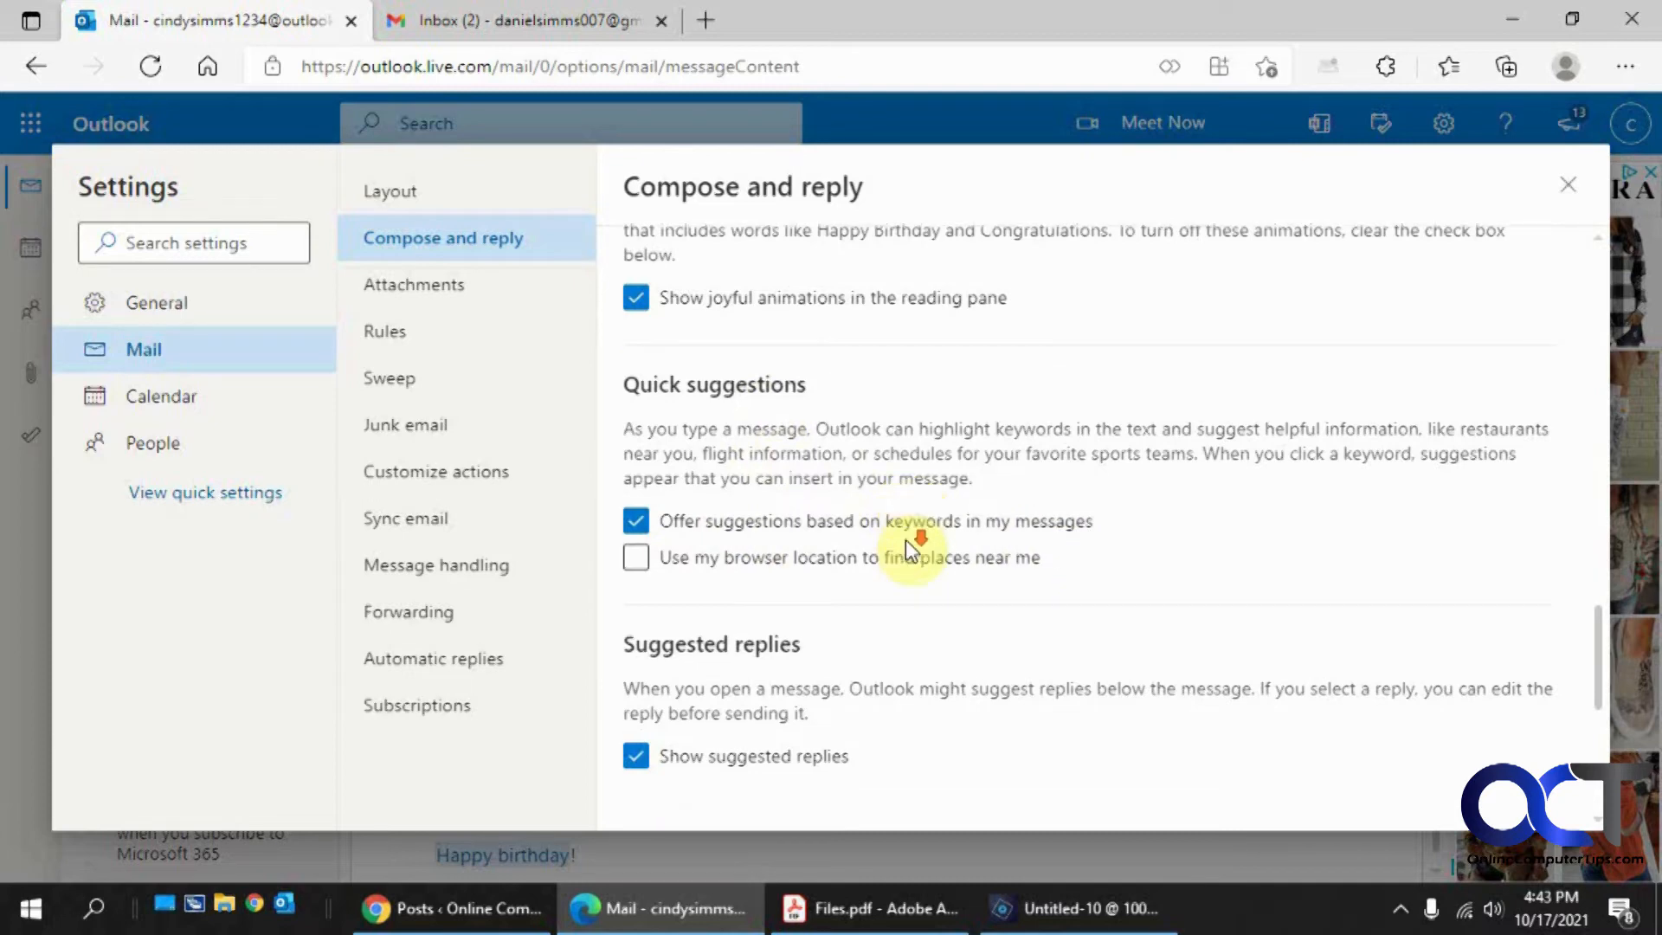
scroll(down, 3)
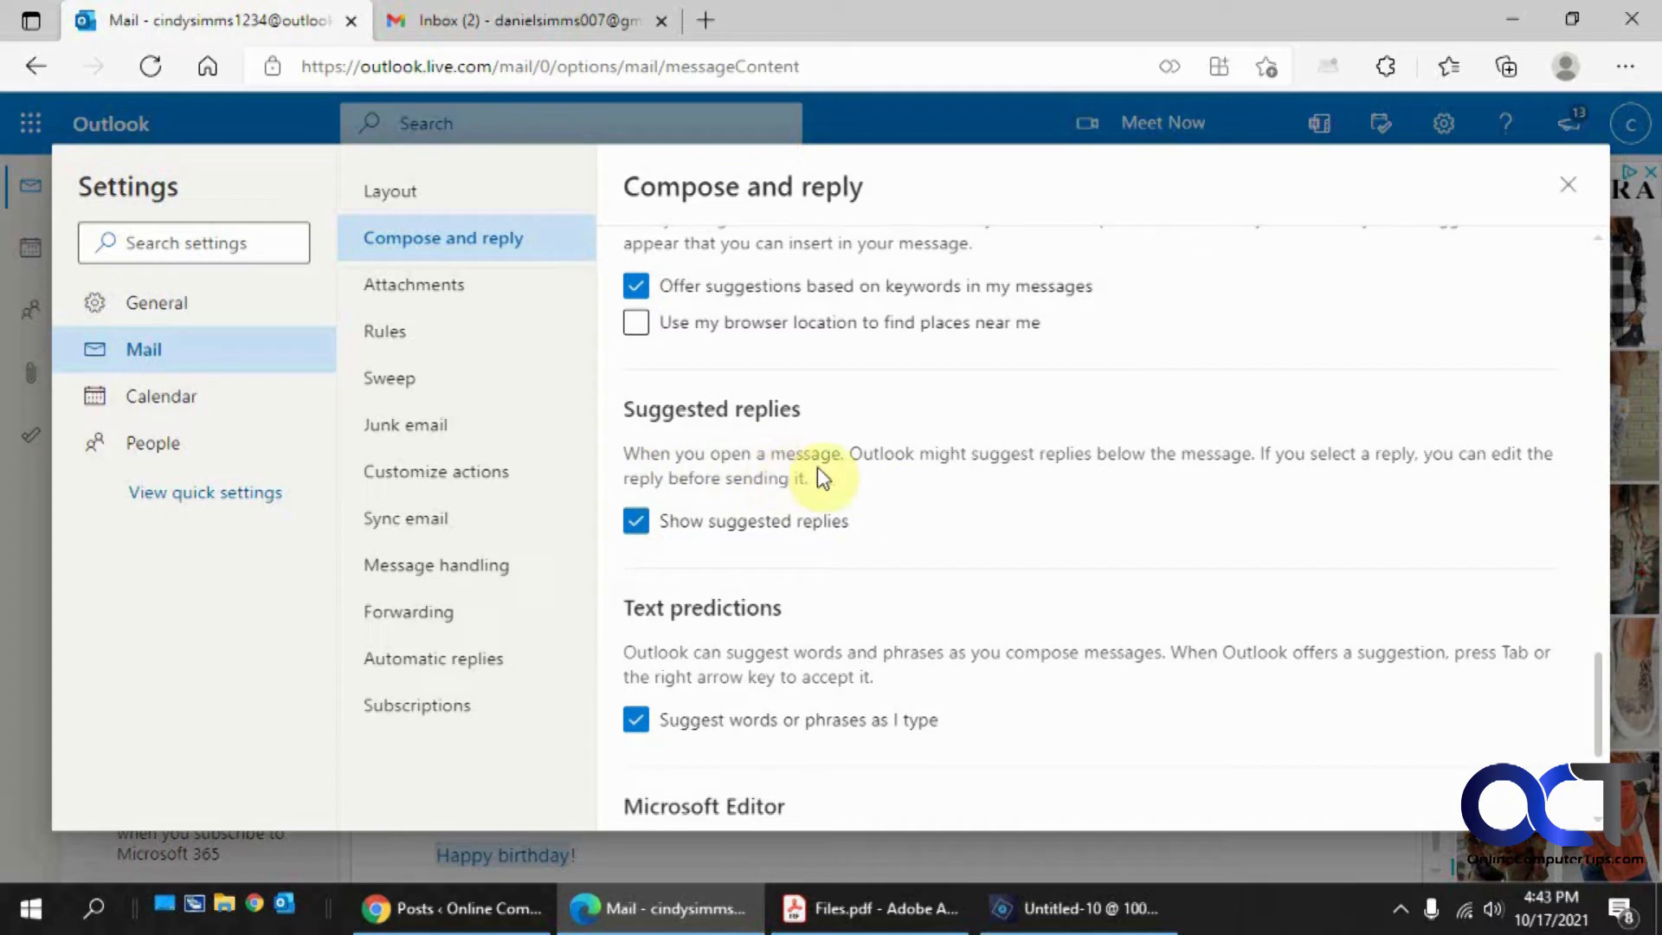
mouse_move(885, 479)
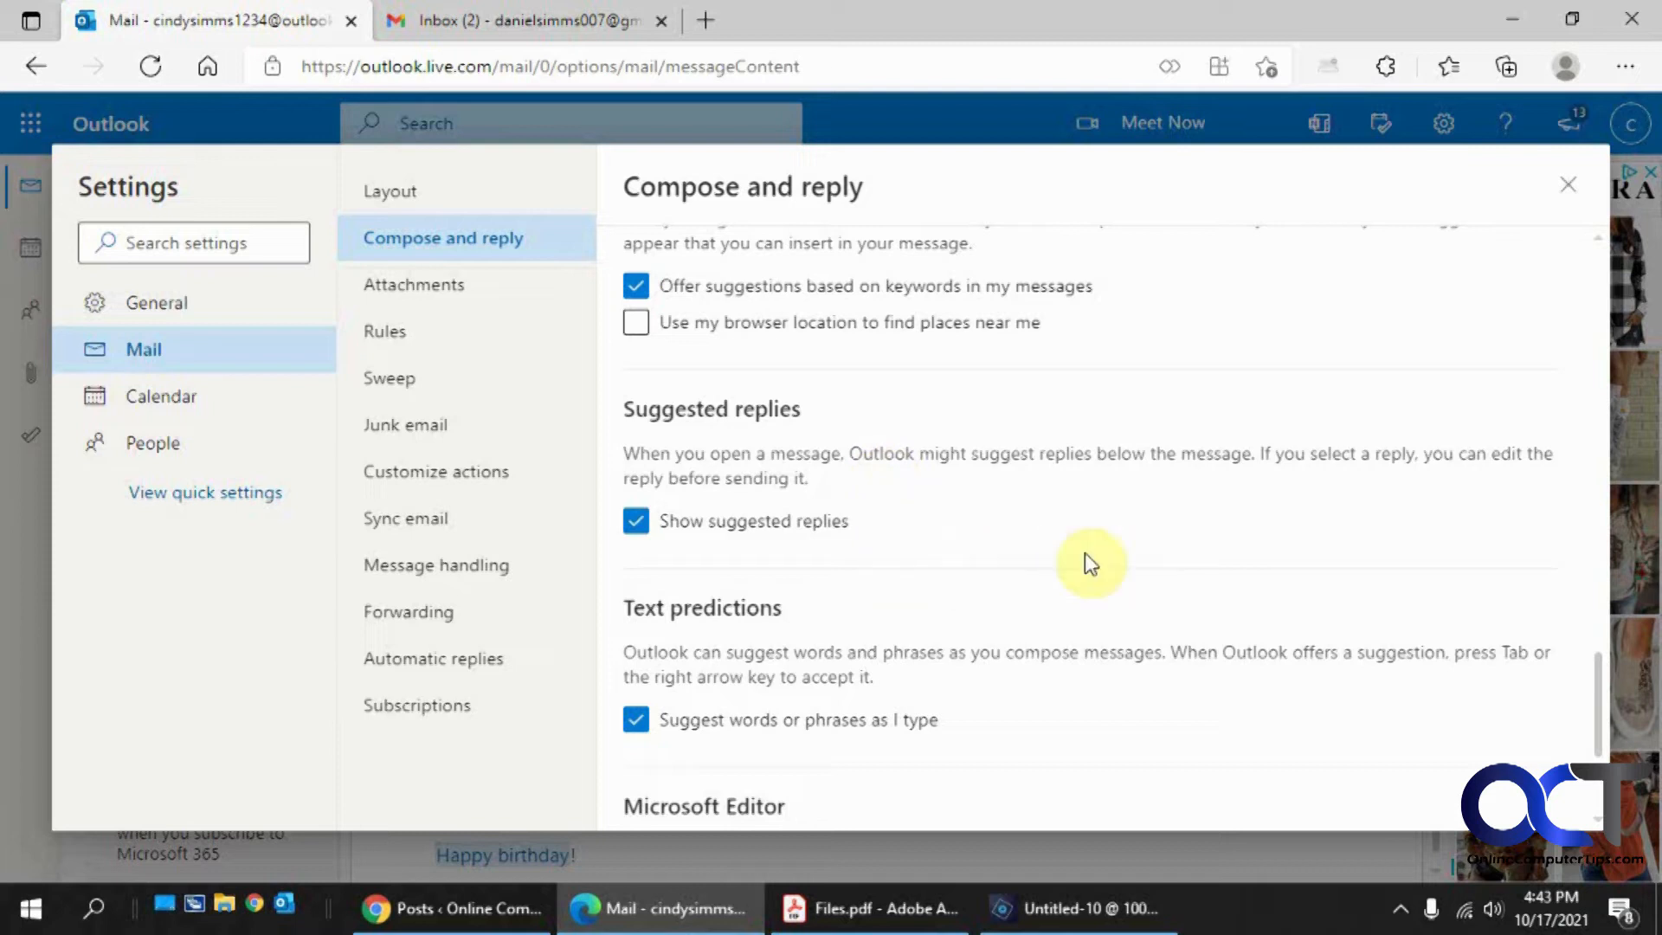
mouse_move(958, 554)
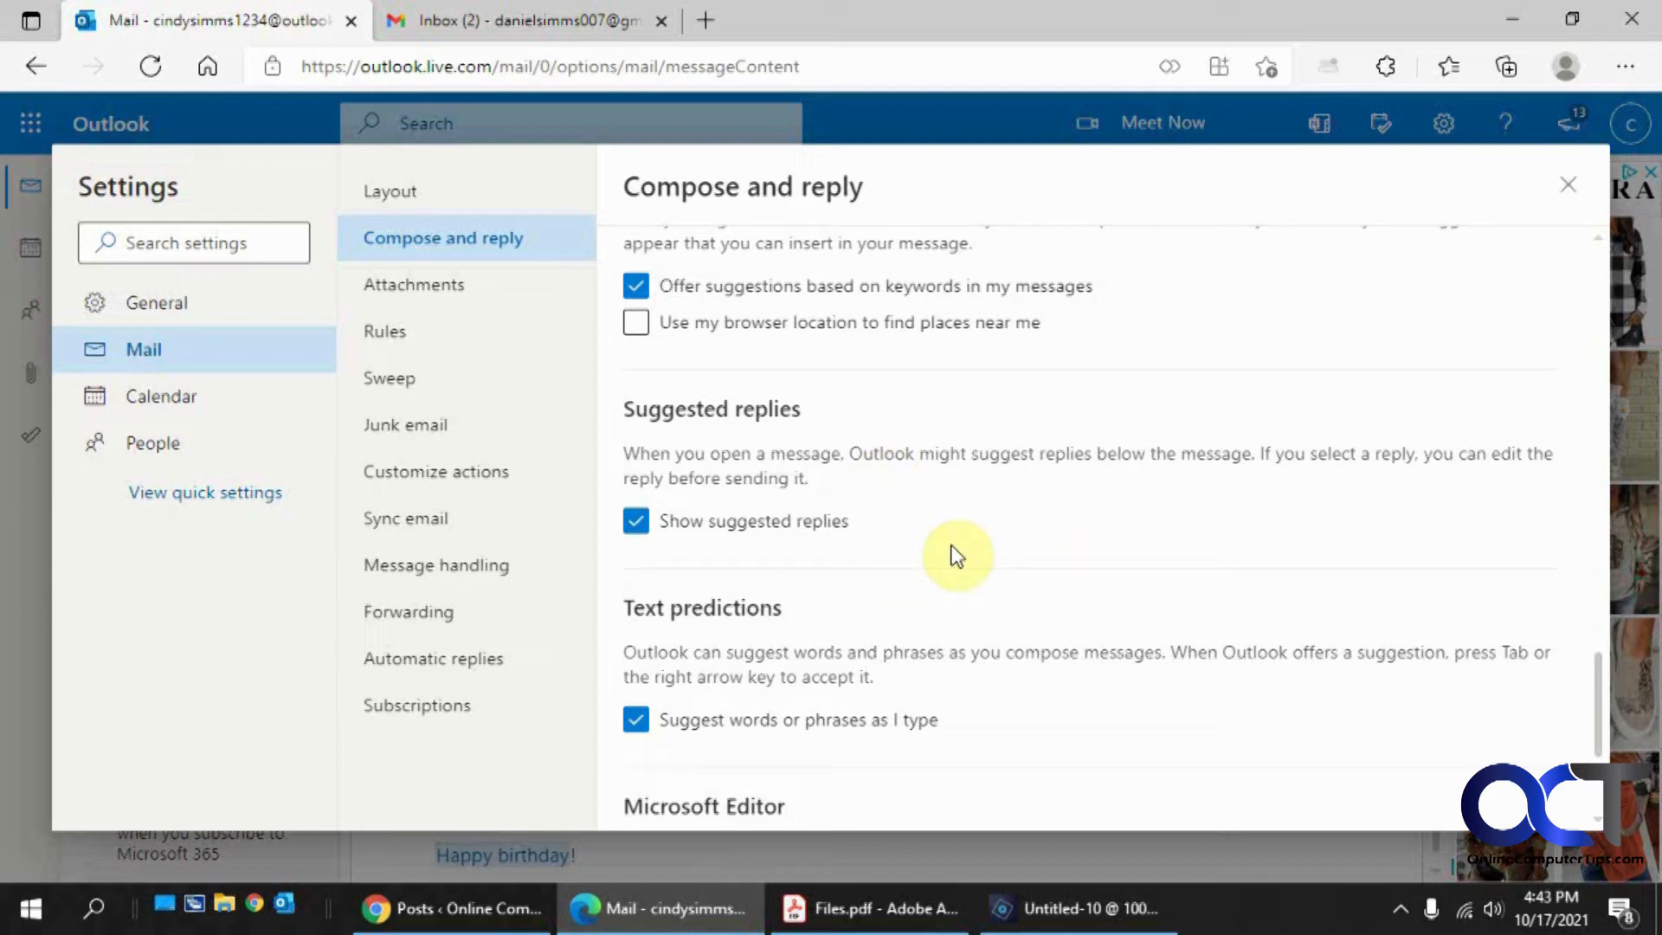
mouse_move(811, 467)
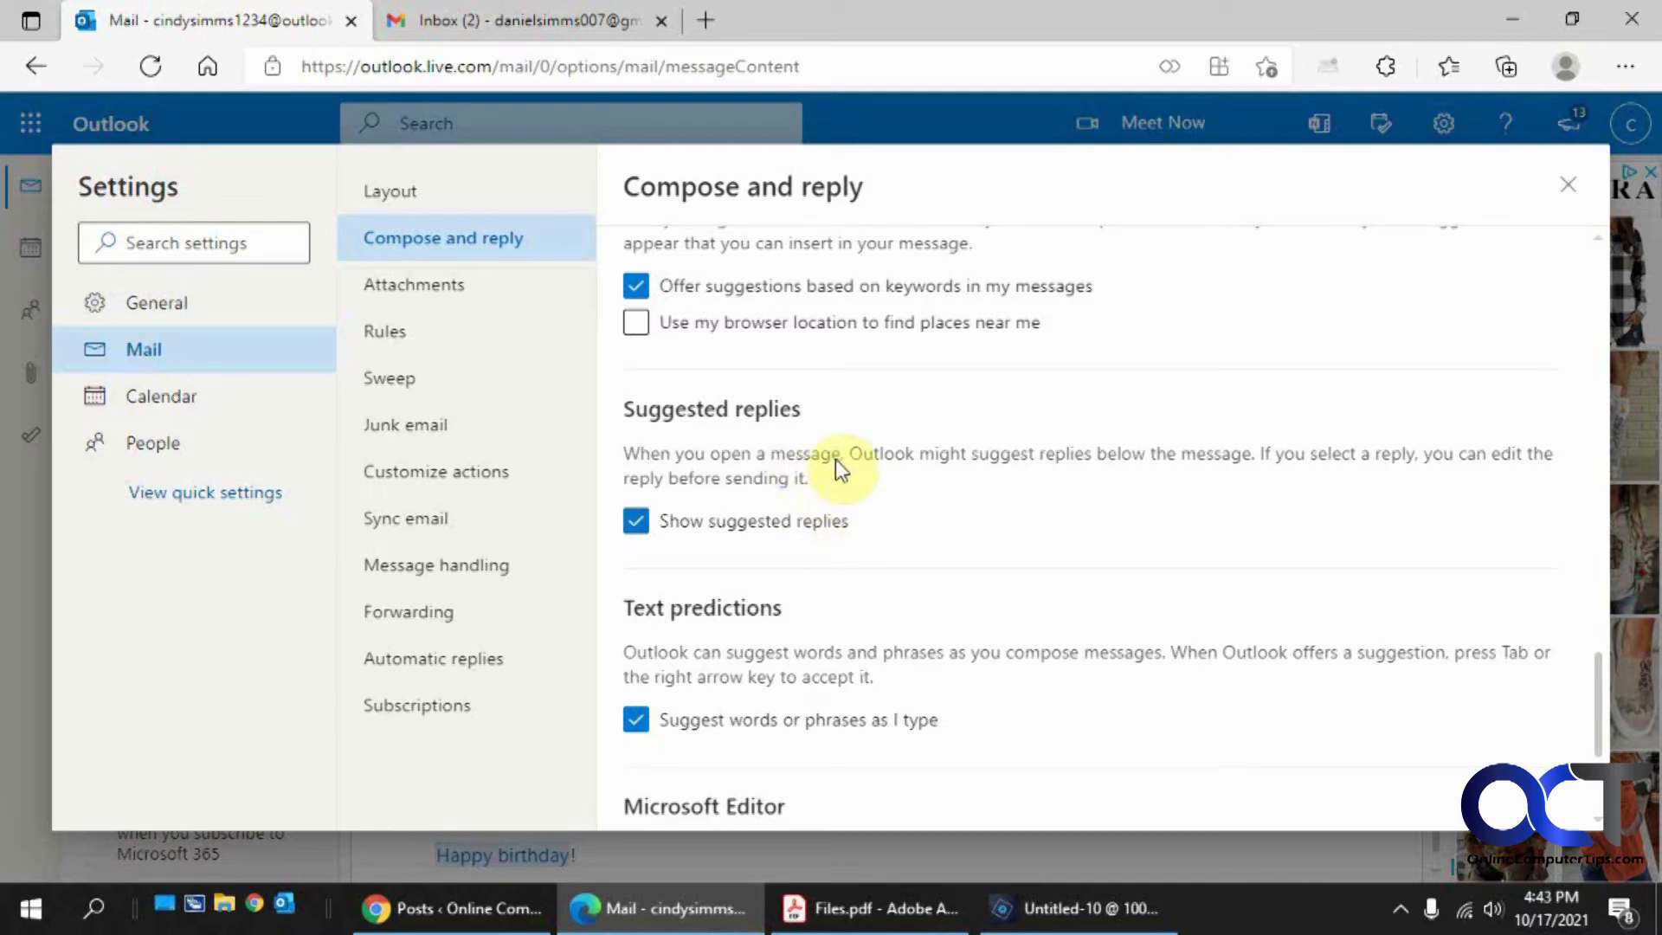
mouse_move(872, 500)
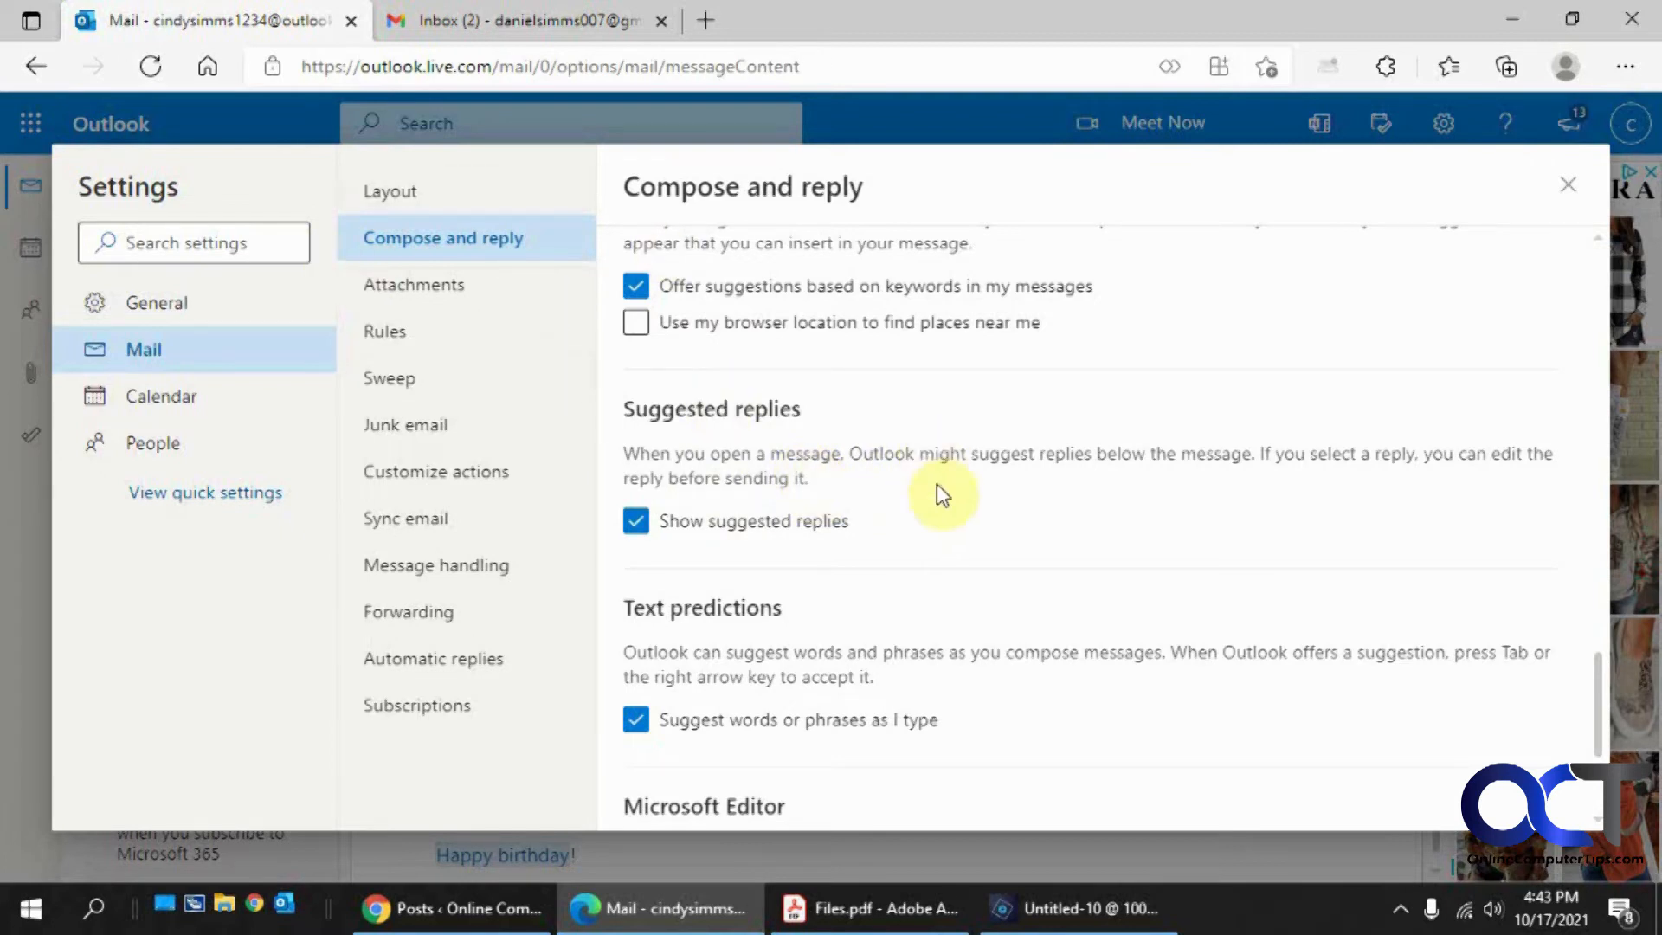
Scroll past the ticked Suggested replies and Text predictions to the Microsoft Editor section.
scroll(down, 3)
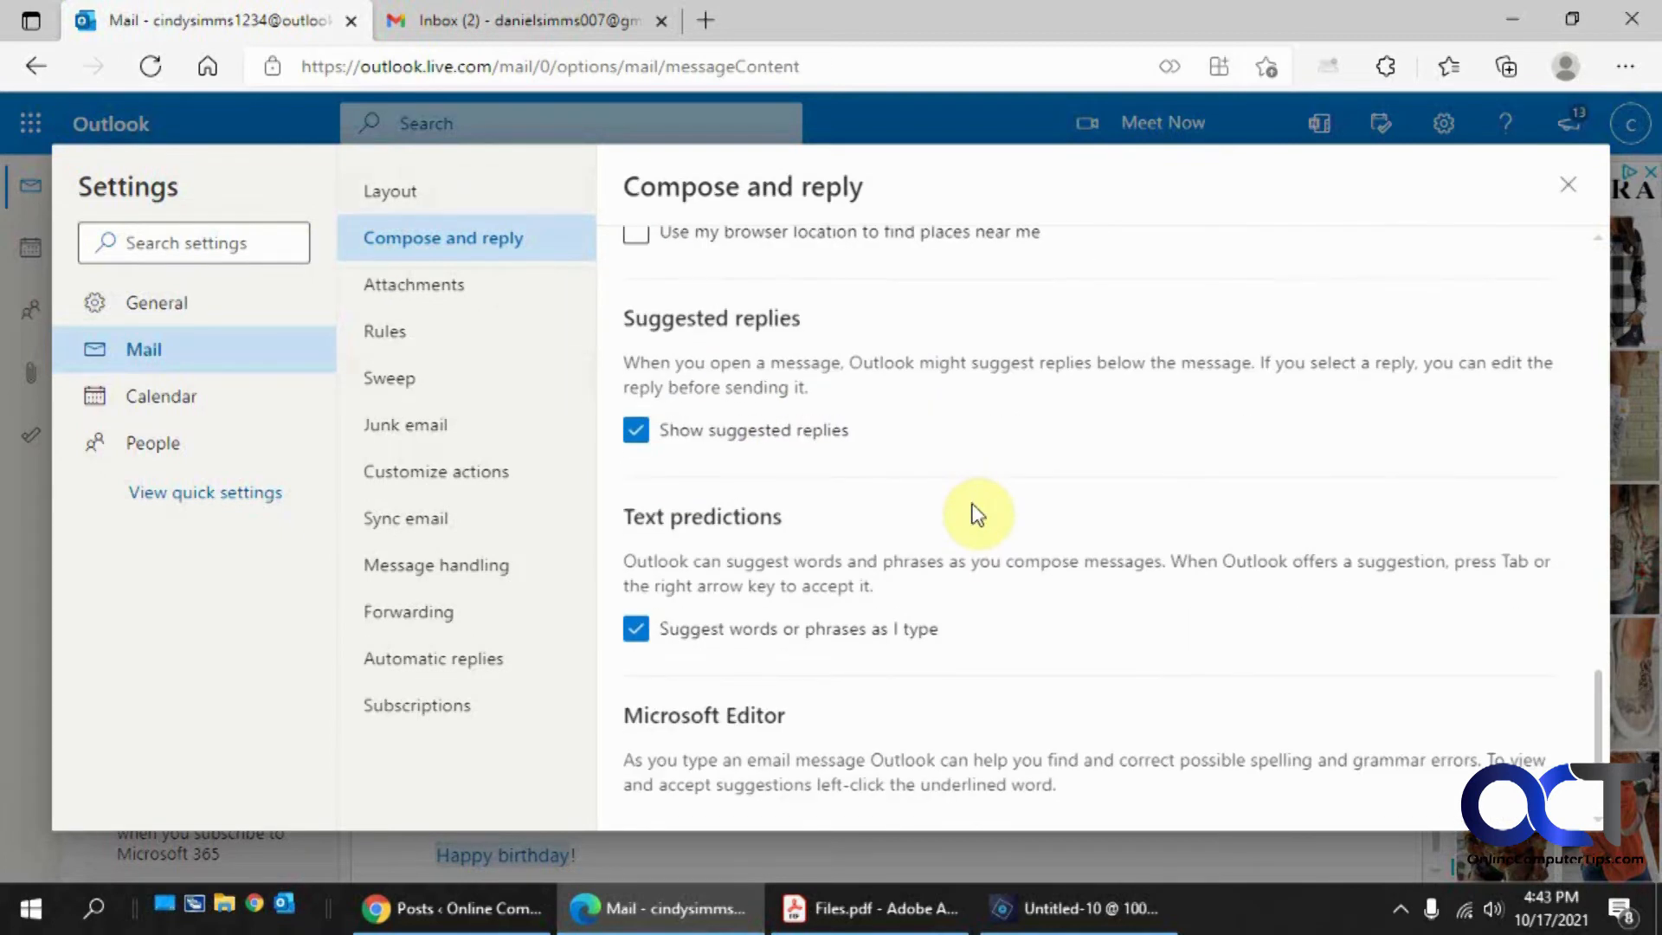
mouse_move(774, 589)
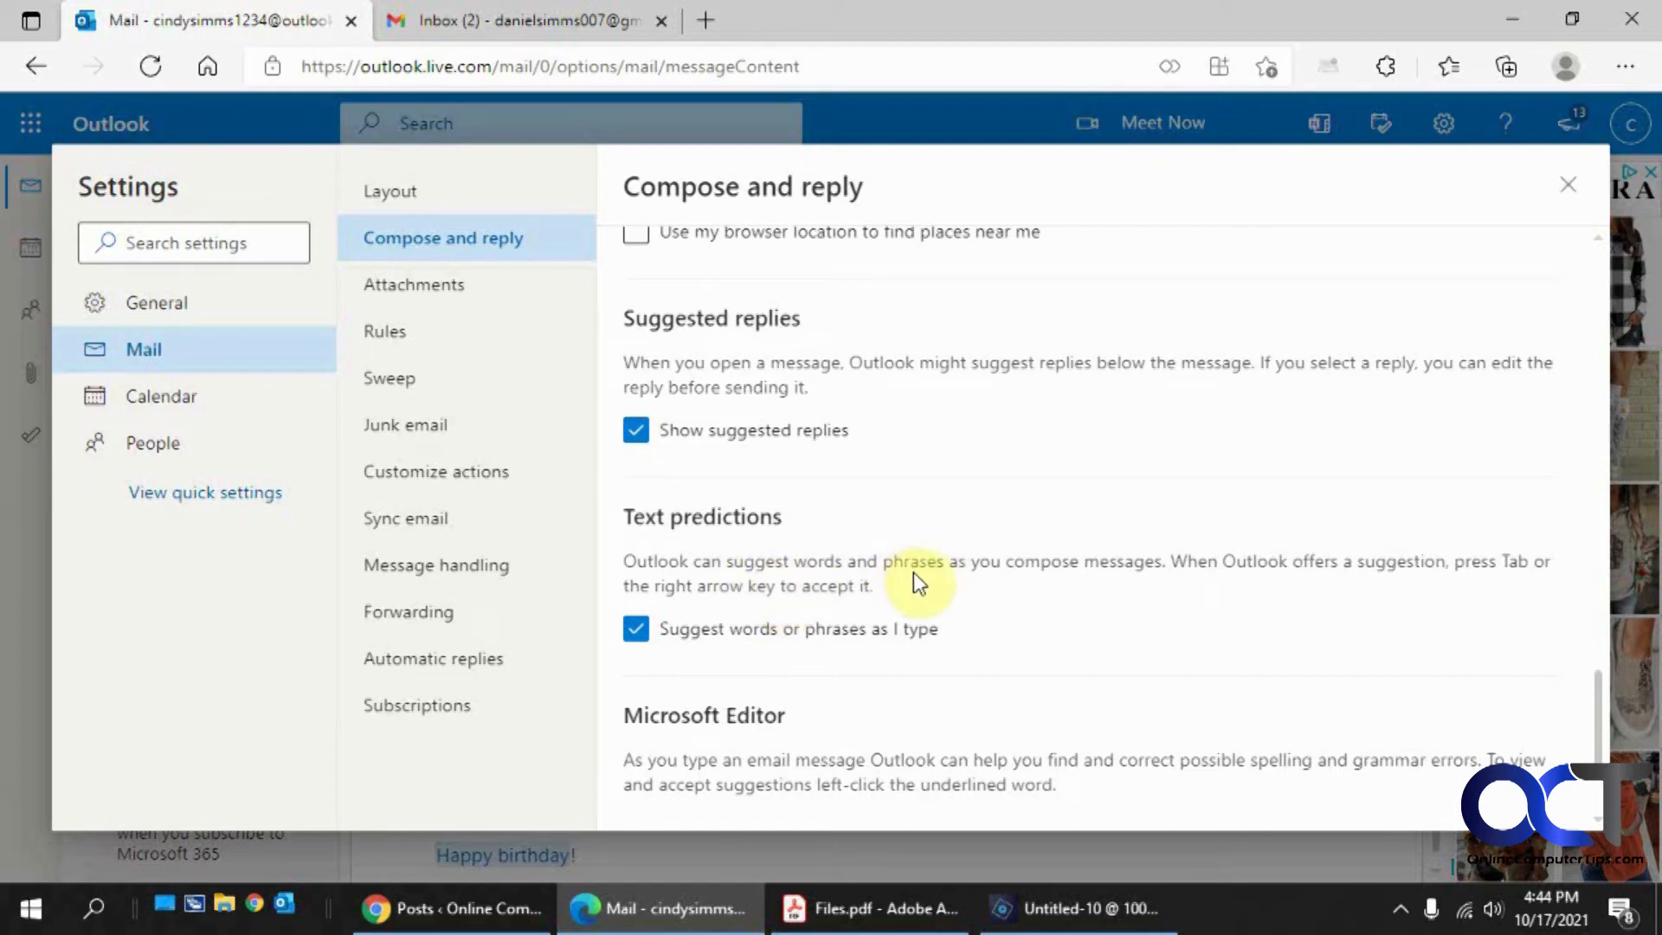
mouse_move(941, 586)
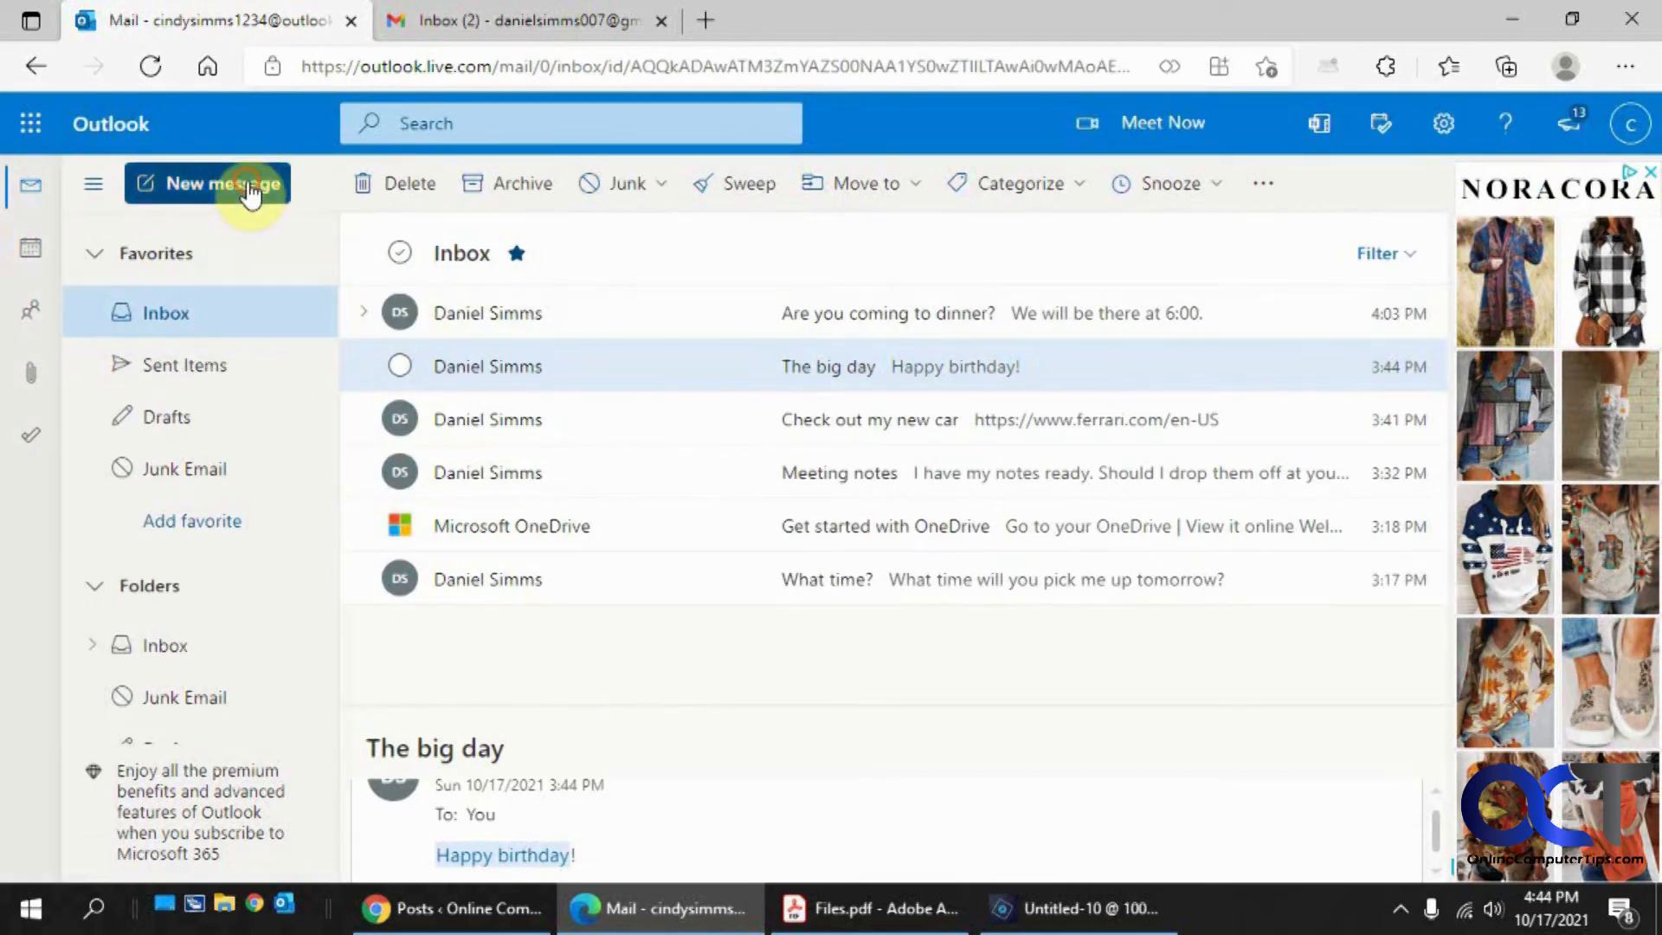
Start a new email and type 'Are there any restaurants' in the body.
click(208, 183)
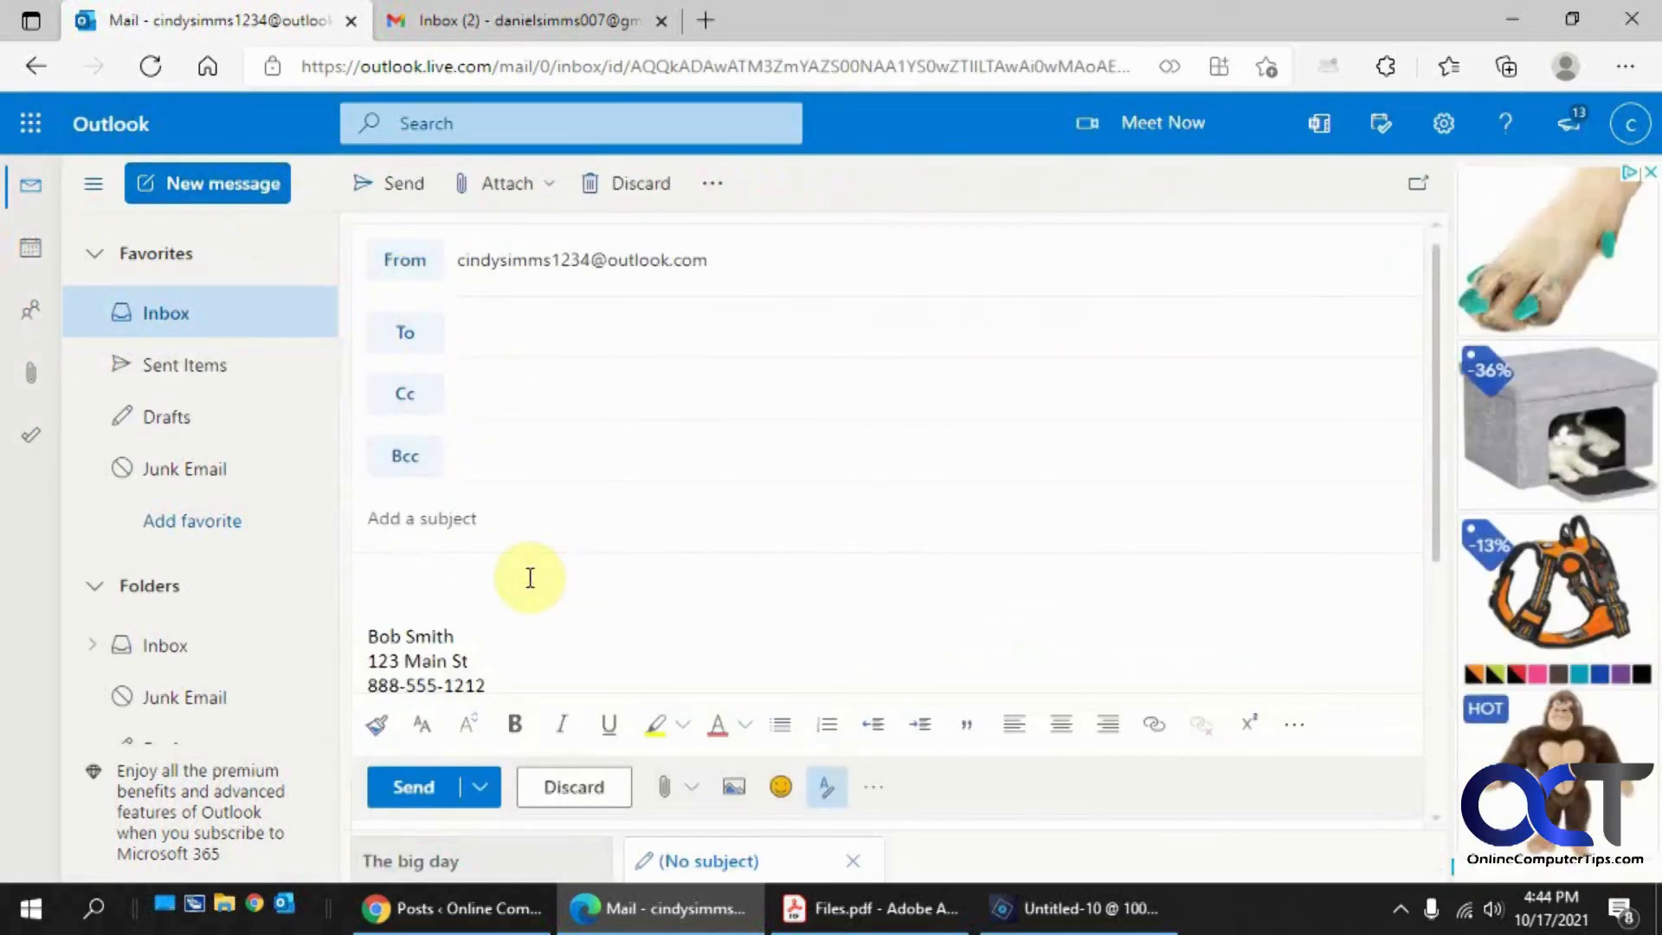
text(Are there any)
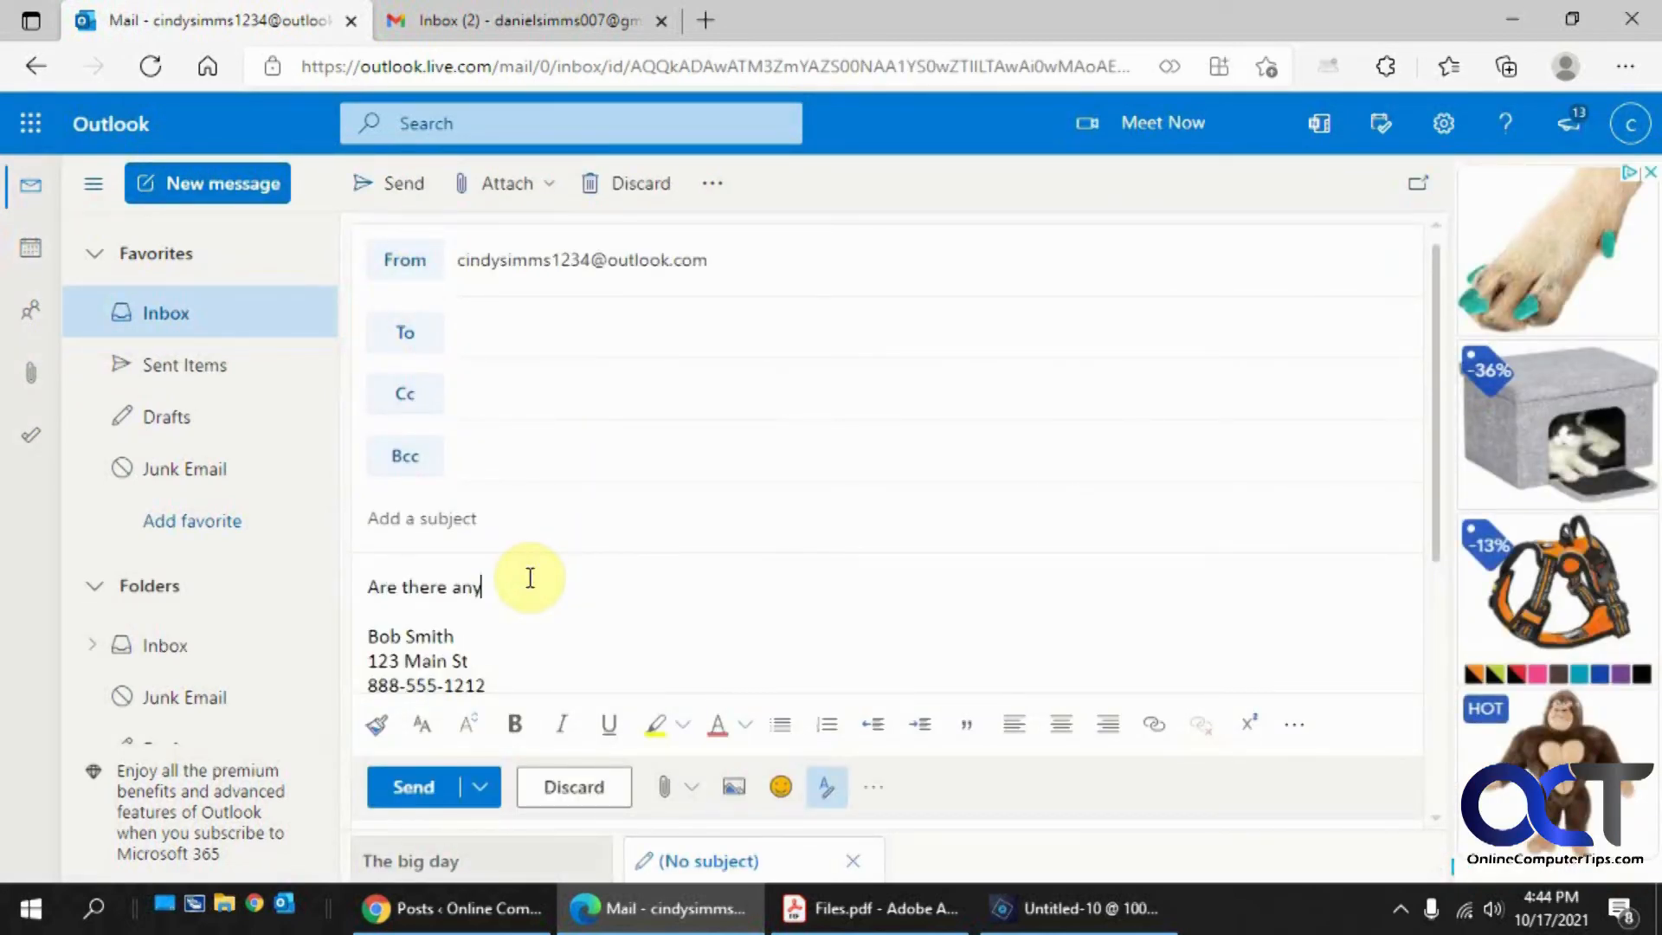
text(restrictions)
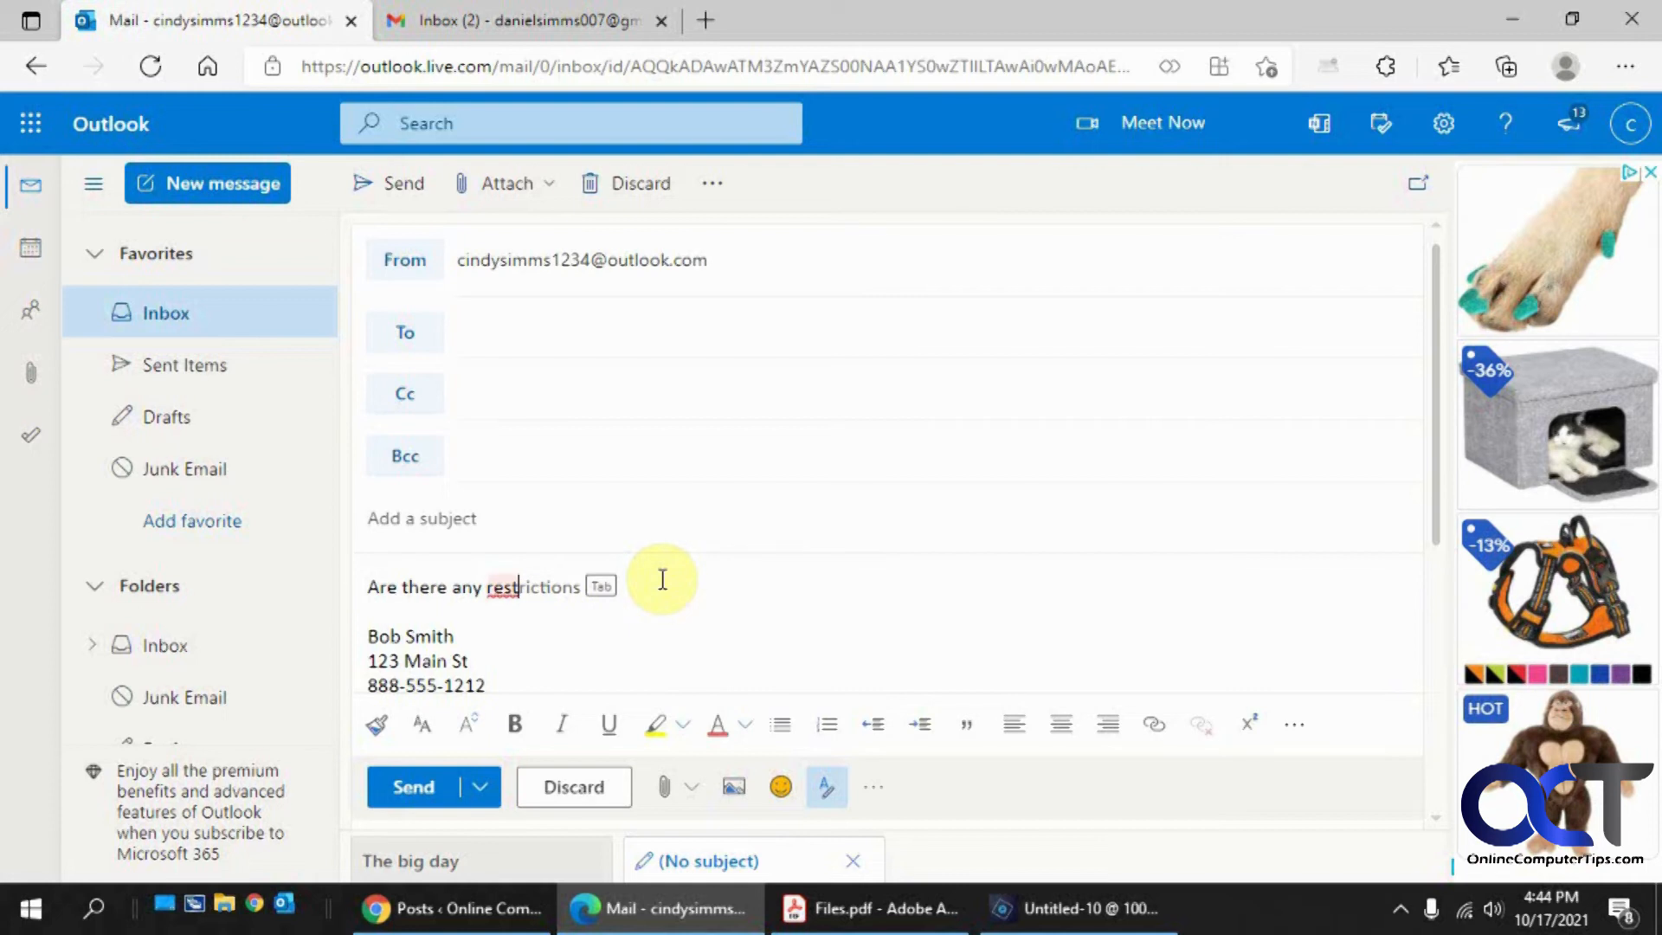
text(restaurants)
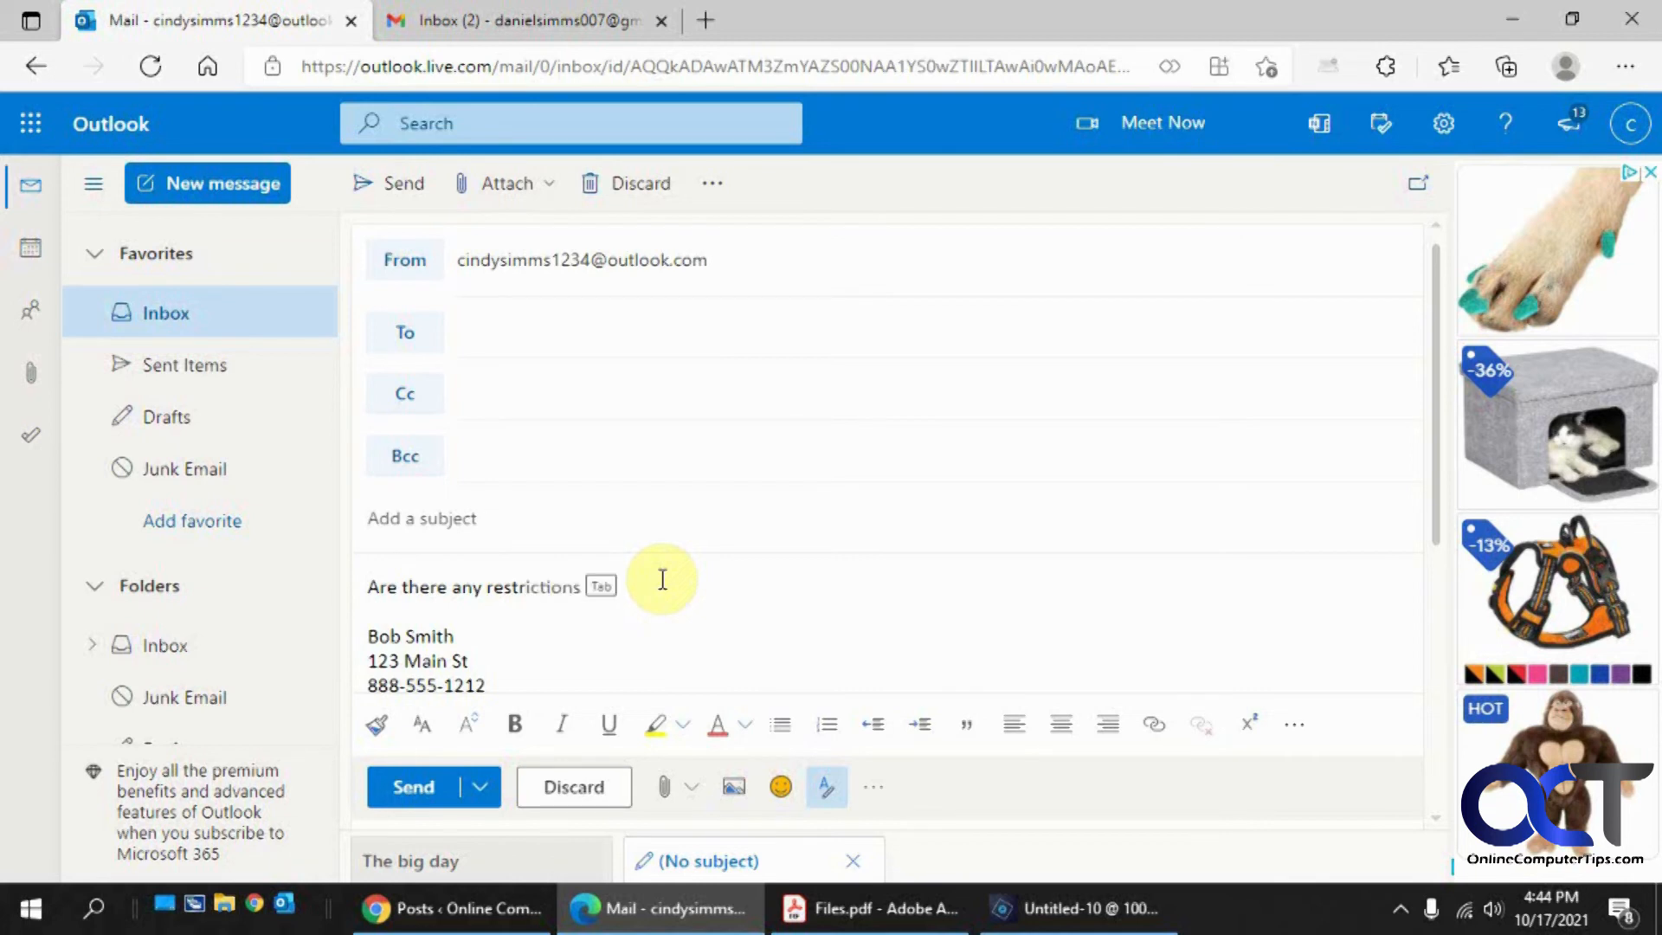
click(519, 586)
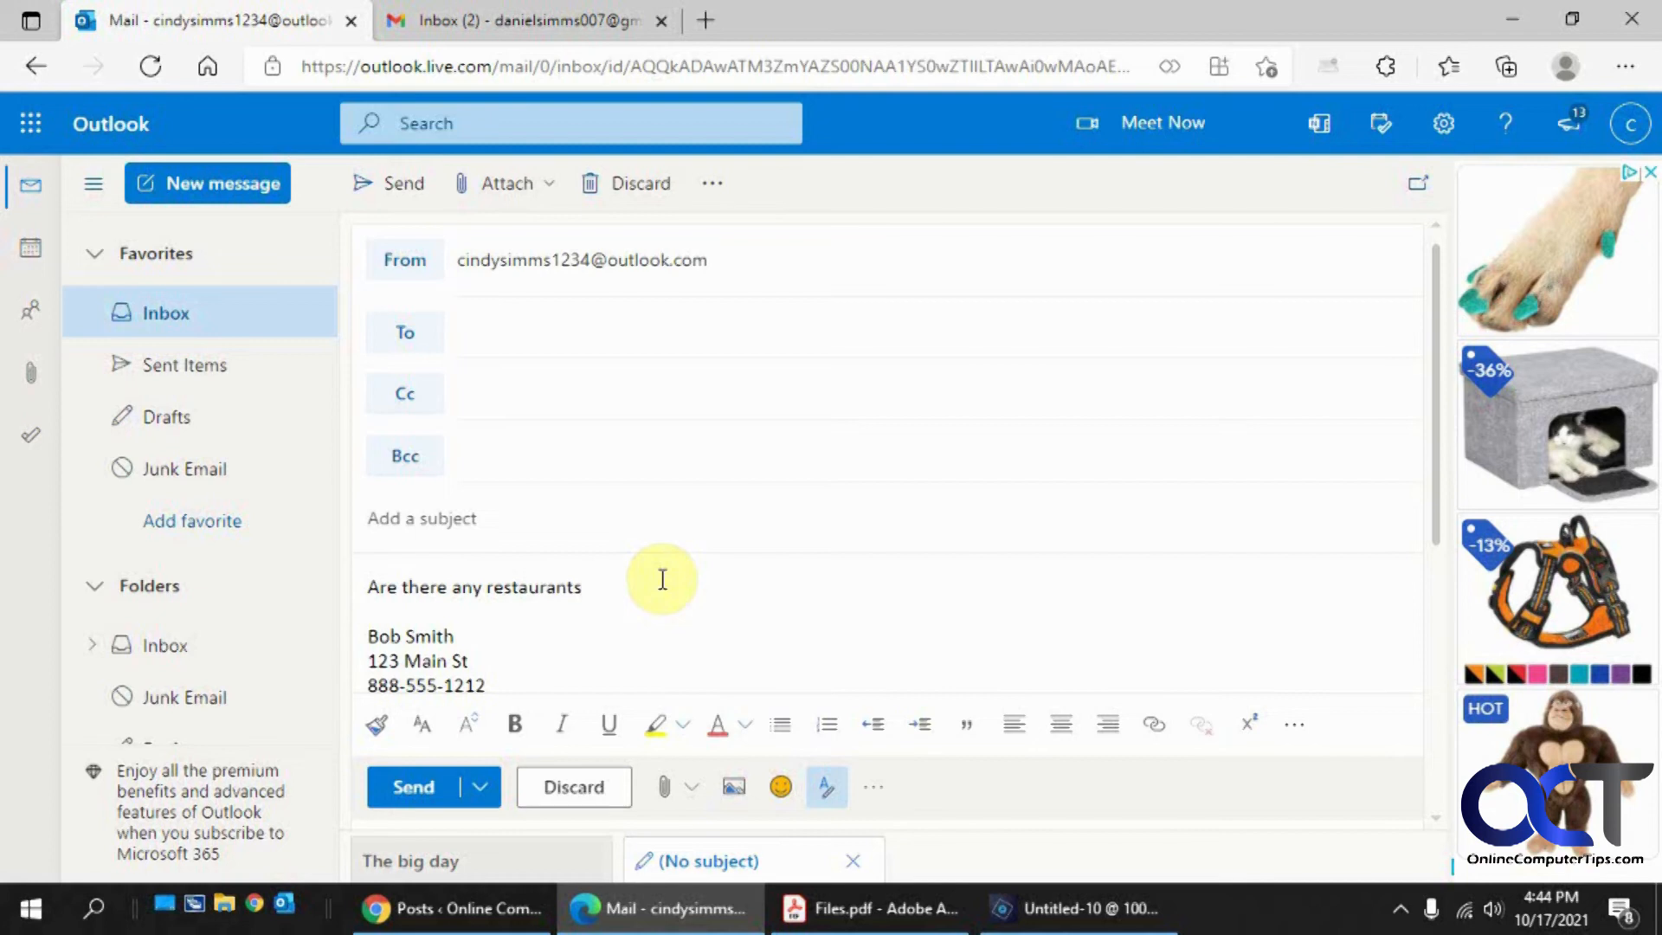
Add '. How are you today?' to the body, then choose Discard.
text(.)
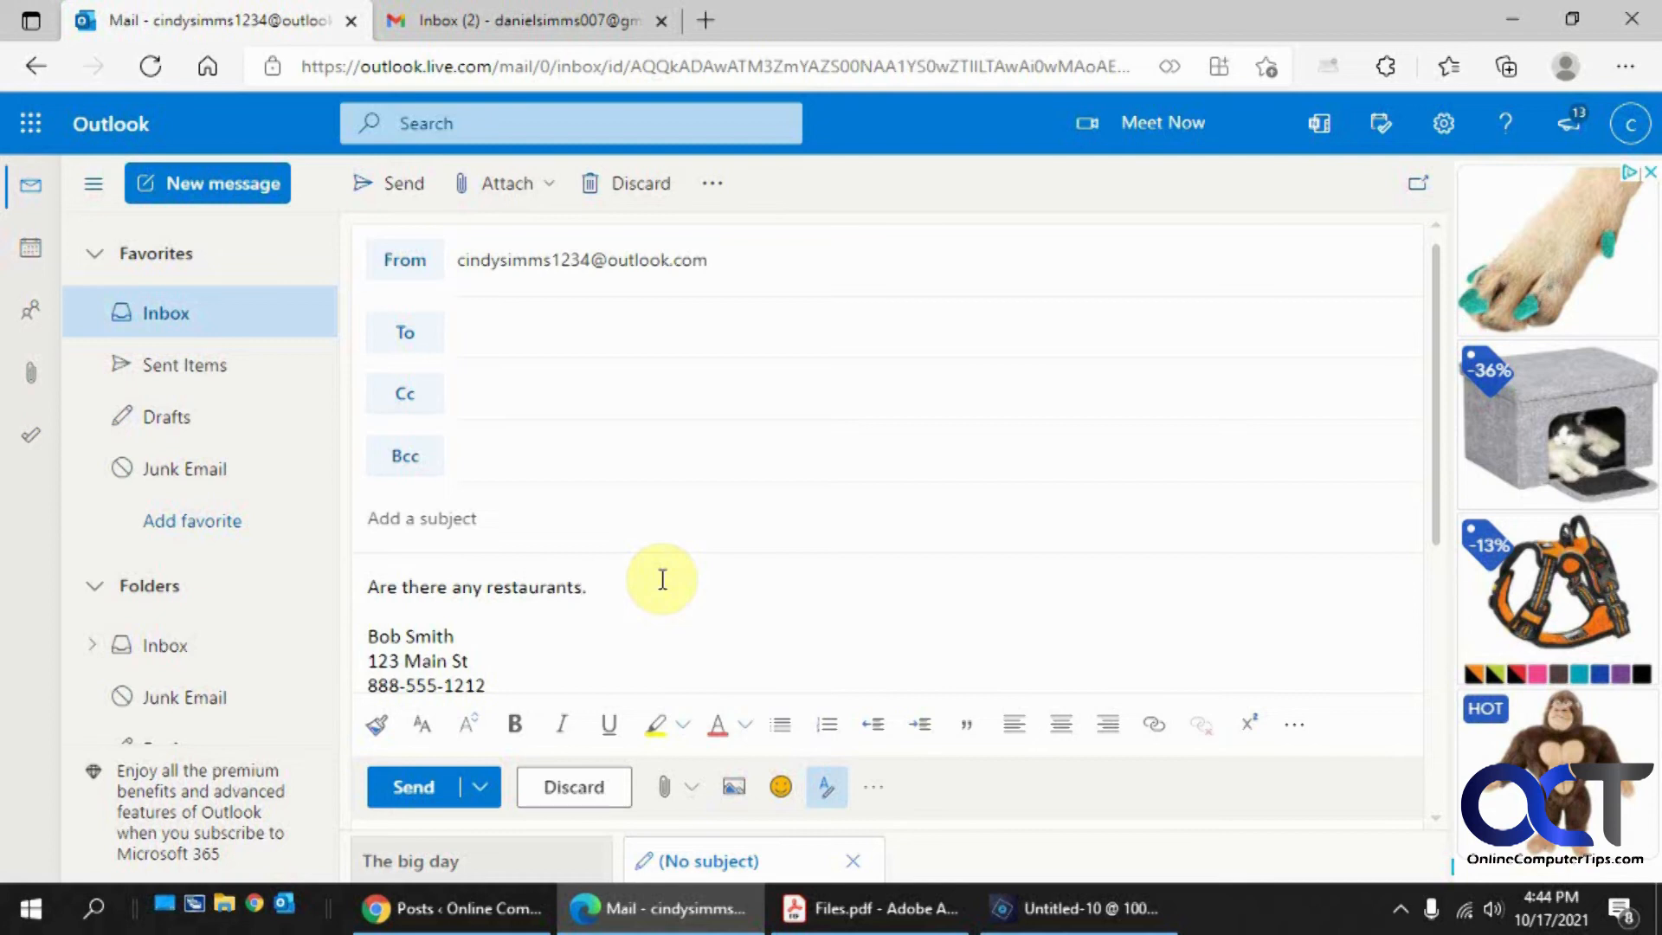
text(How are you)
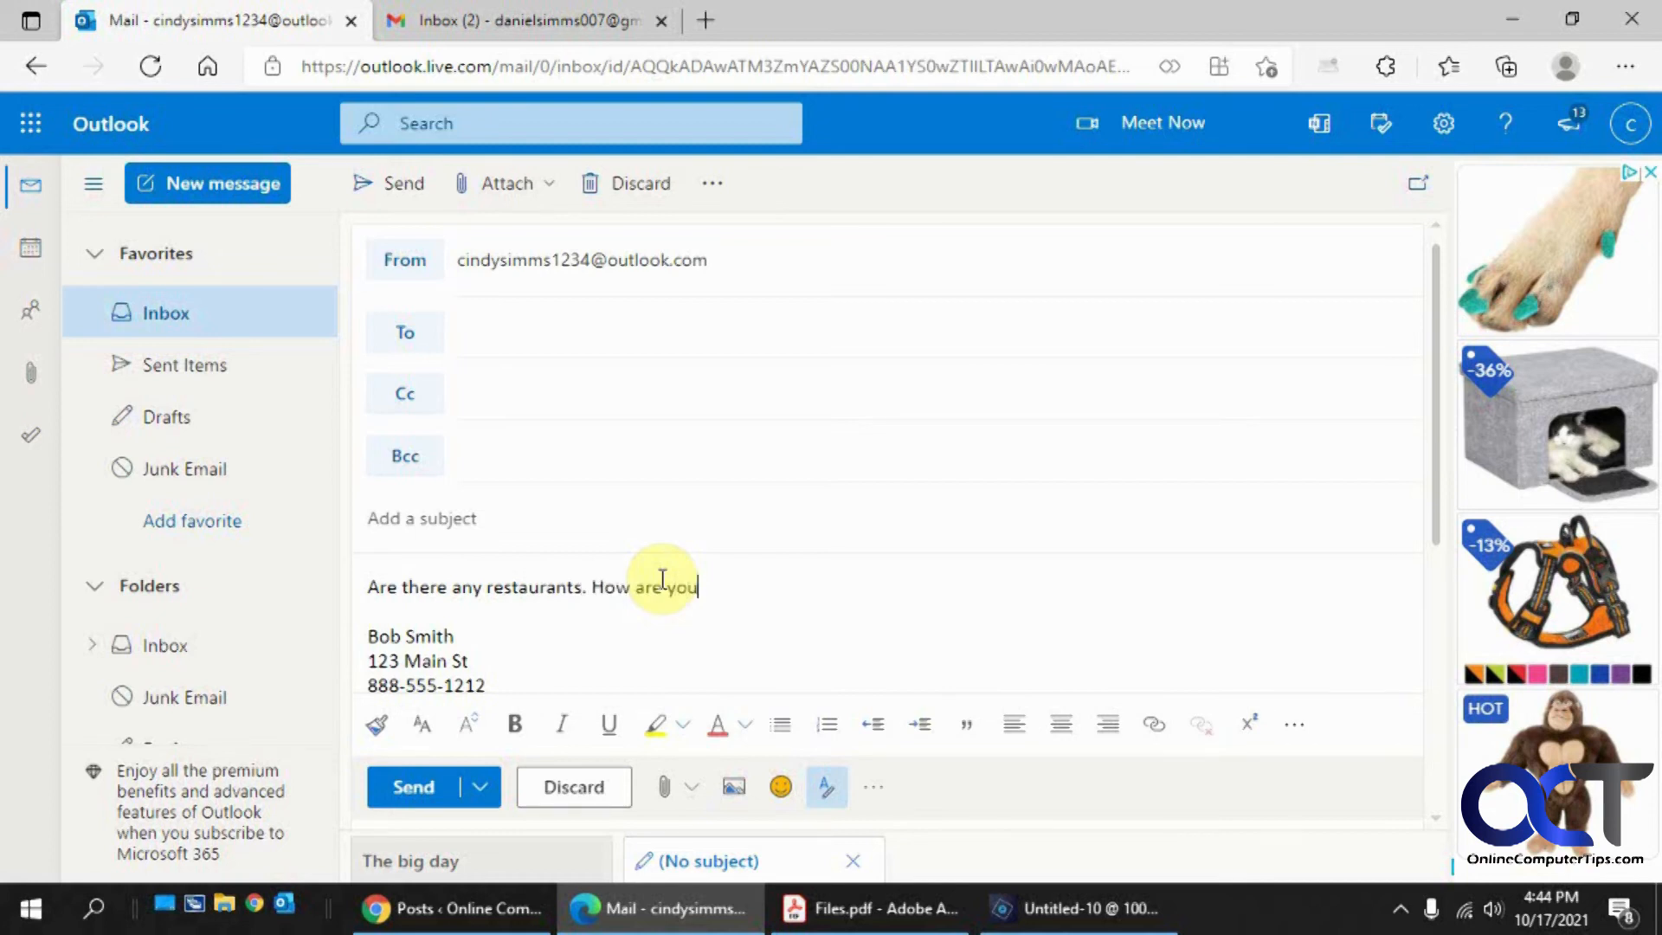
text(toda)
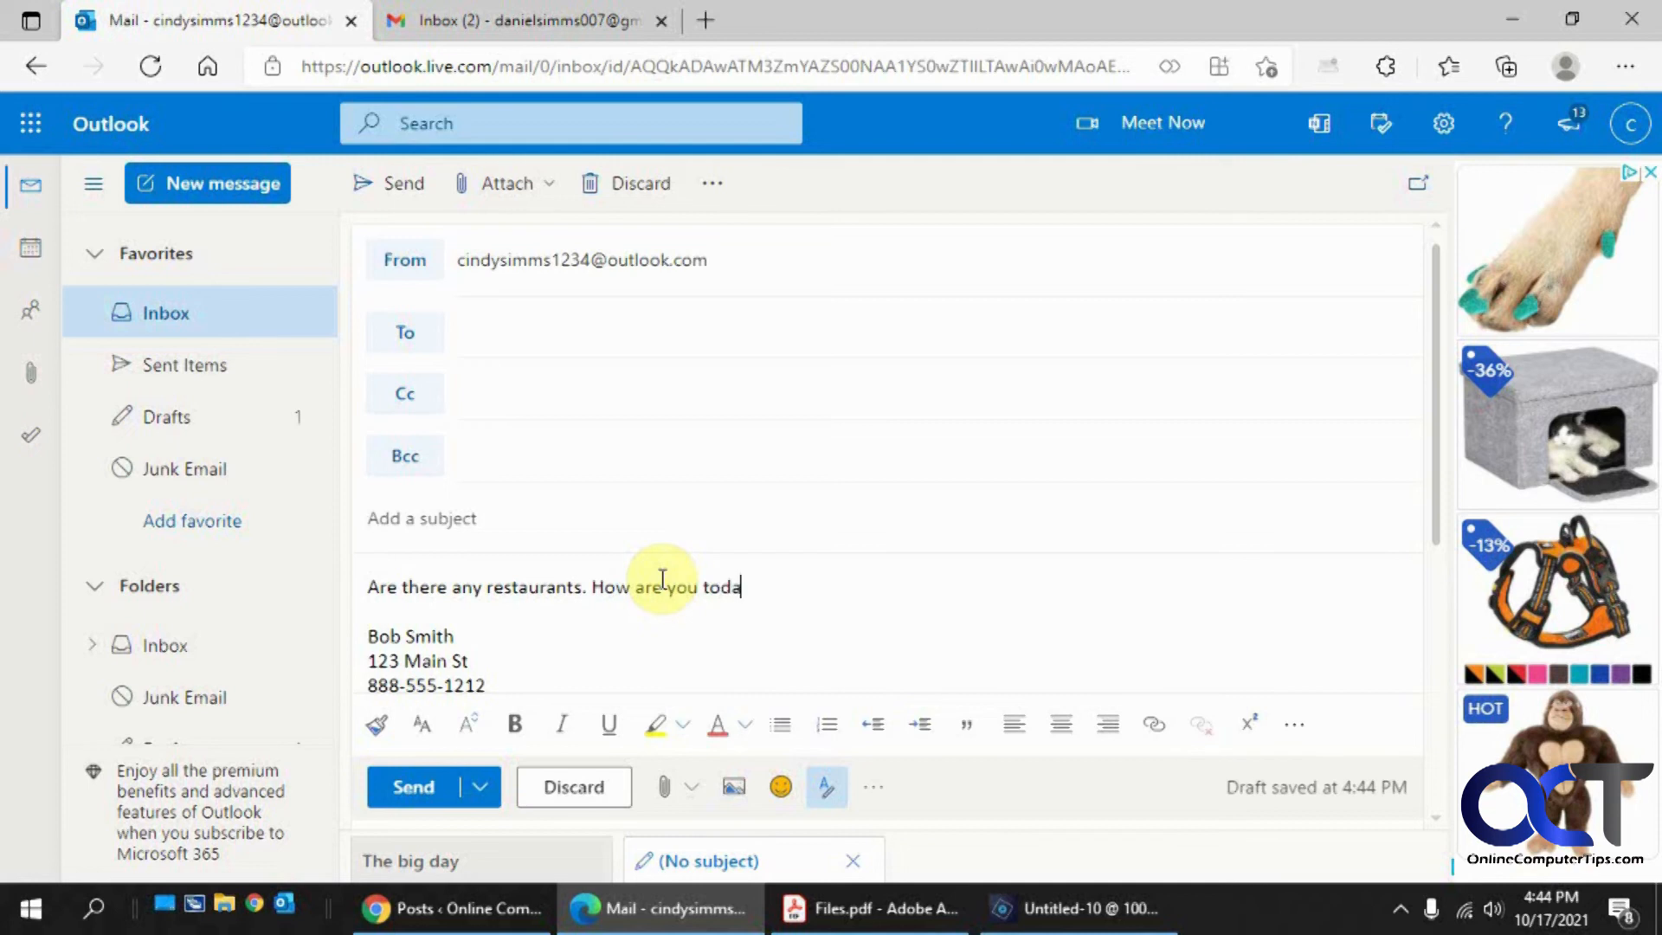
text(y)
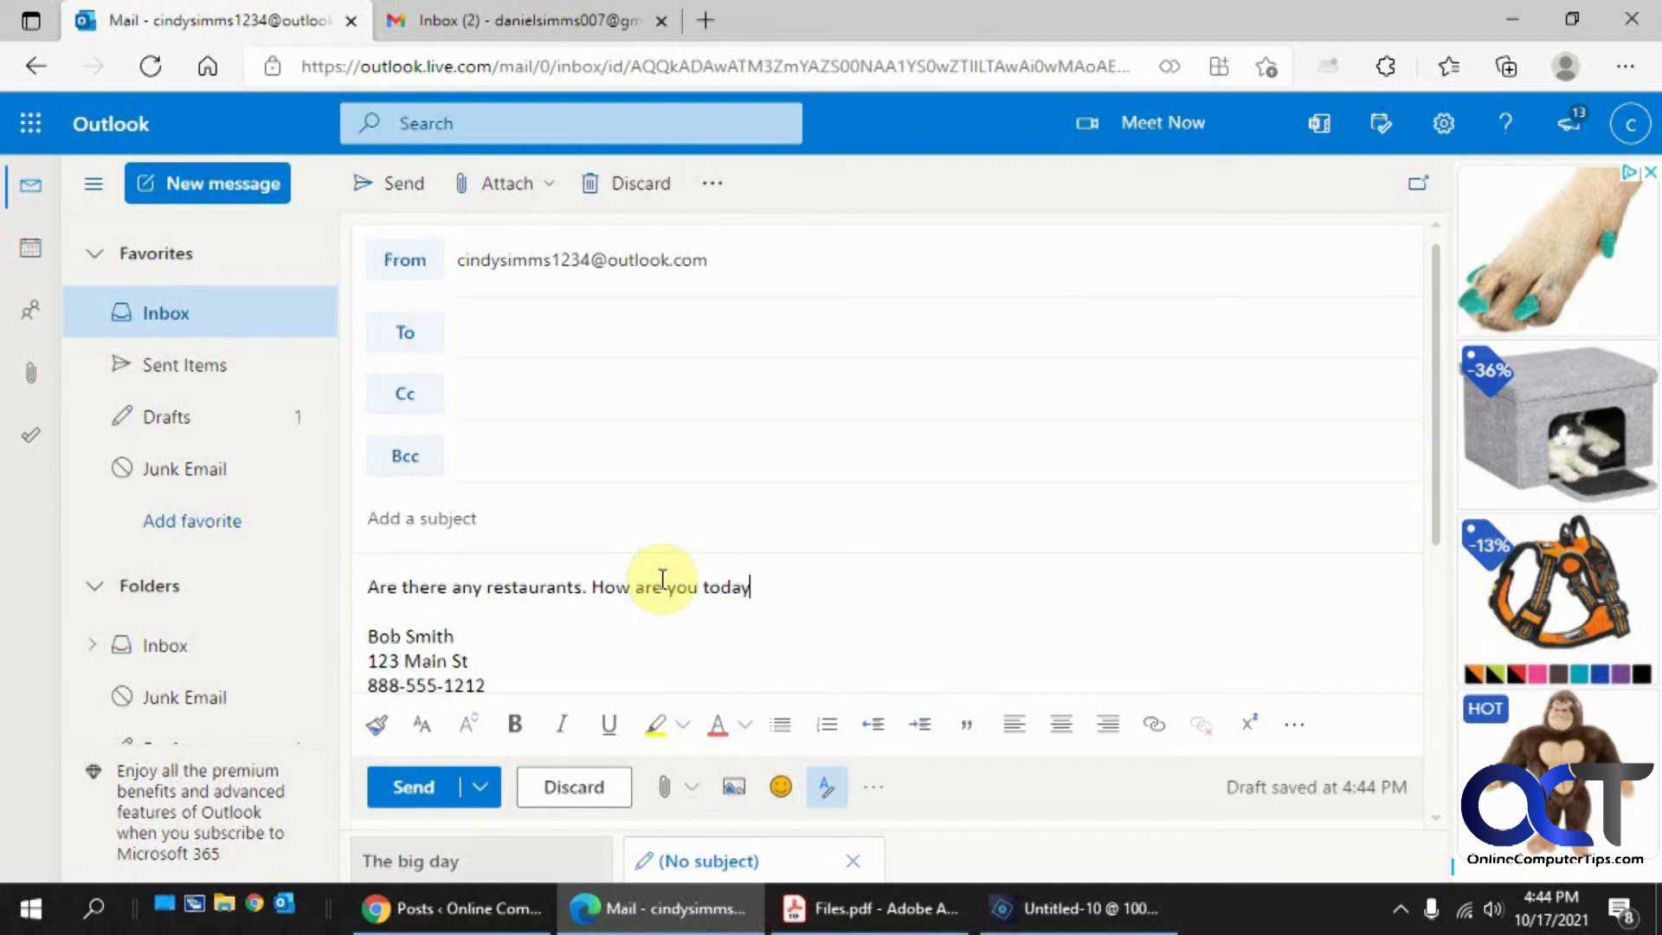
text(?)
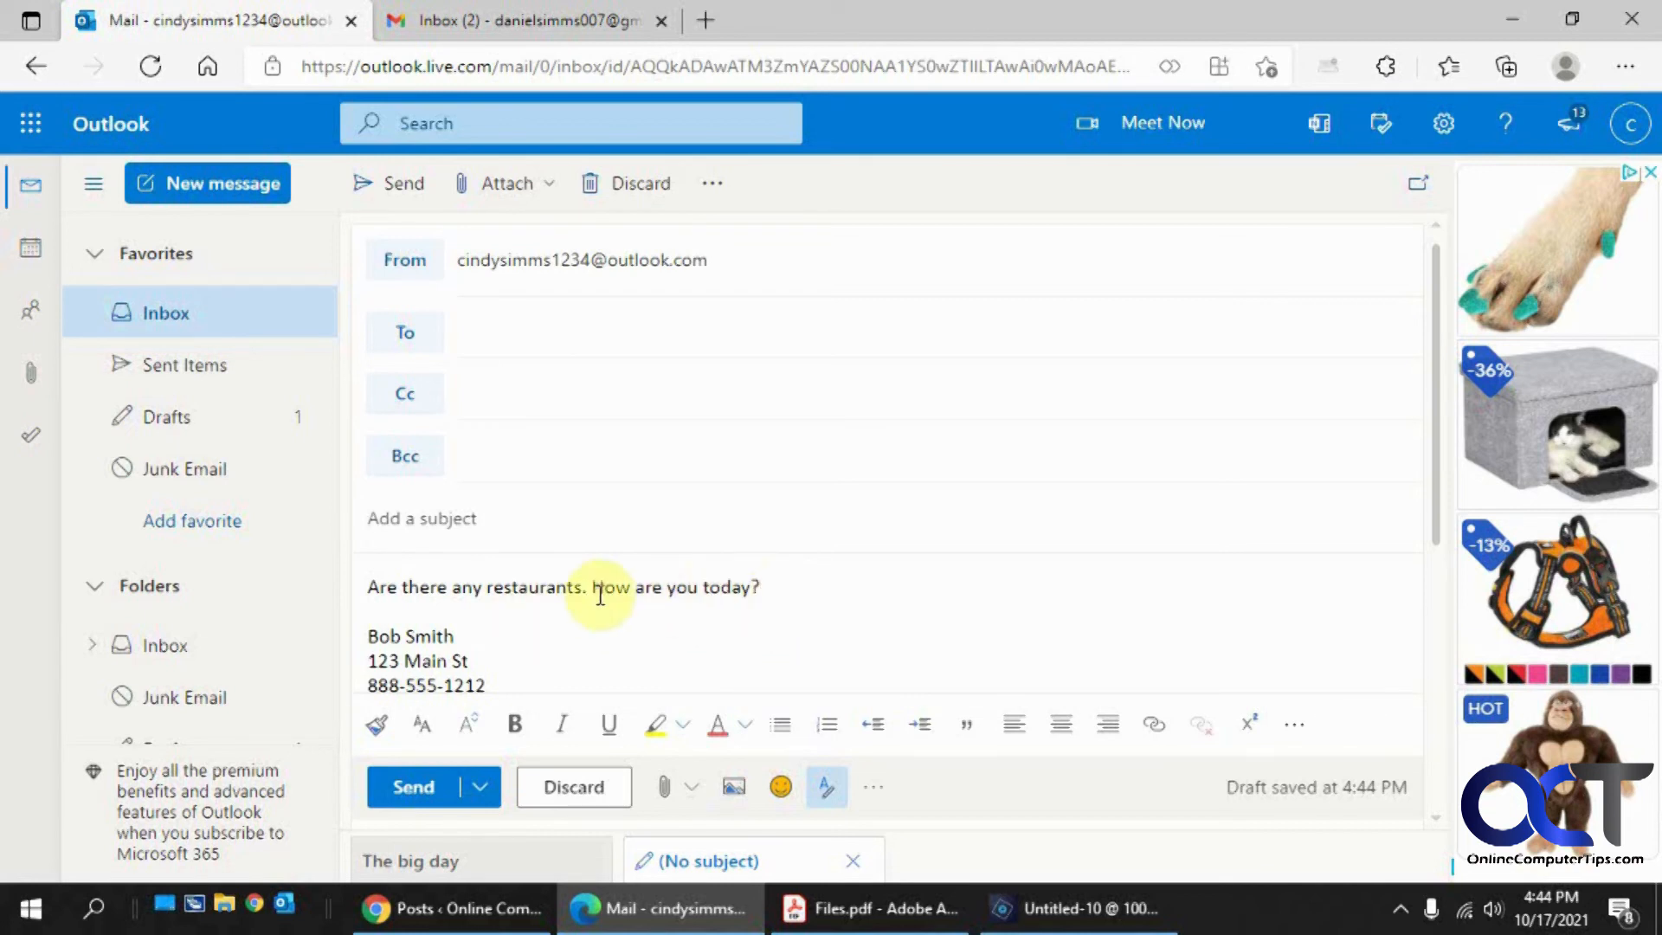
mouse_move(684, 596)
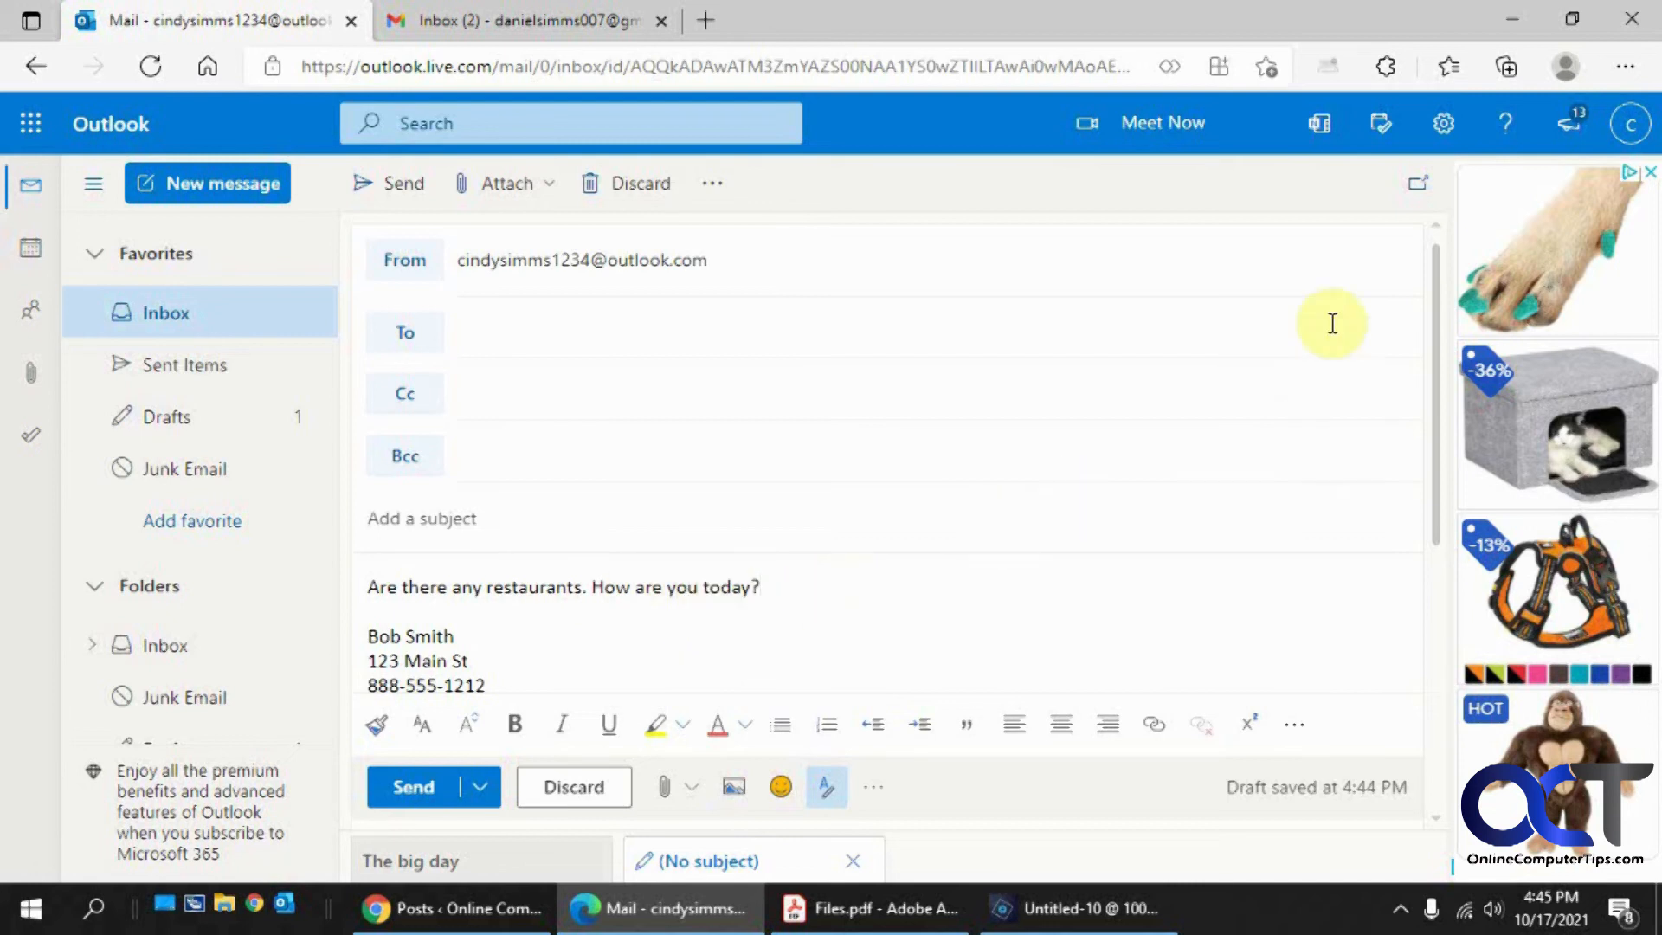
mouse_move(1444, 123)
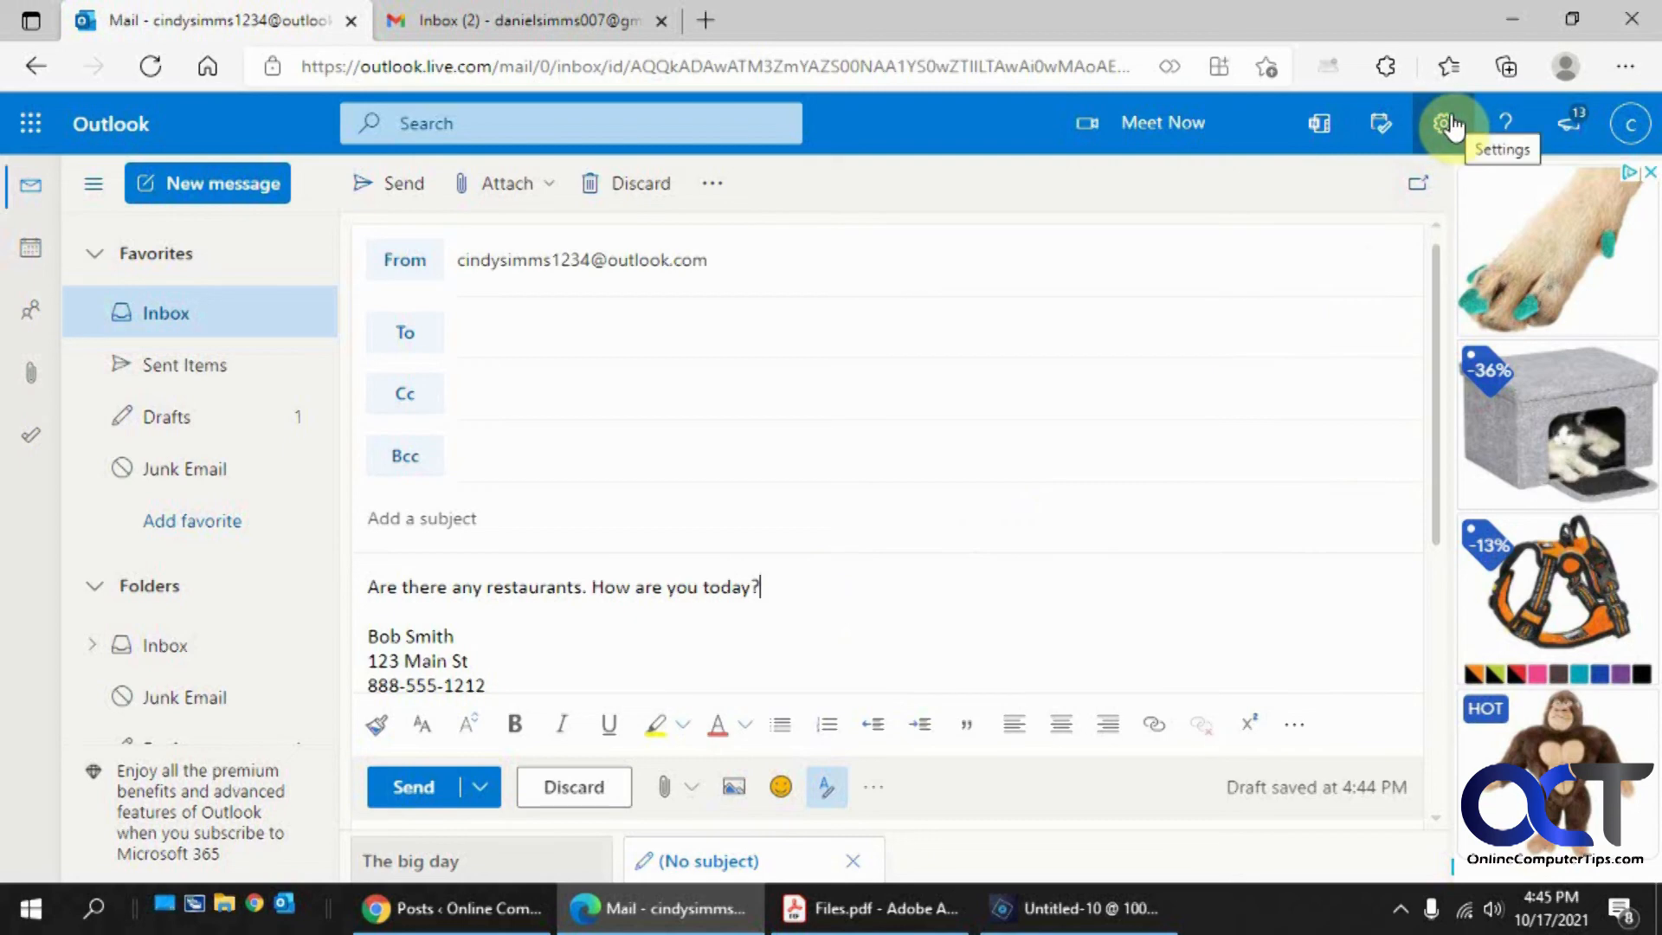
click(574, 787)
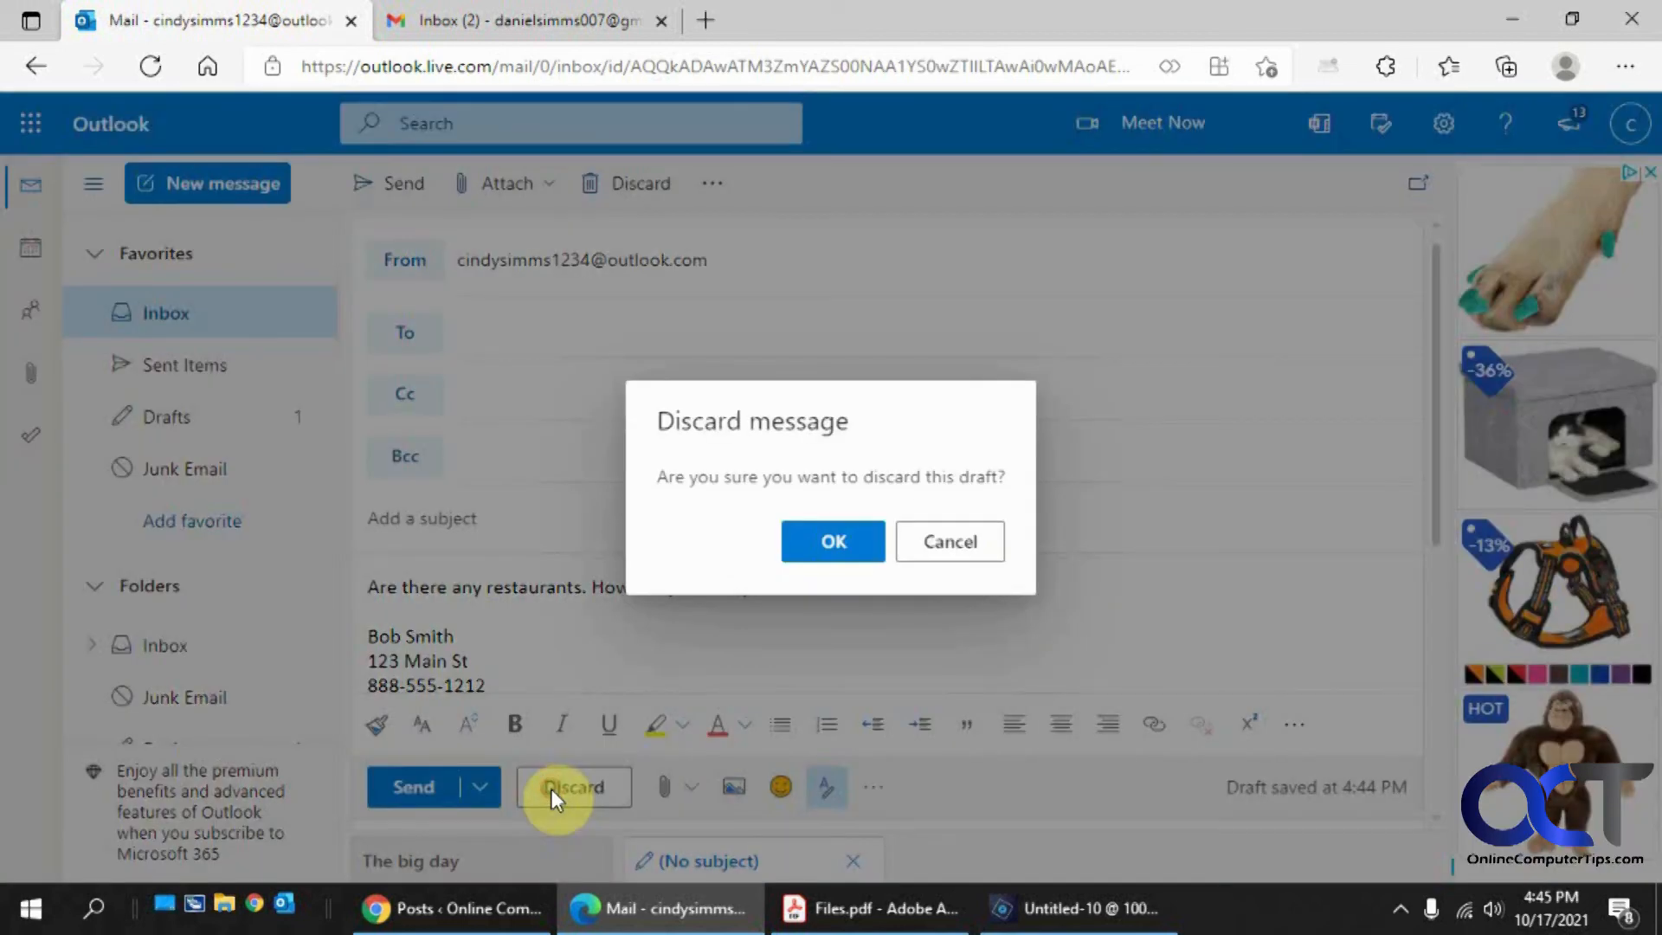
Confirm discarding the draft and open Microsoft Editor settings under Compose and reply.
click(832, 540)
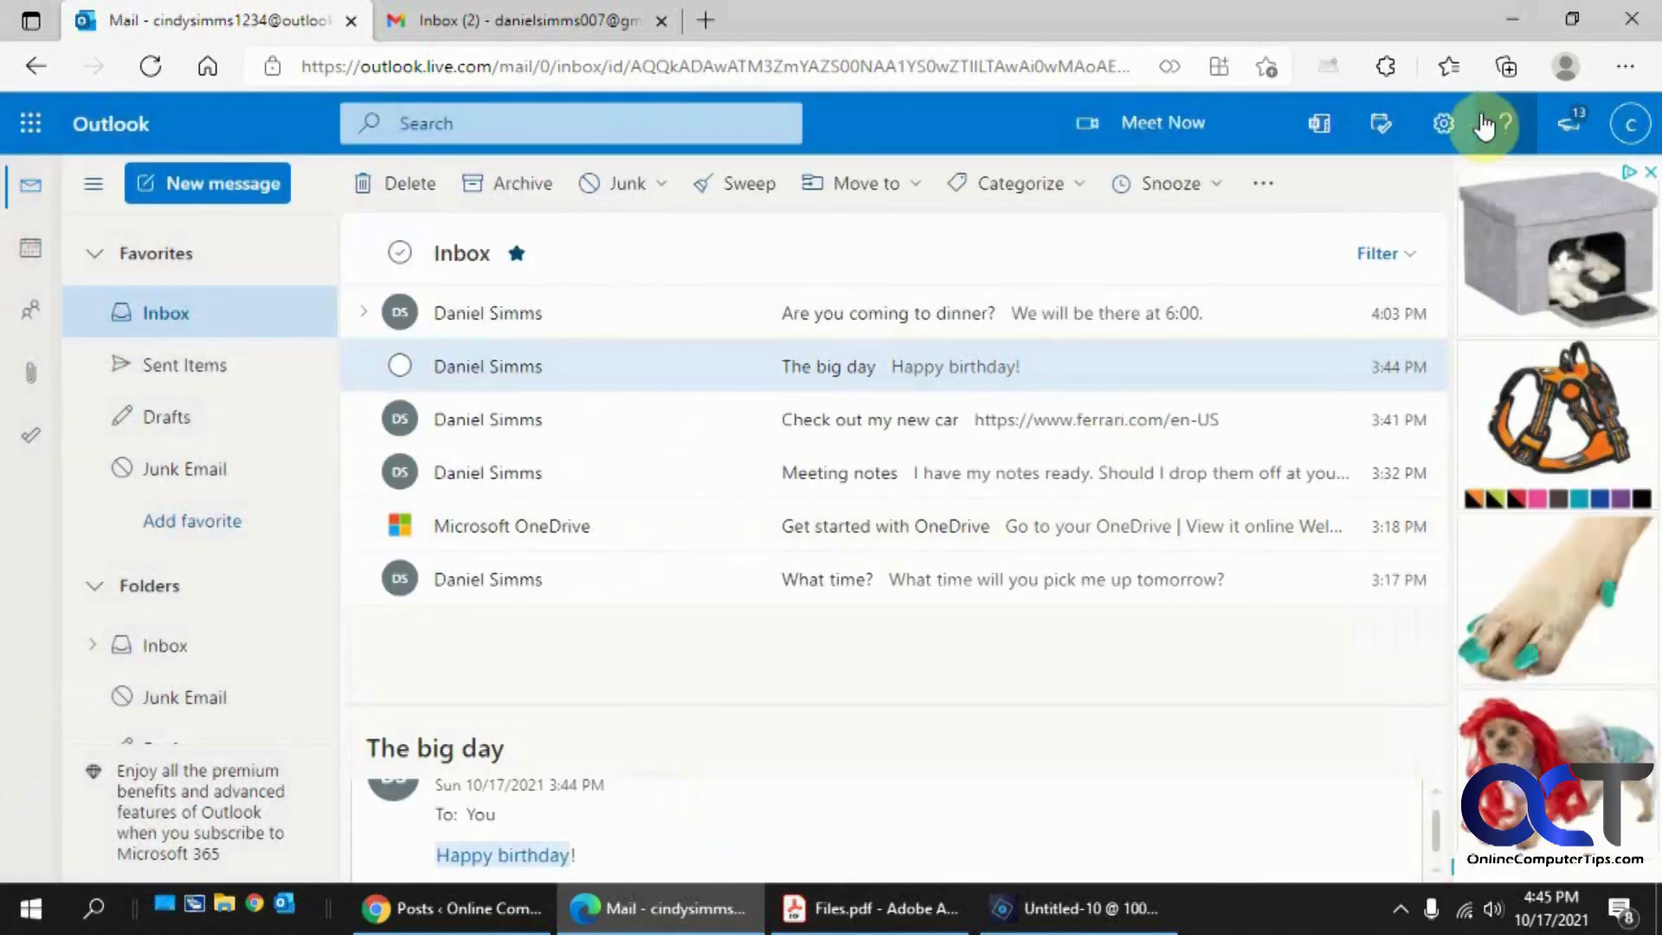
click(1443, 123)
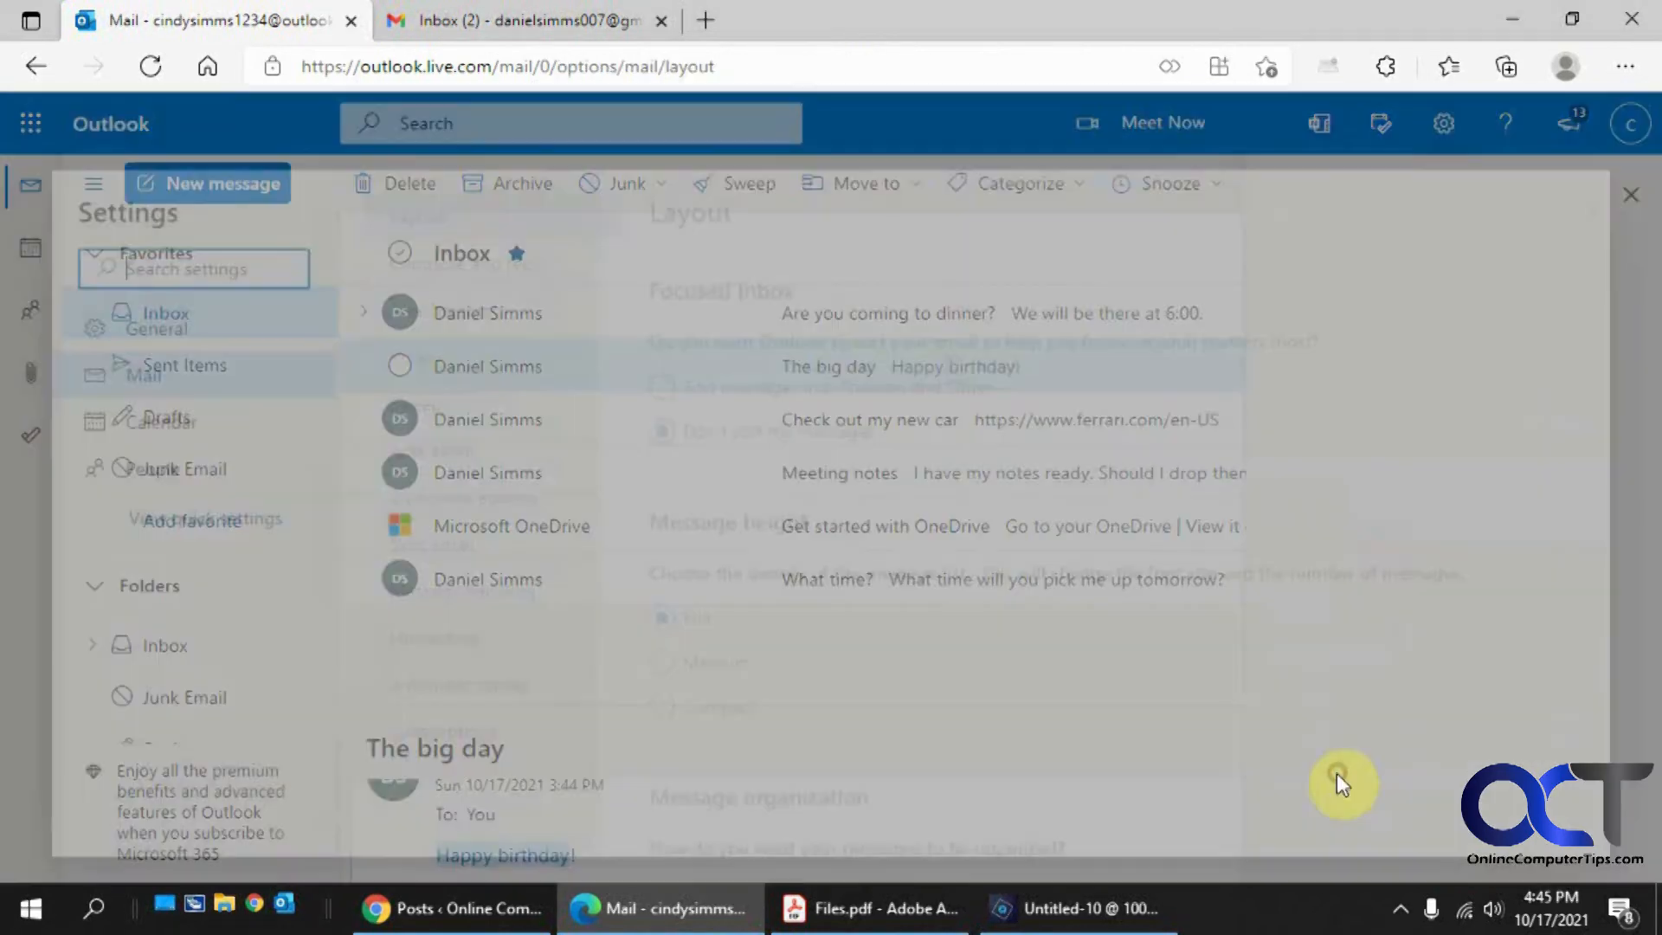
click(443, 237)
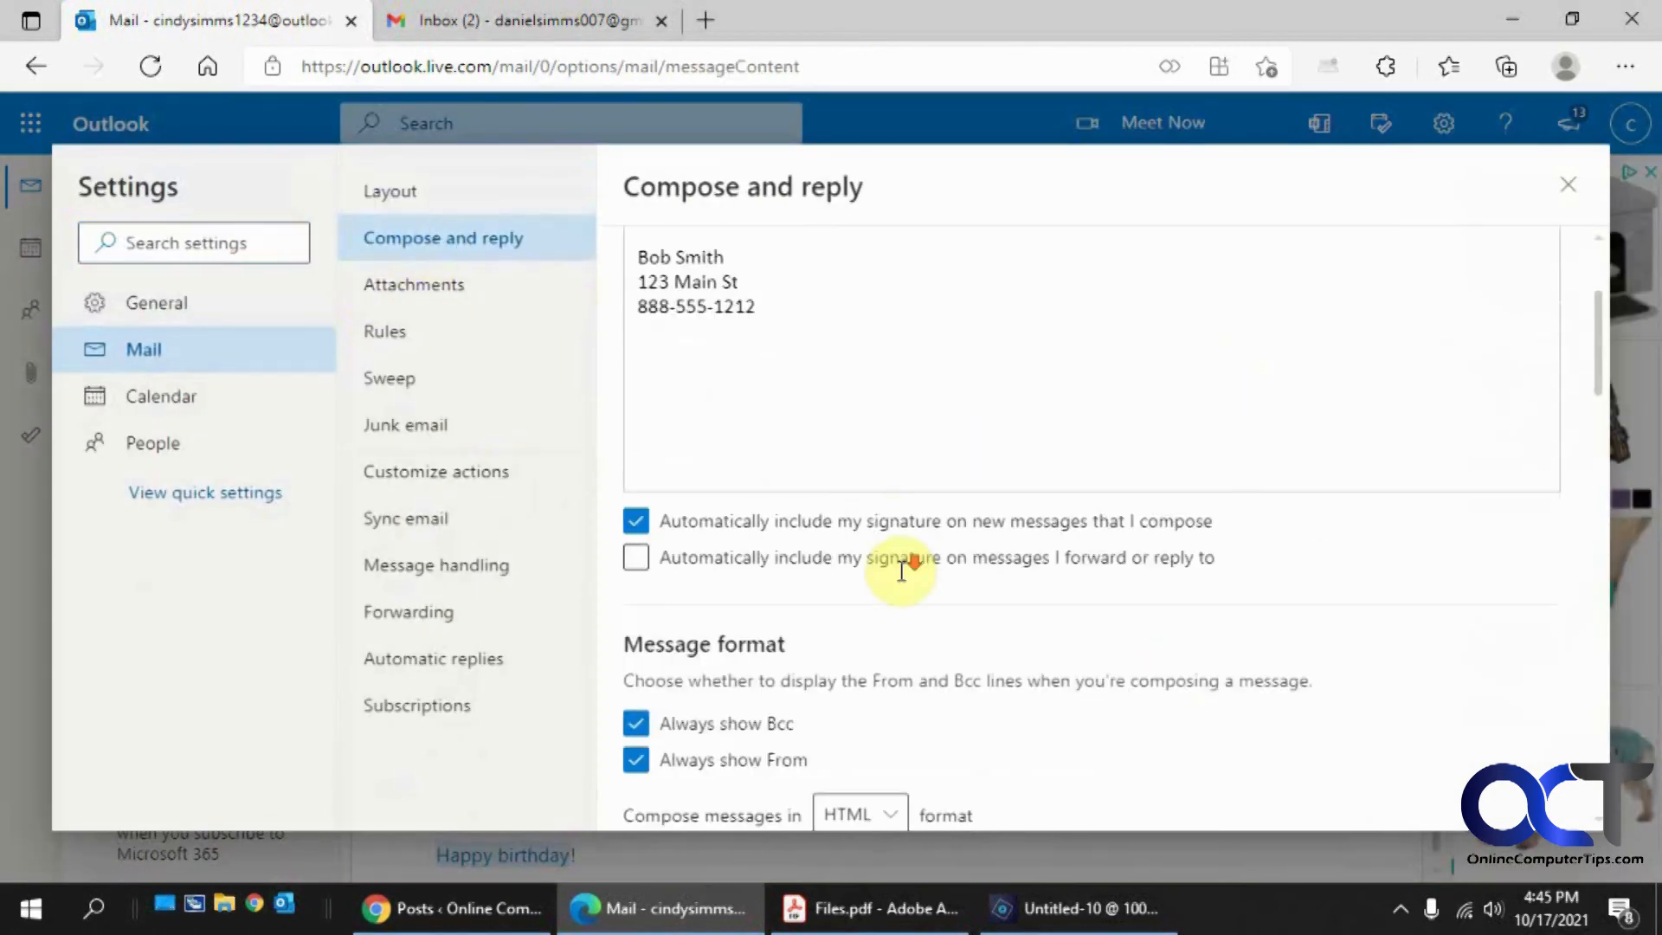
scroll(down, 3)
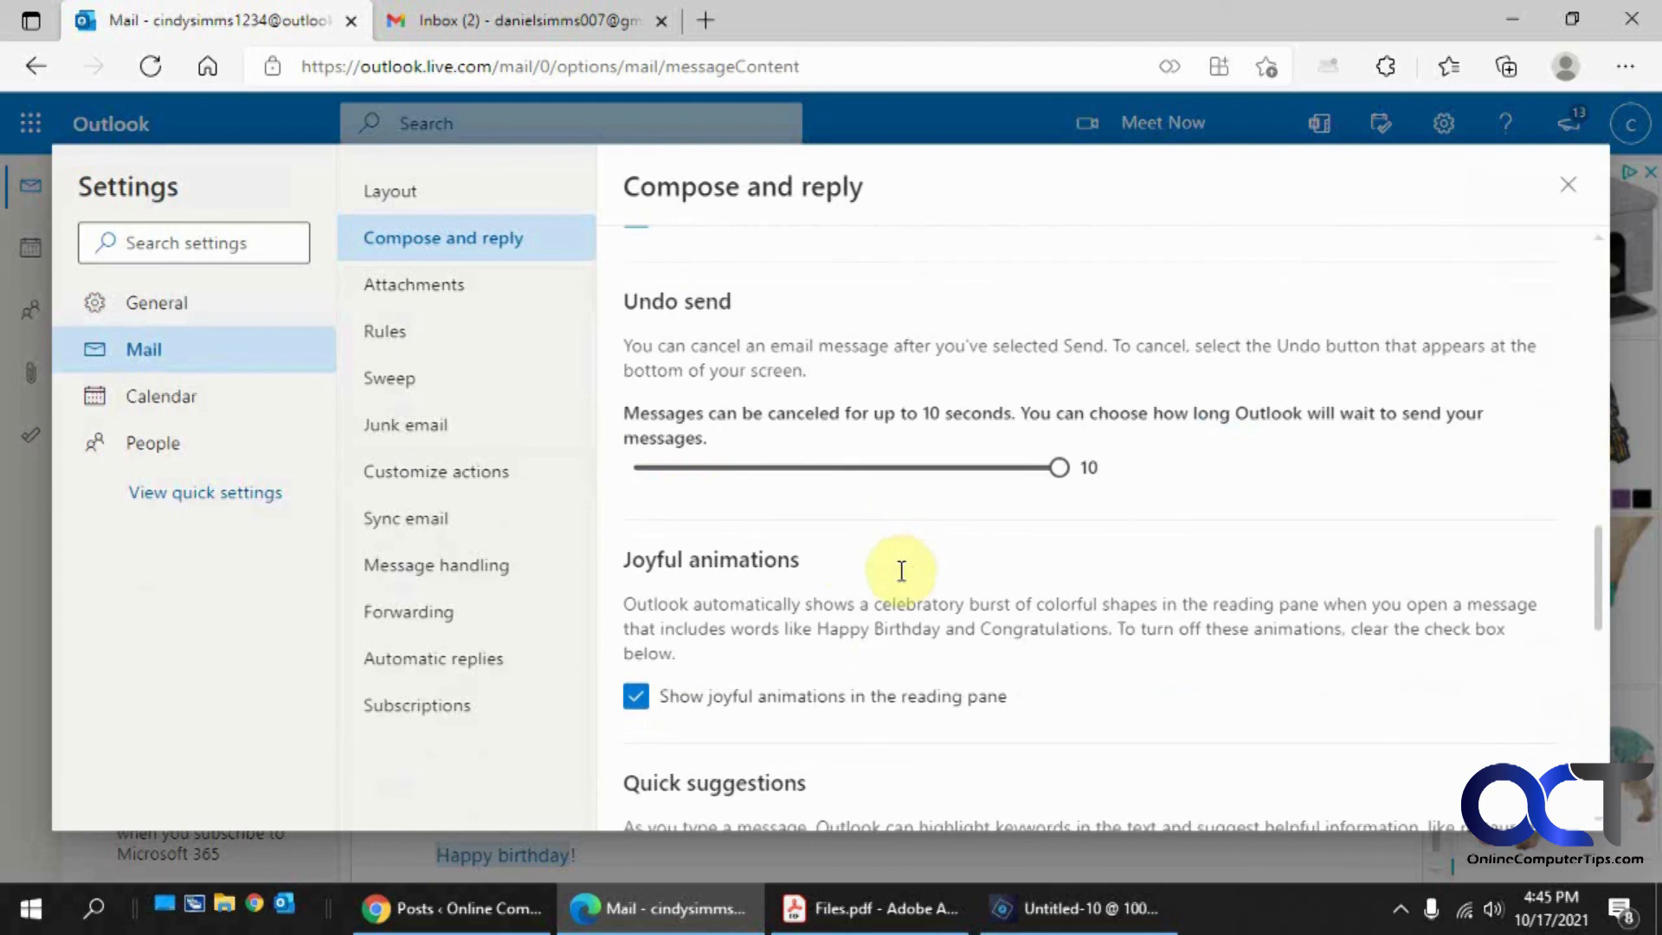
scroll(down, 3)
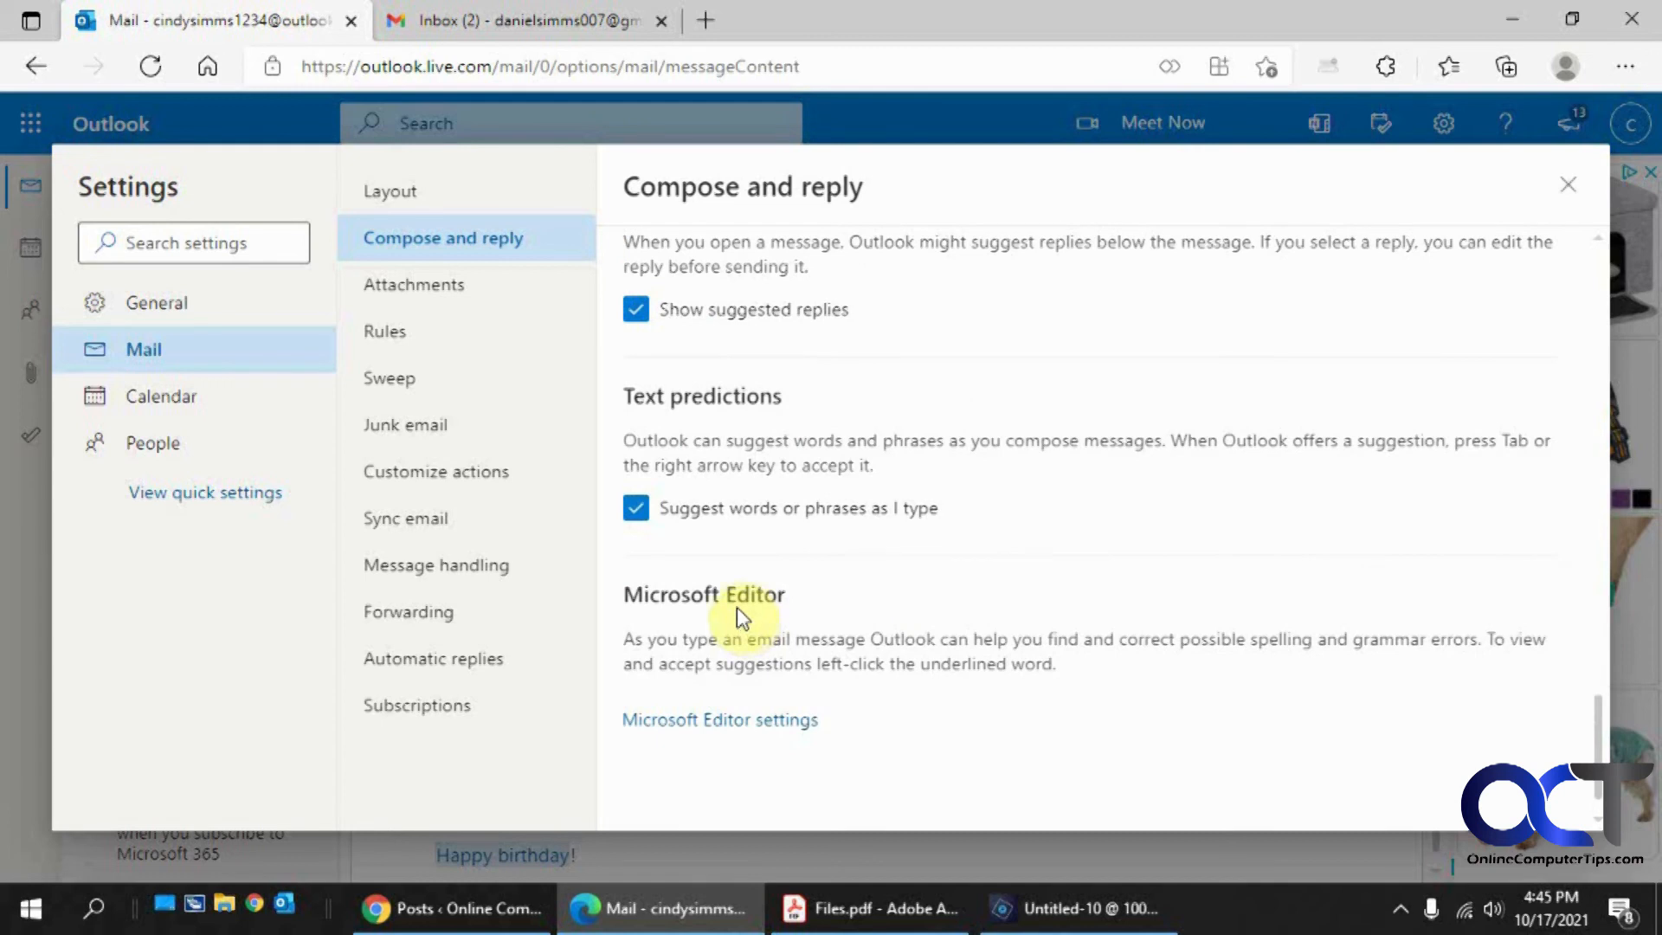
click(720, 720)
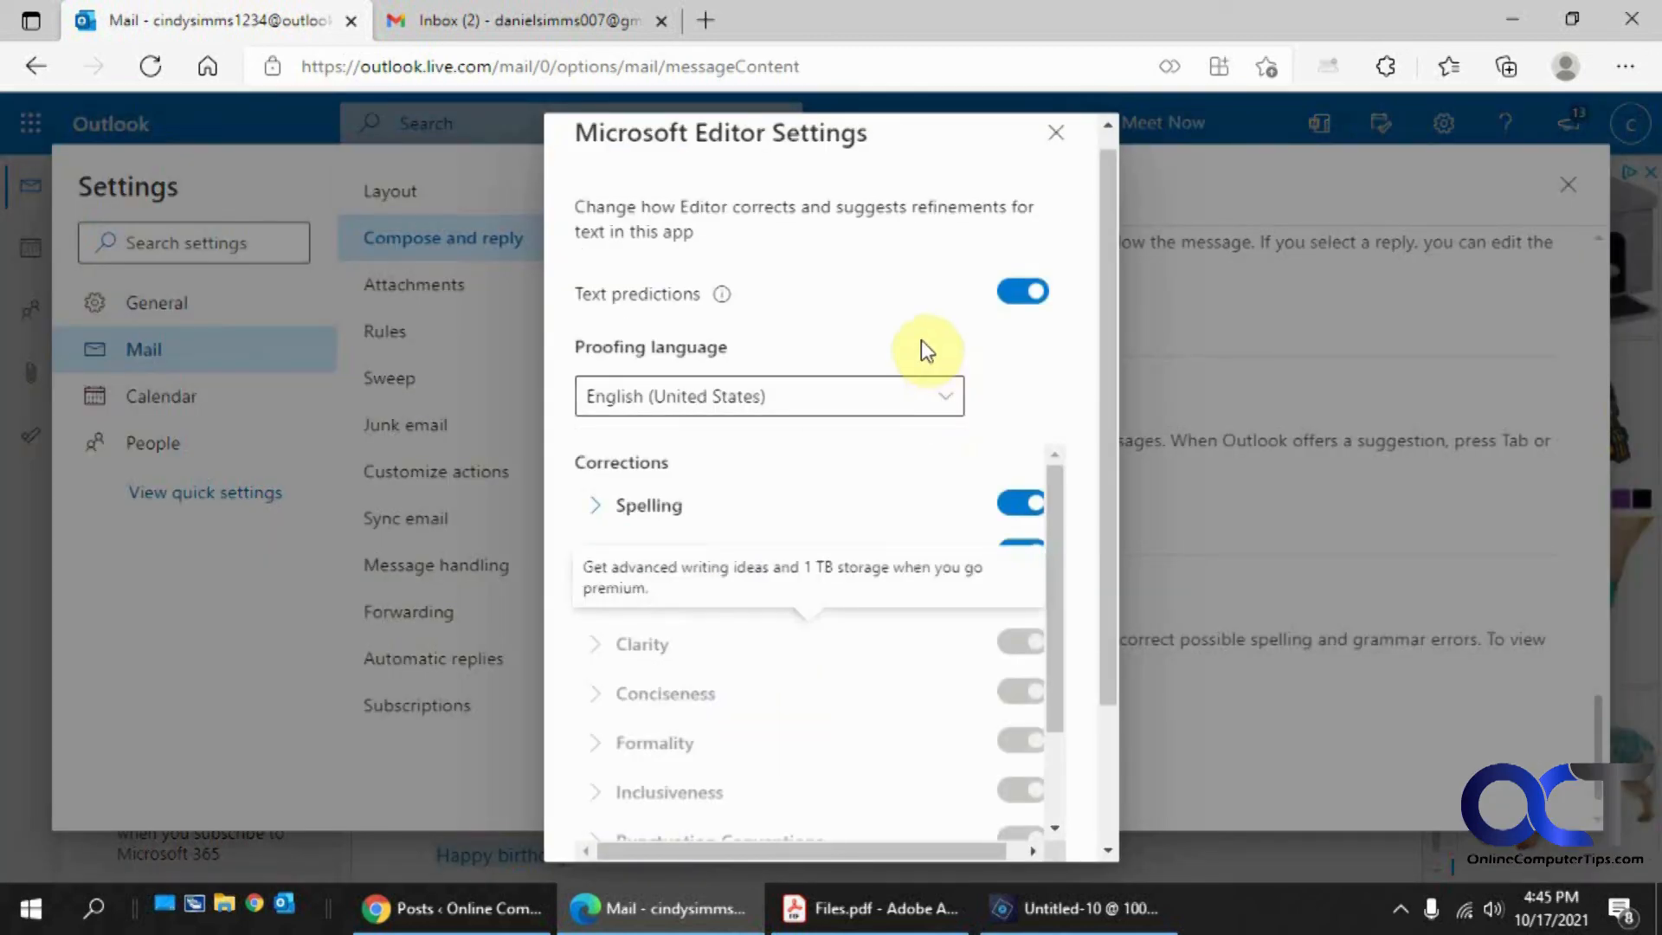
click(1021, 291)
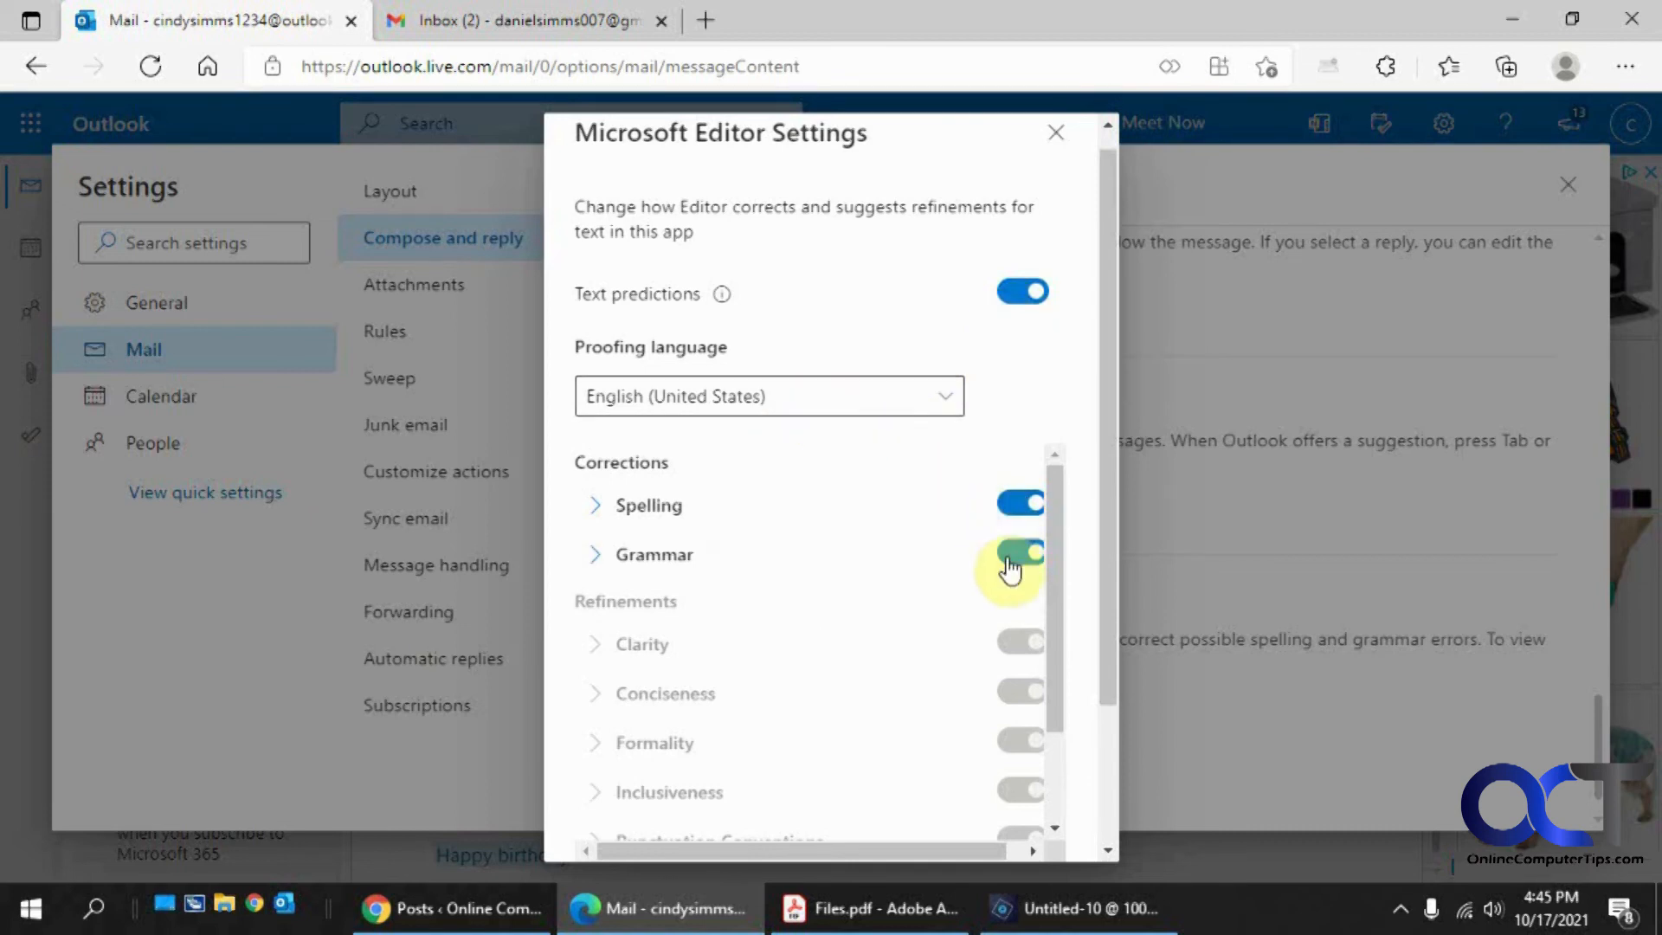
scroll(down, 3)
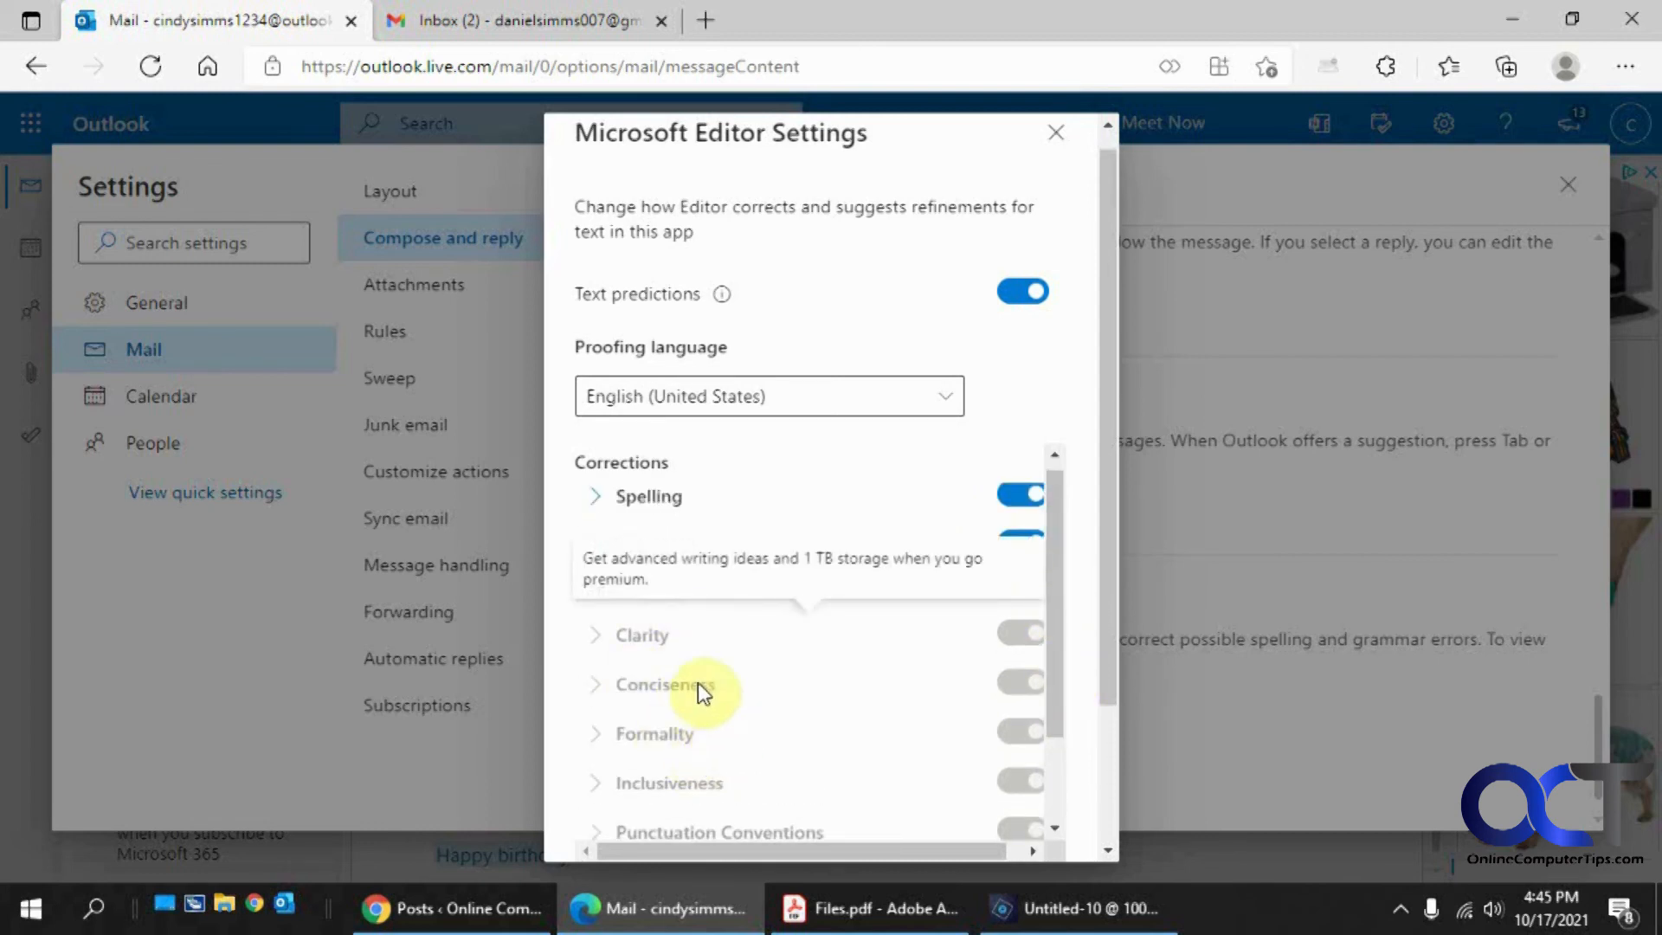
mouse_move(709, 745)
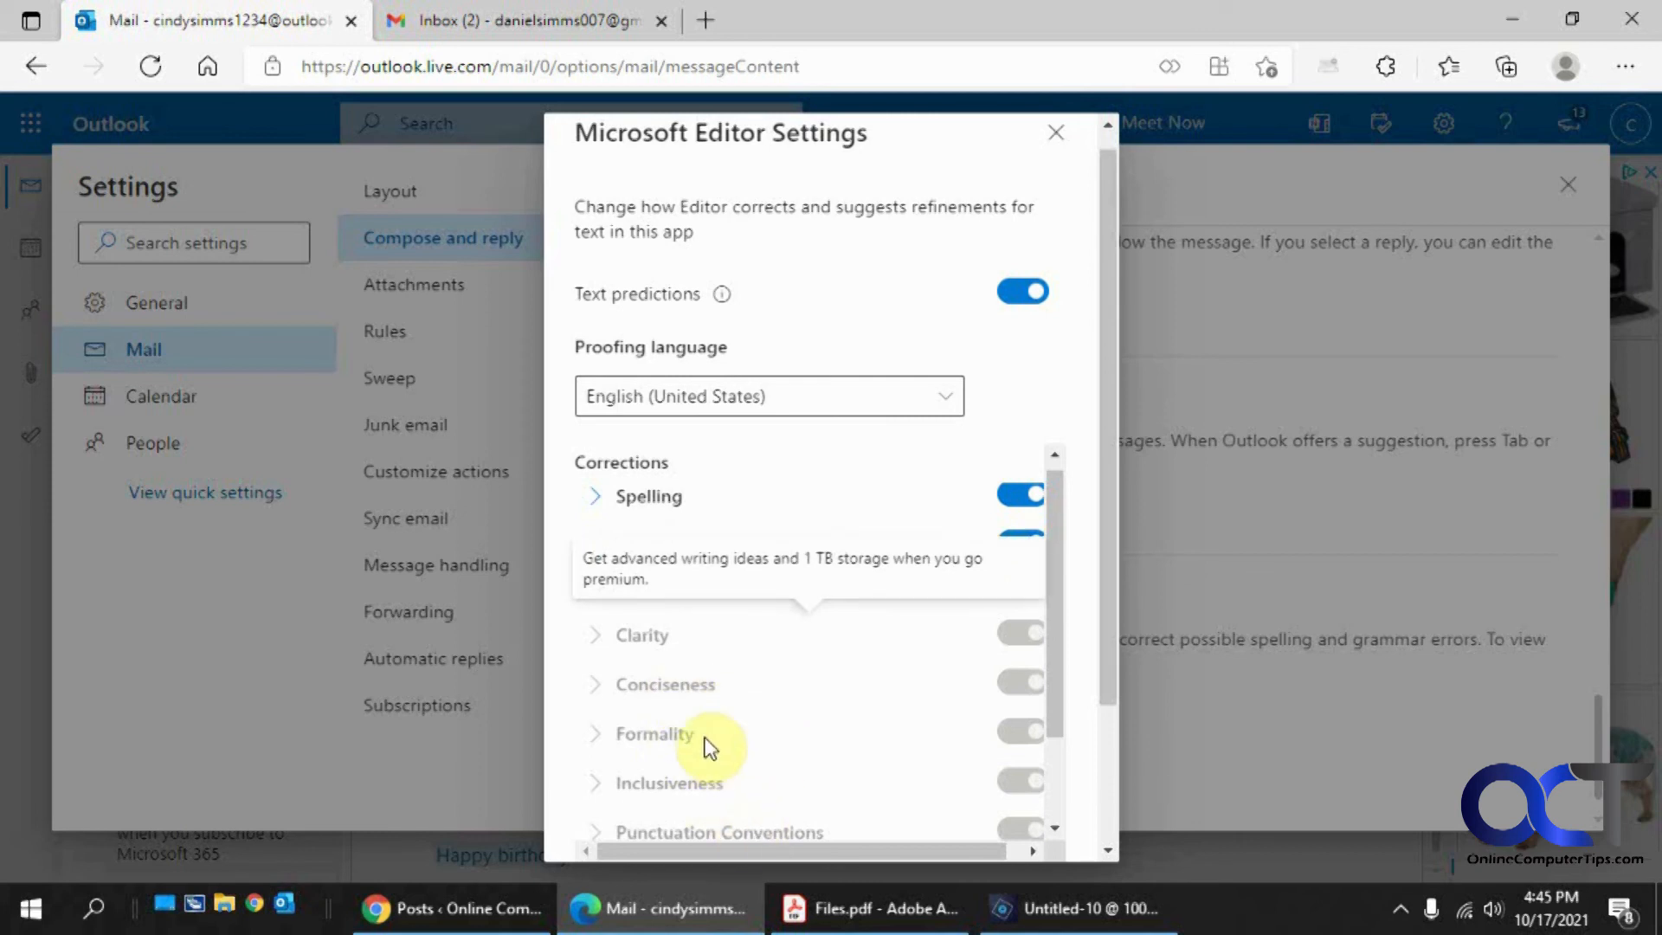
mouse_move(830, 566)
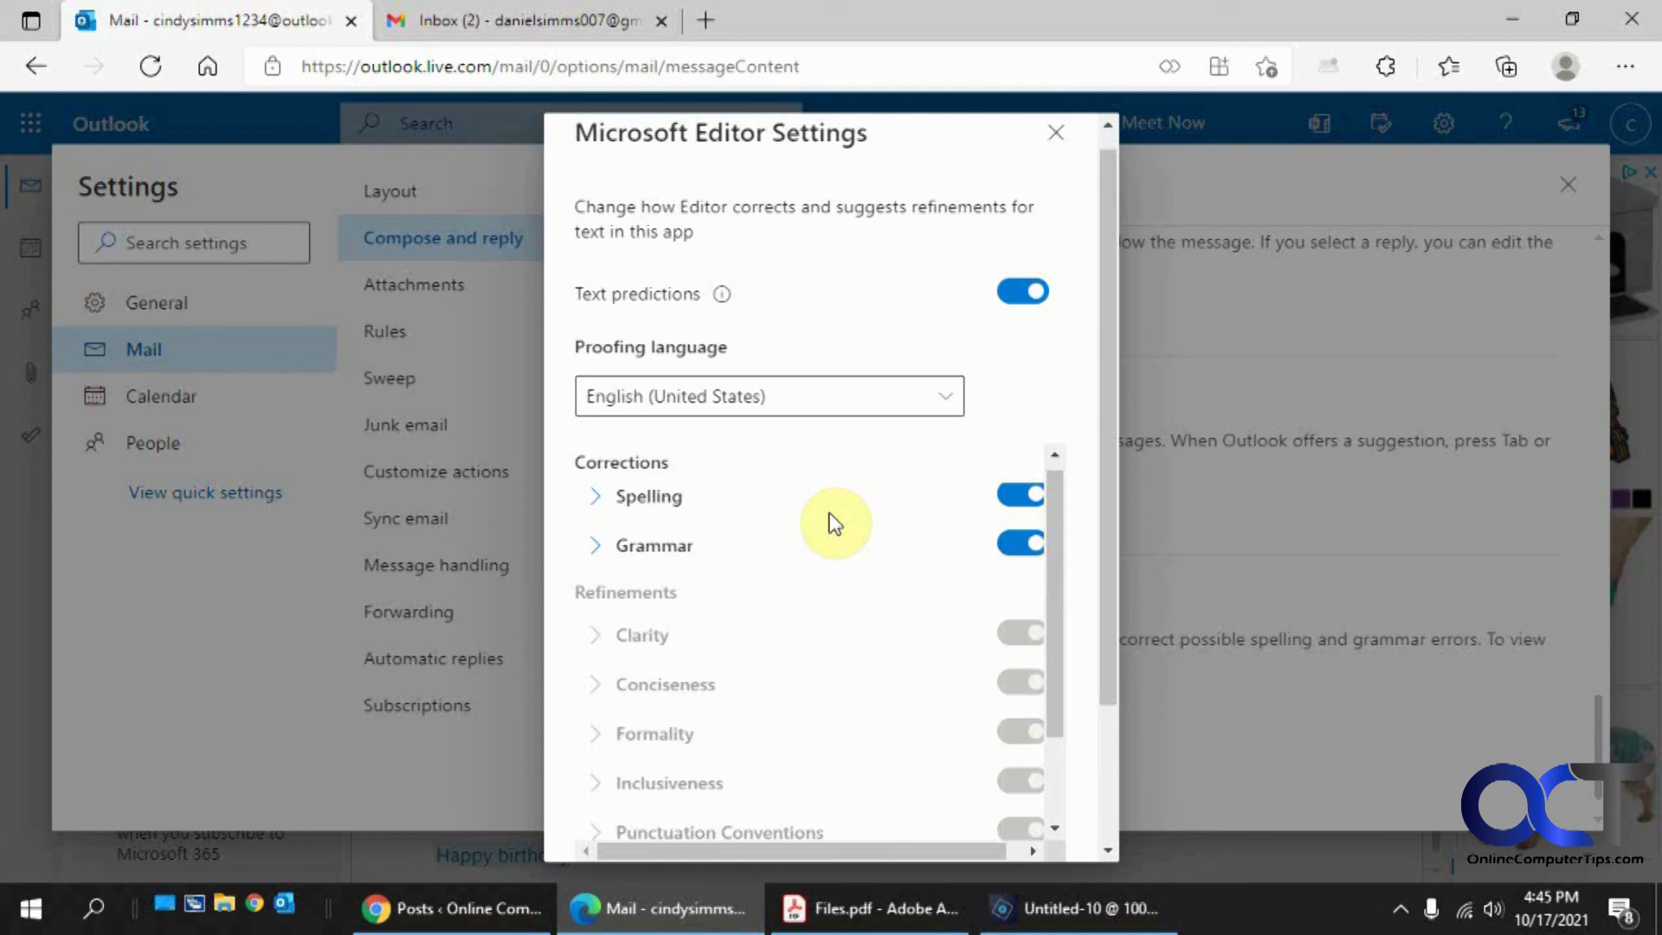
click(1019, 544)
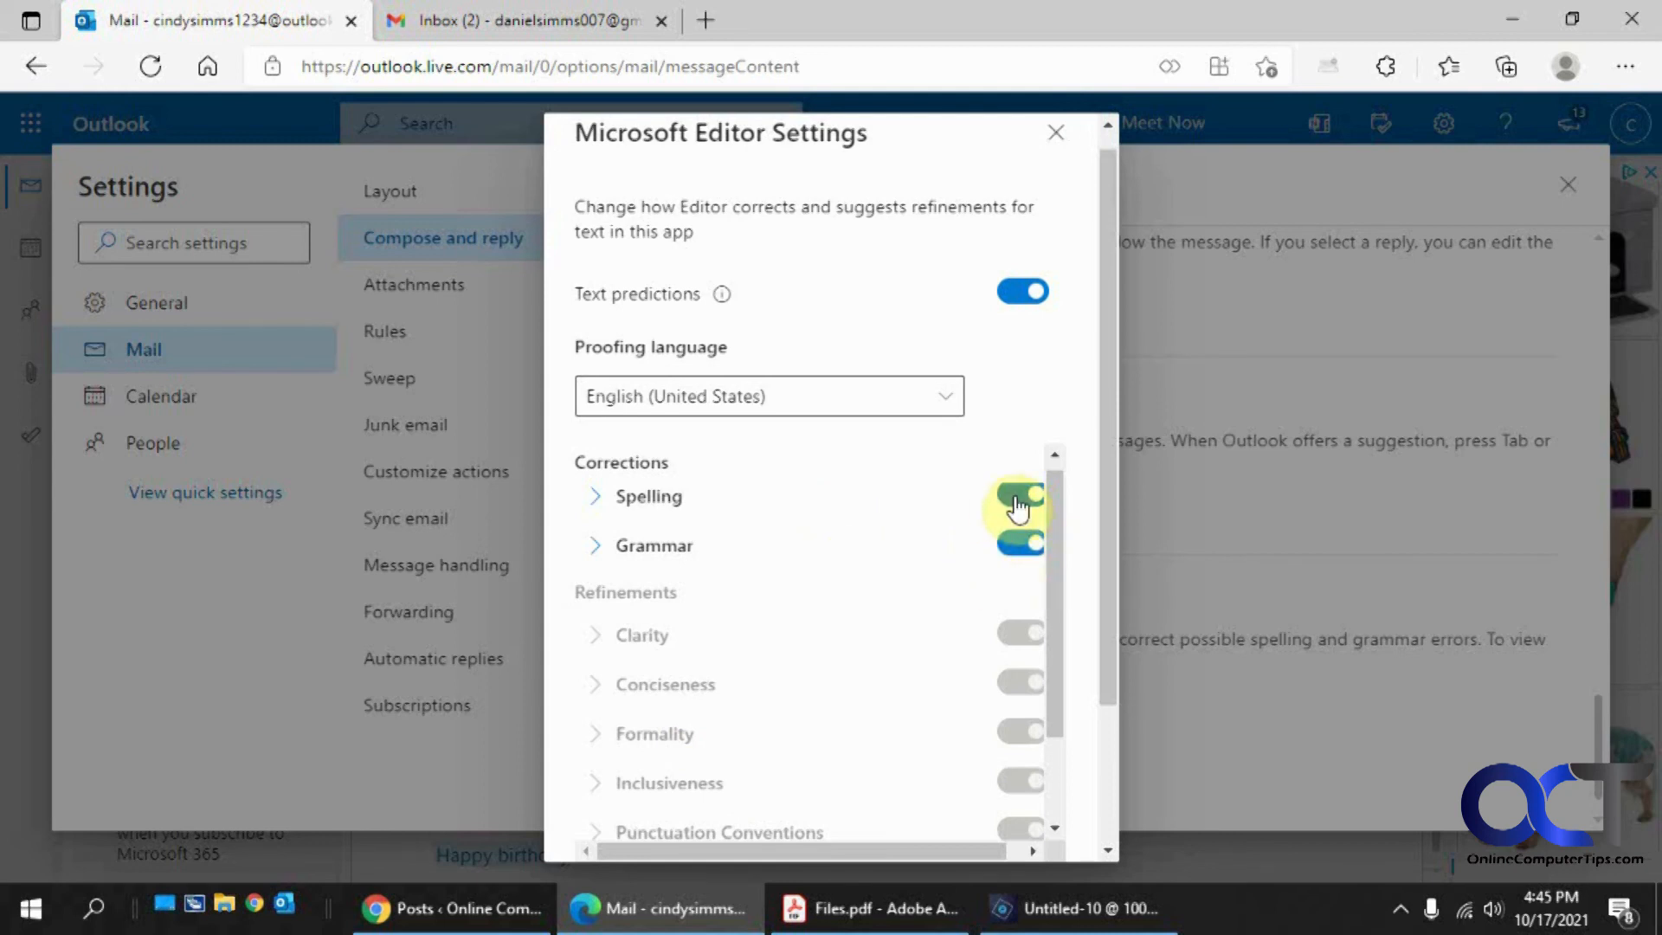
click(1021, 495)
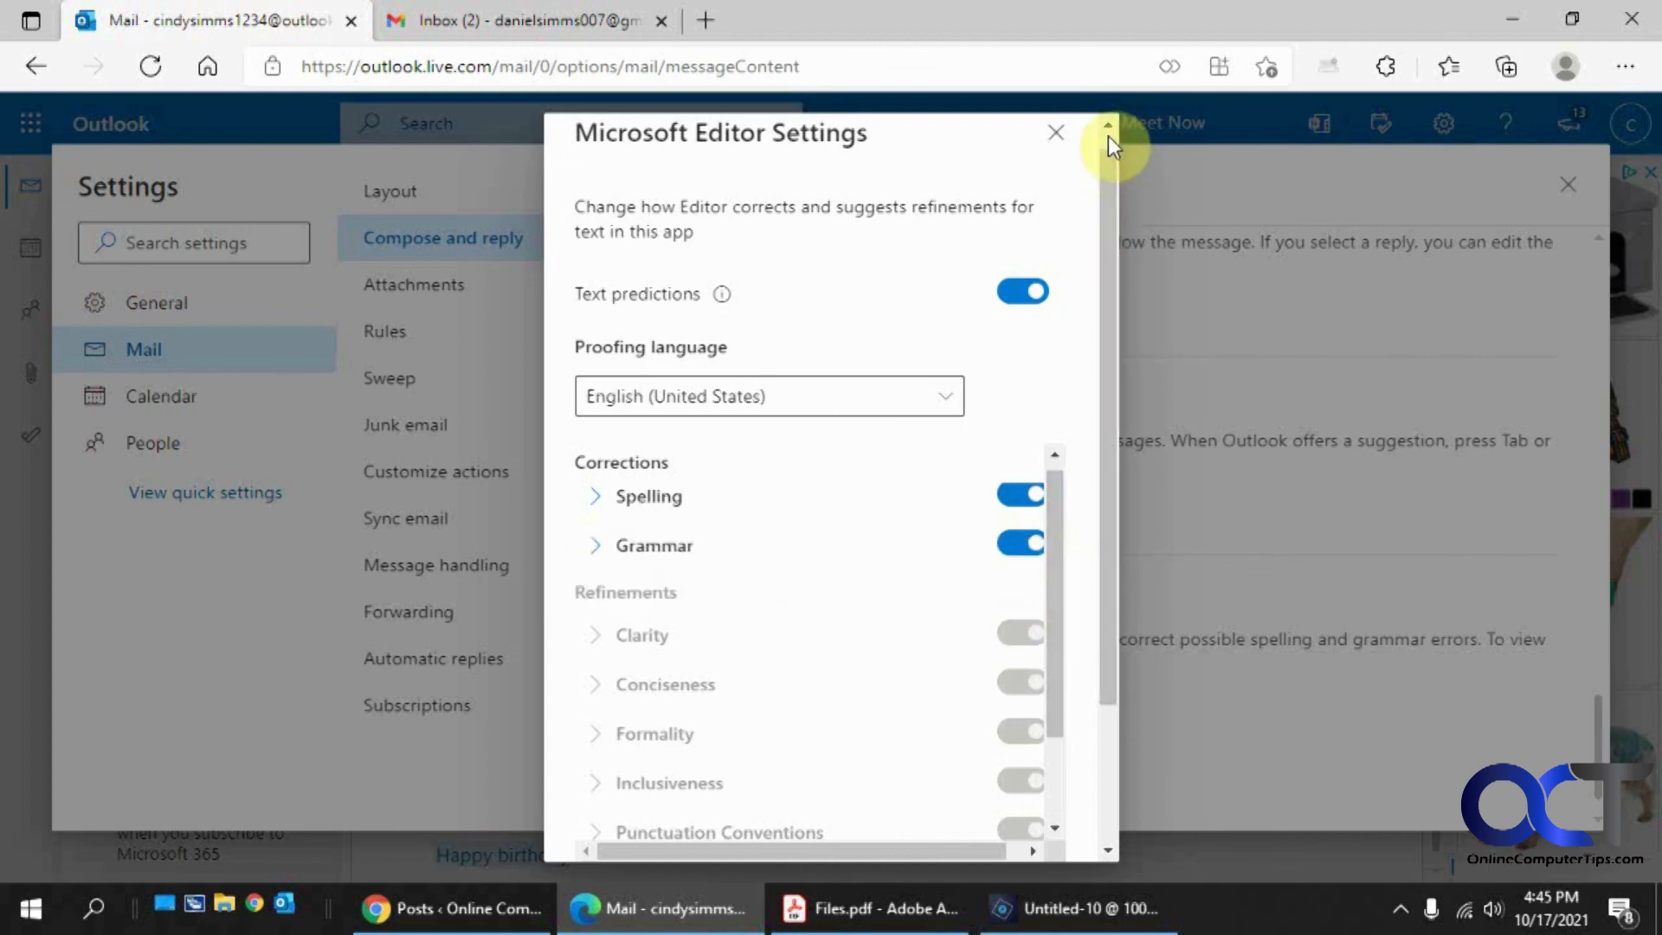
Close the Microsoft Editor Settings dialog and scroll through the Compose and reply page.
click(1055, 132)
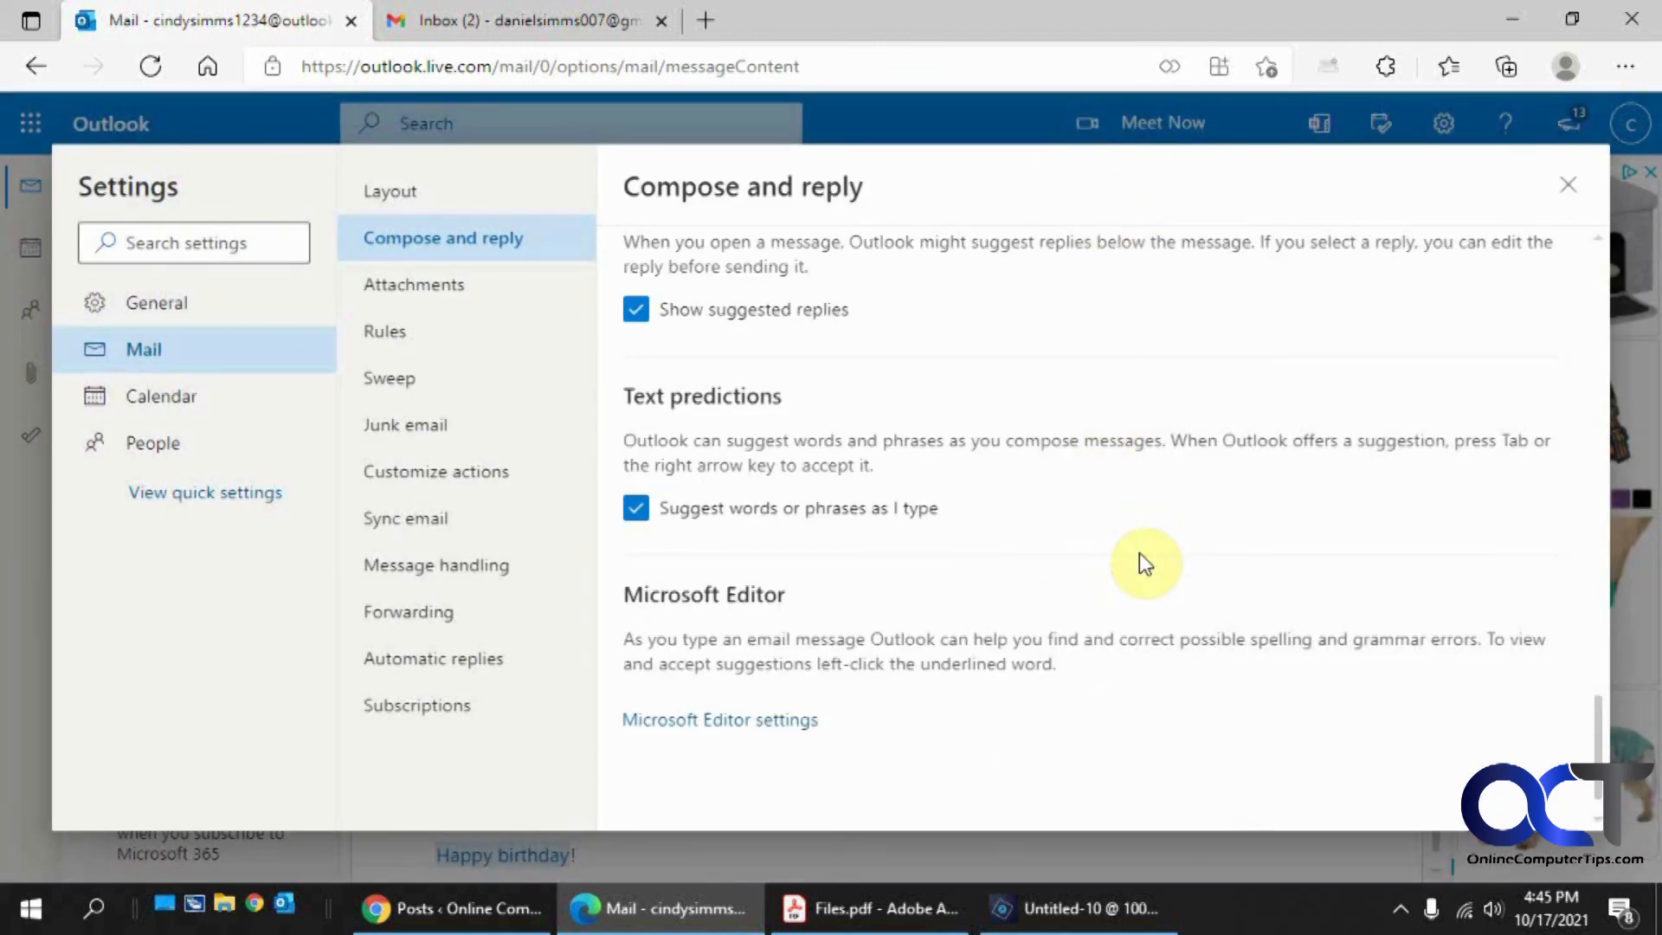
scroll(down, 3)
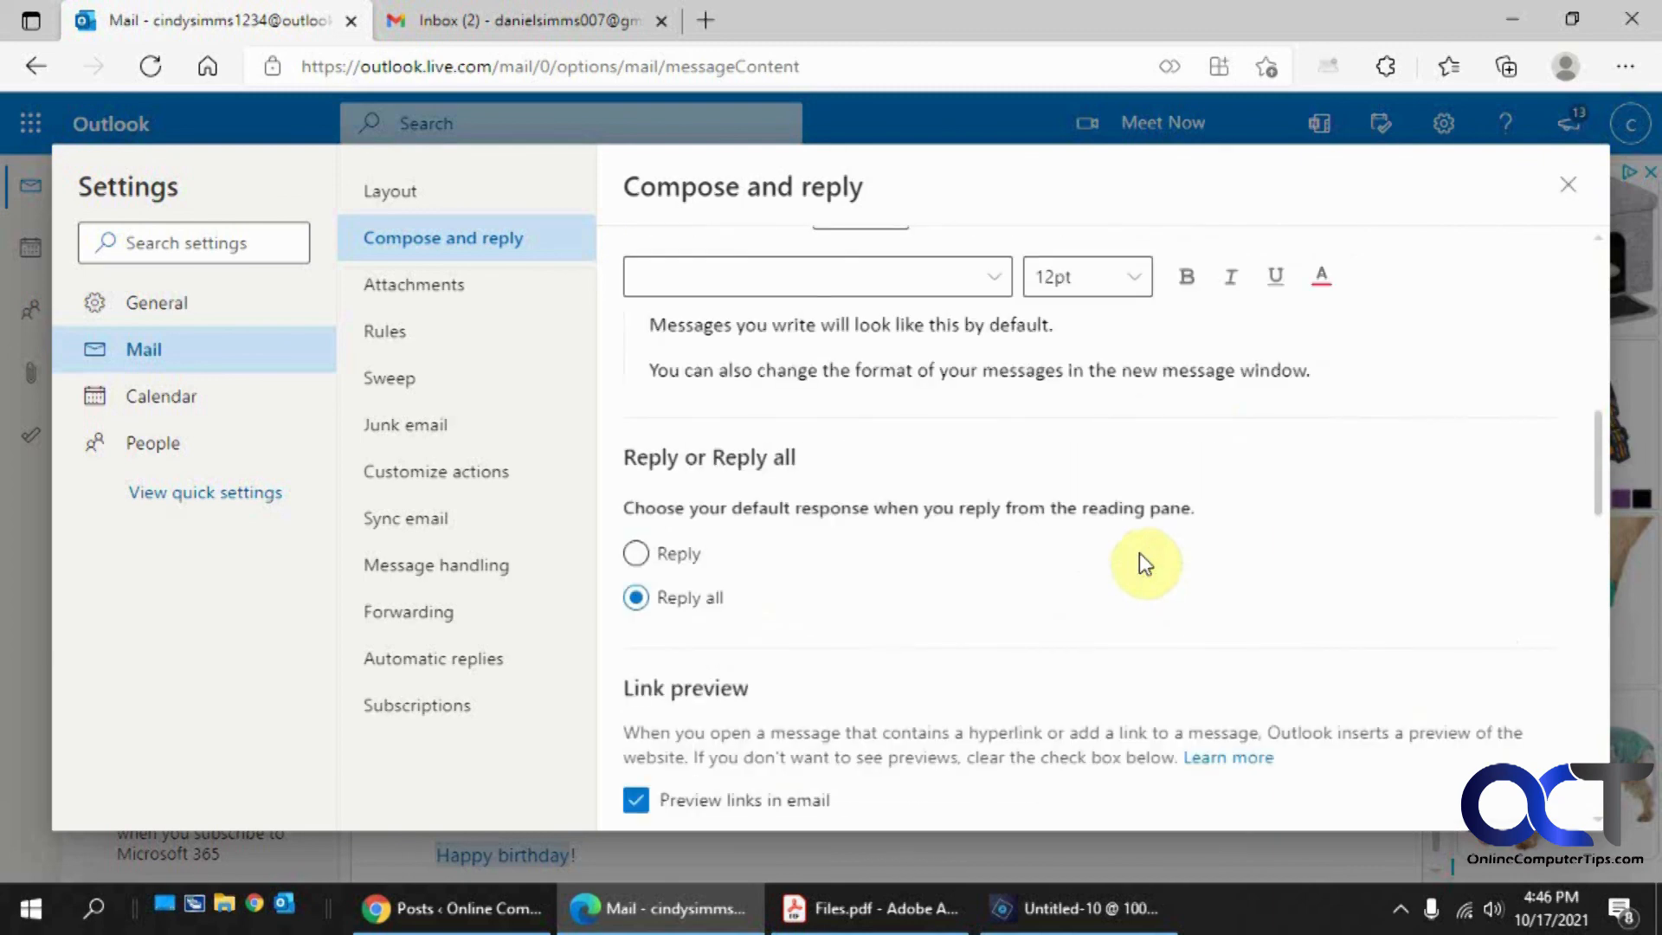
scroll(up, 3)
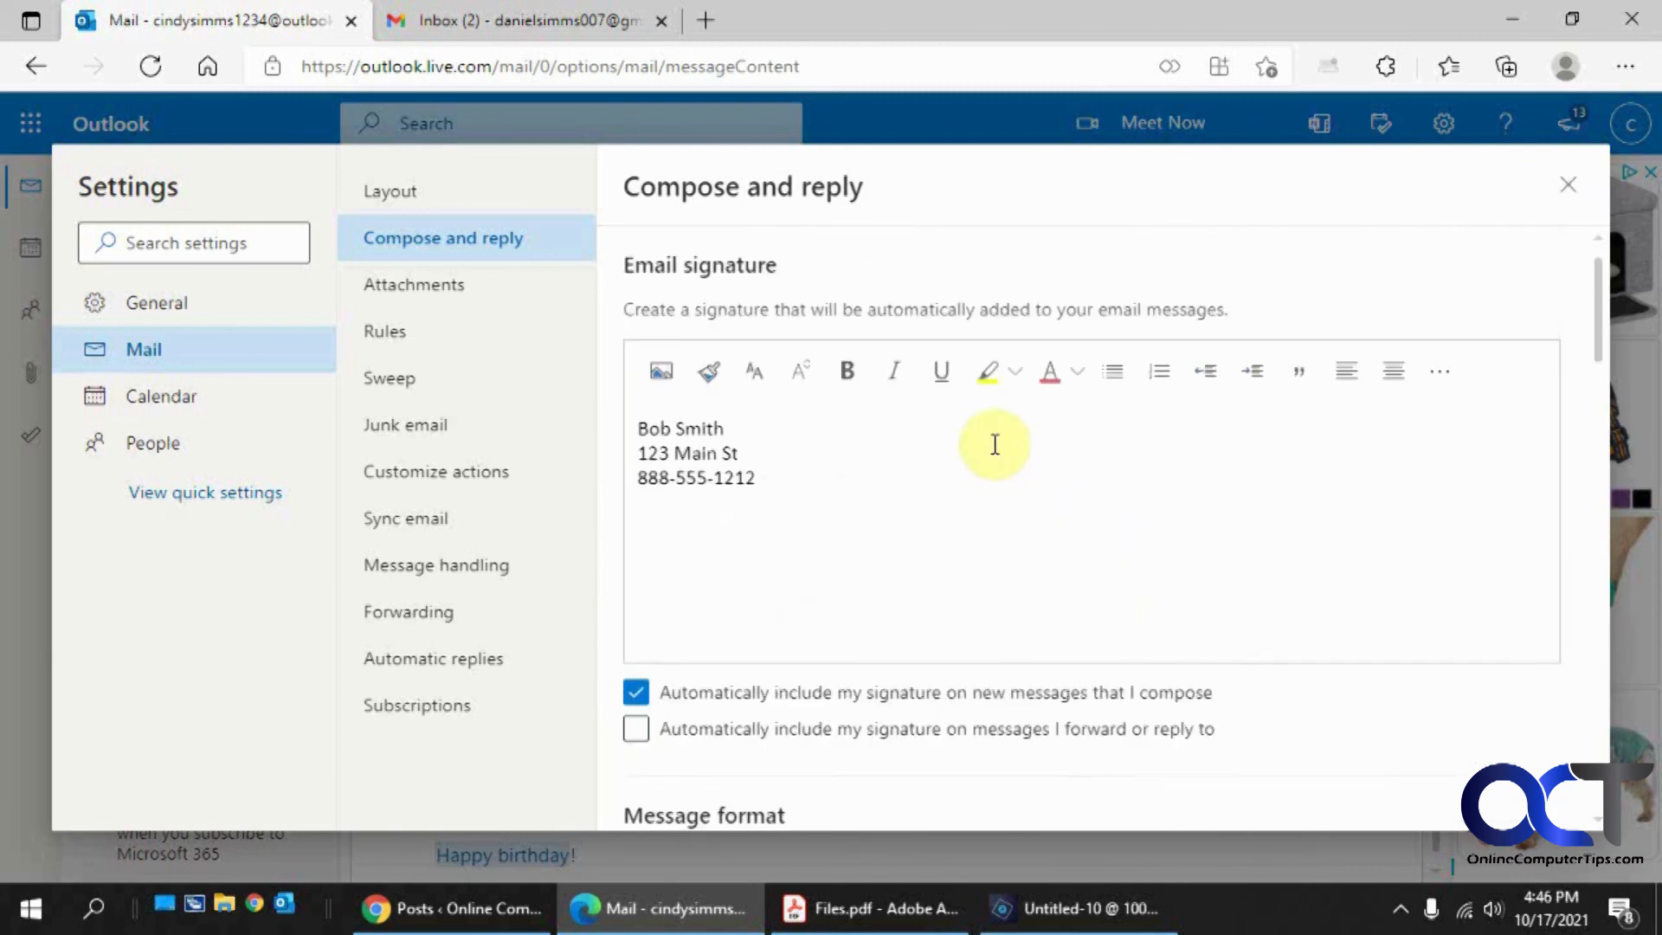
scroll(down, 3)
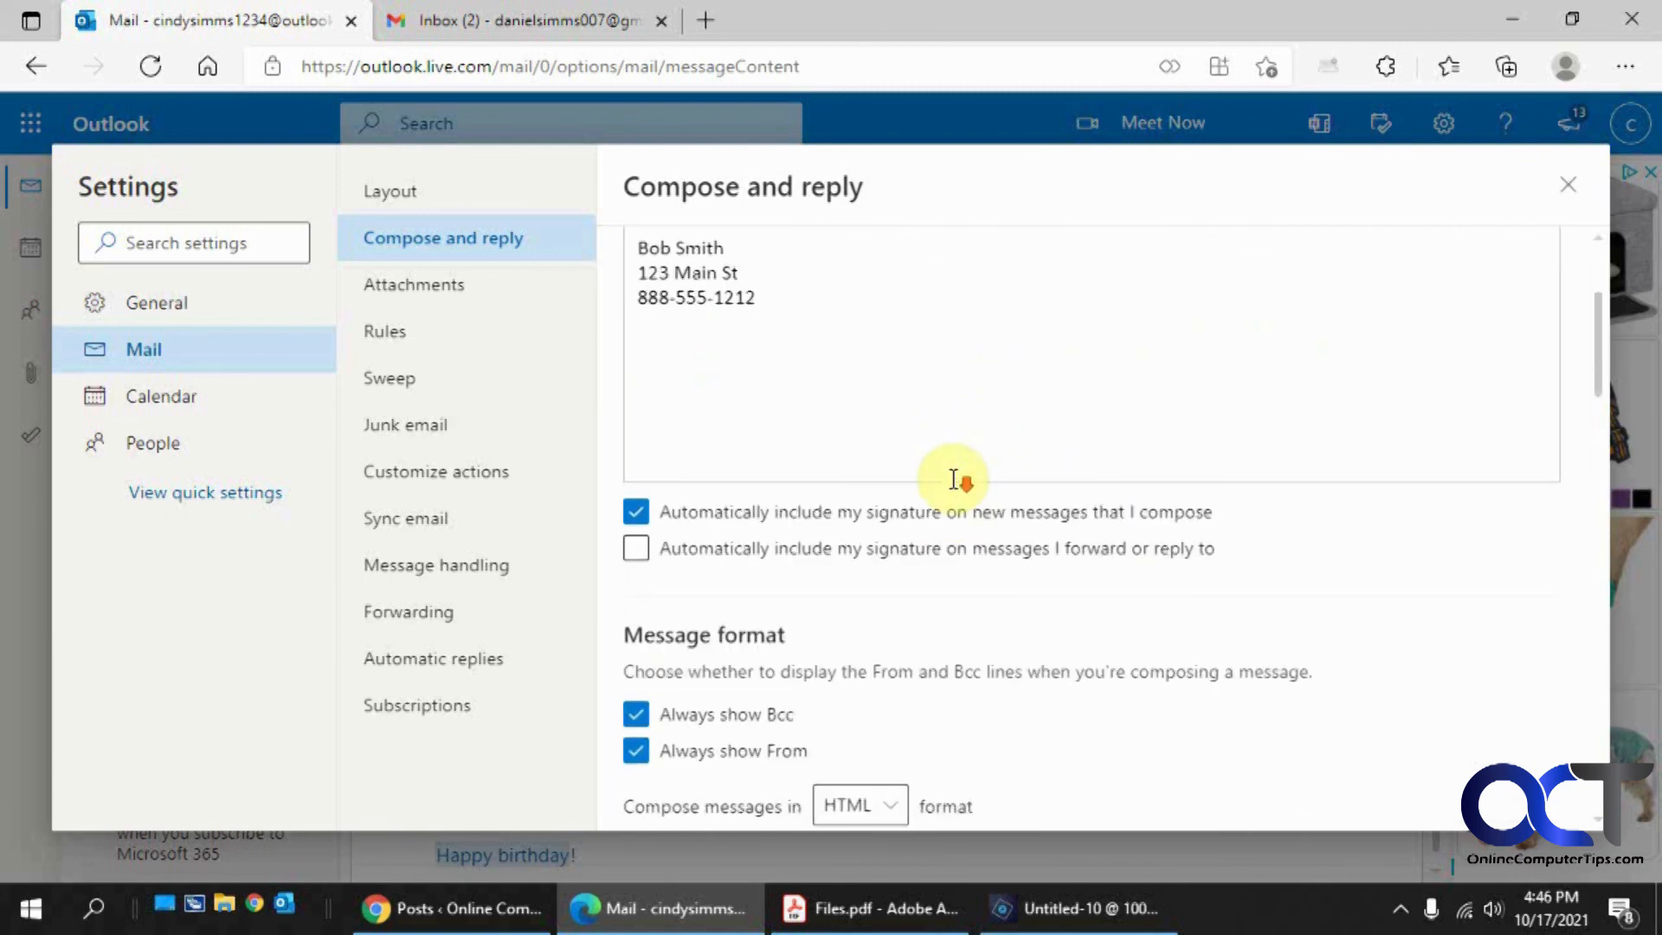
scroll(down, 3)
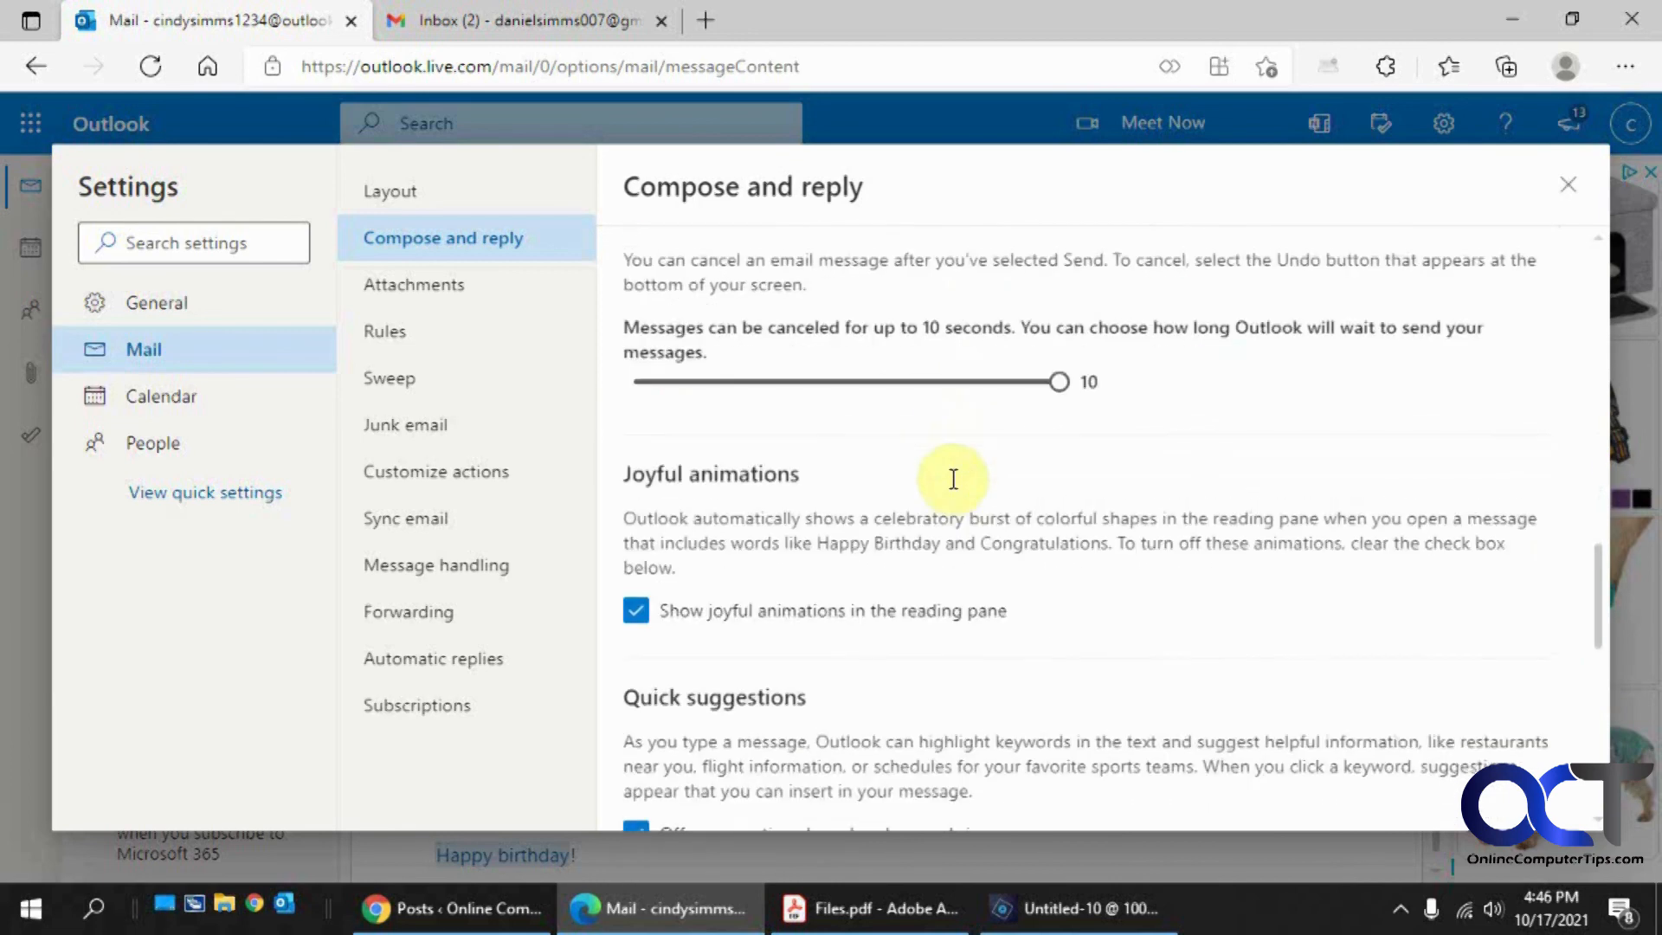
scroll(down, 3)
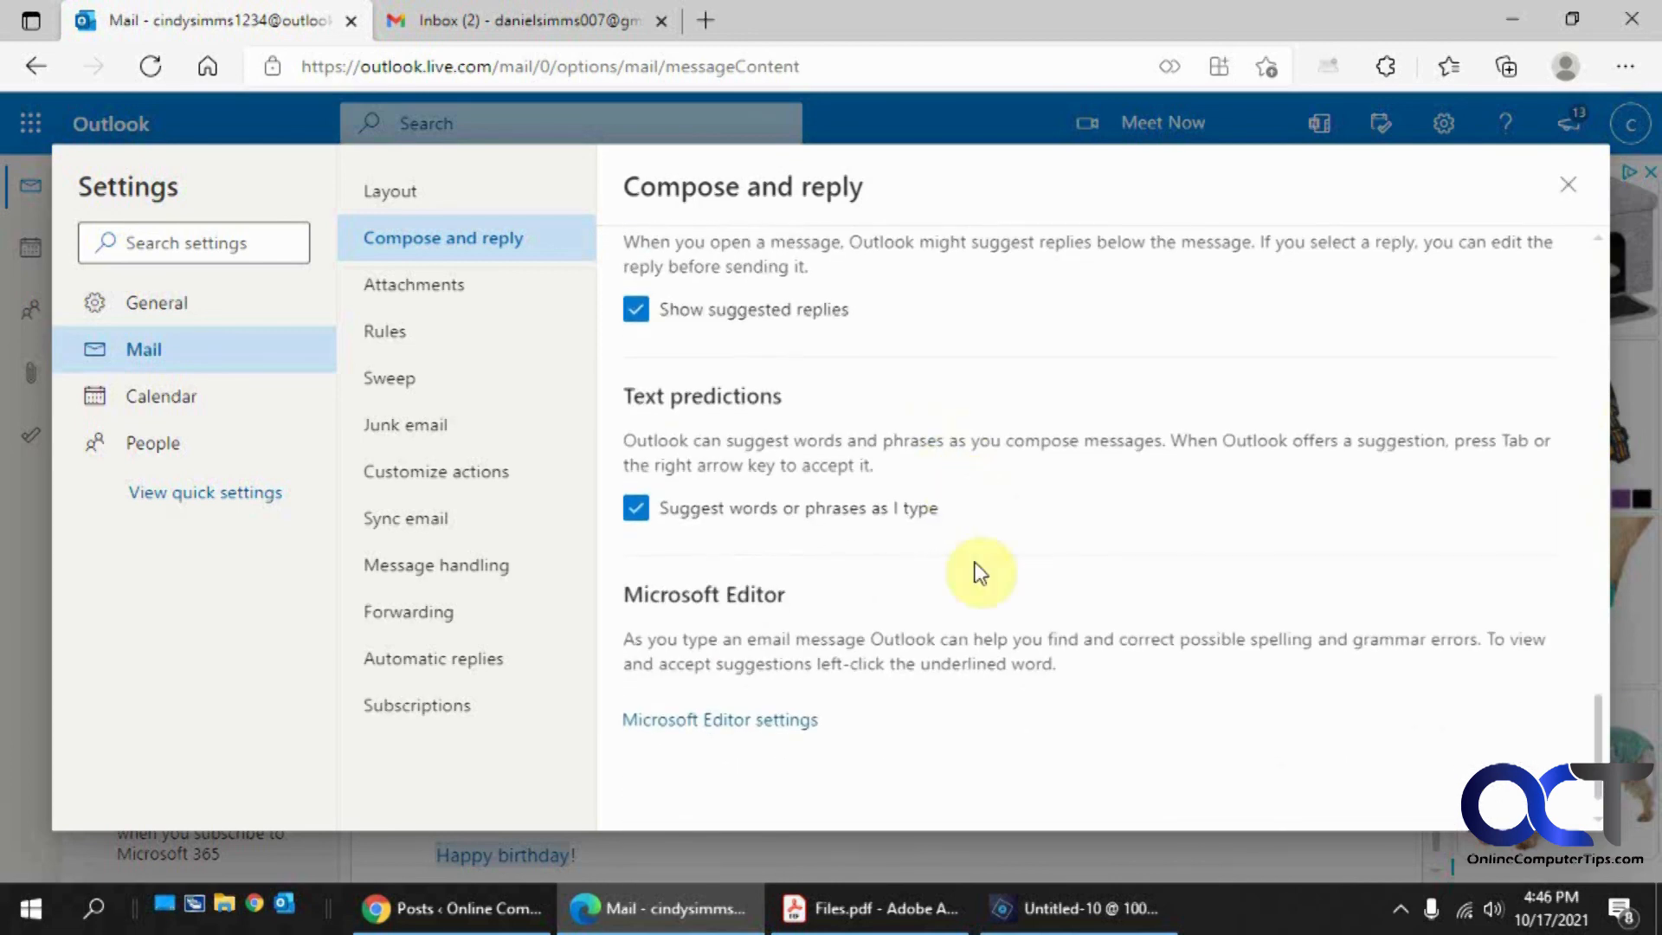